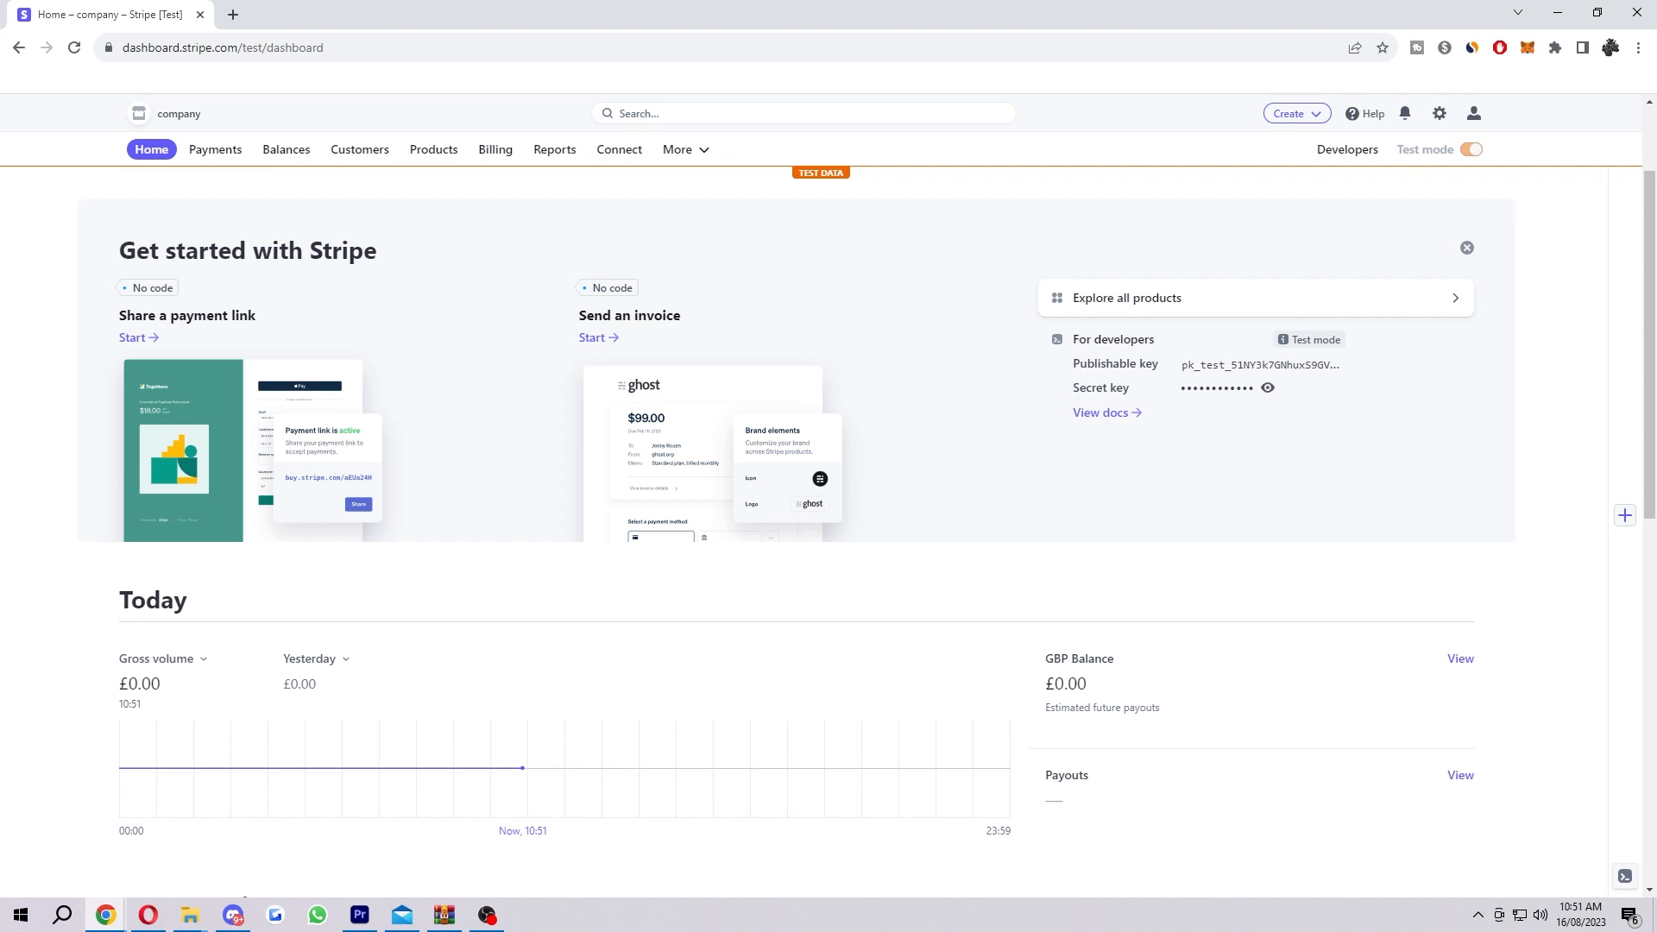
pyautogui.moveTo(995, 104)
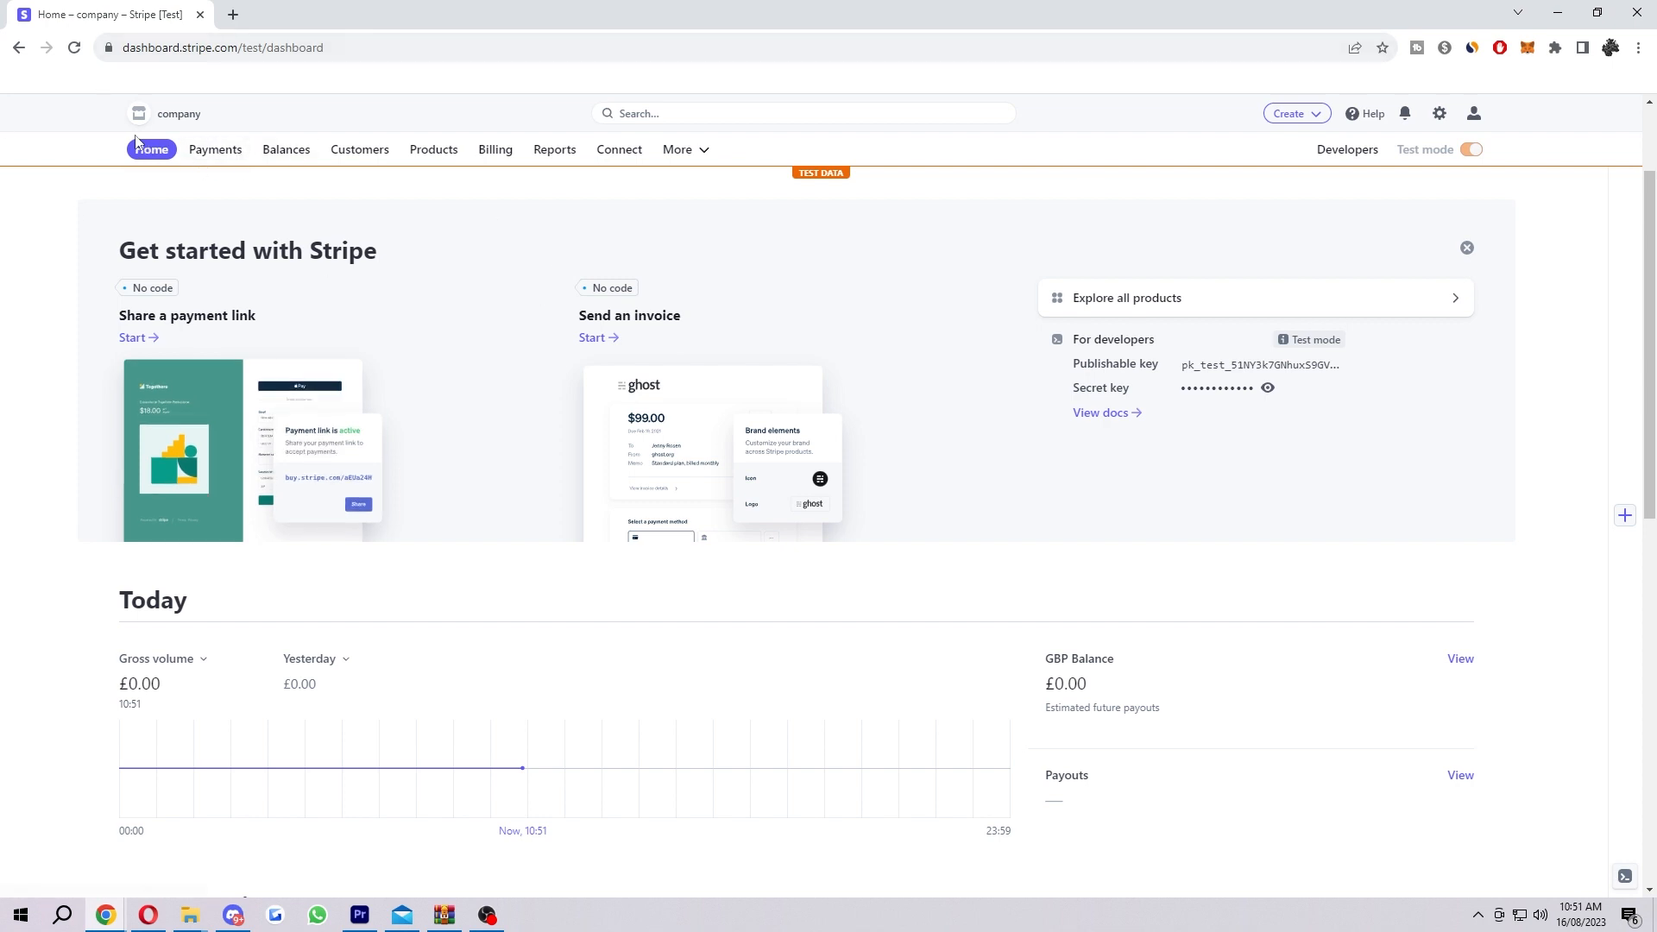
pyautogui.moveTo(215, 149)
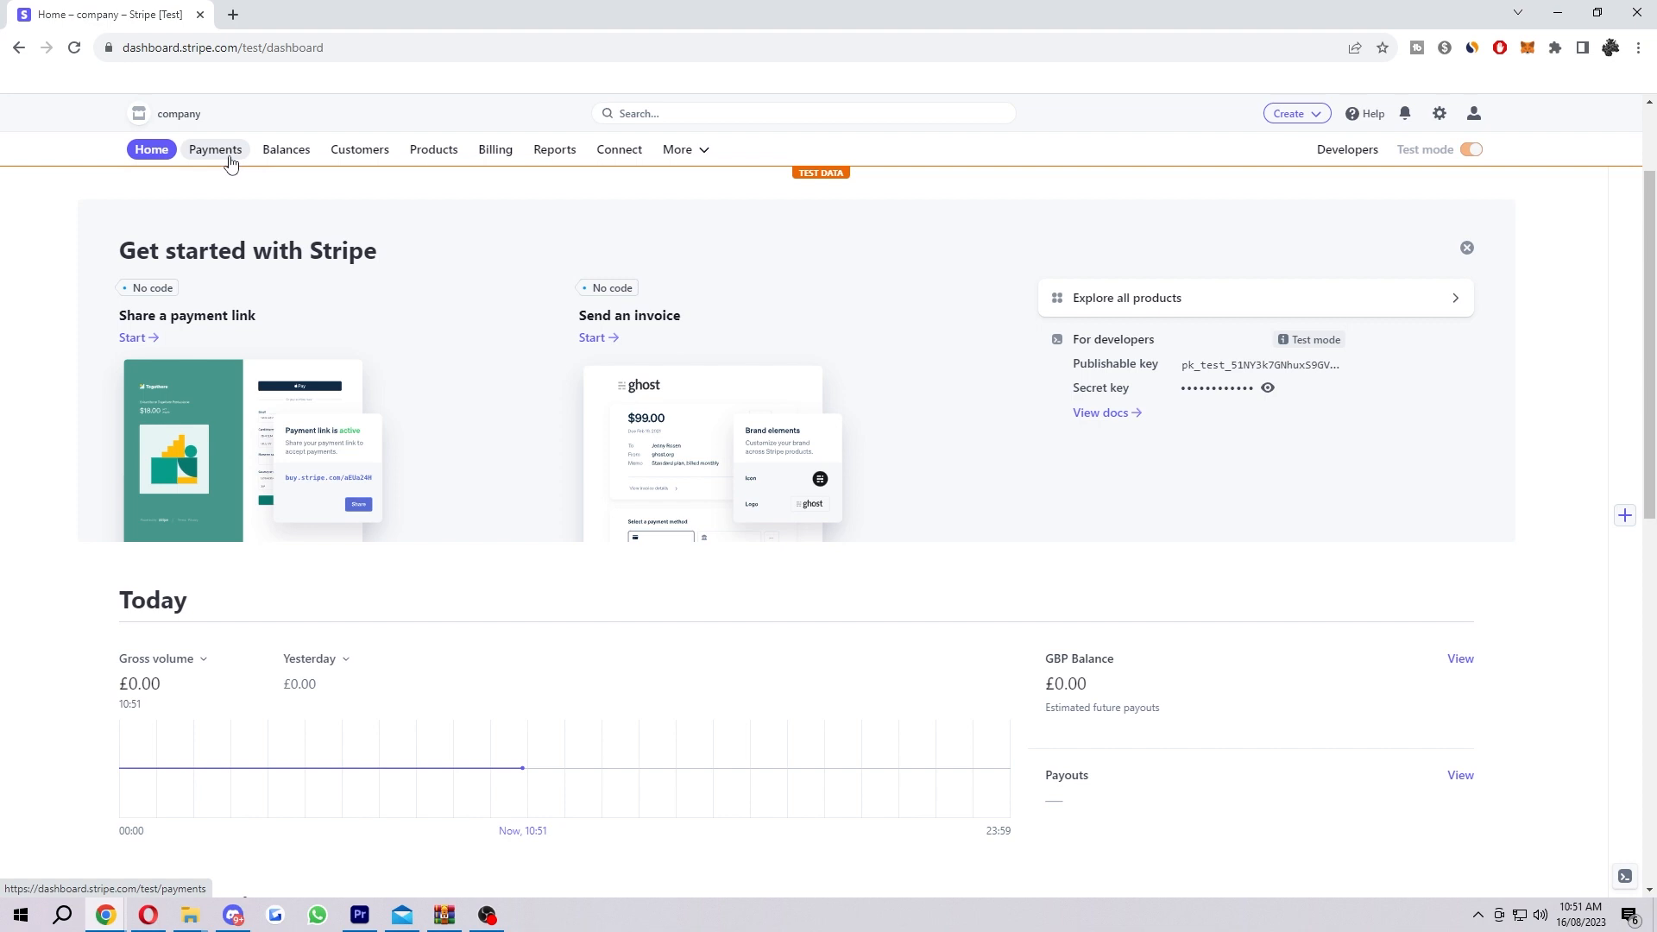
# Go to Payments and list the payment types available under Create payment.
pyautogui.click(215, 149)
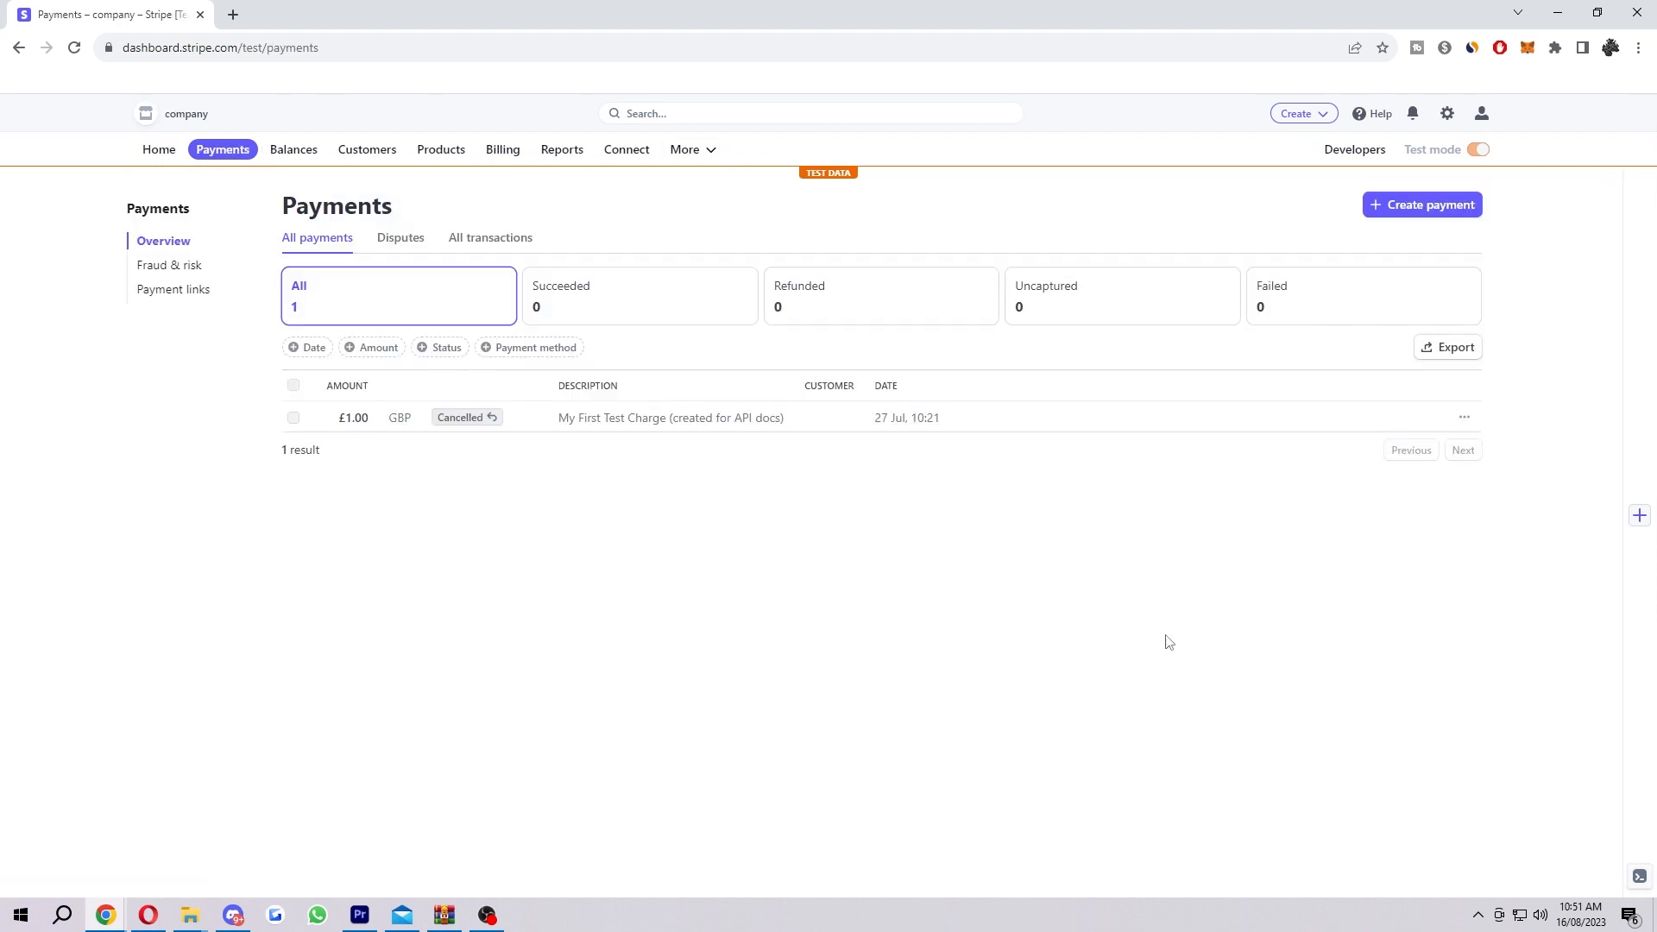
pyautogui.moveTo(934, 622)
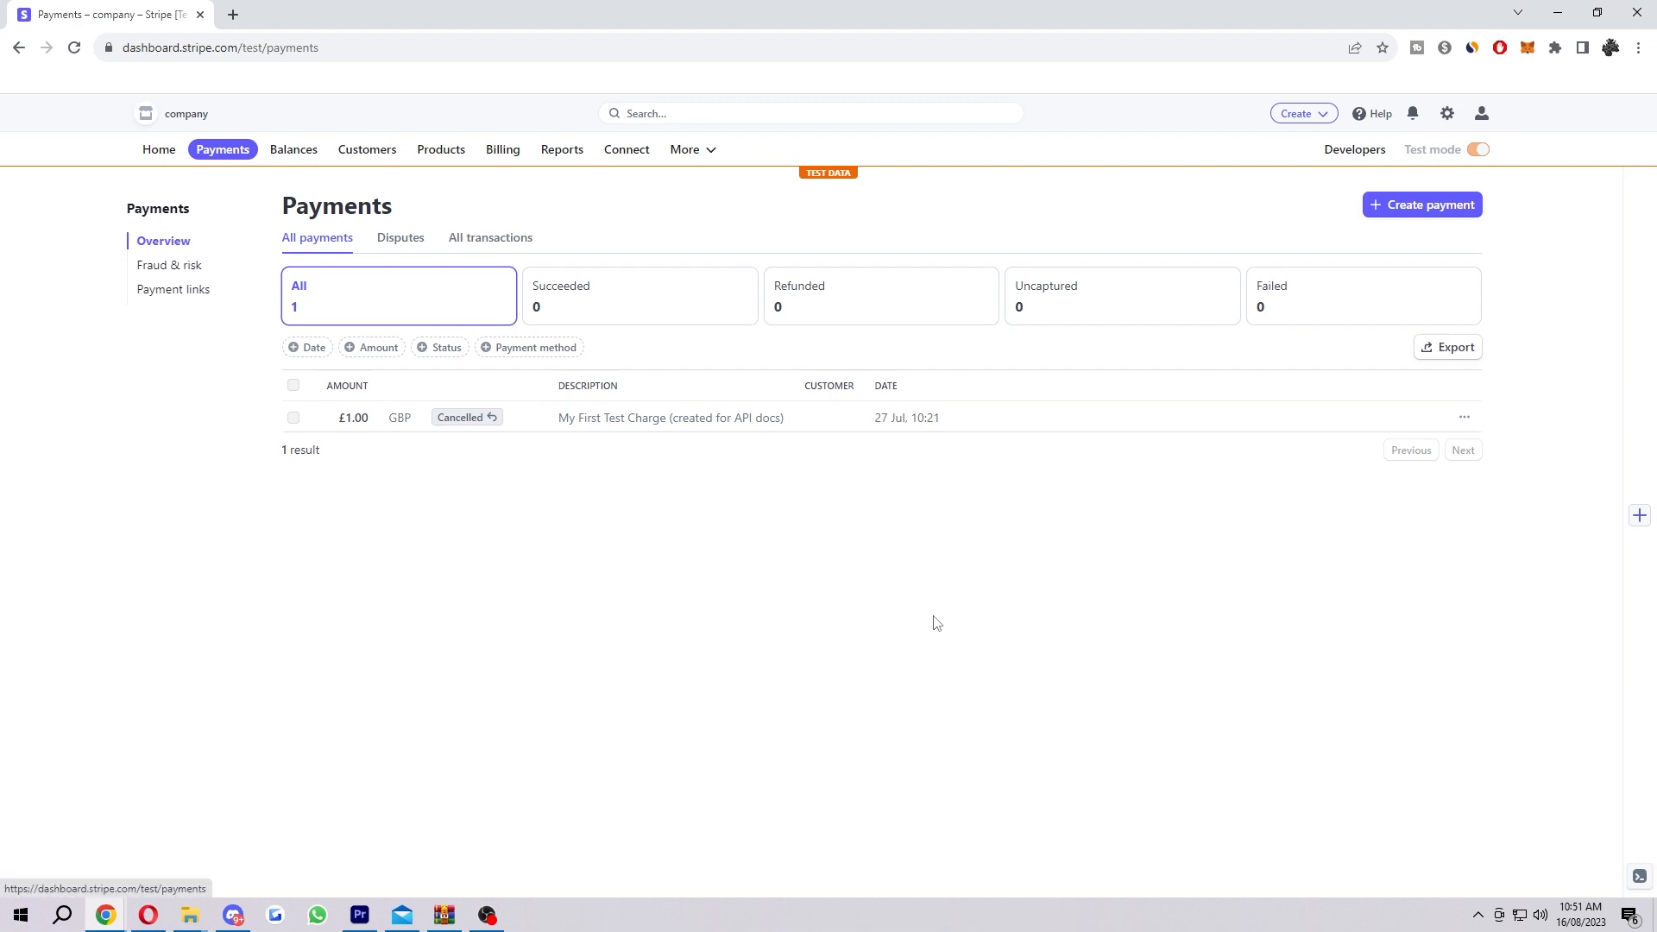
pyautogui.moveTo(1445, 251)
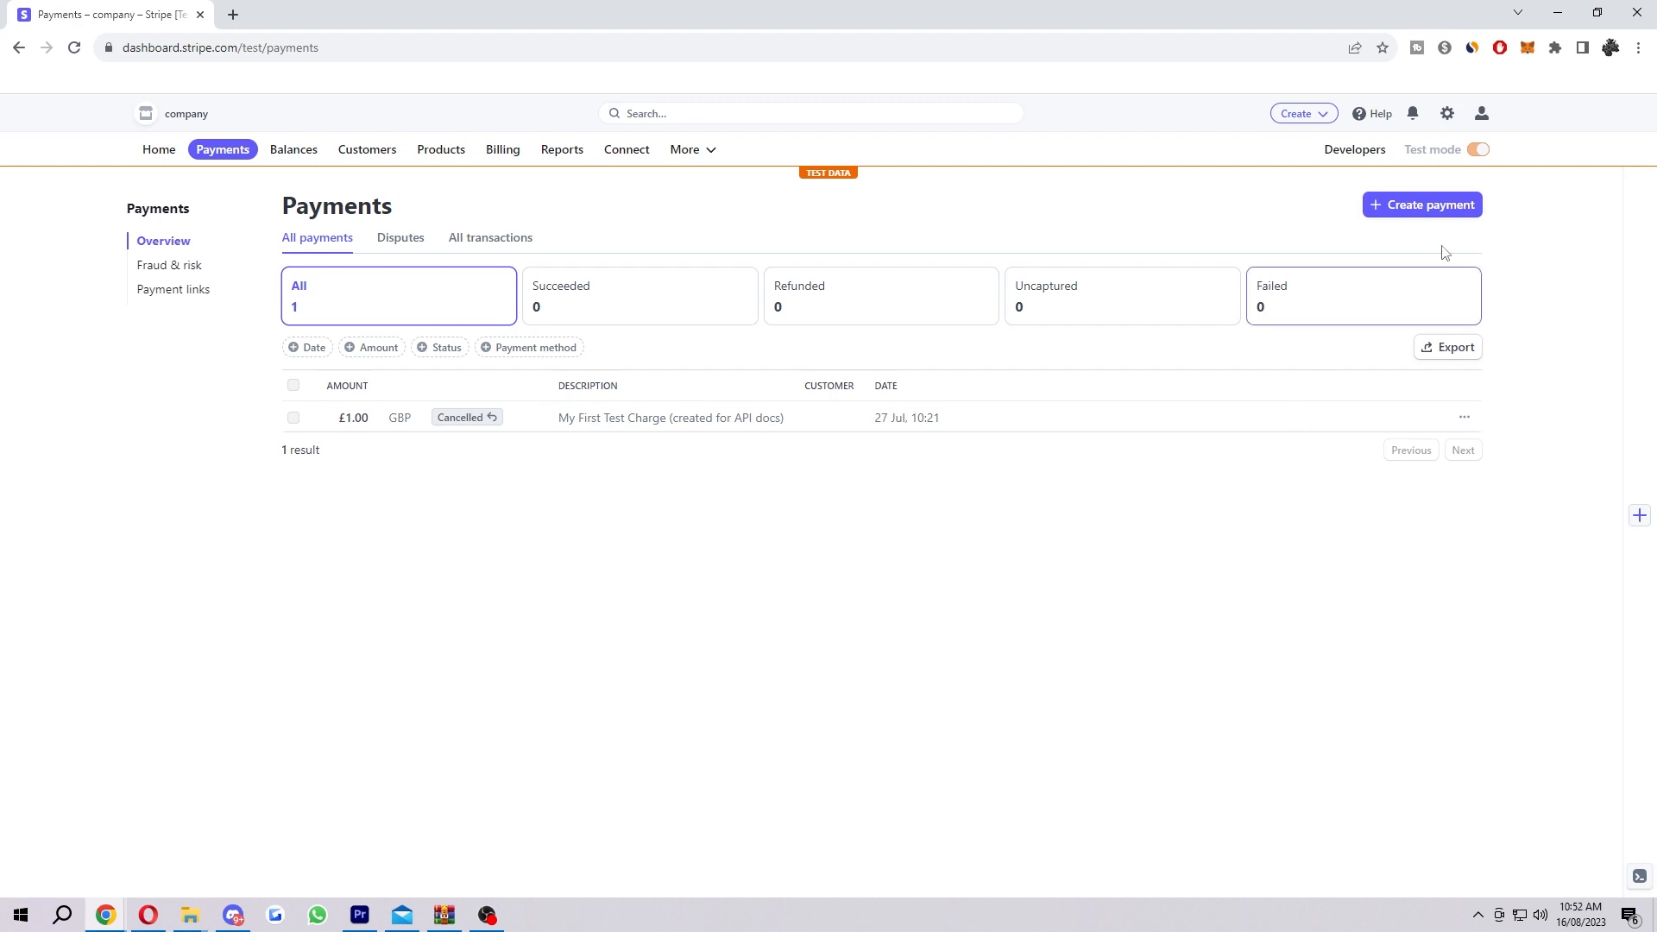
pyautogui.moveTo(1399, 217)
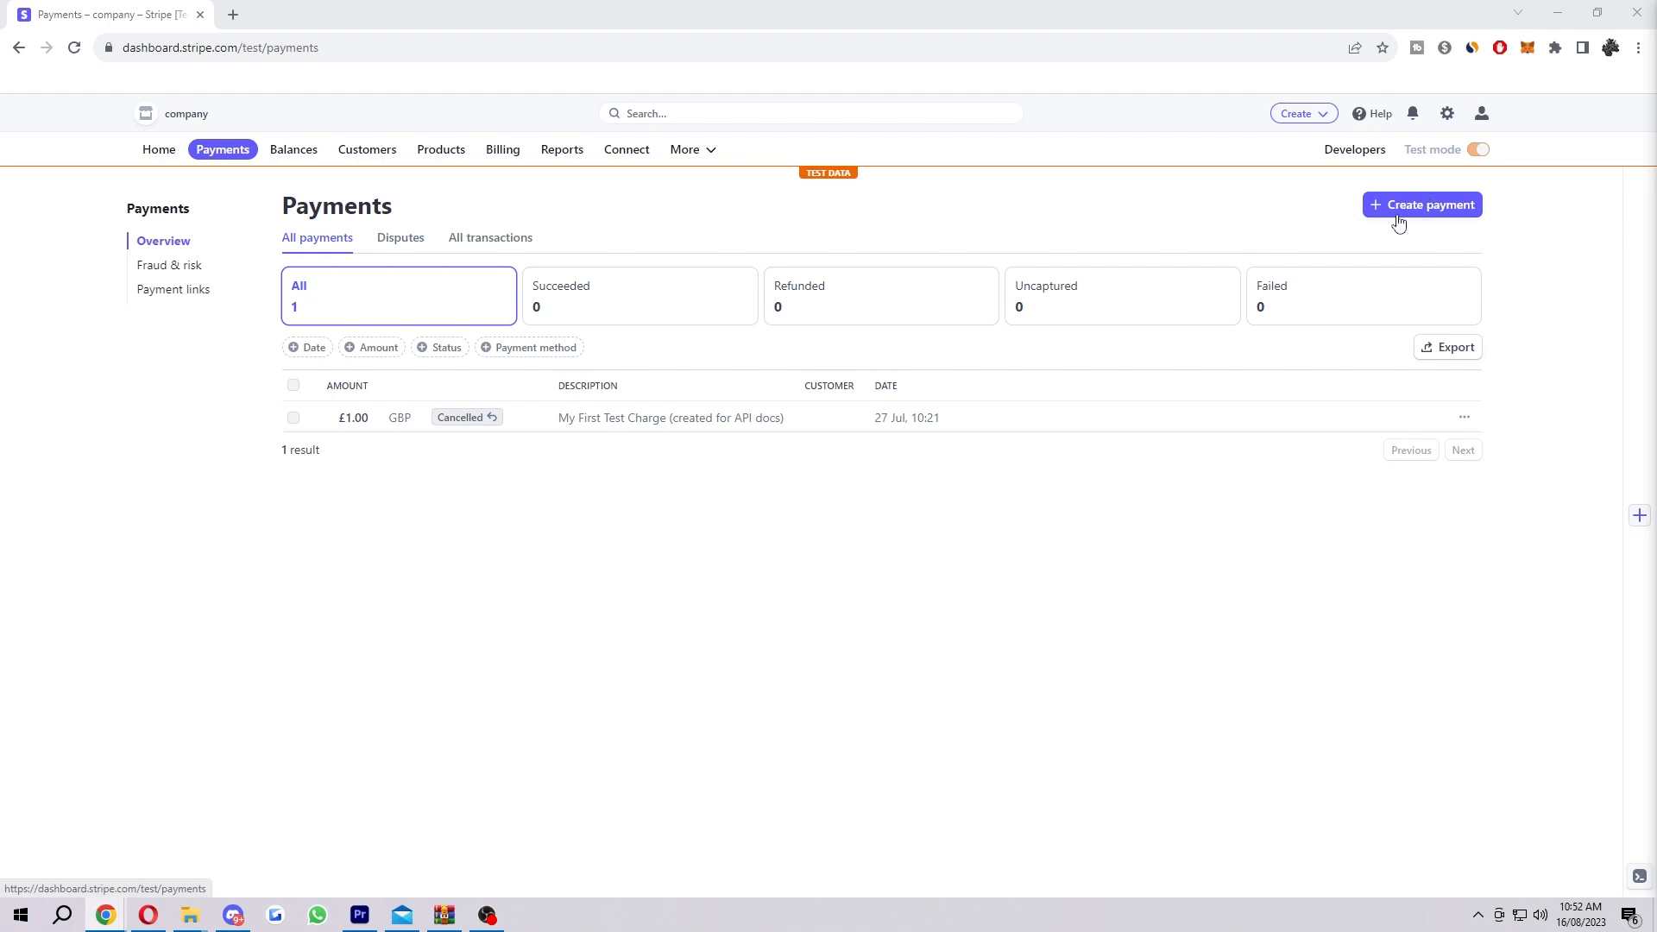
pyautogui.click(1422, 204)
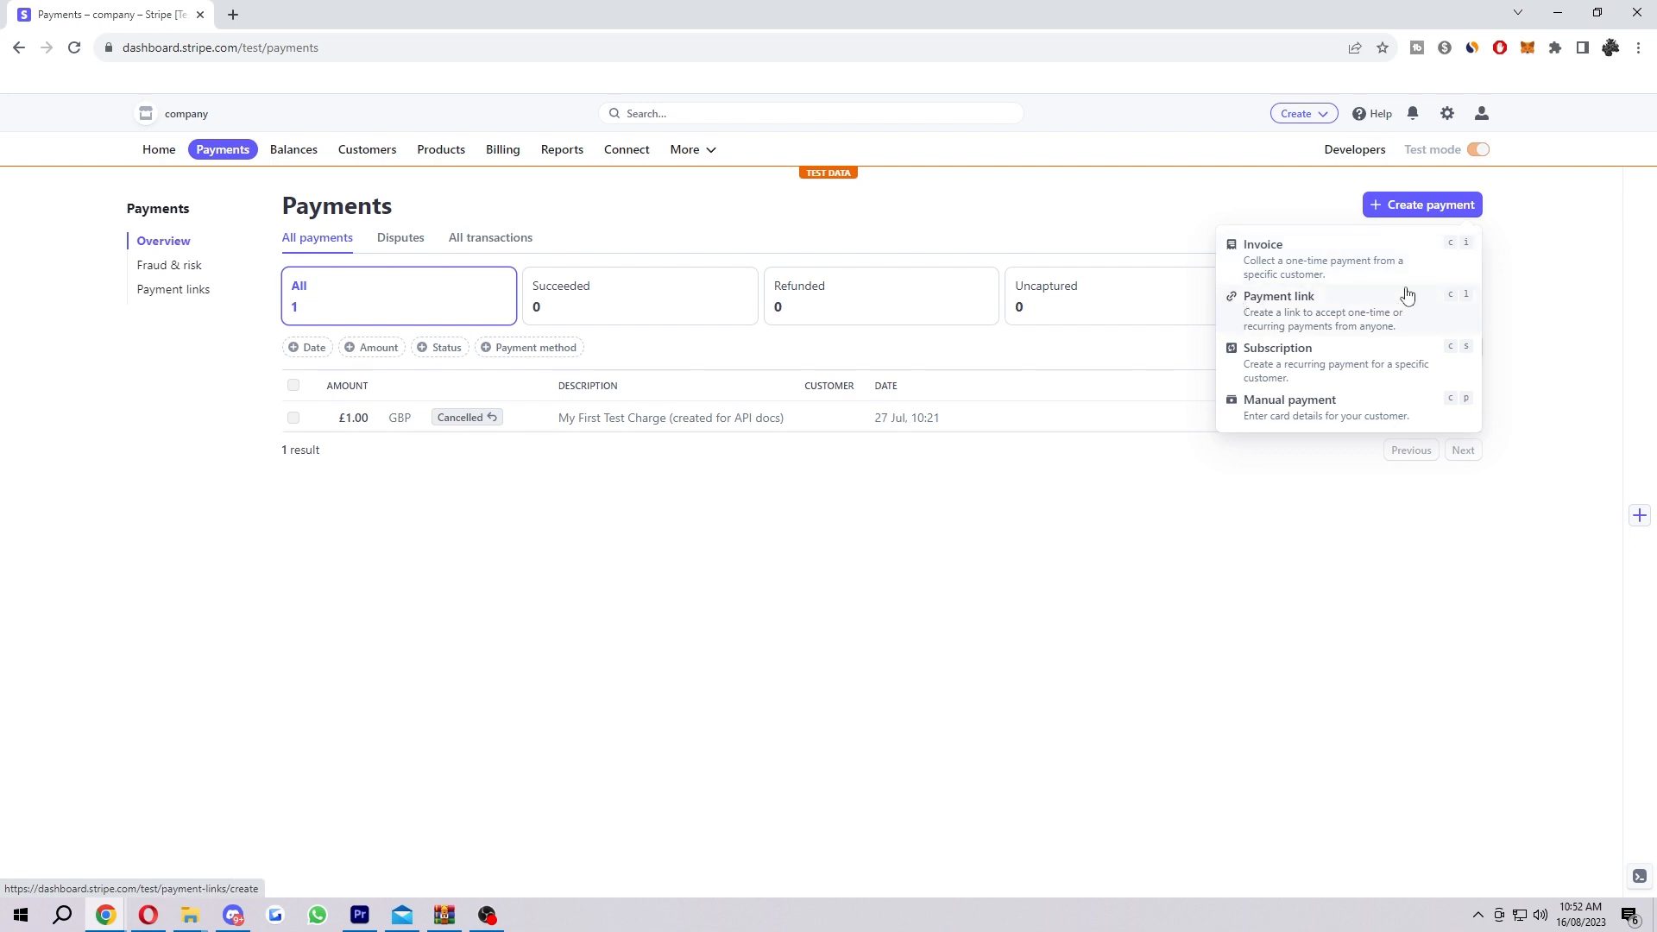
pyautogui.moveTo(1256, 325)
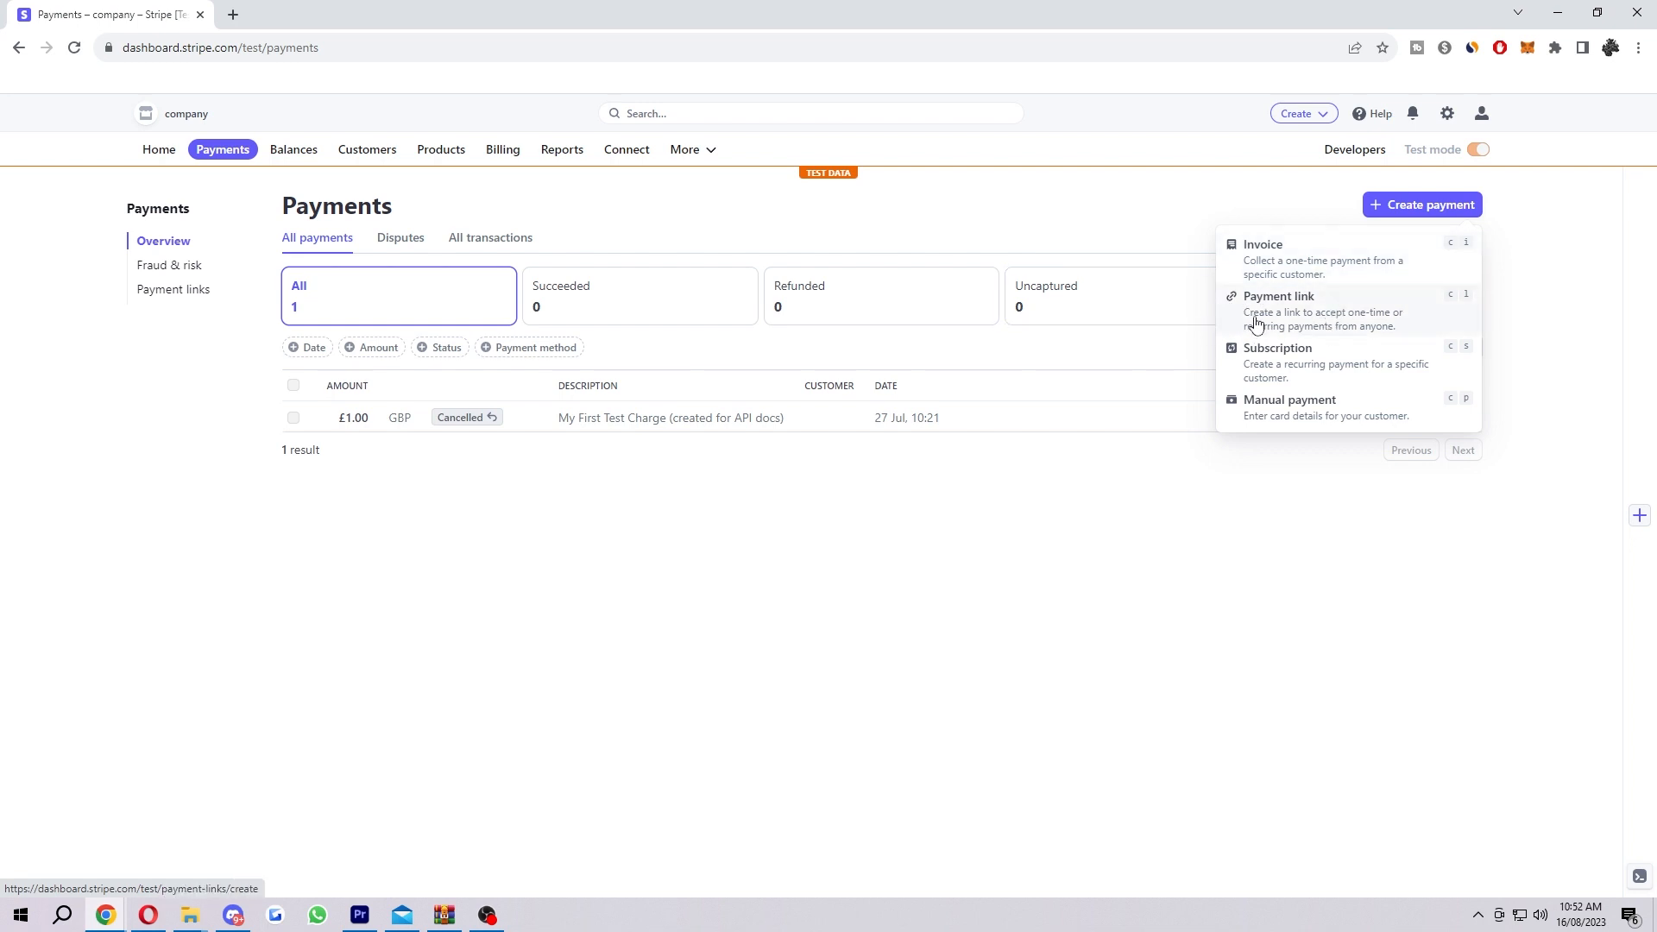
pyautogui.moveTo(1374, 350)
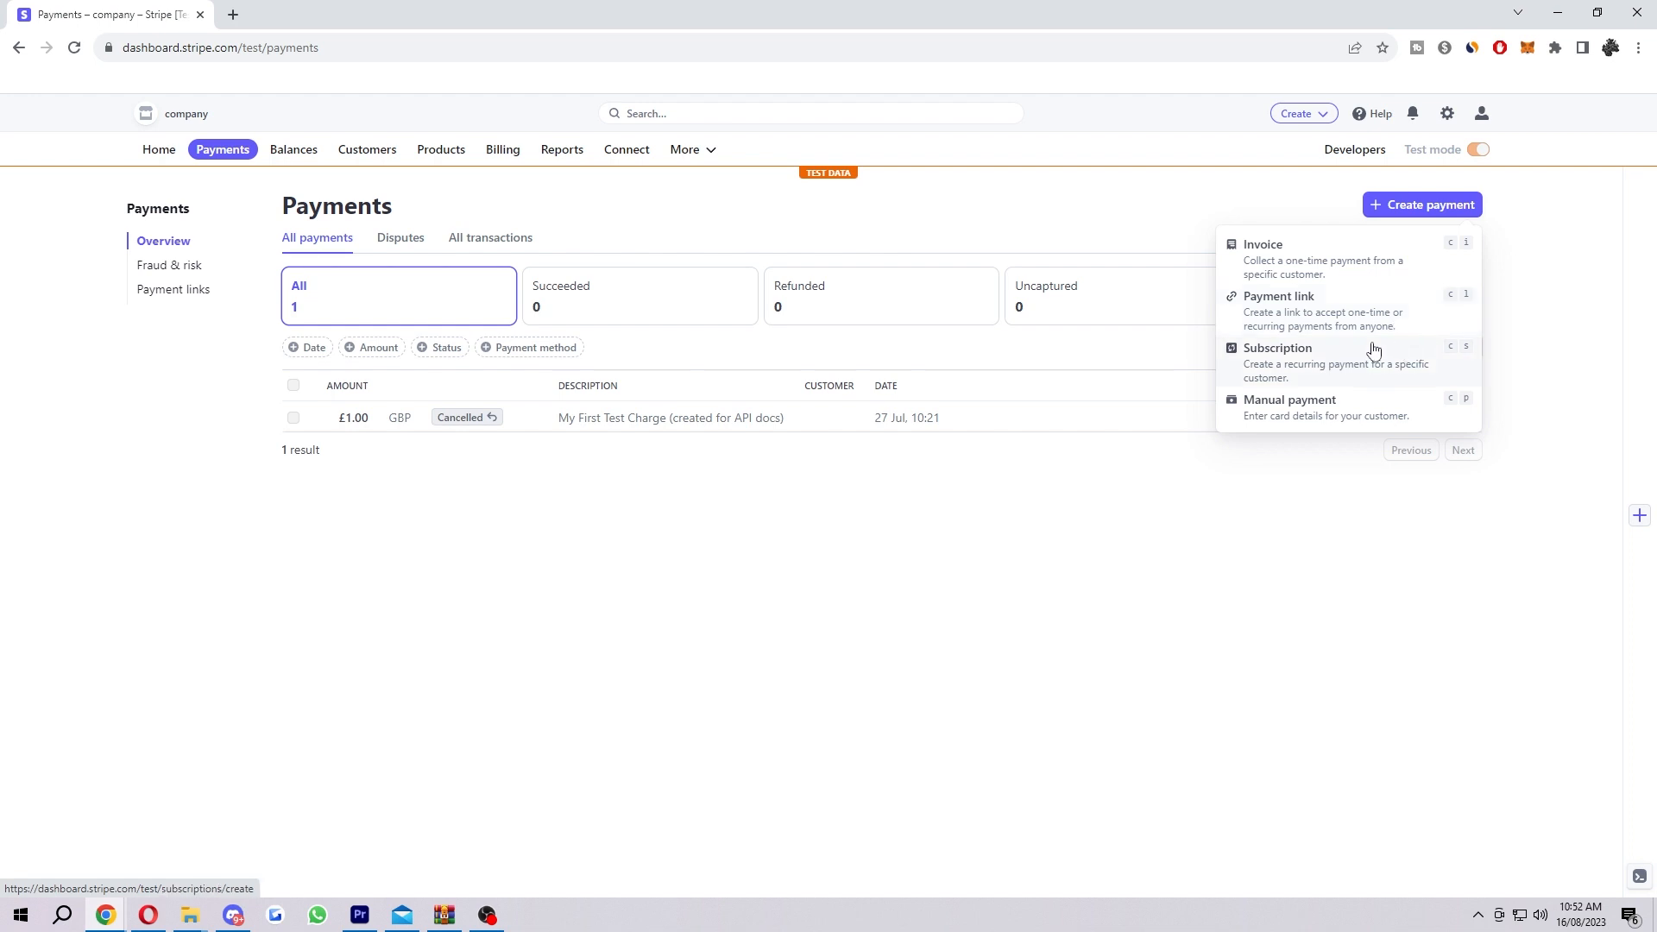
pyautogui.moveTo(1430, 304)
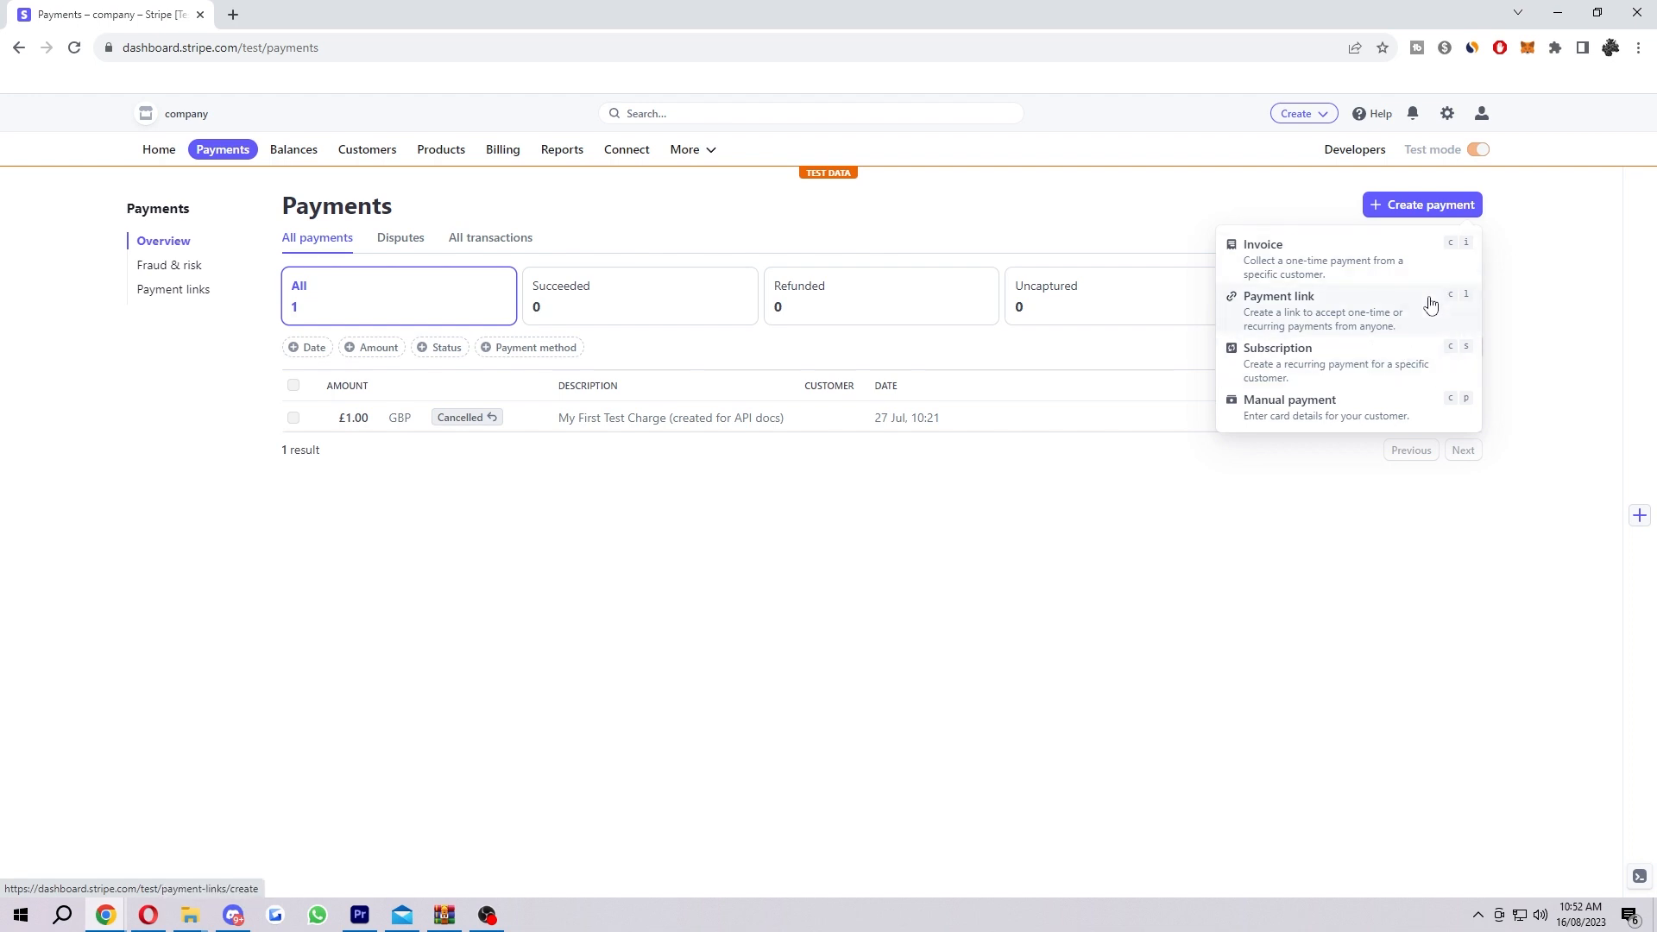
# Choose Payment link to open the Create a payment link form.
pyautogui.click(1279, 296)
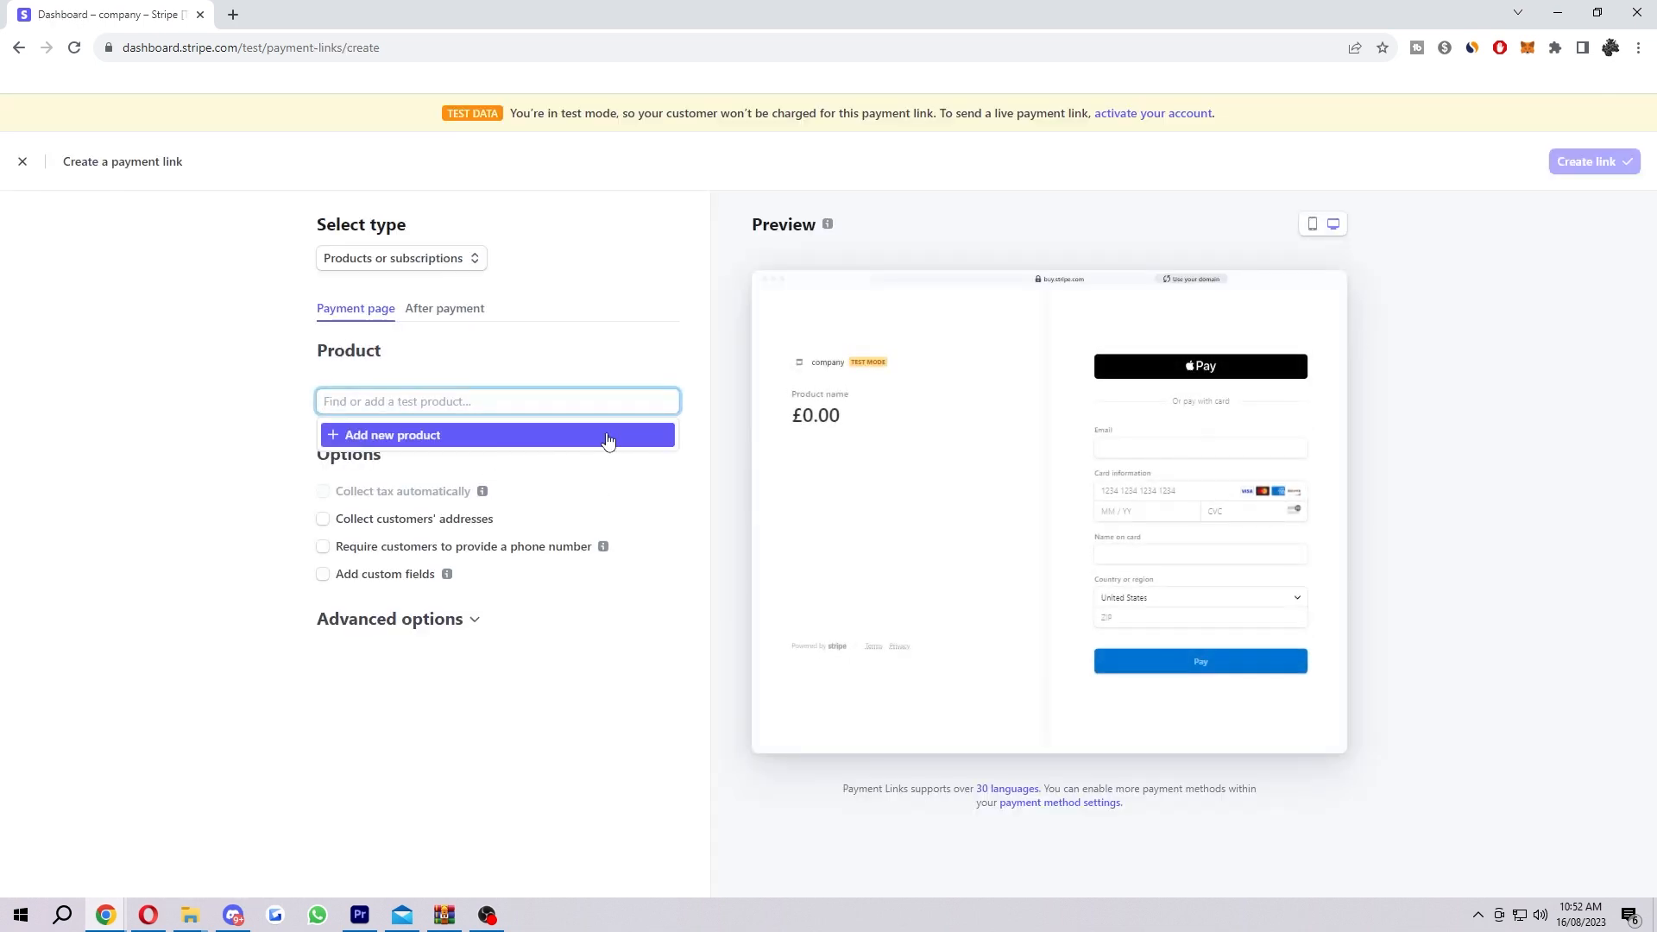
pyautogui.moveTo(1373, 391)
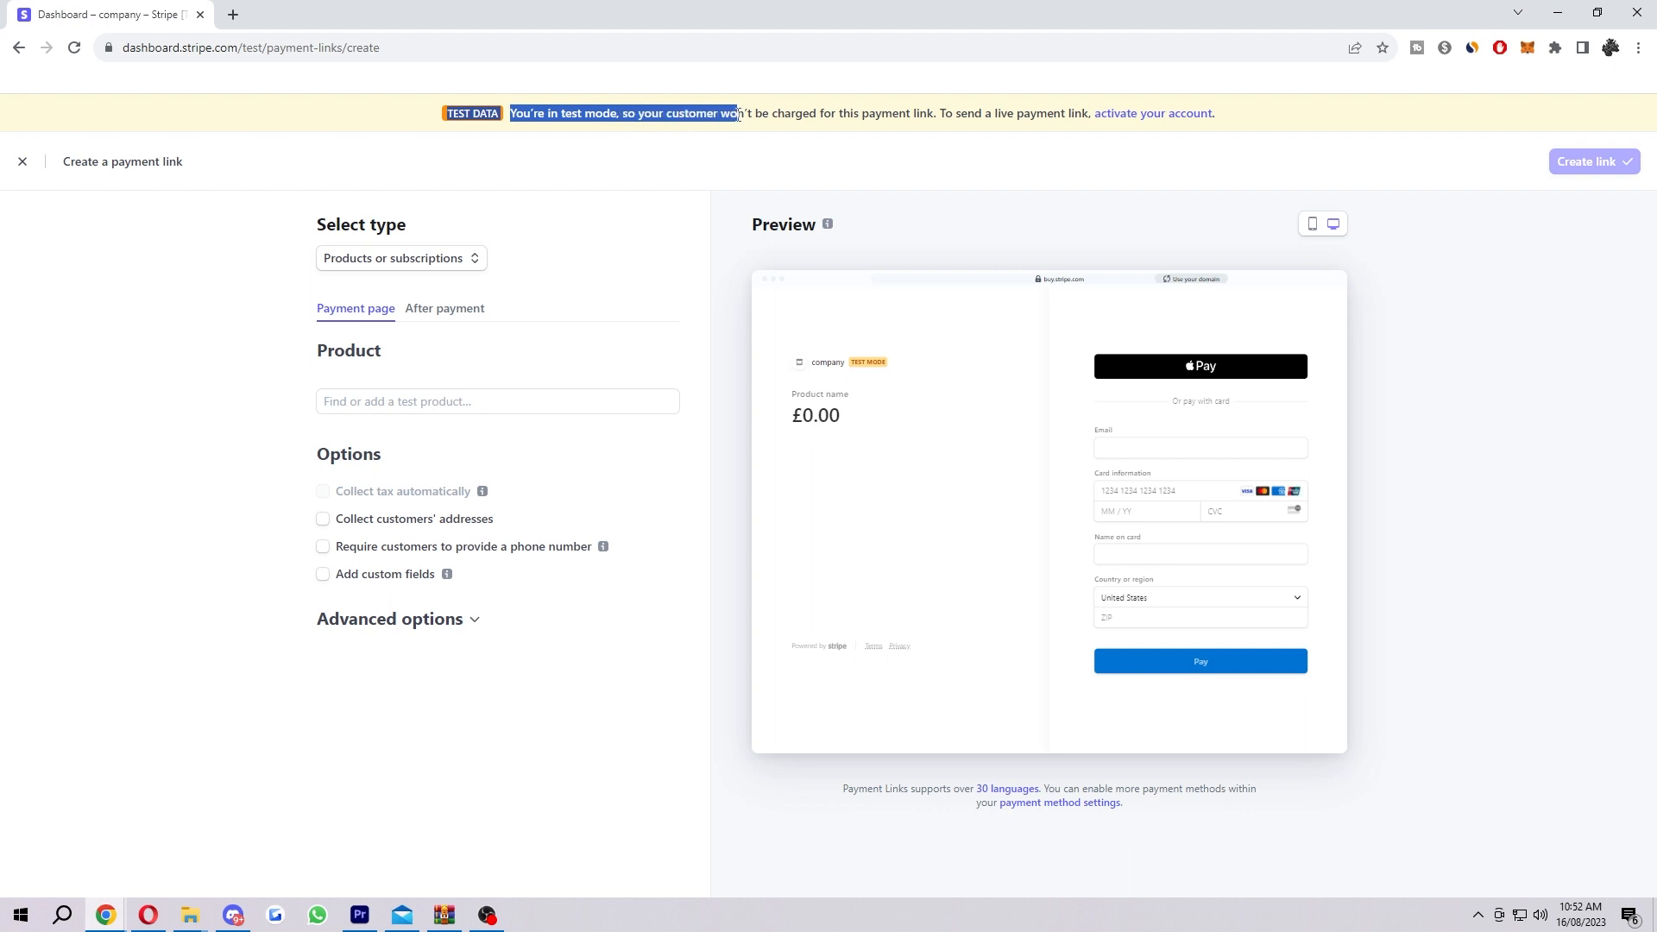
pyautogui.moveTo(1152, 113)
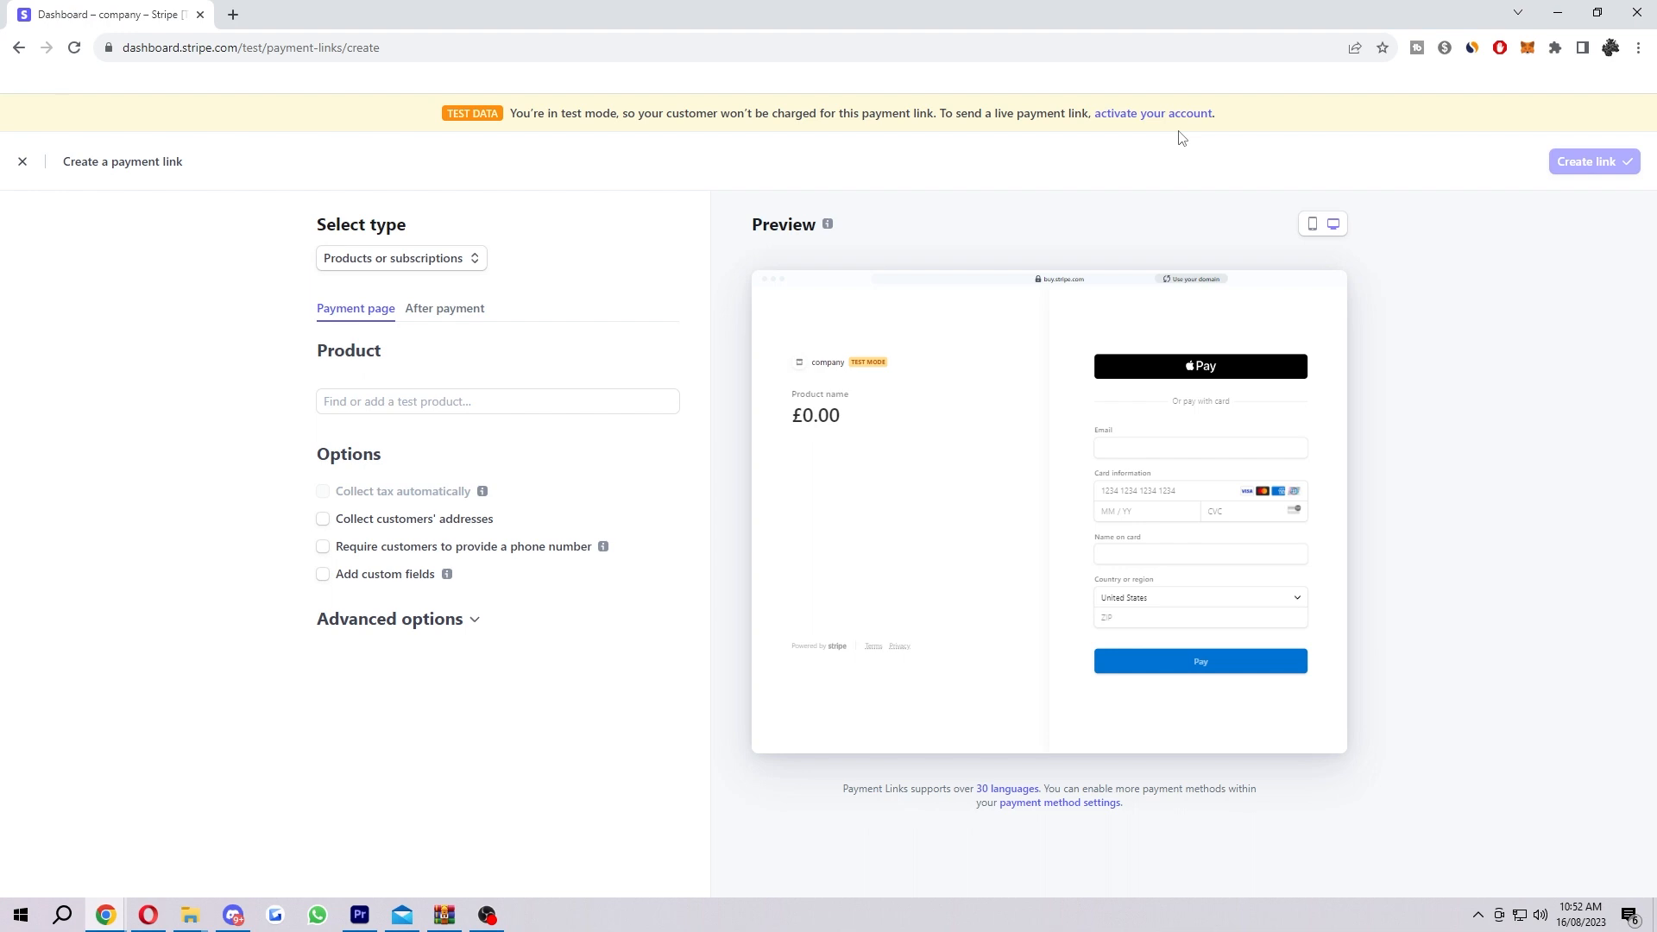
pyautogui.moveTo(1089, 112)
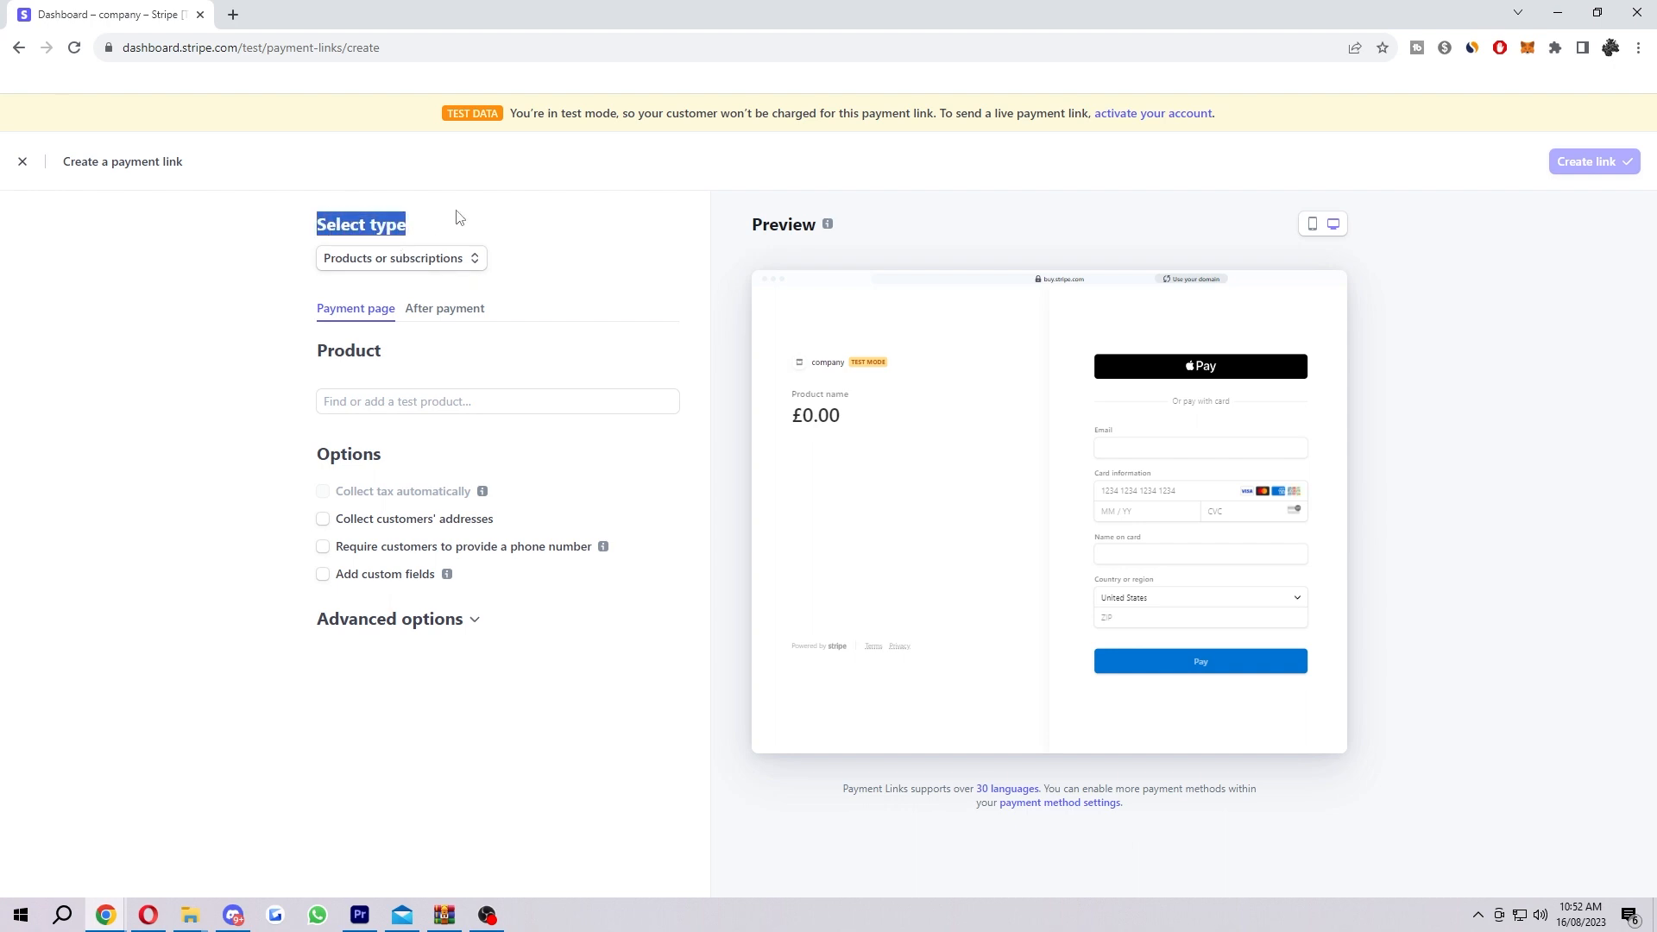
pyautogui.click(399, 258)
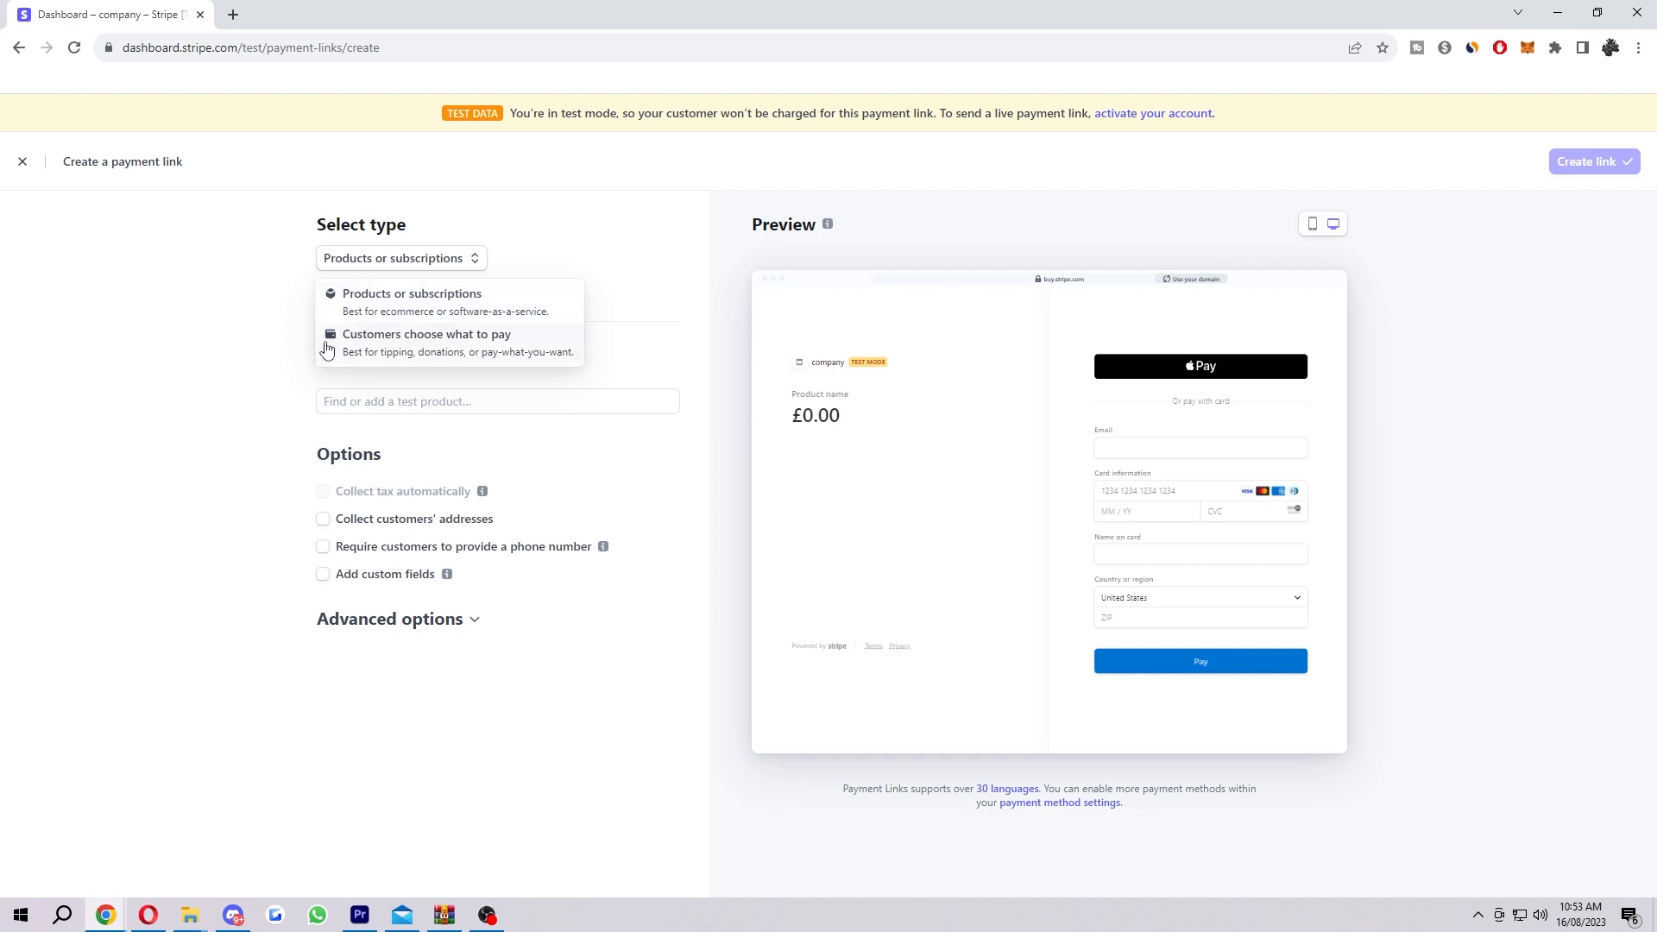
pyautogui.click(426, 334)
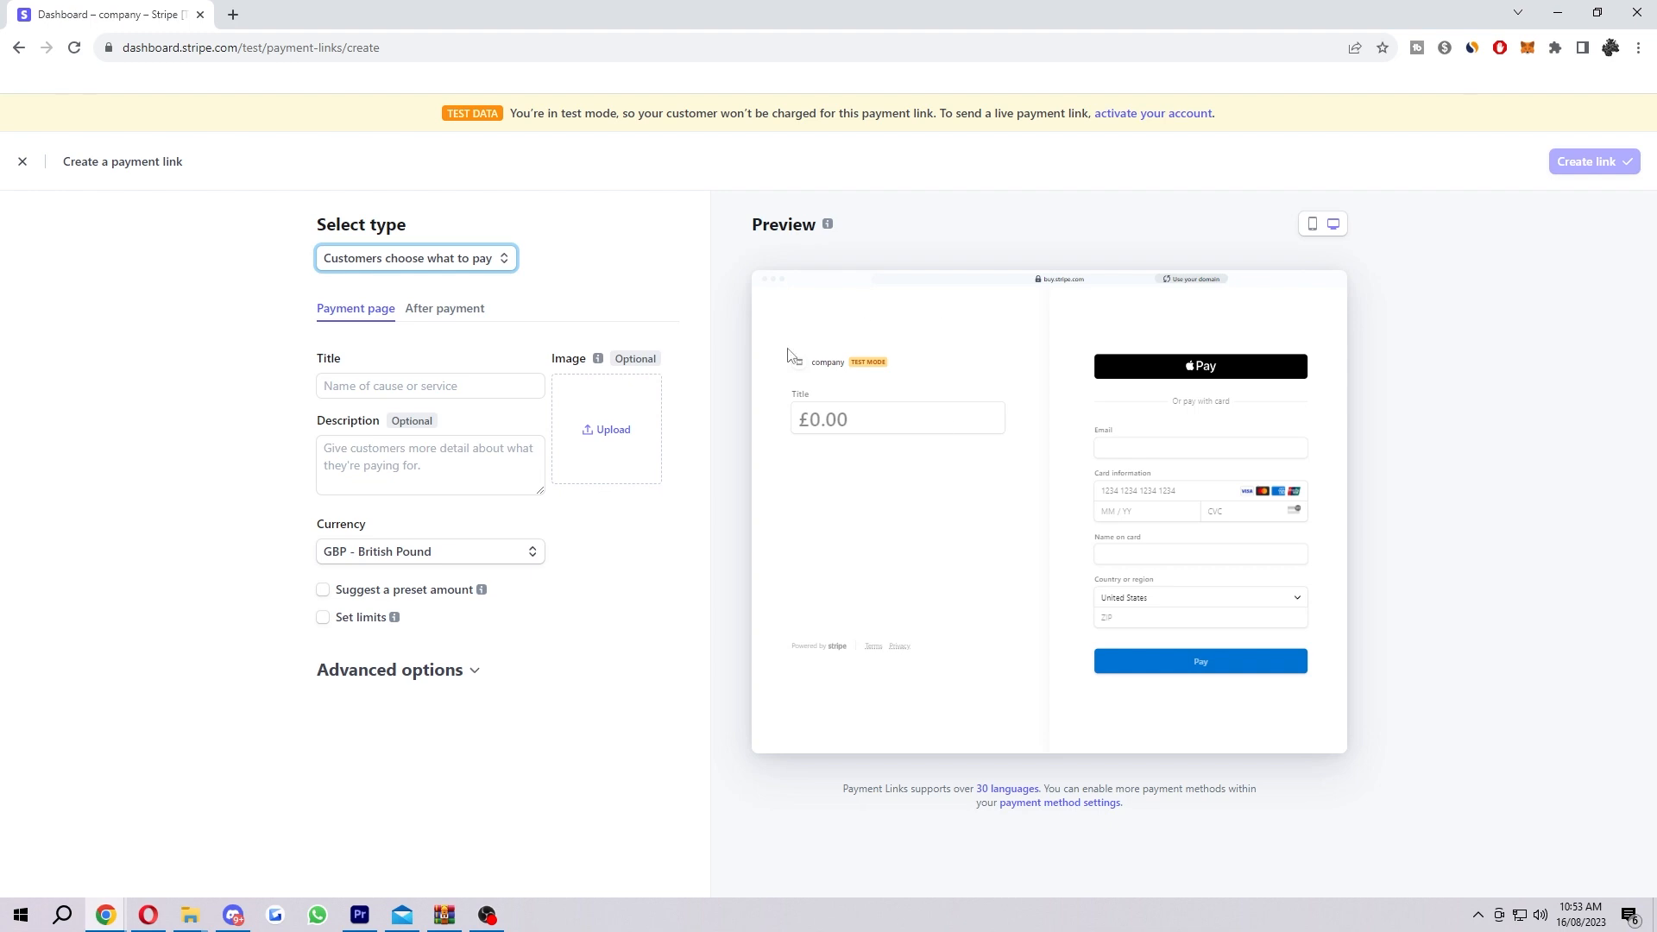
pyautogui.click(414, 258)
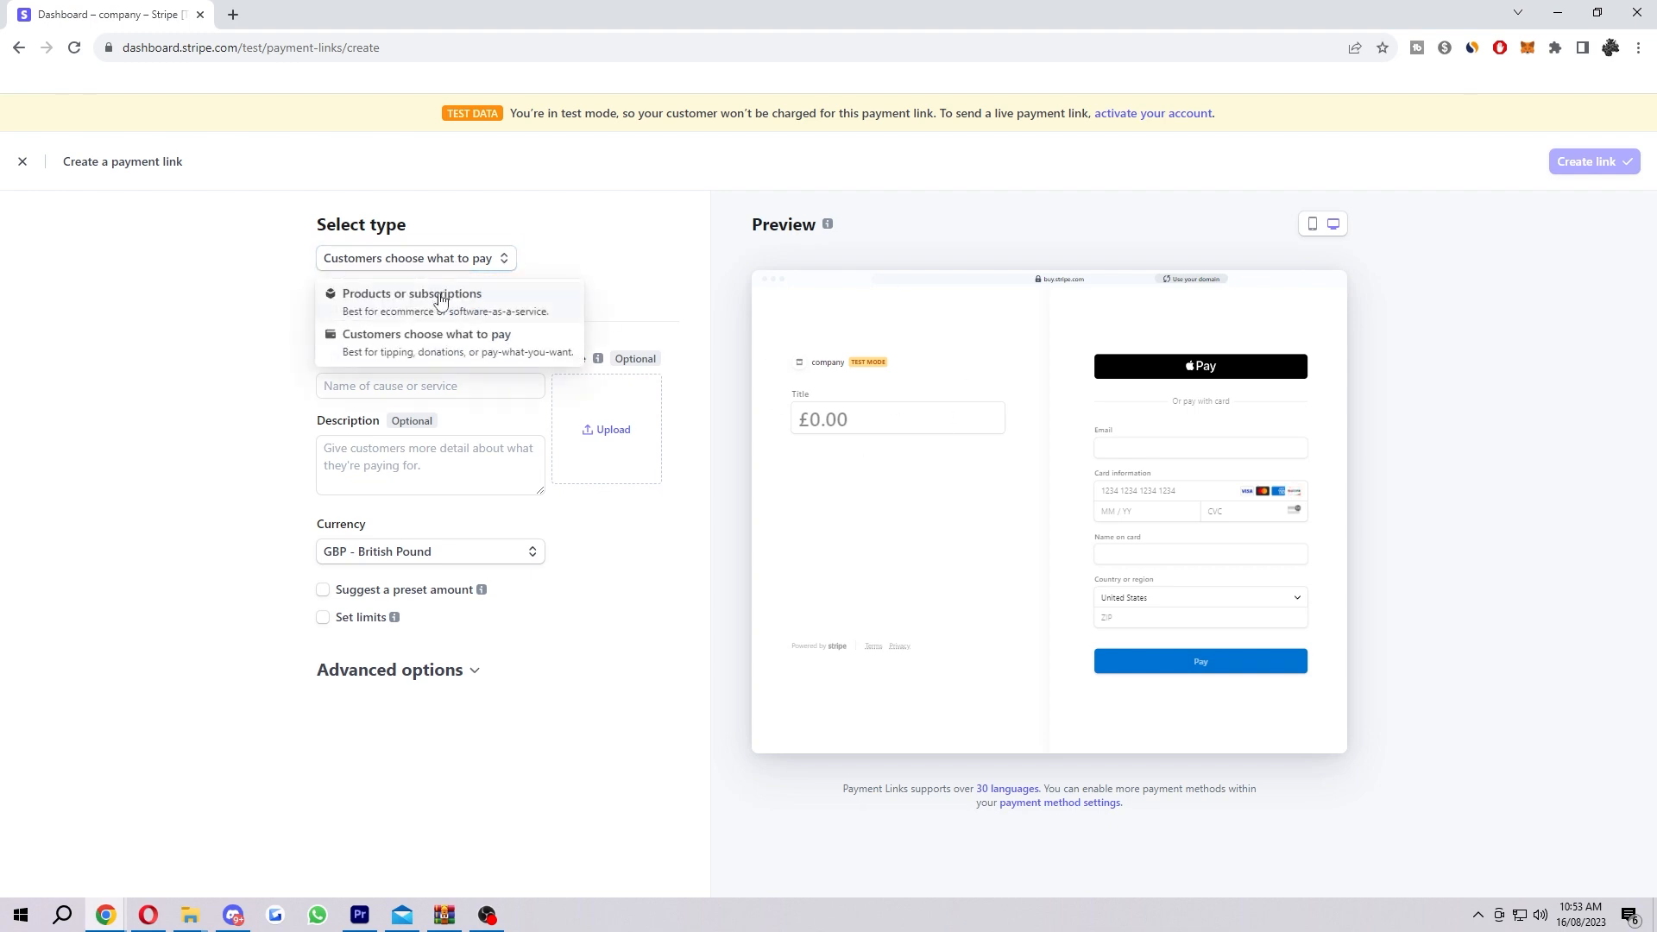
pyautogui.click(413, 294)
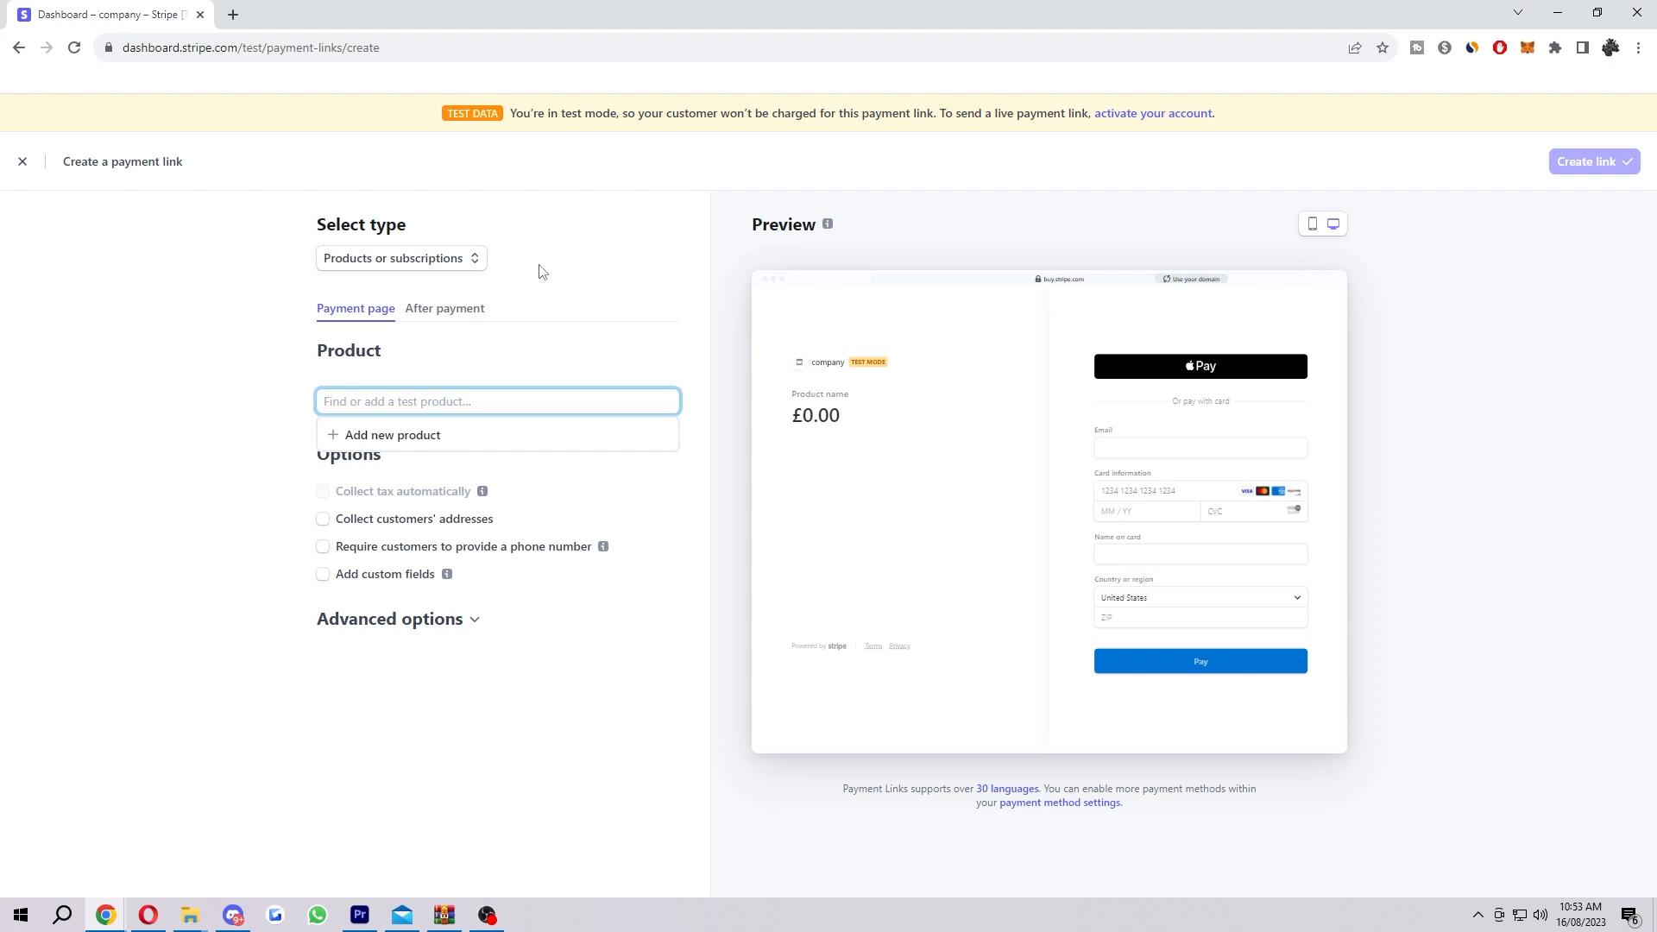
pyautogui.click(795, 428)
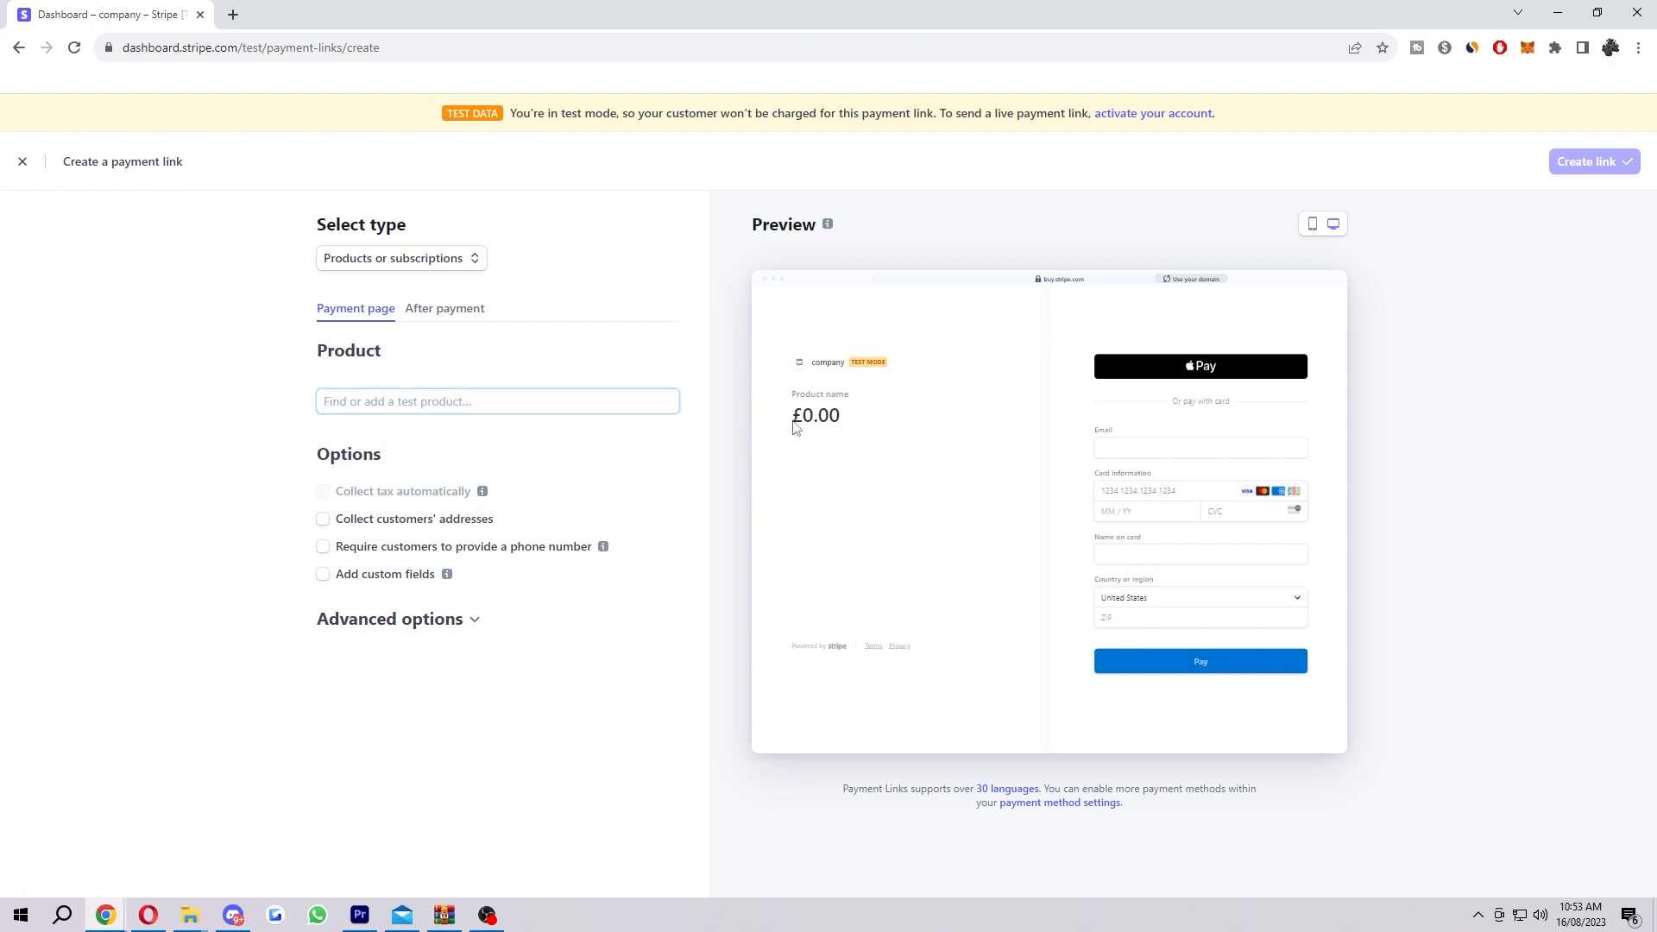
pyautogui.click(399, 258)
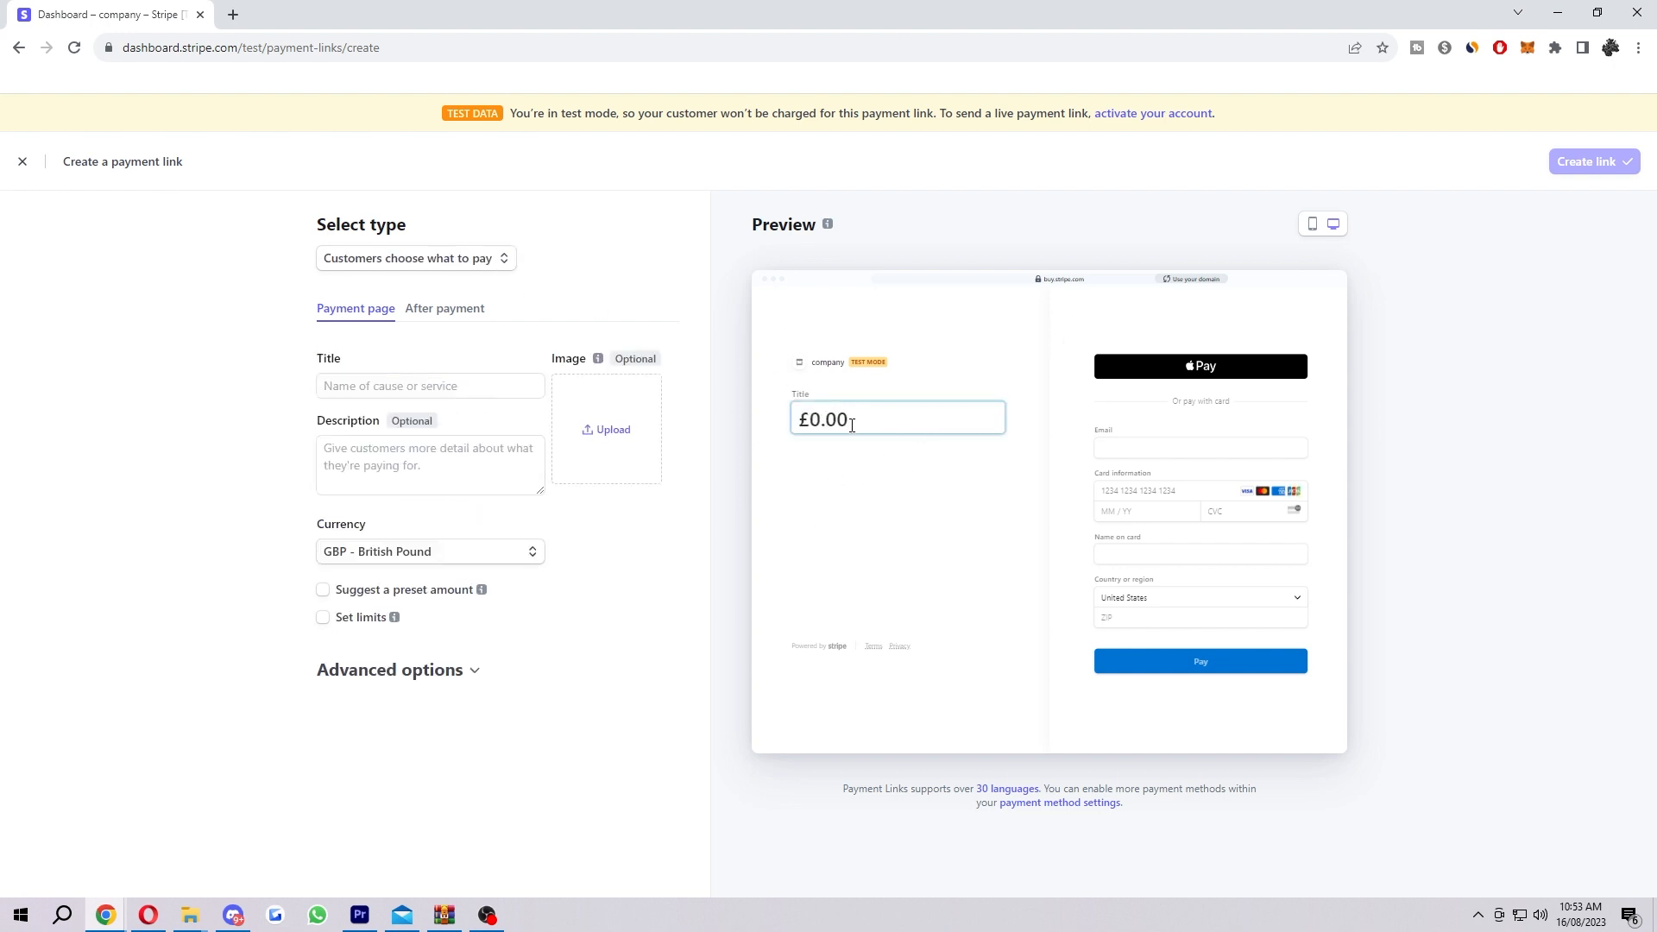
pyautogui.click(414, 259)
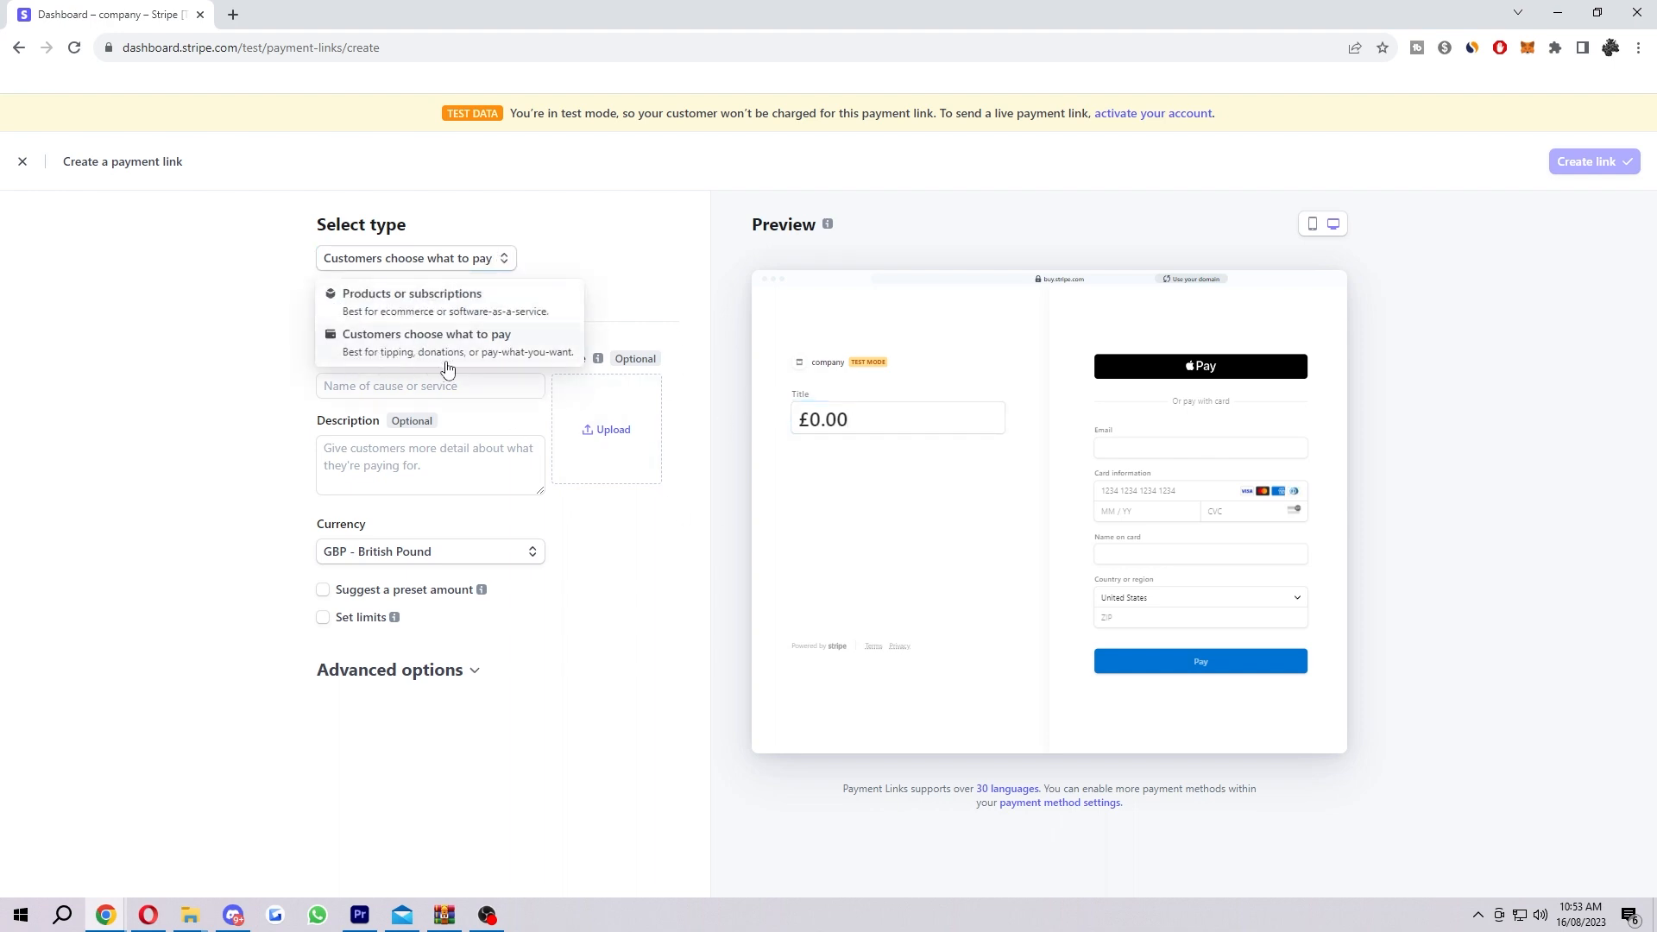
pyautogui.moveTo(576, 268)
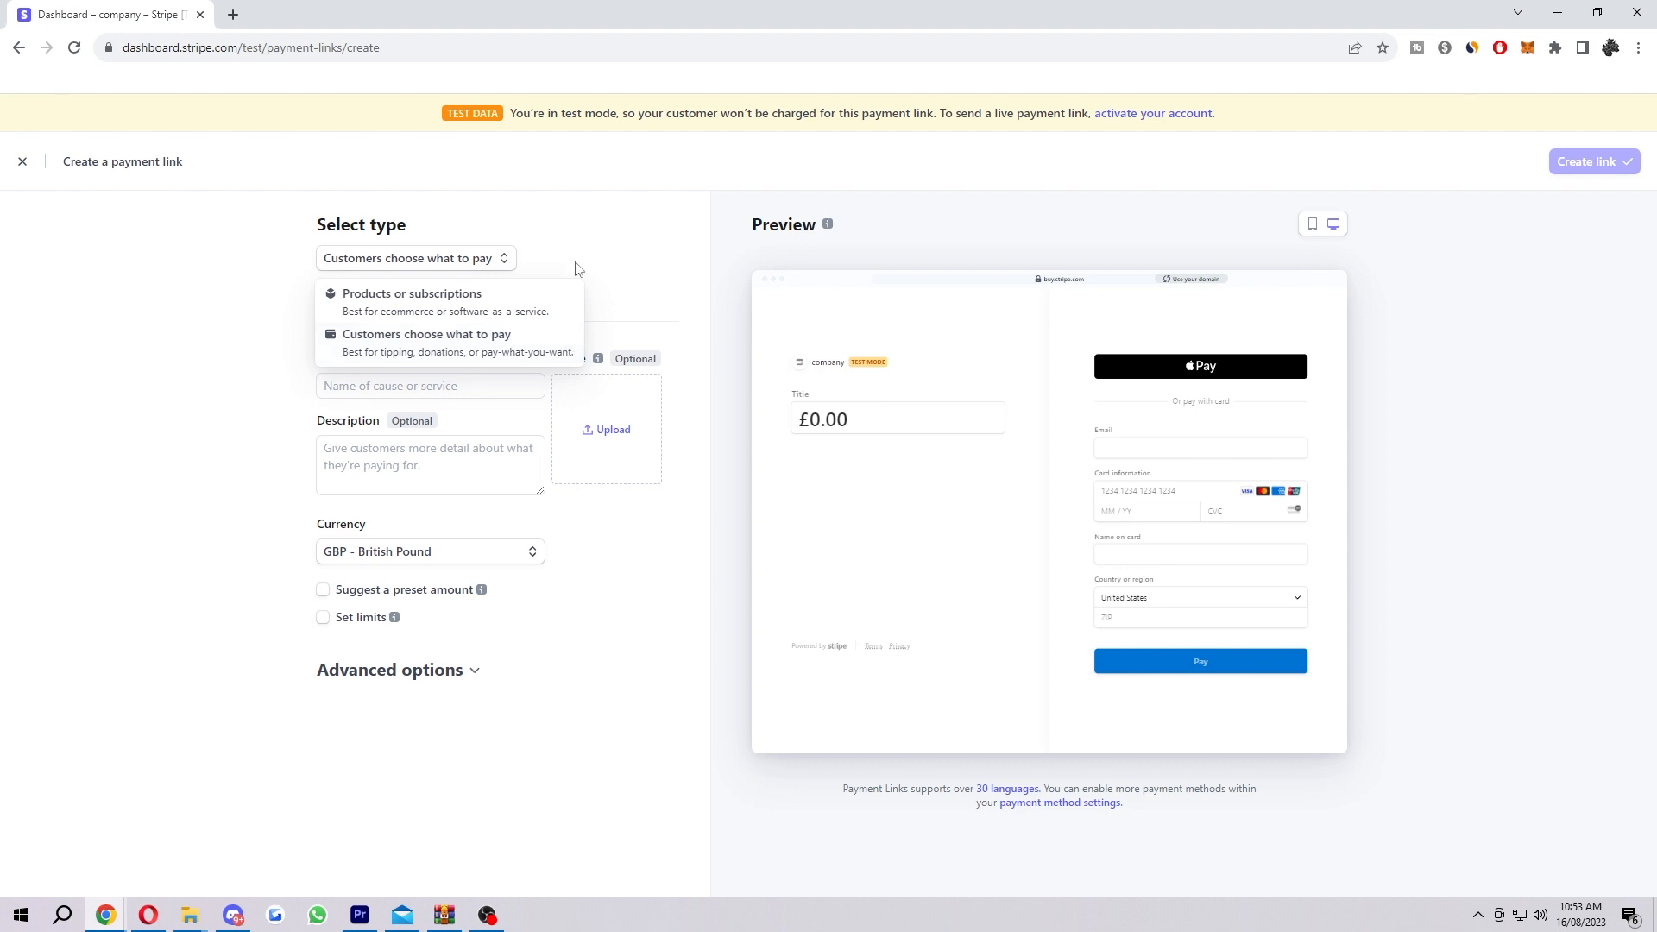
pyautogui.click(413, 258)
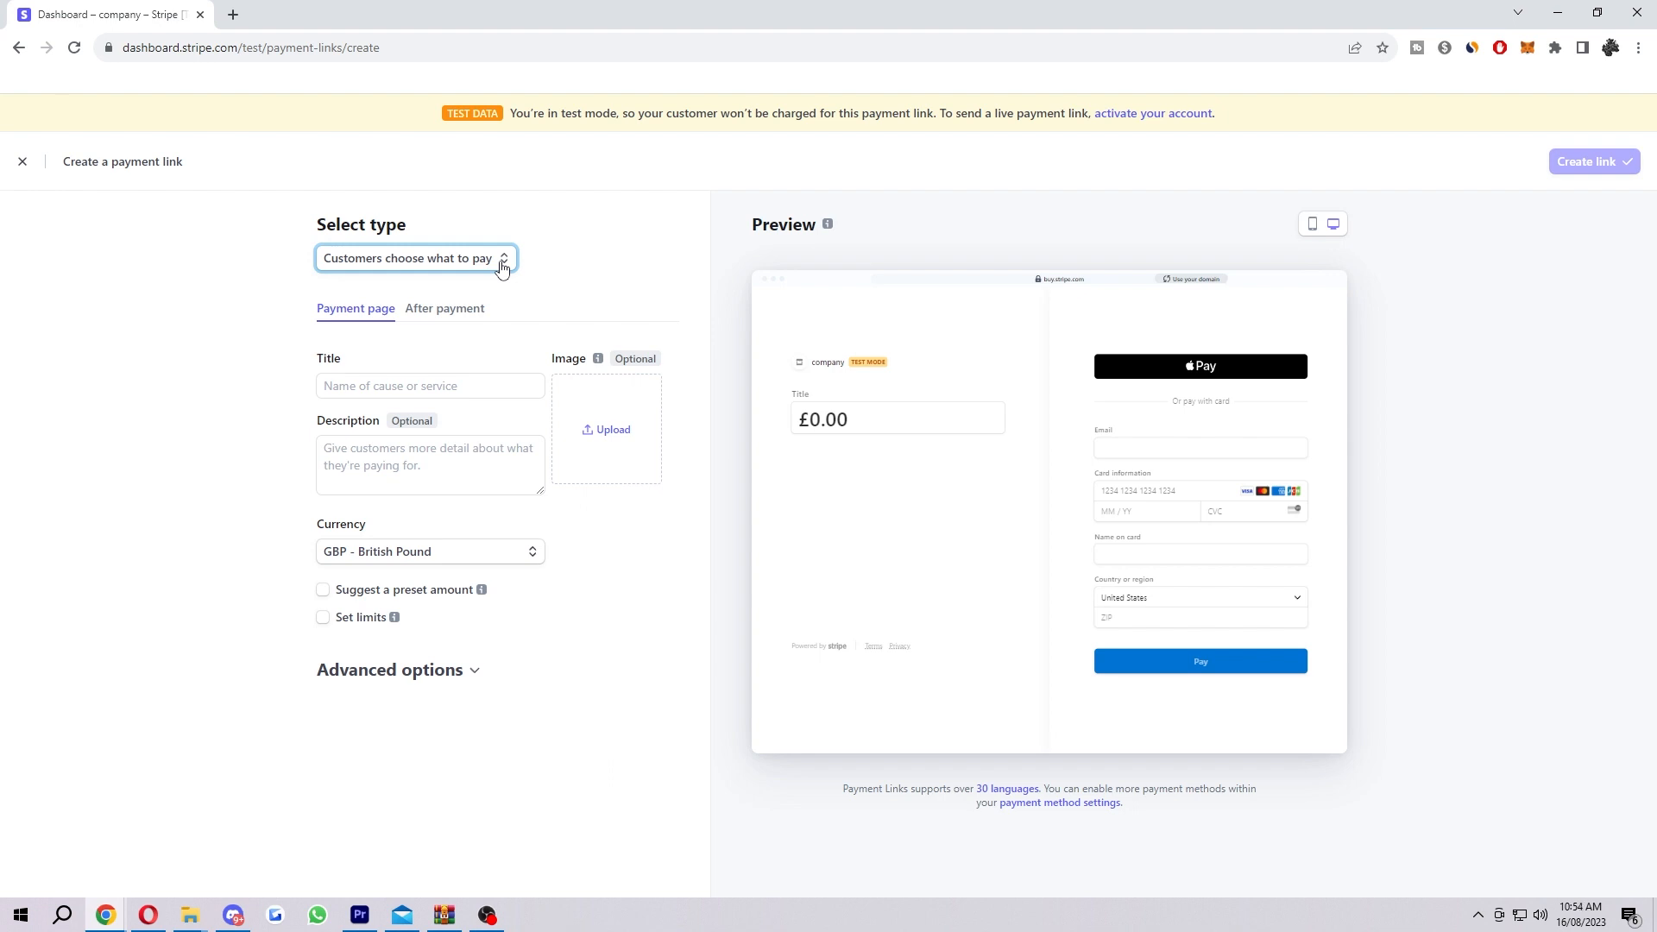
pyautogui.moveTo(412, 445)
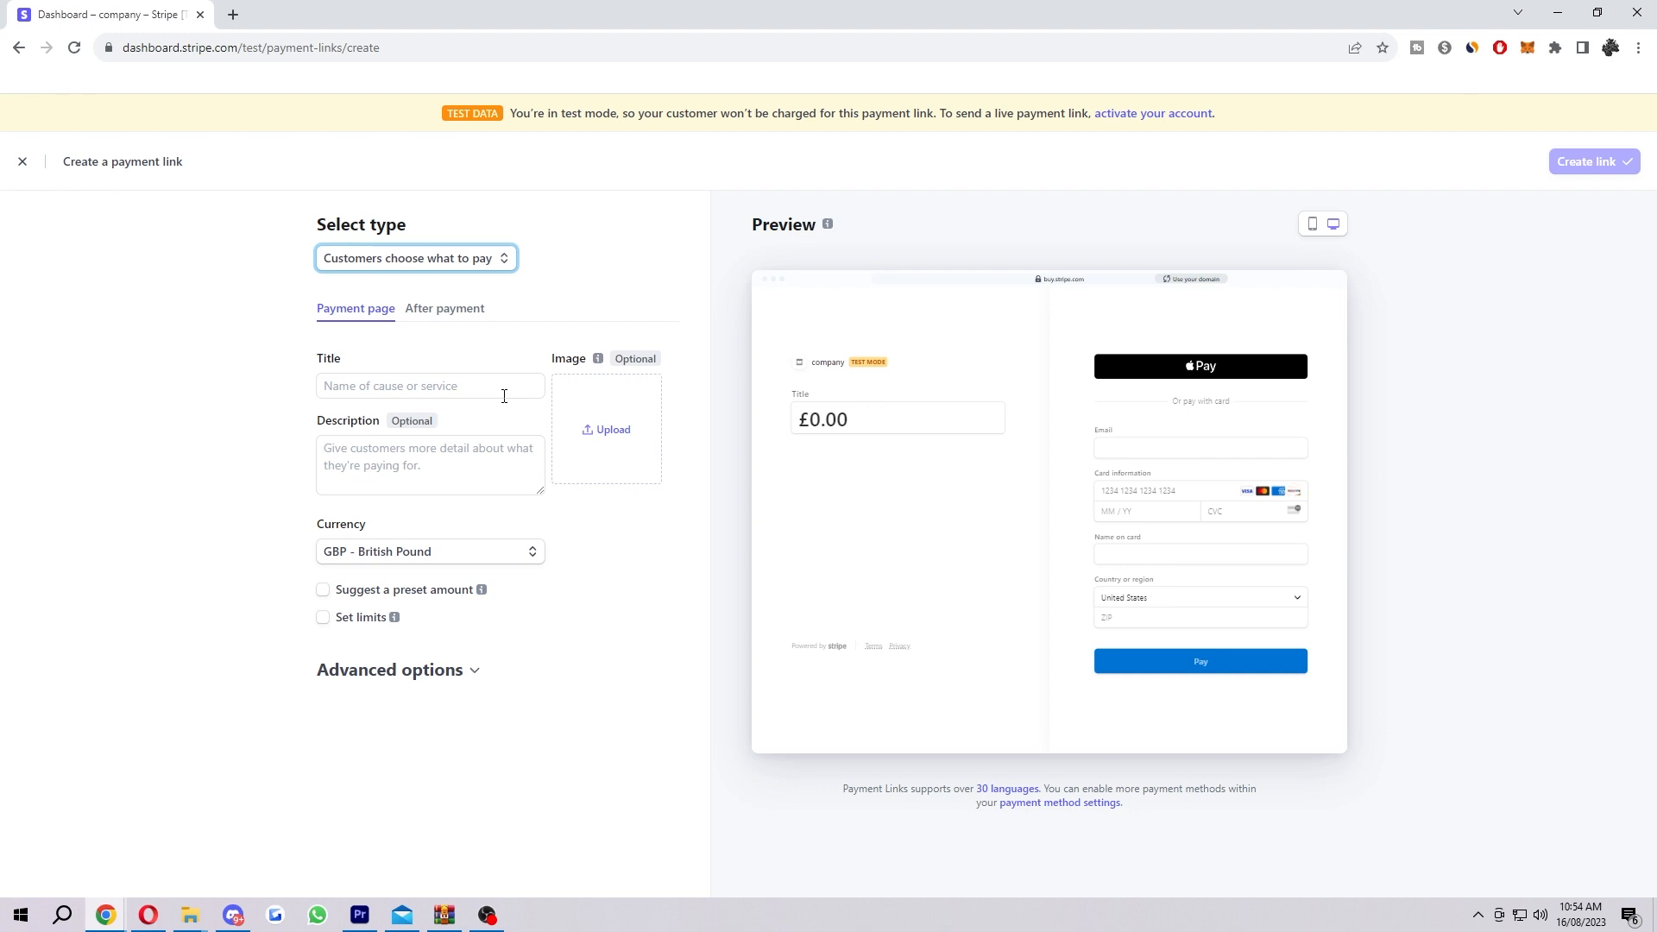
pyautogui.click(415, 258)
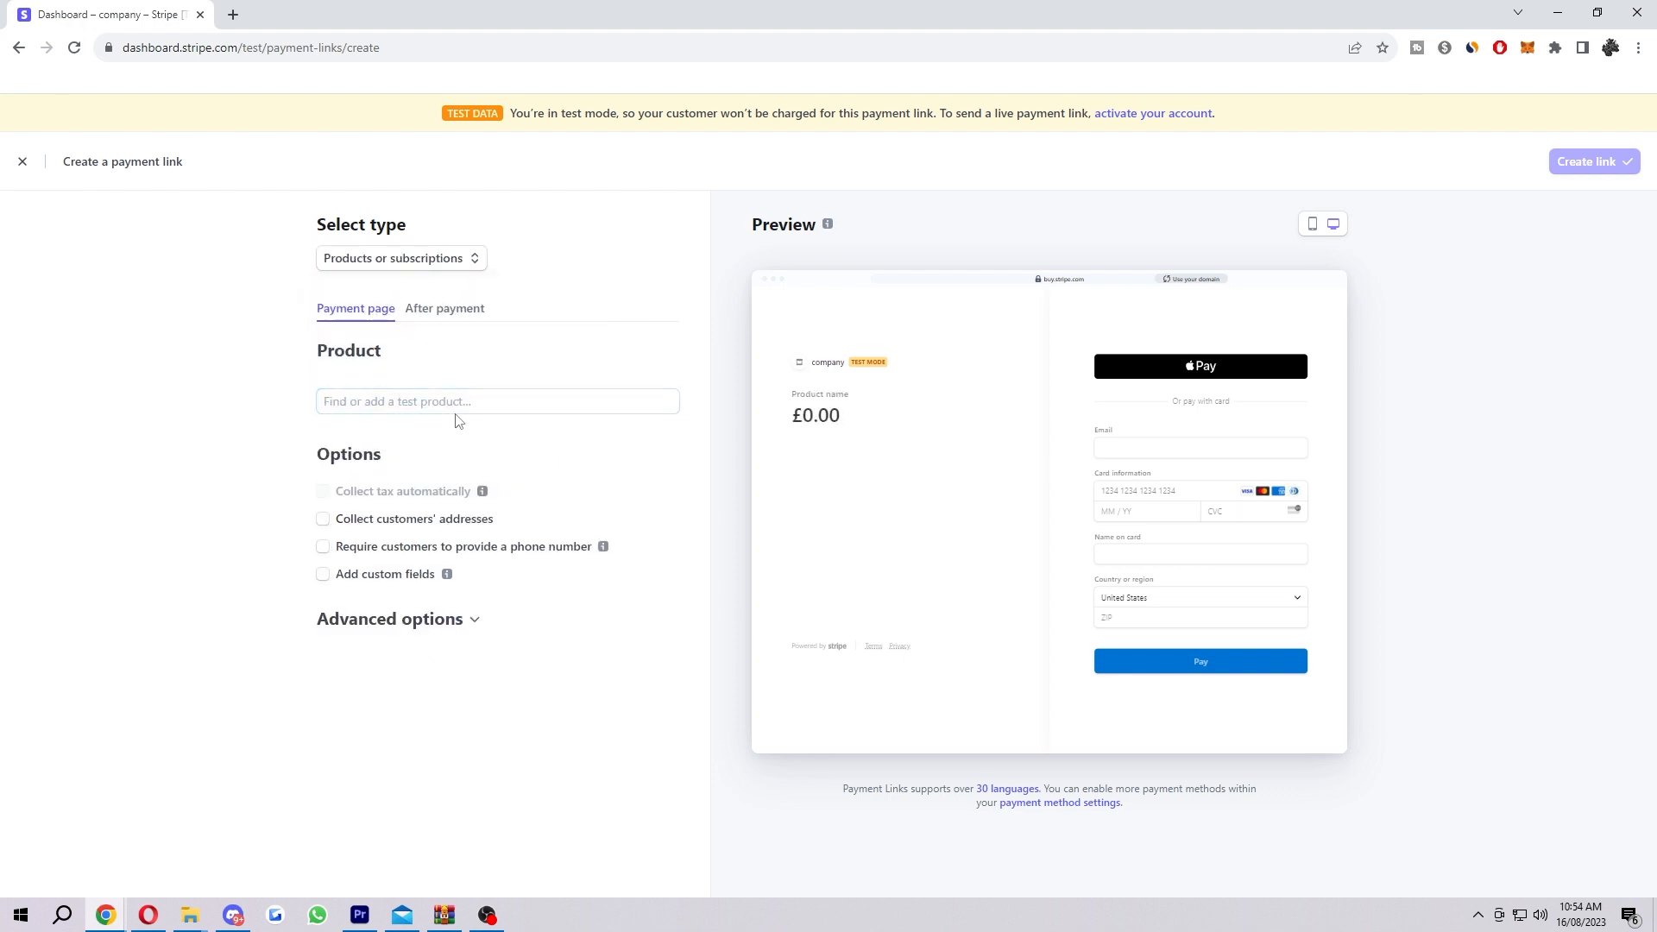
# Activate the Find or add a test product field under Product.
pyautogui.click(497, 401)
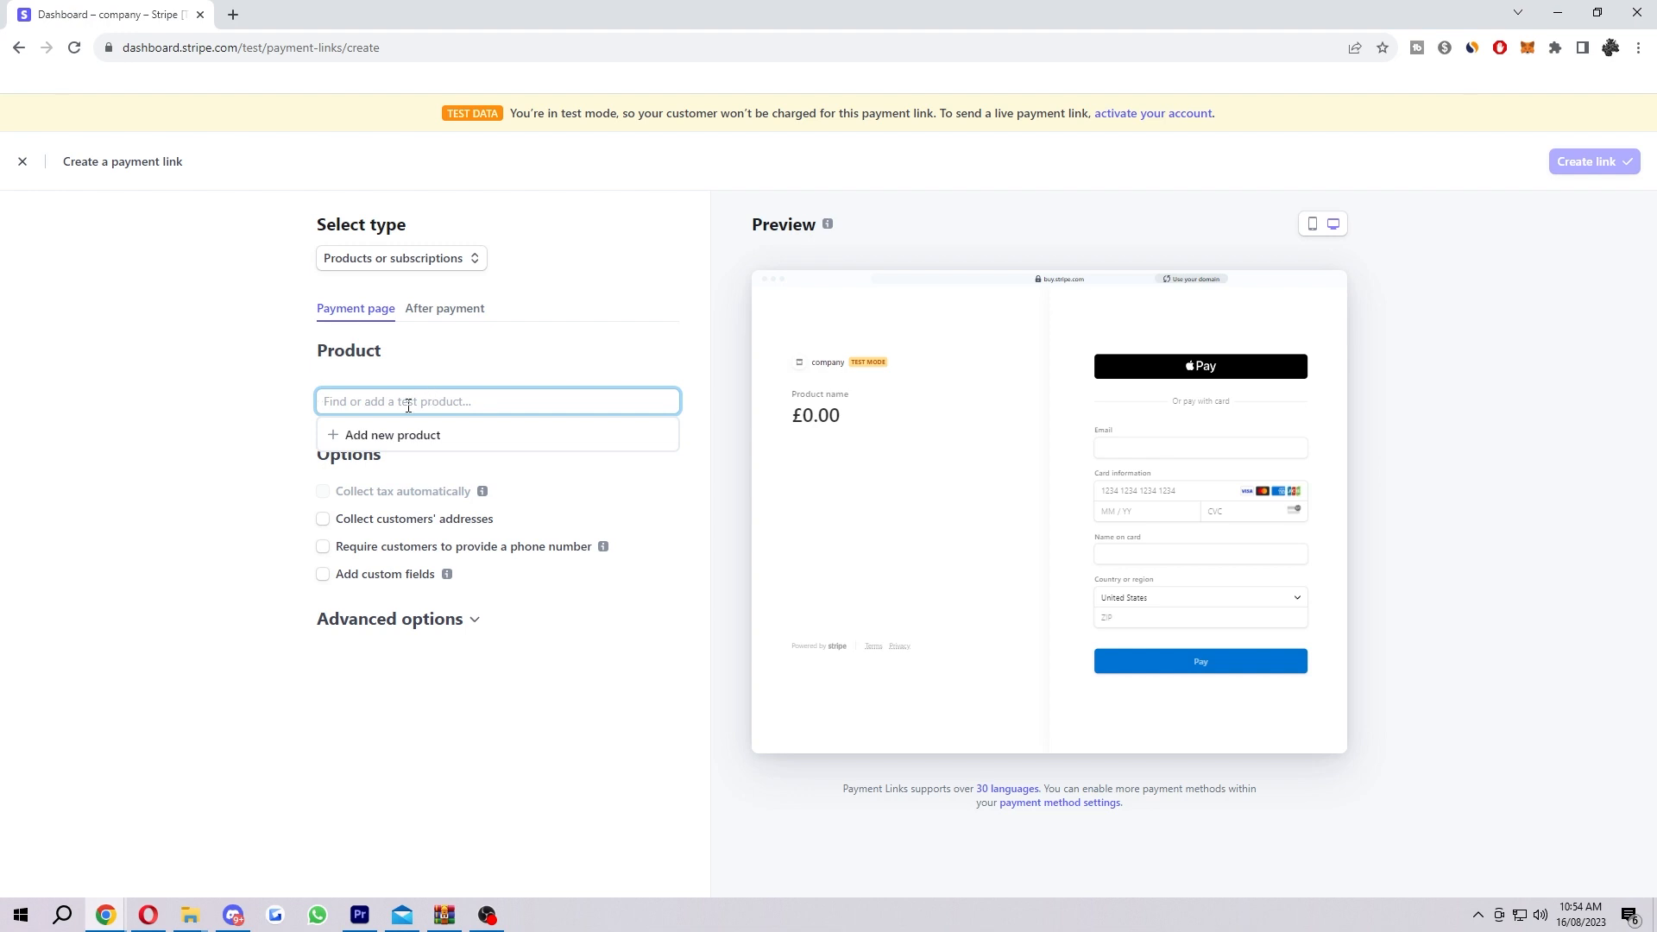
# Open the Add a new product form and set pricing to Recurring, billed Monthly.
pyautogui.click(392, 434)
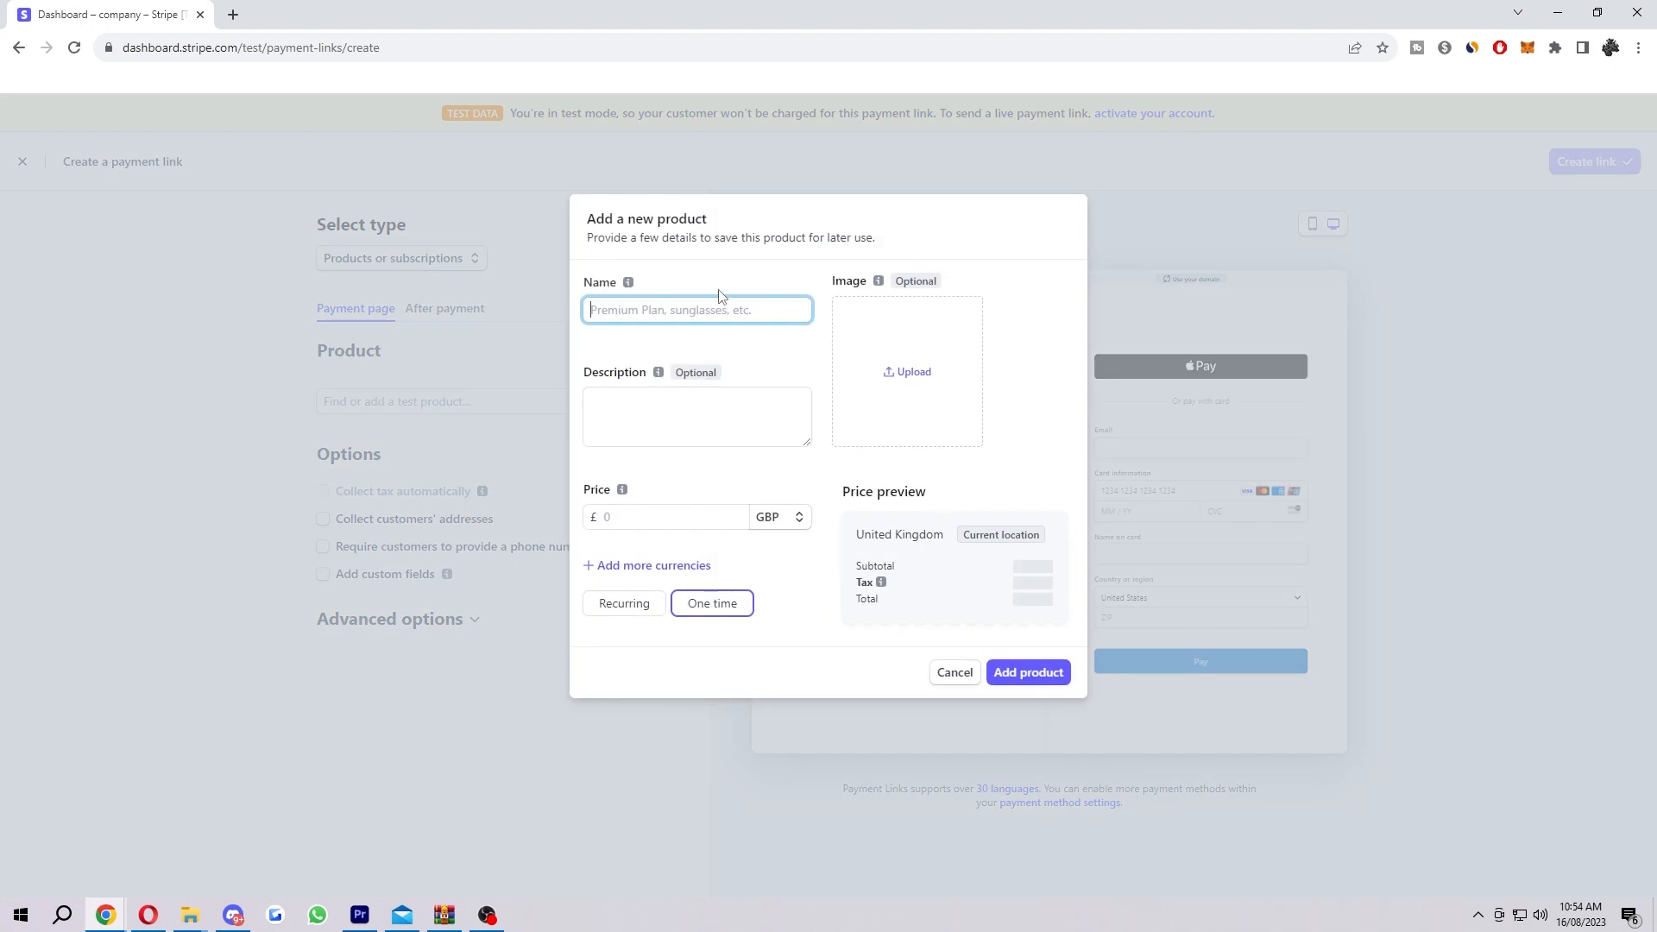
pyautogui.moveTo(715, 266)
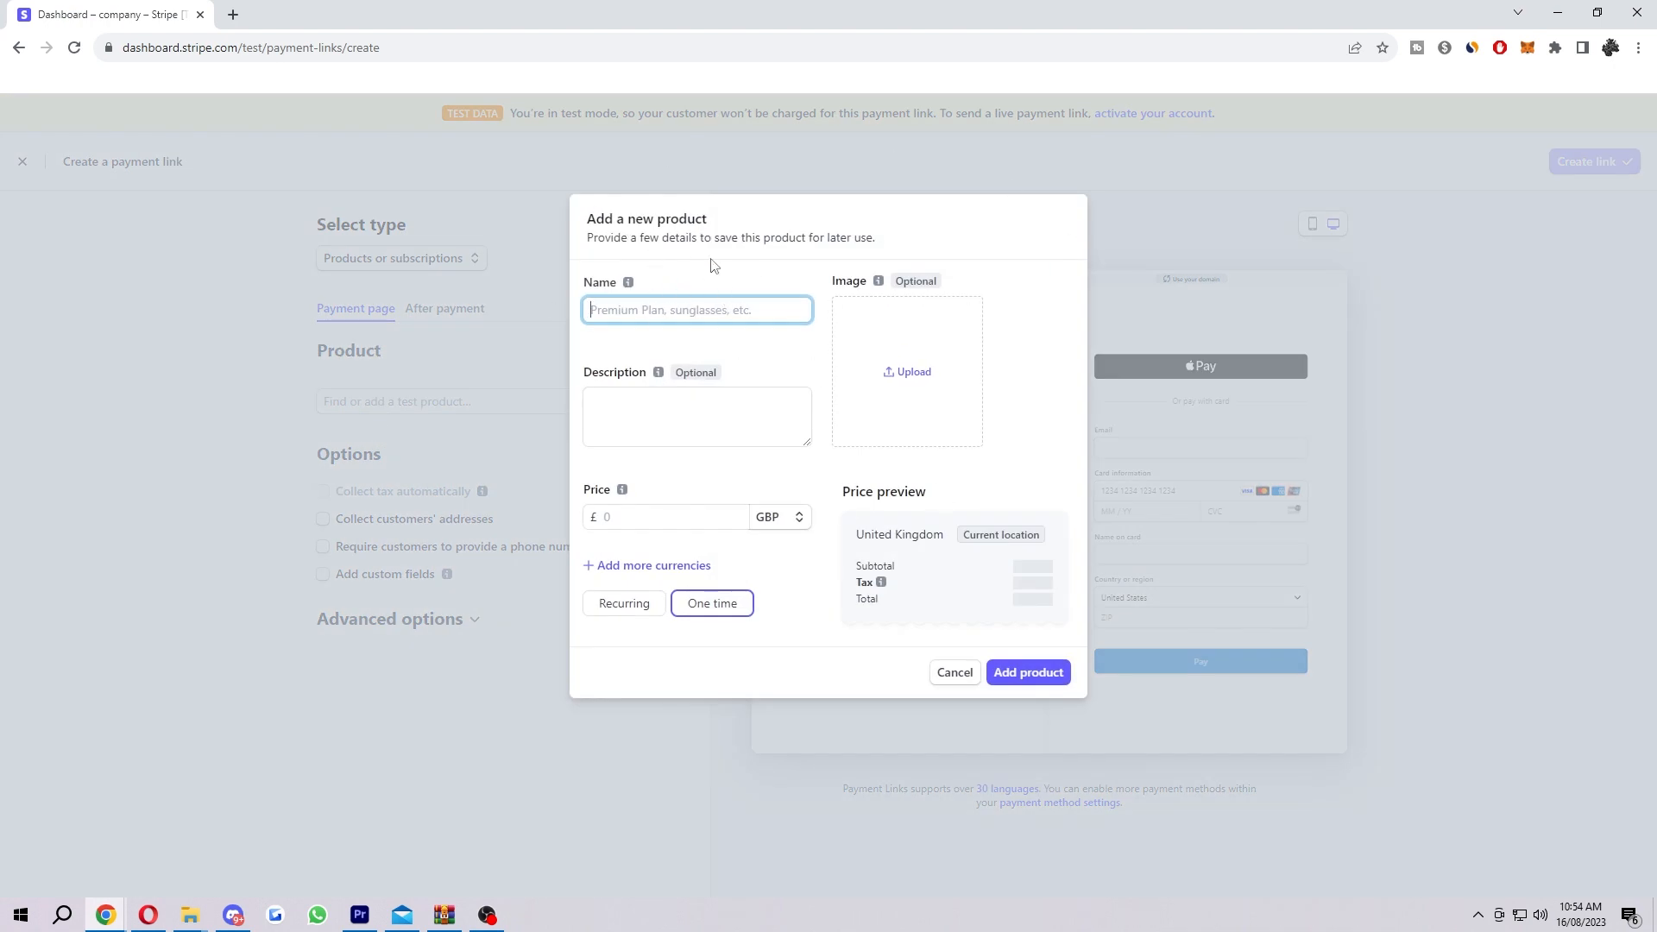
pyautogui.moveTo(621, 281)
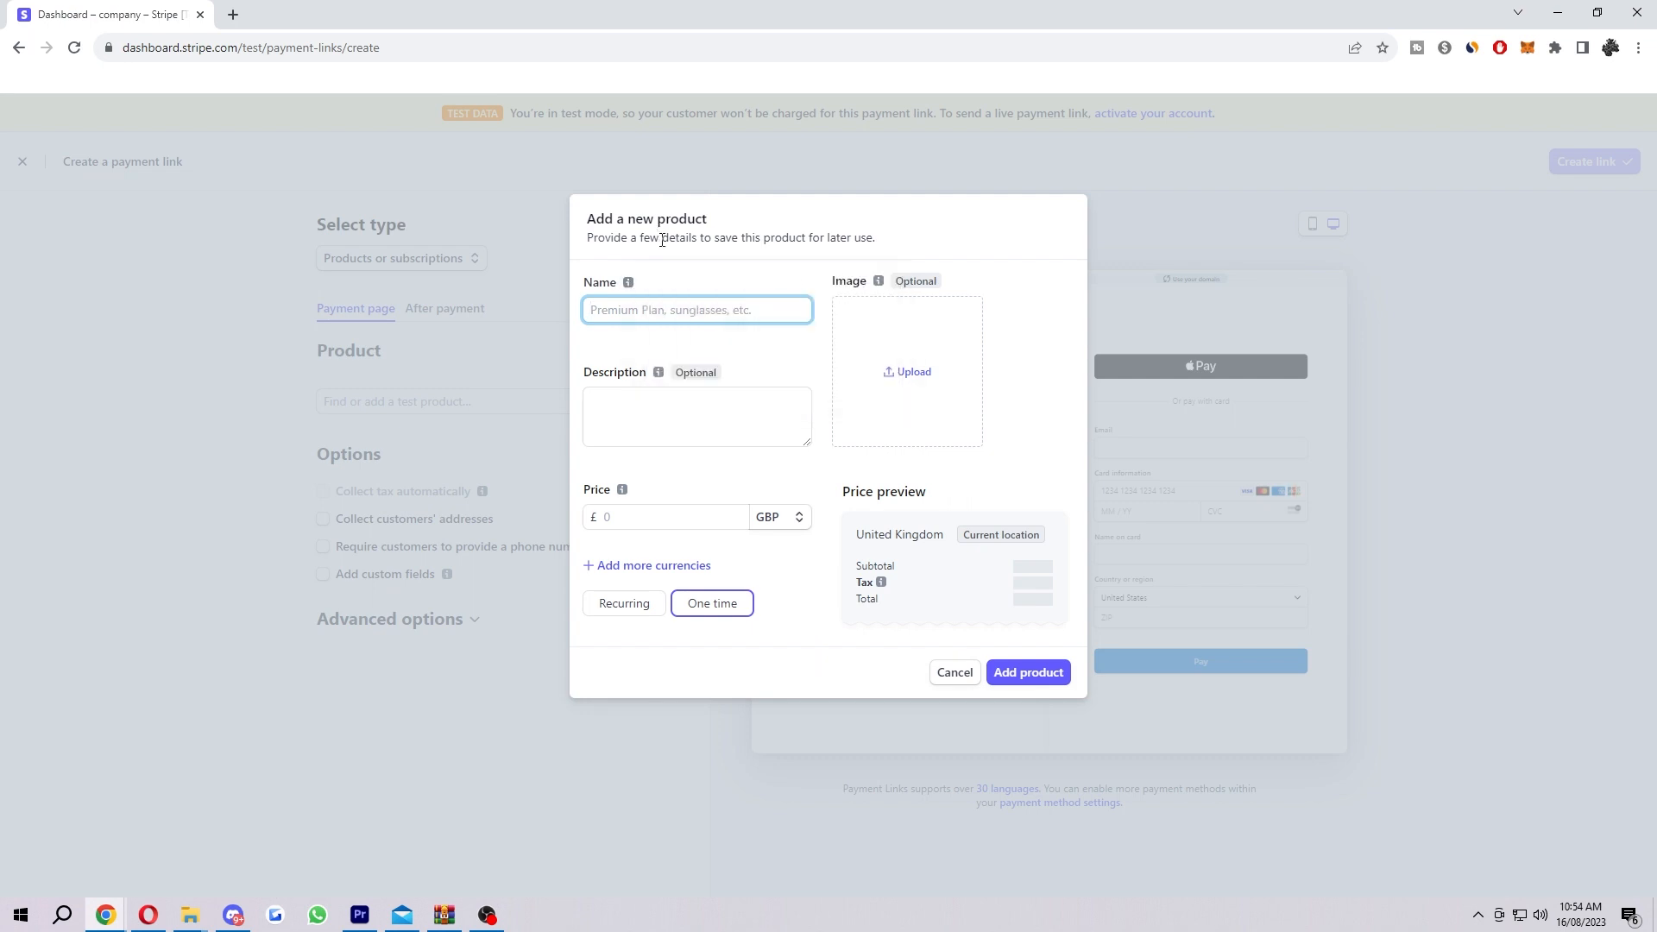
pyautogui.moveTo(724, 334)
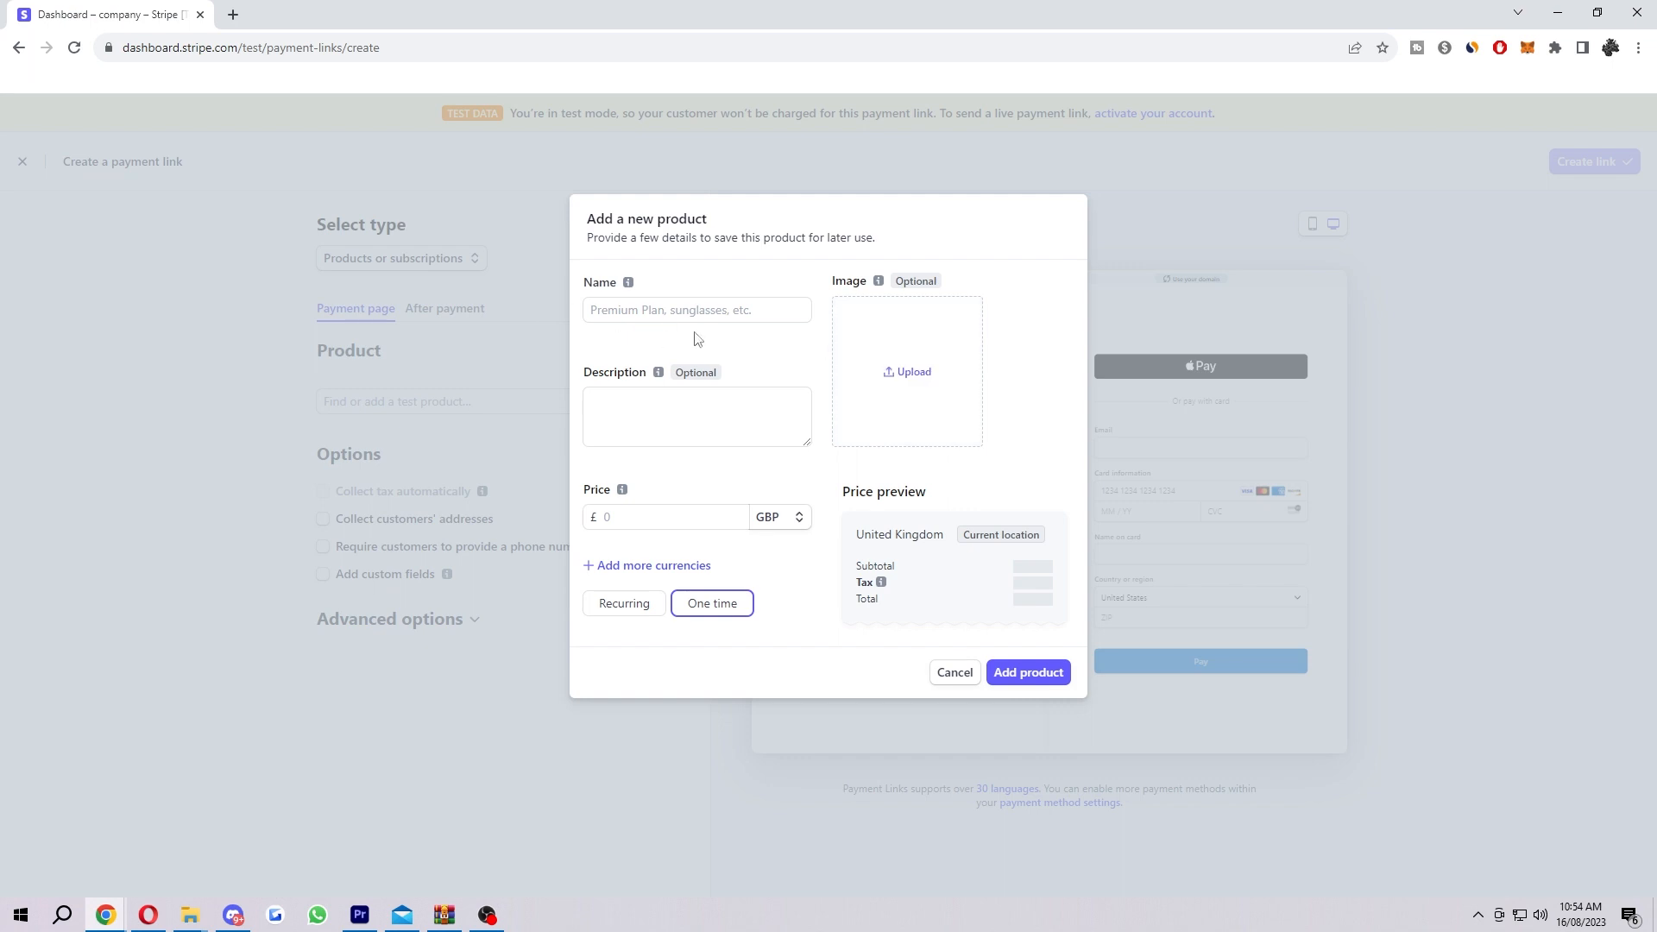
pyautogui.moveTo(903, 320)
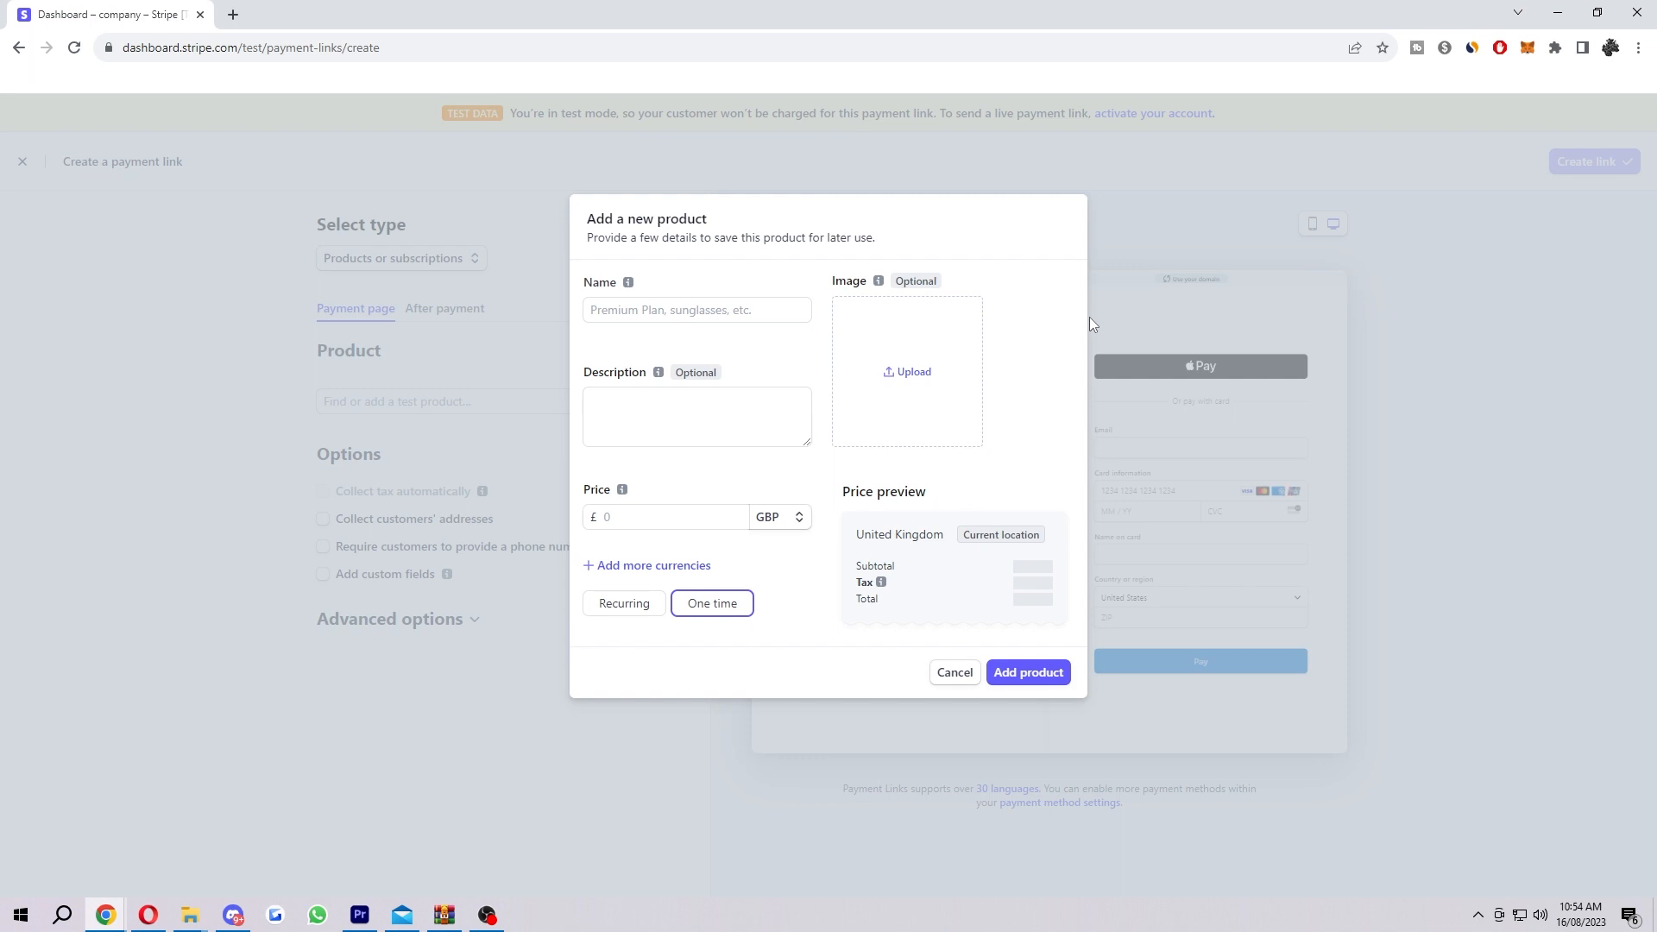
pyautogui.moveTo(945, 329)
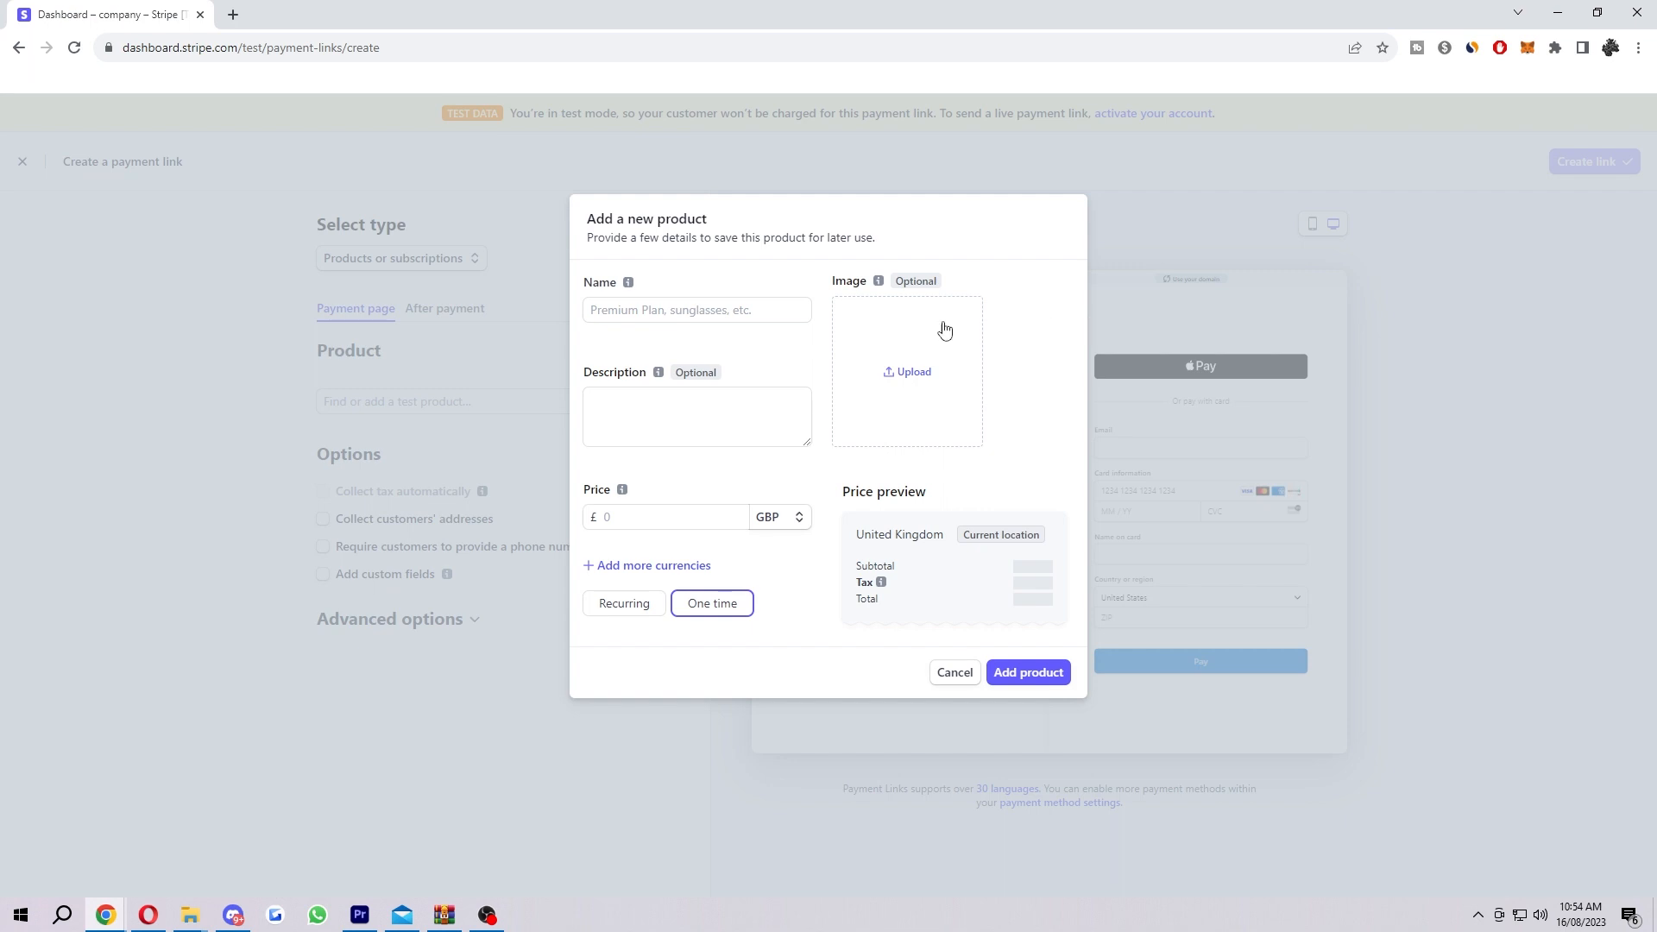
pyautogui.moveTo(797, 536)
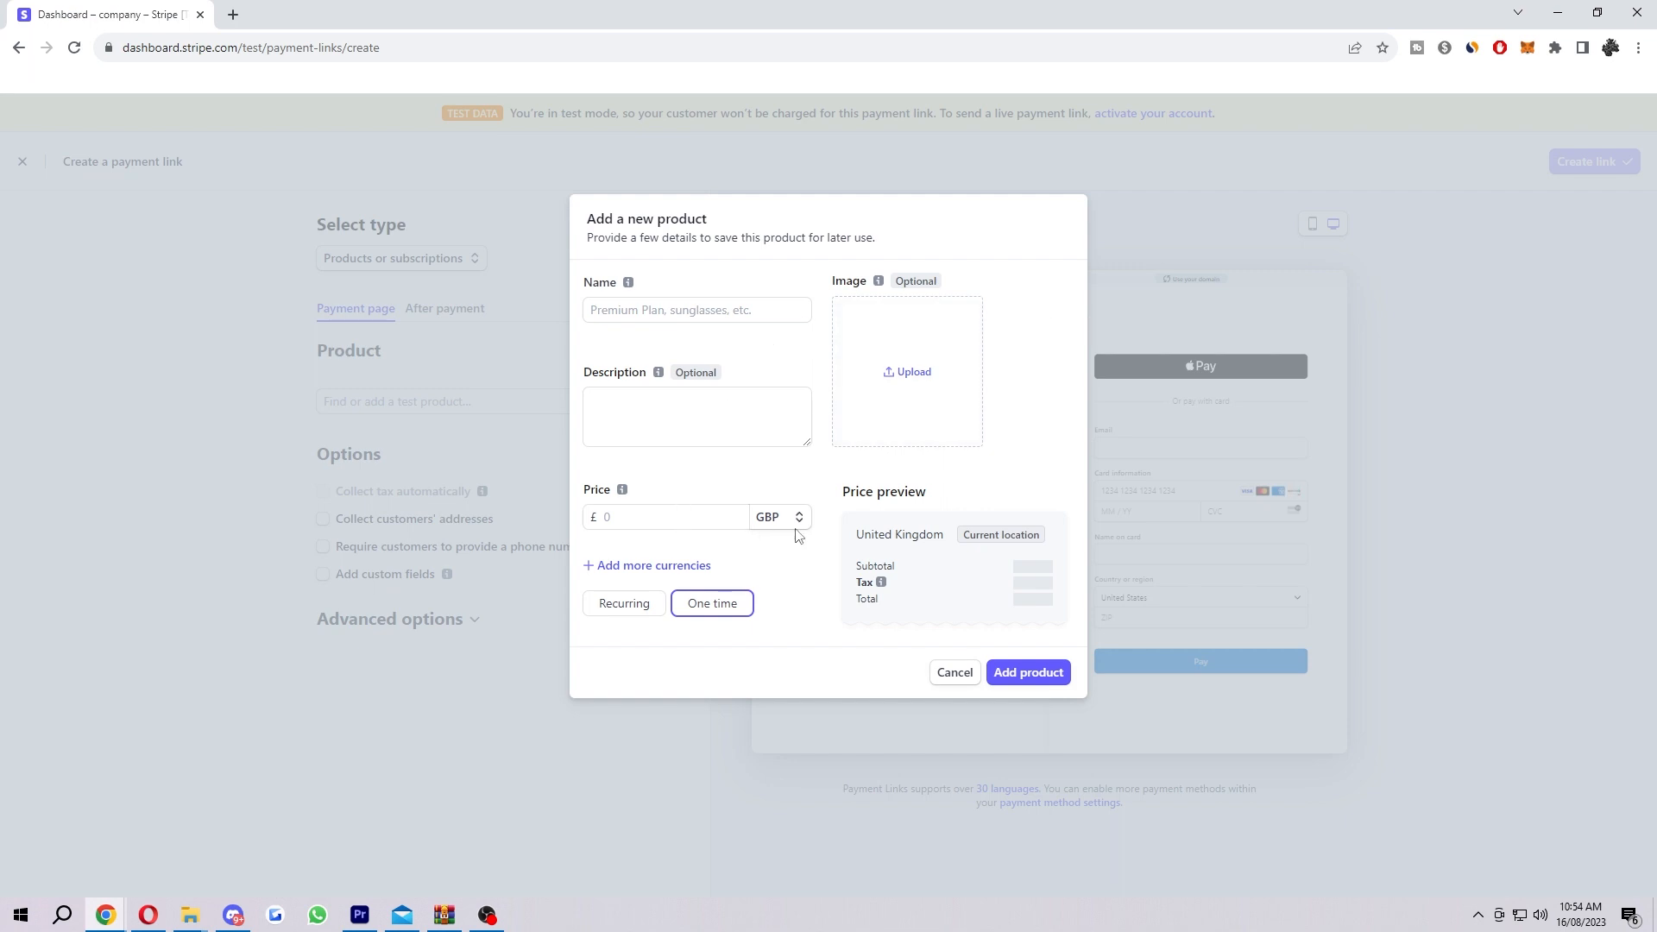
pyautogui.moveTo(639, 547)
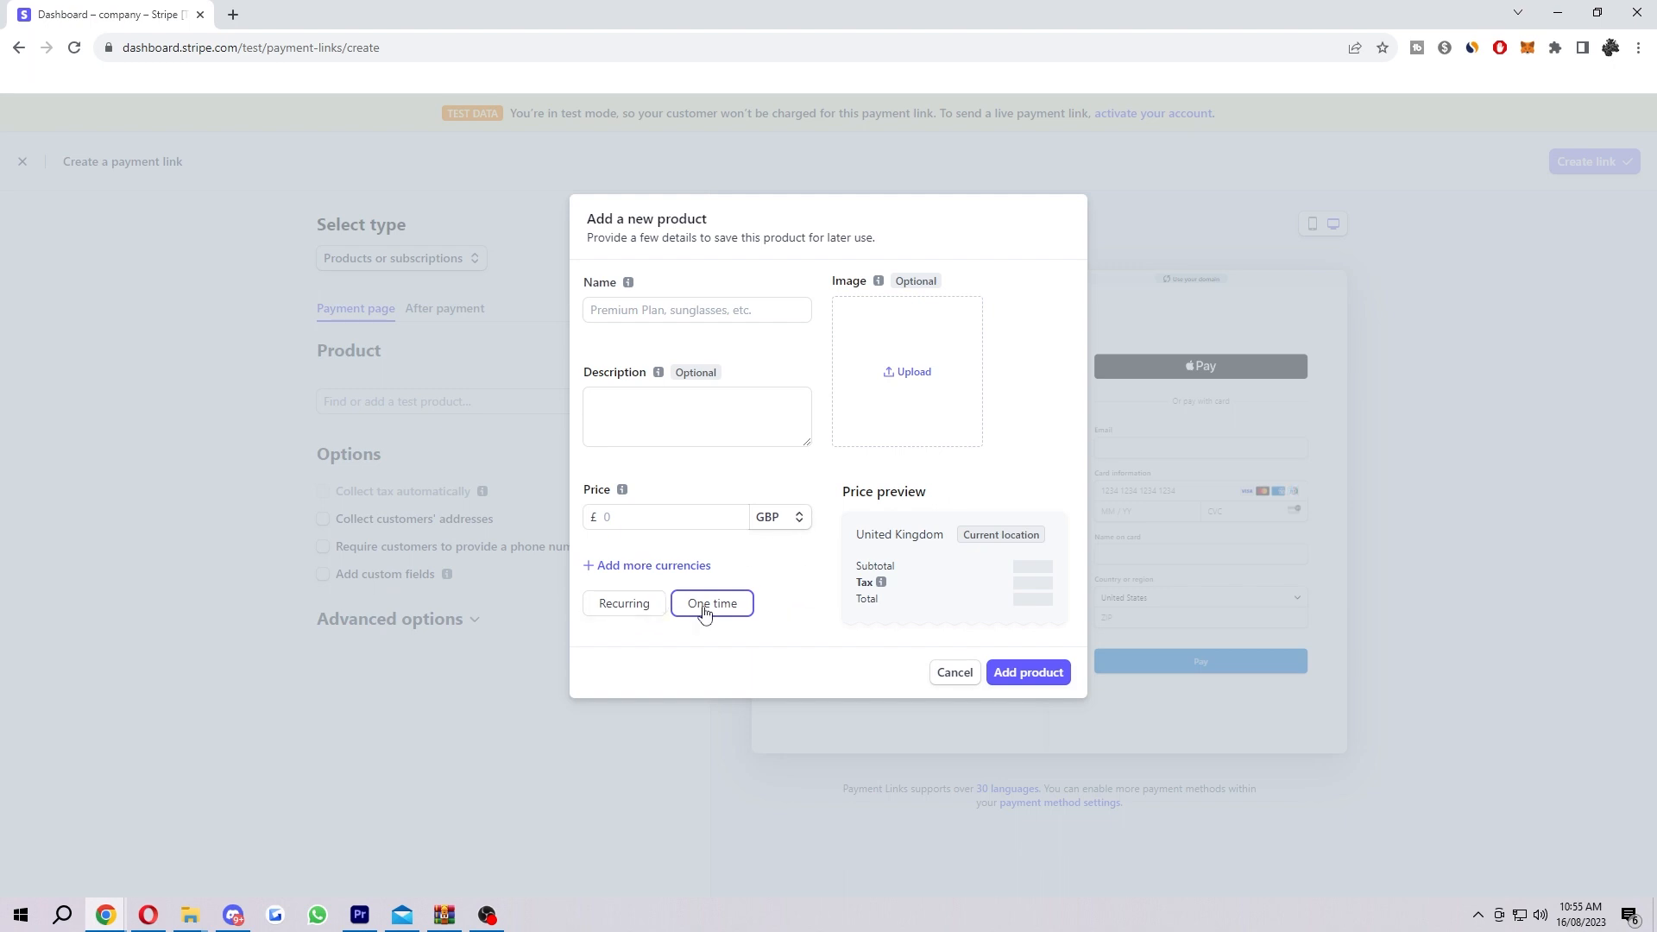
pyautogui.moveTo(656, 592)
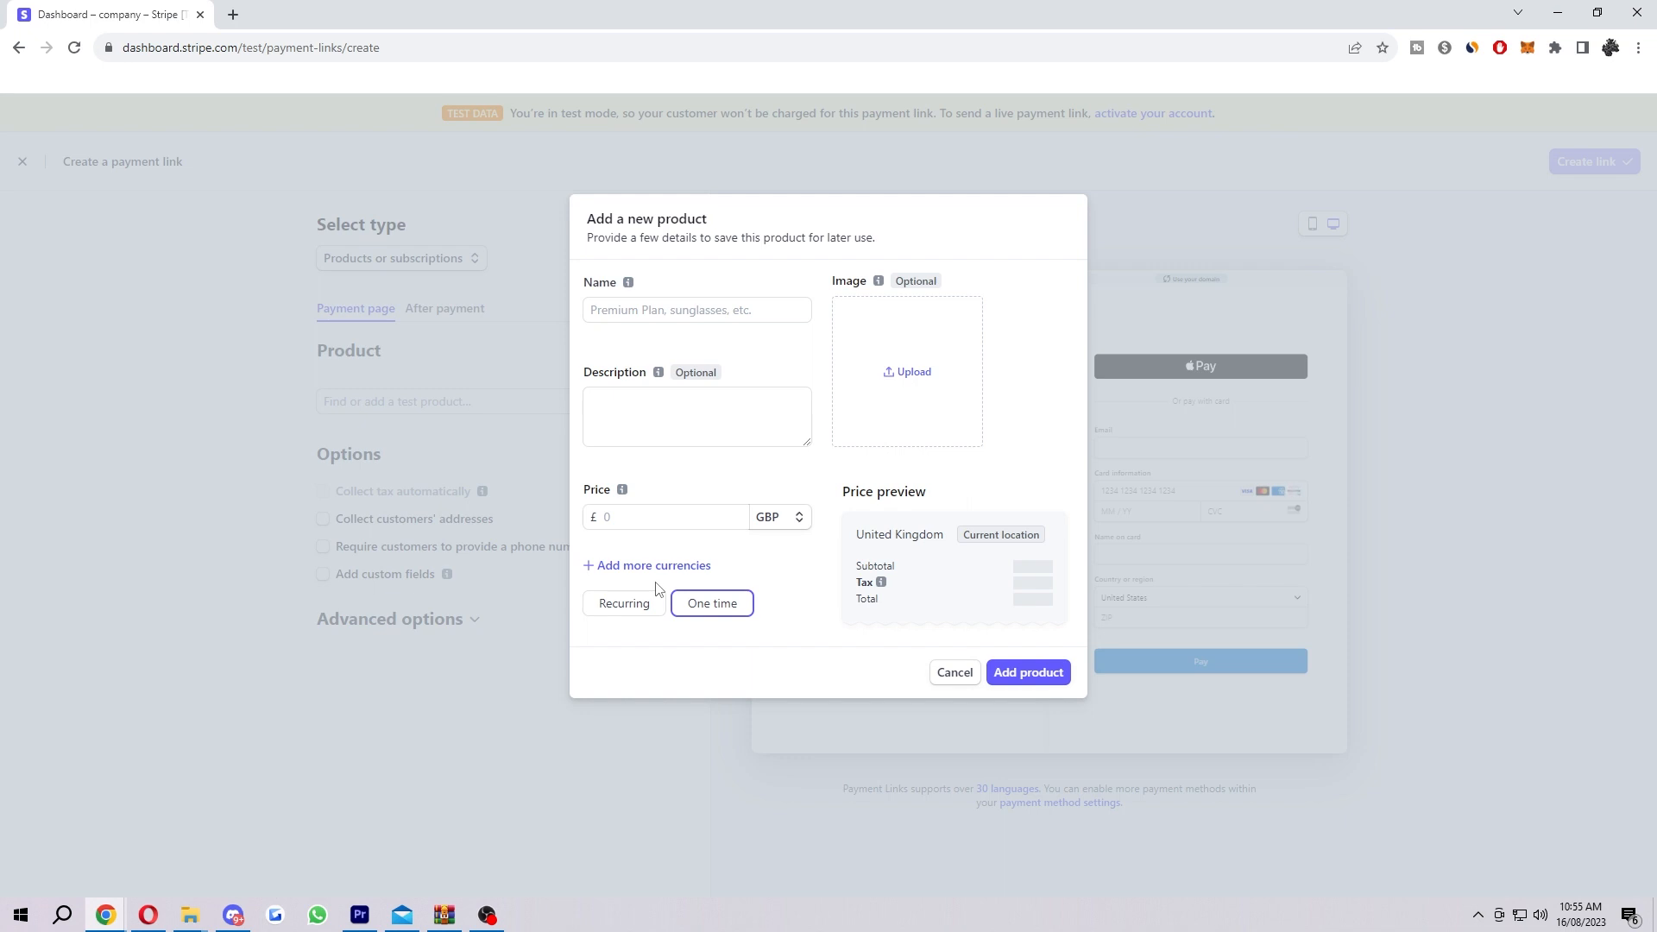
pyautogui.click(623, 602)
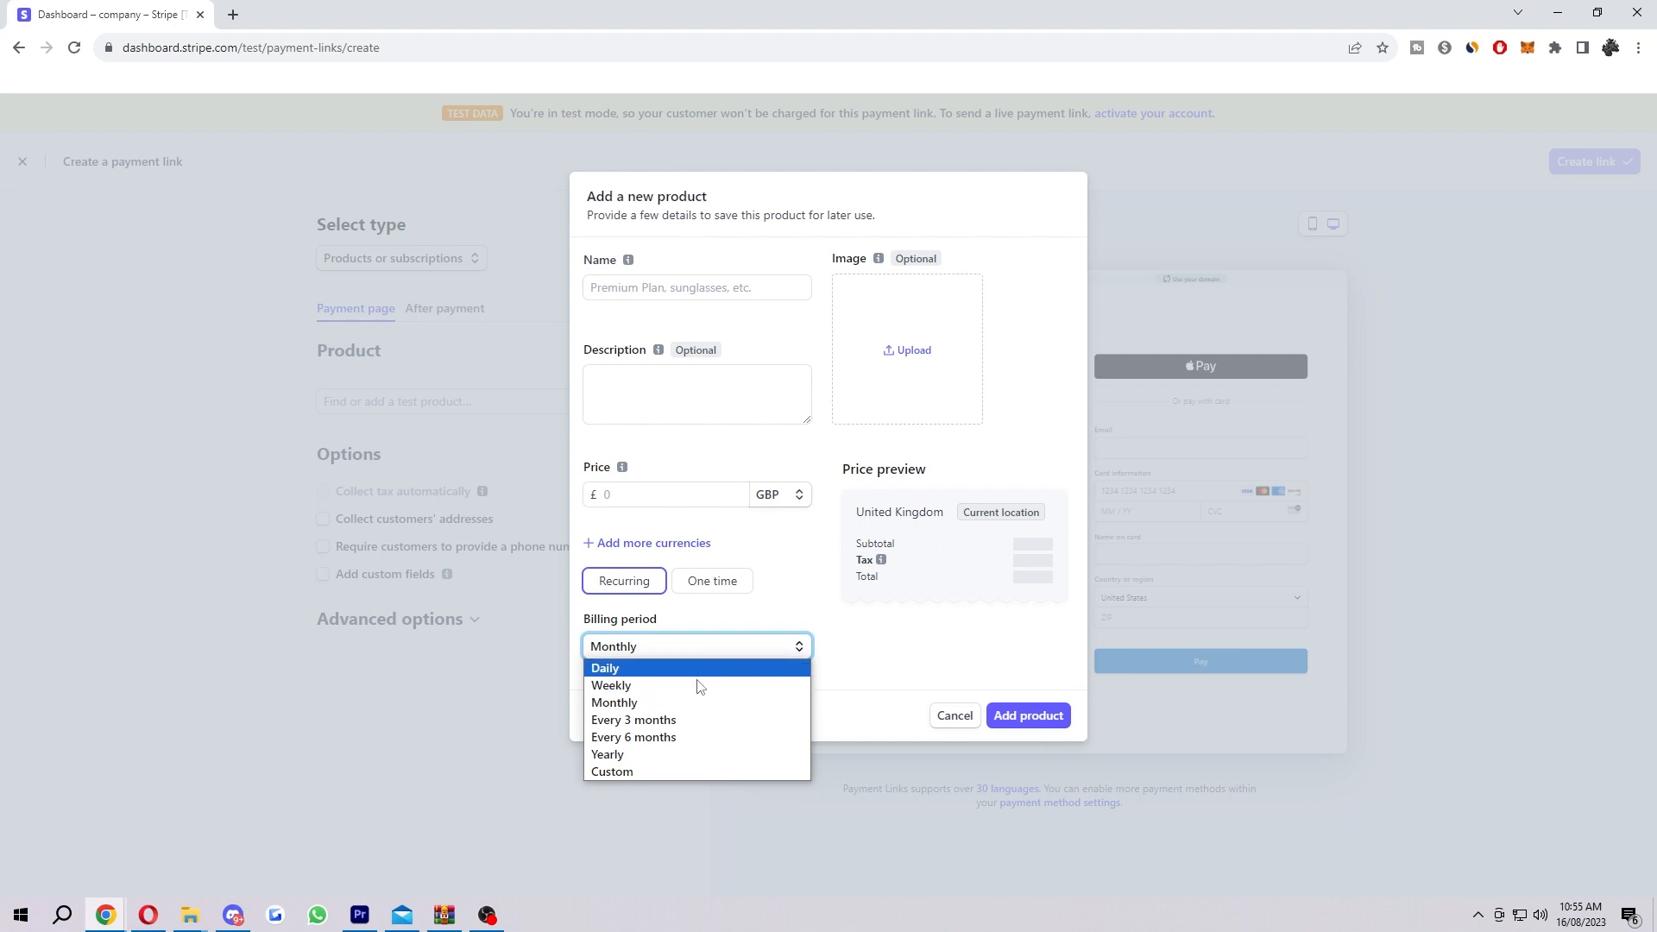
pyautogui.moveTo(696, 701)
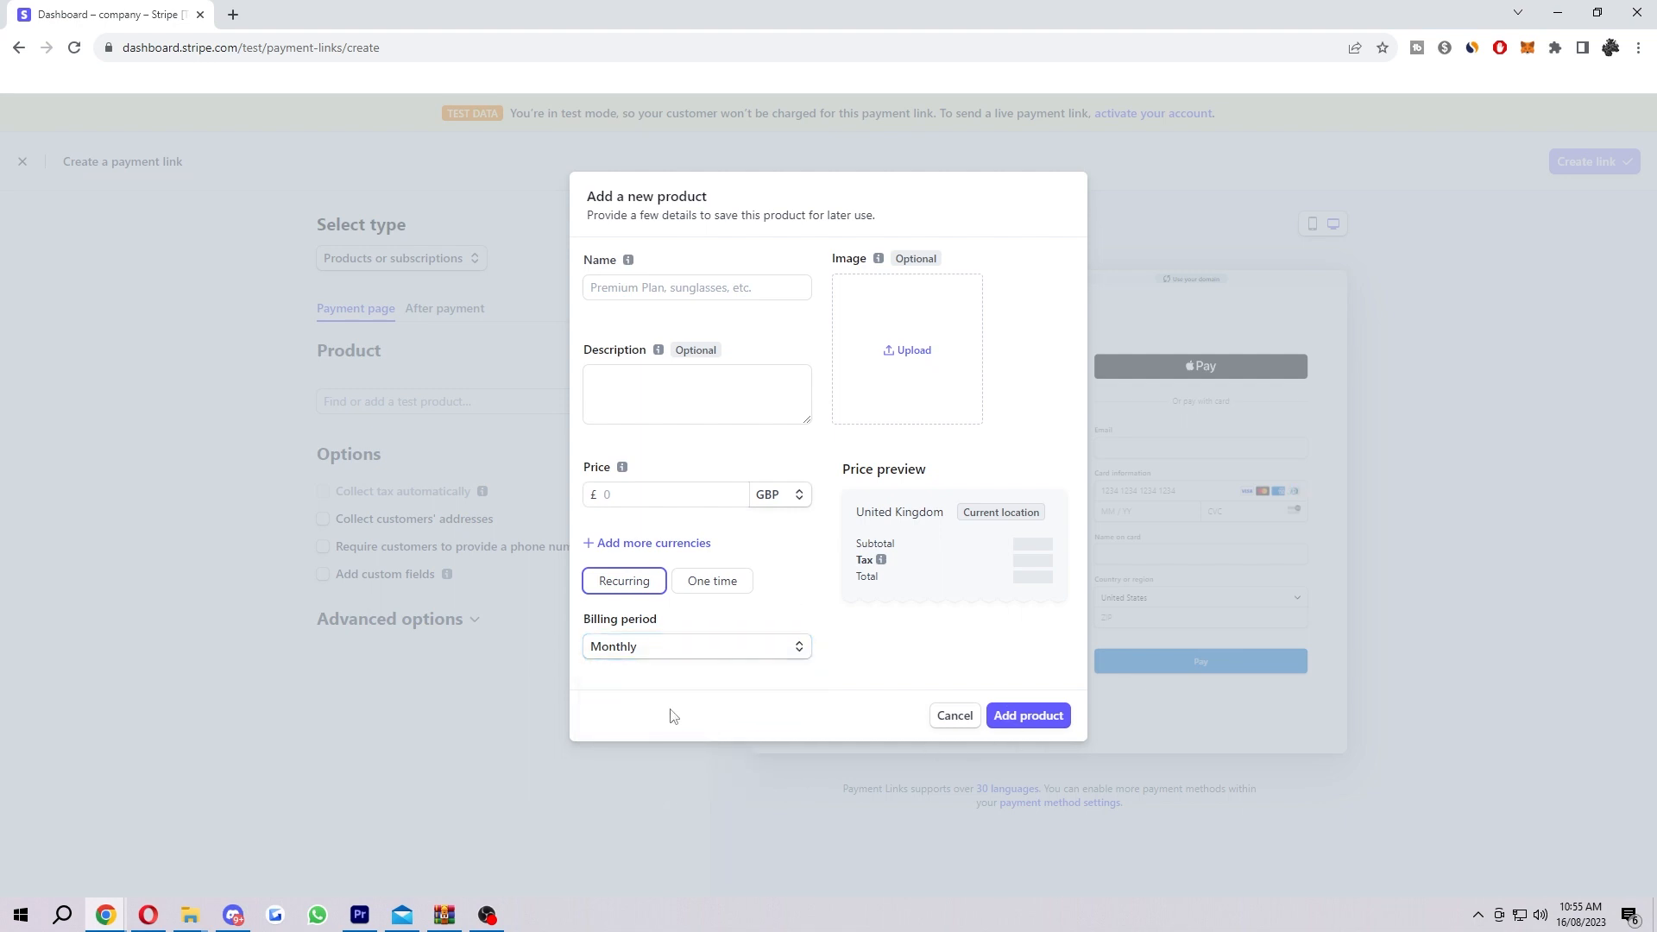
pyautogui.moveTo(952, 716)
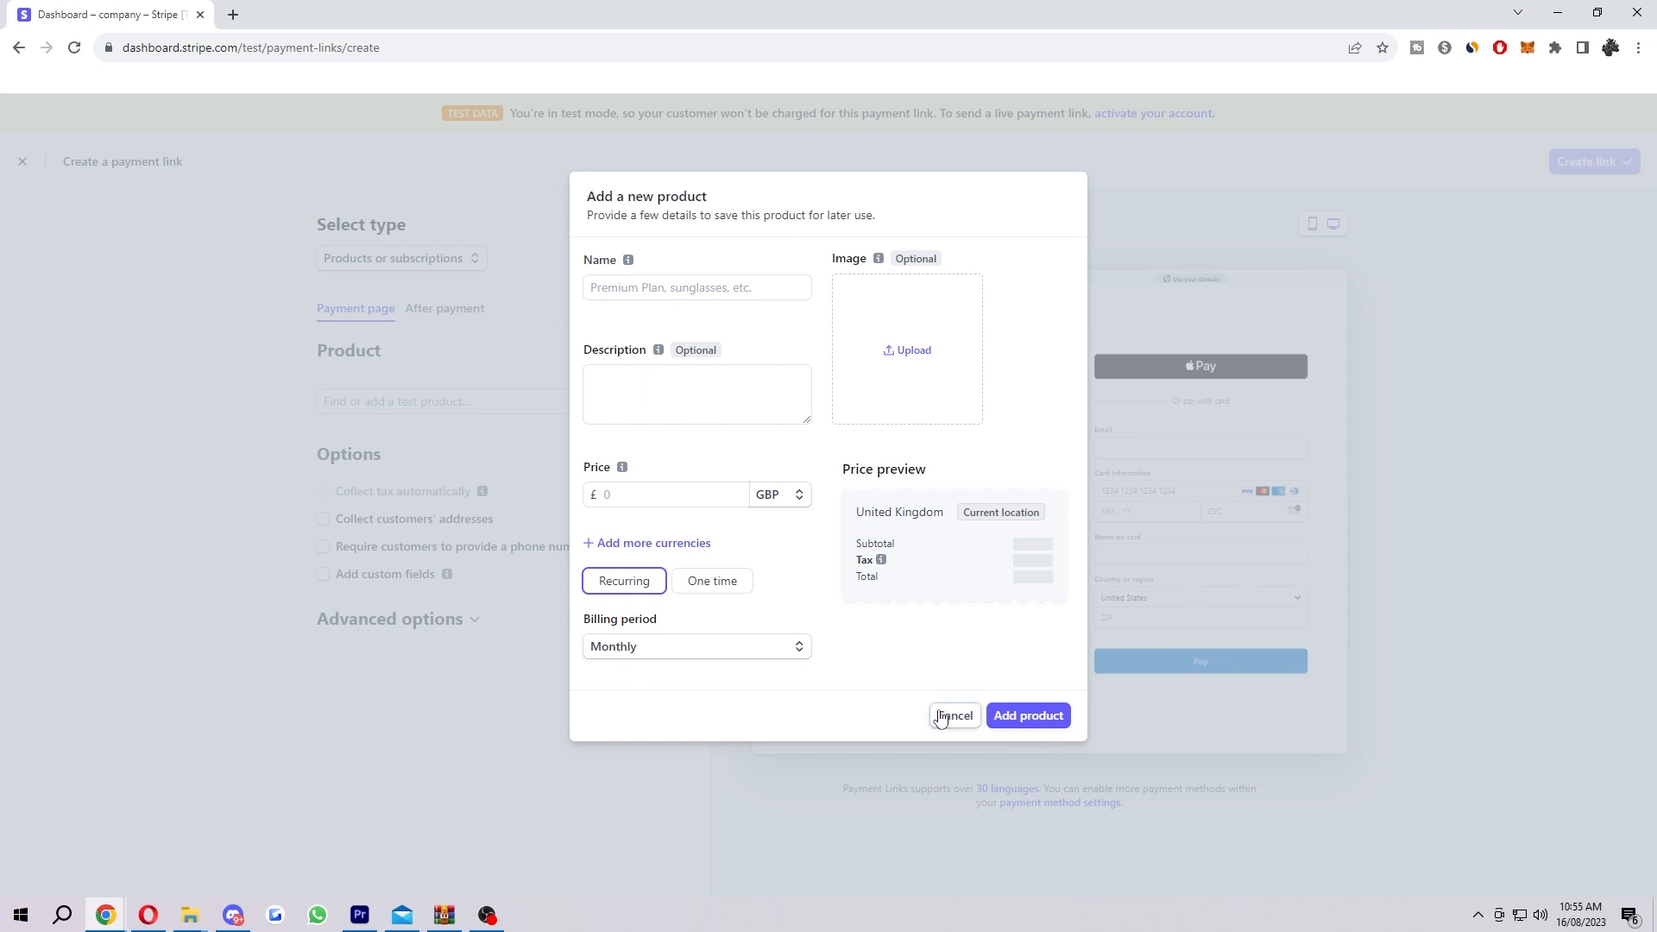
# Cancel the Add a new product dialog without saving a product.
pyautogui.click(952, 715)
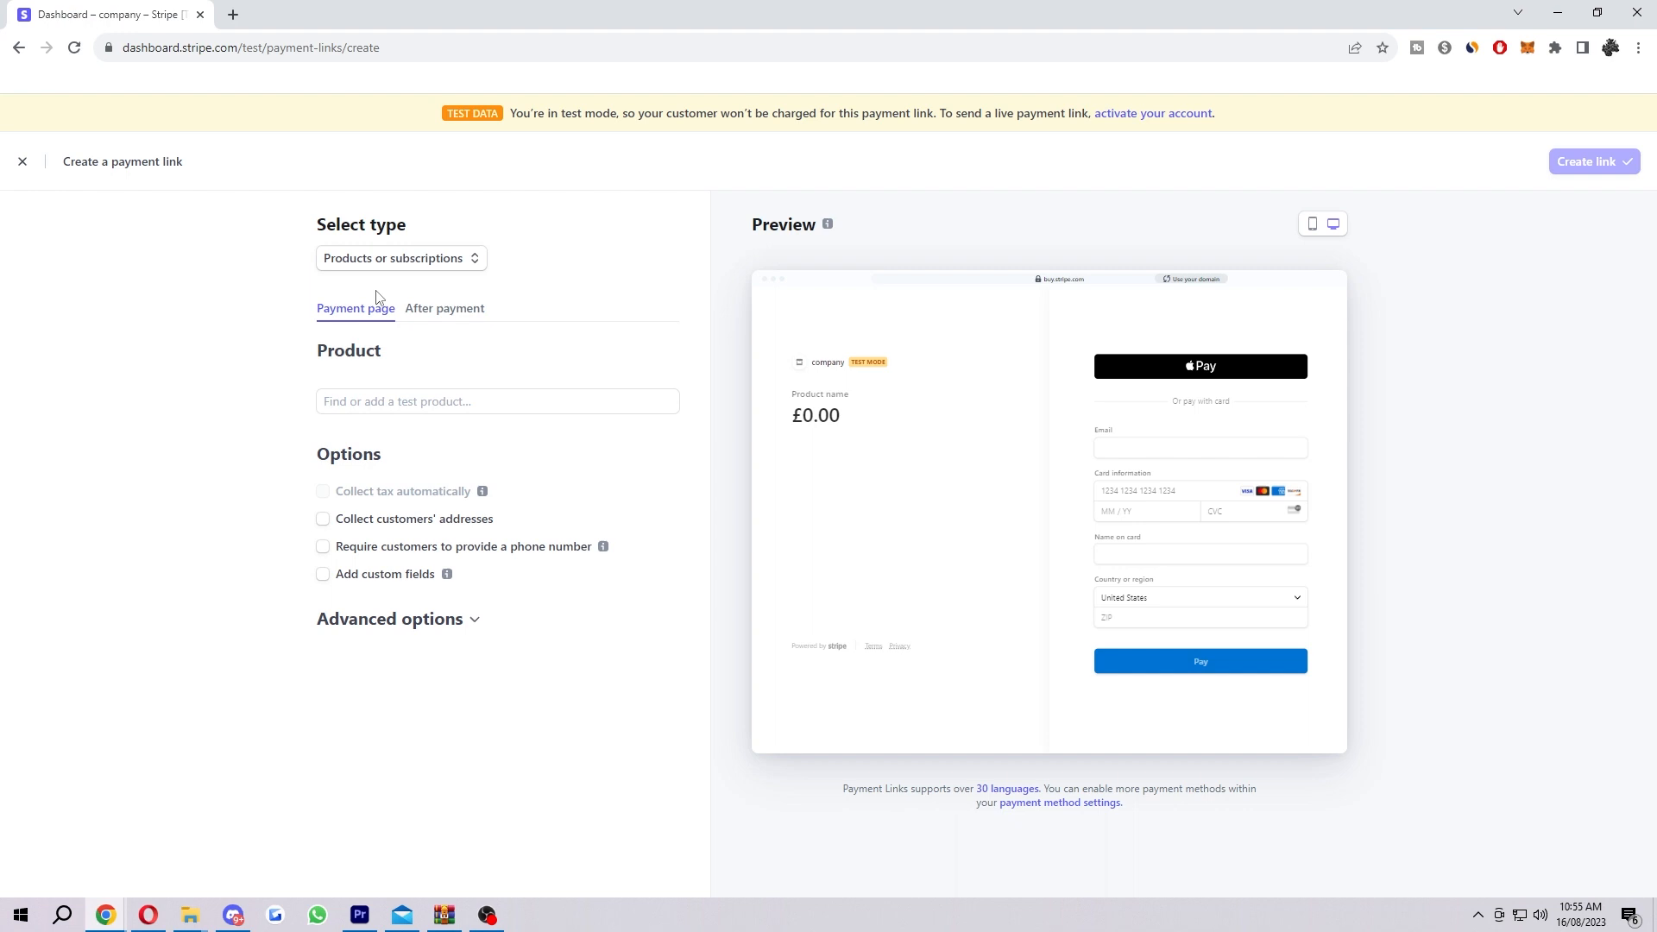
pyautogui.moveTo(660, 449)
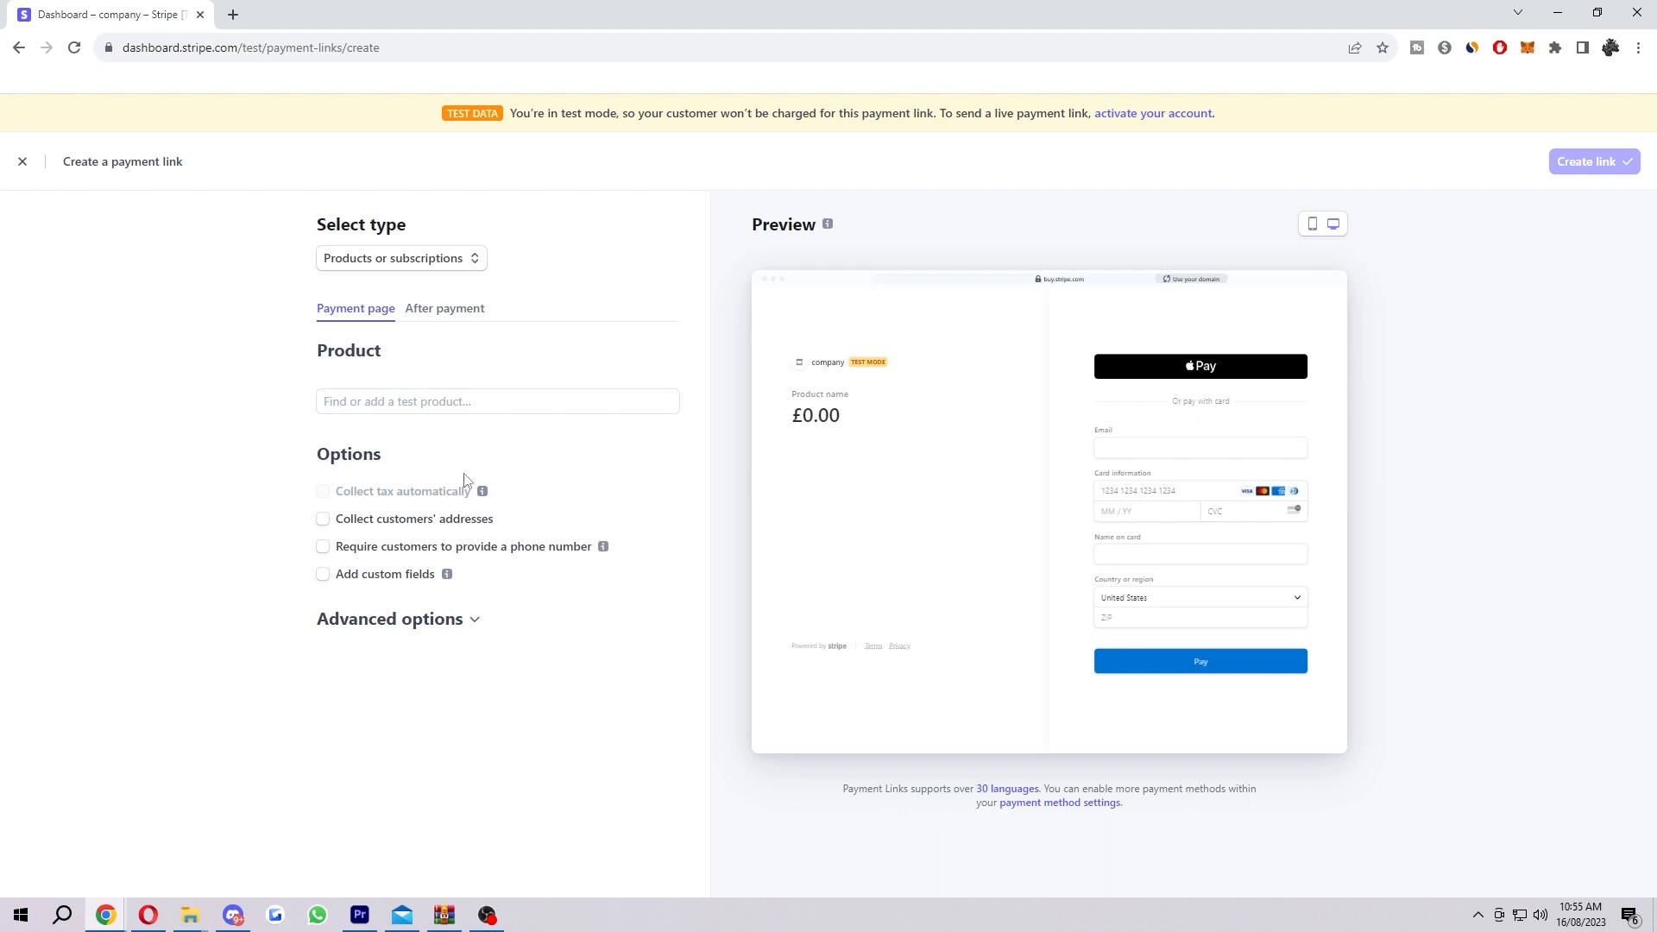
pyautogui.moveTo(482, 491)
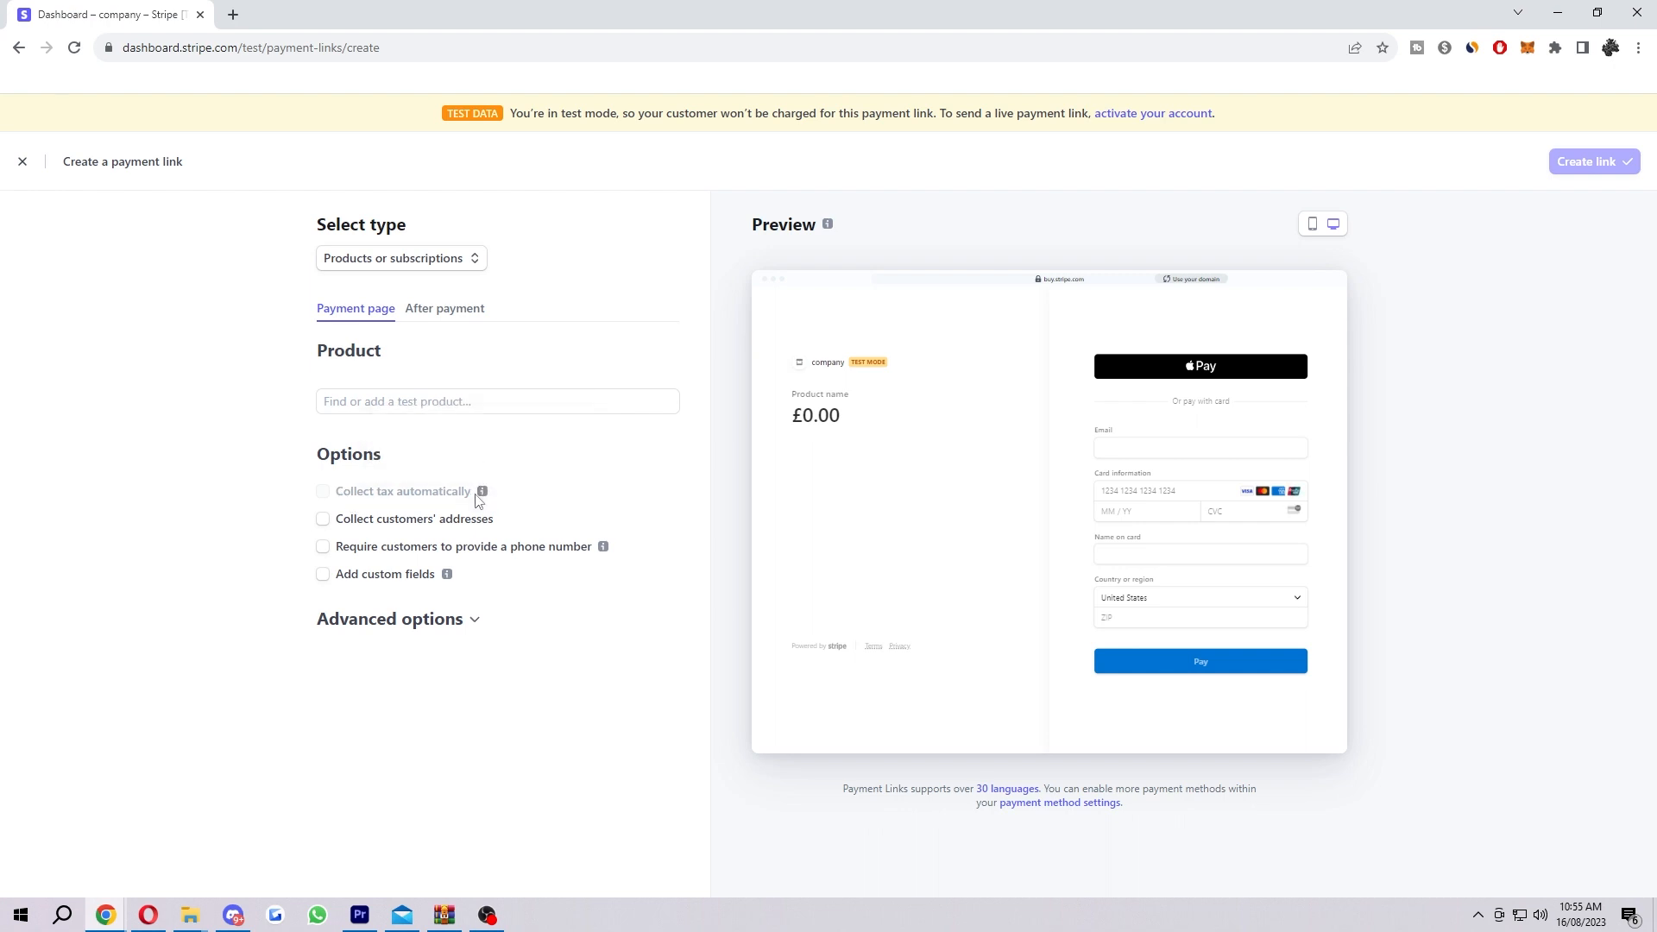
pyautogui.moveTo(482, 491)
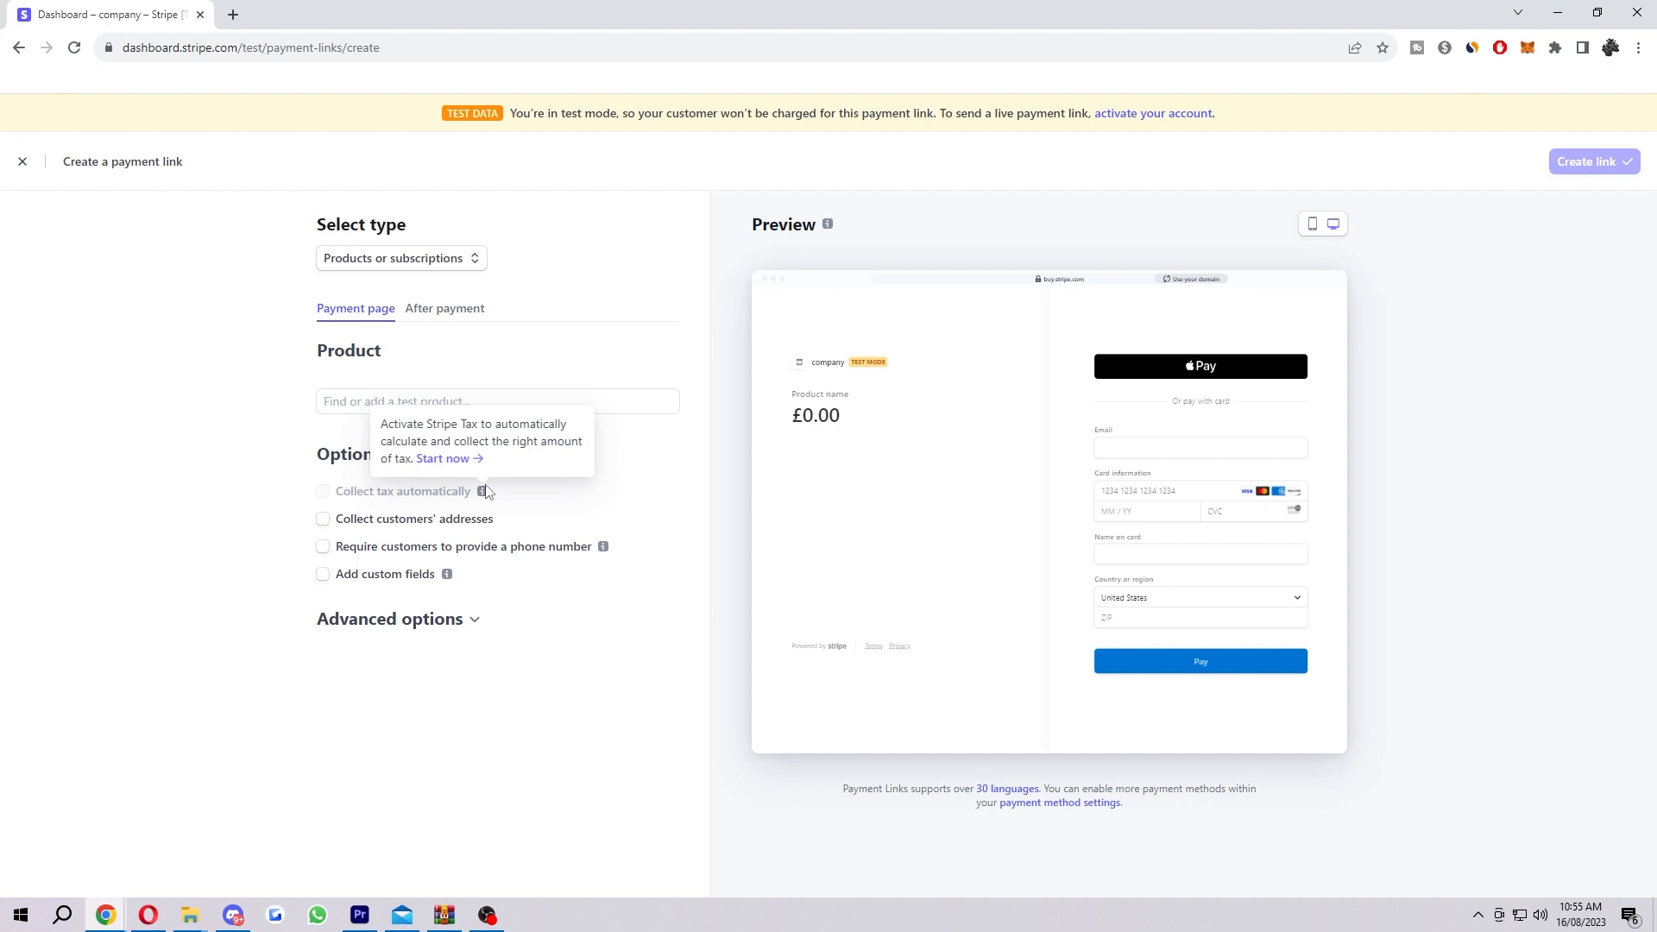
pyautogui.moveTo(534, 557)
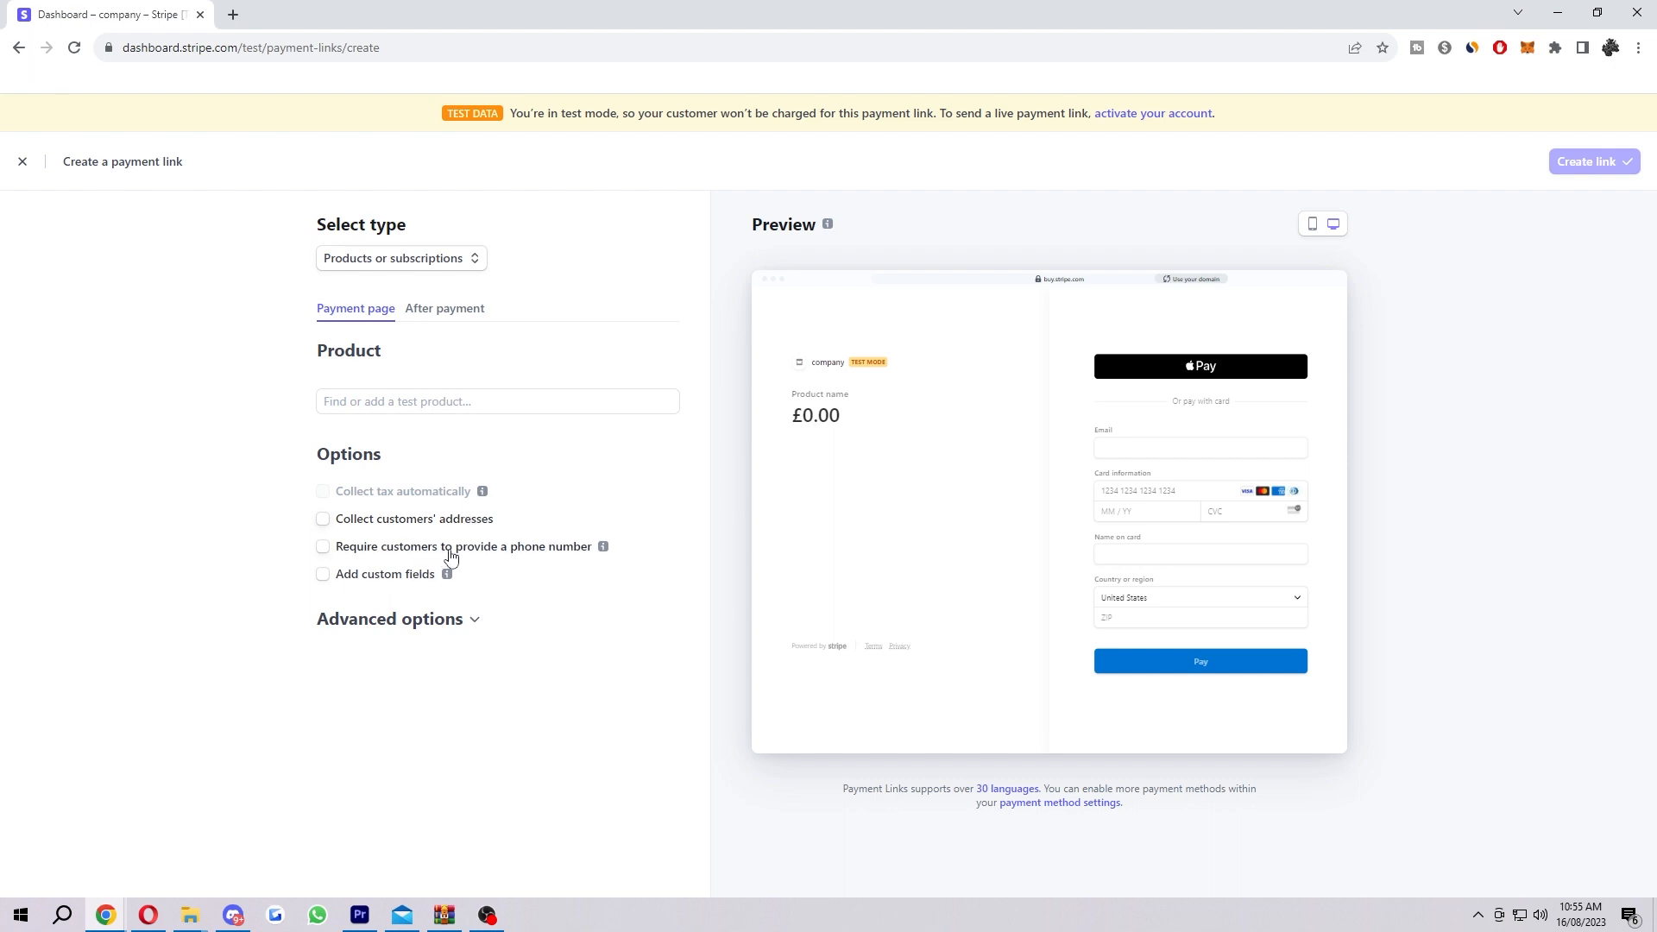
pyautogui.moveTo(603, 546)
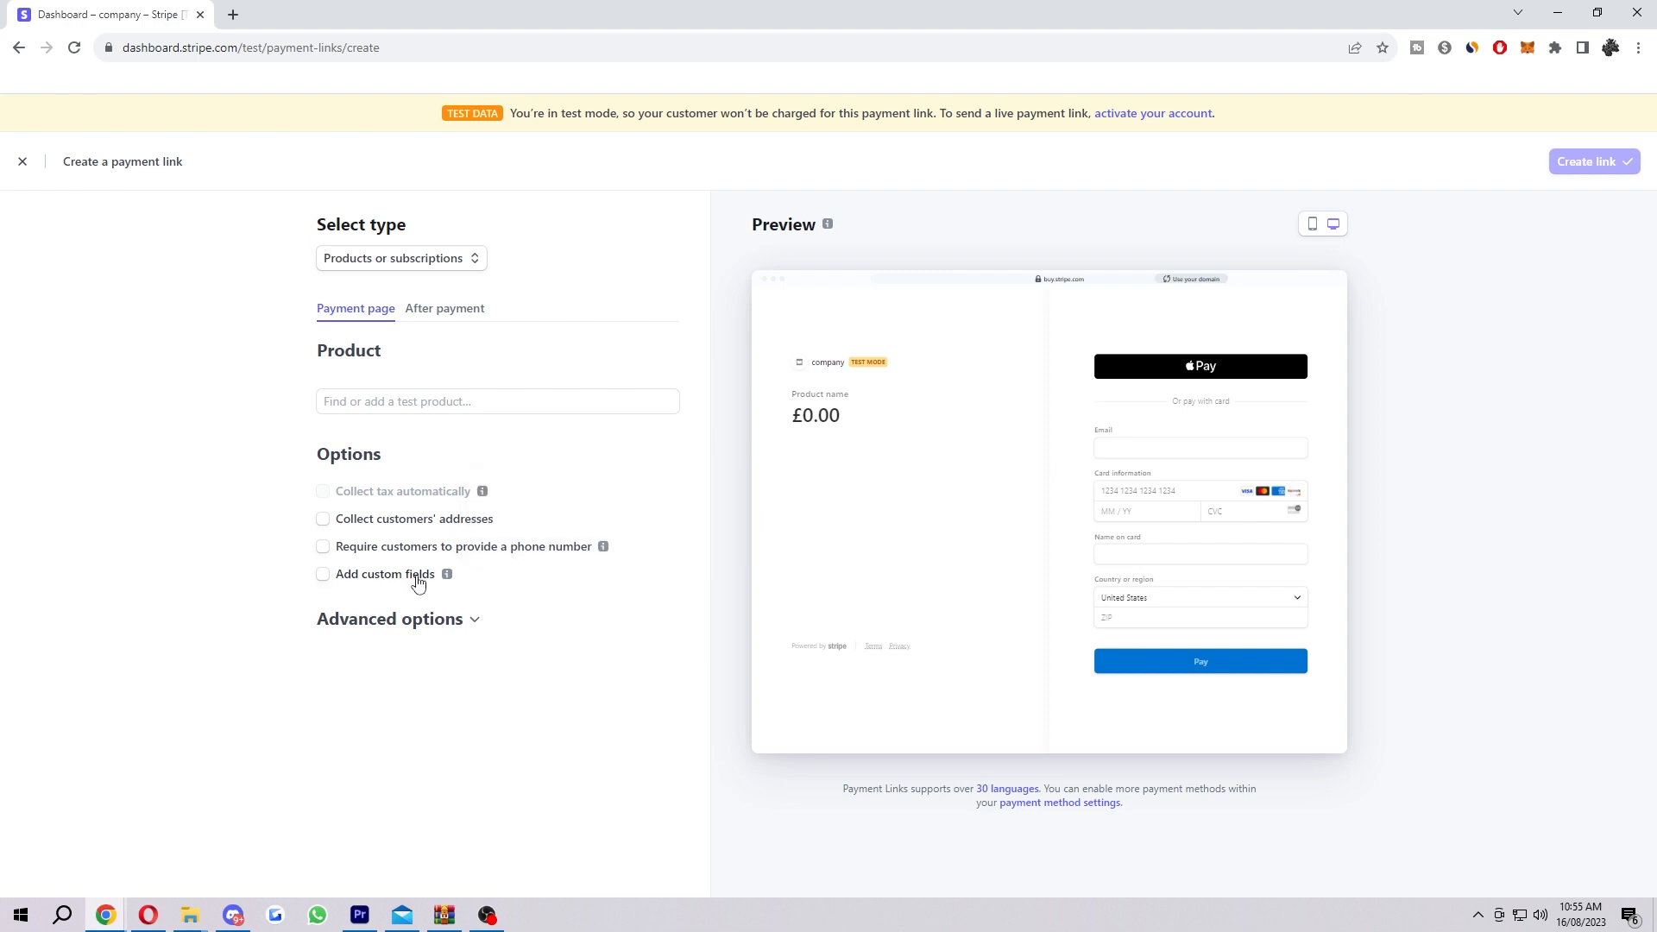
pyautogui.moveTo(447, 574)
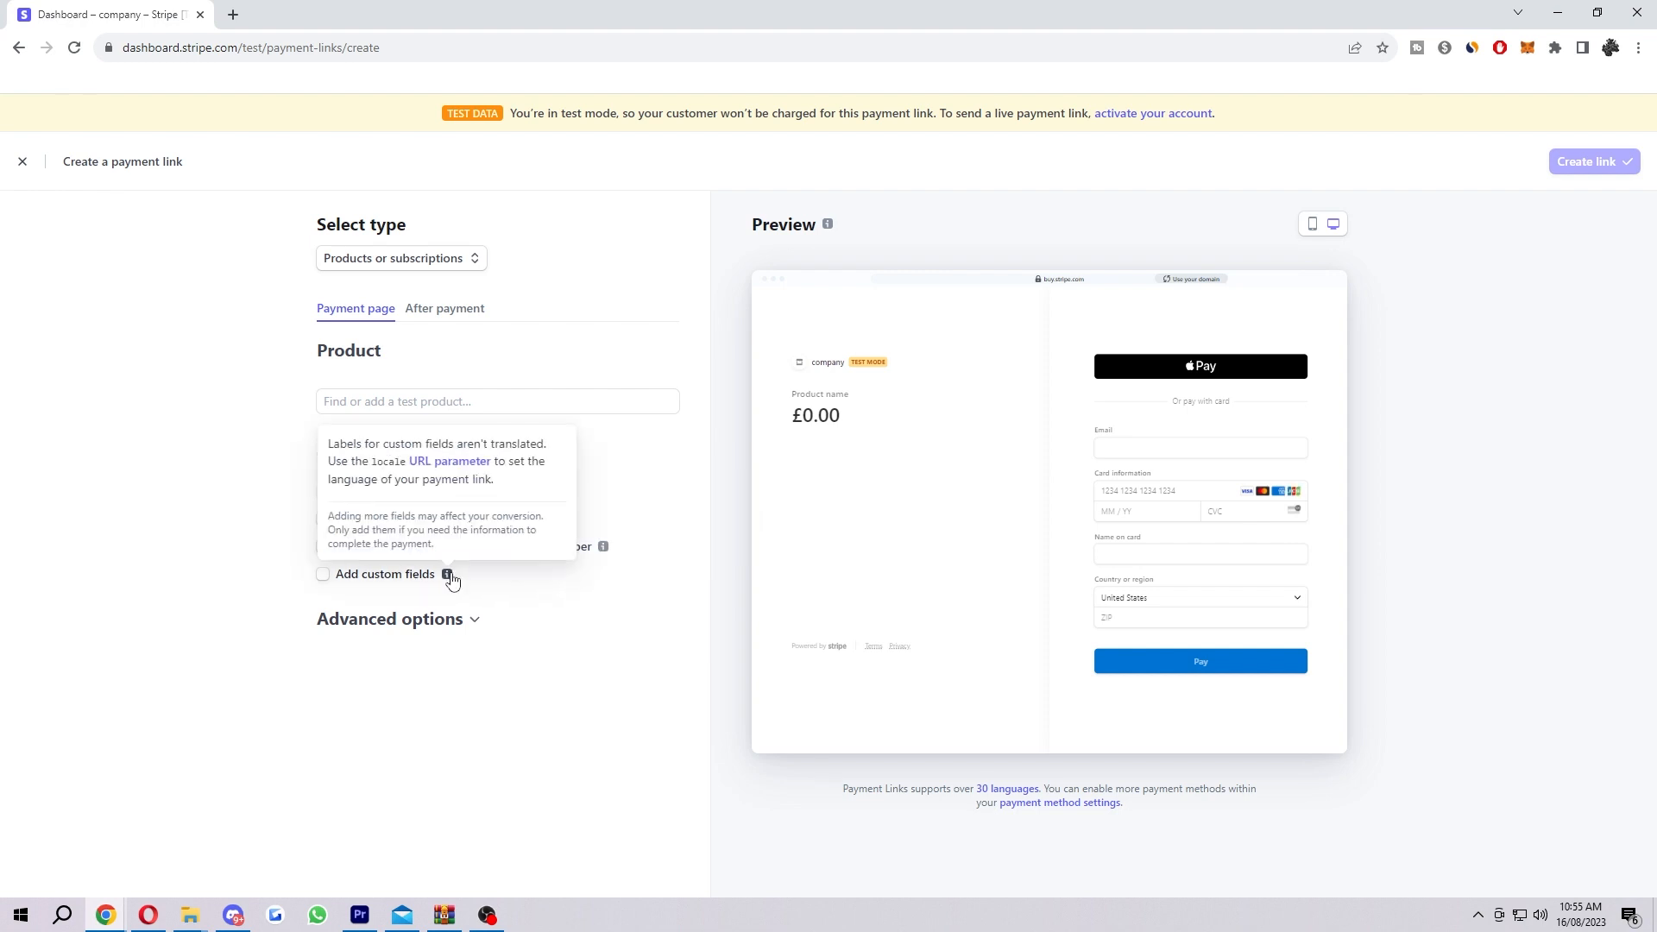
pyautogui.click(324, 574)
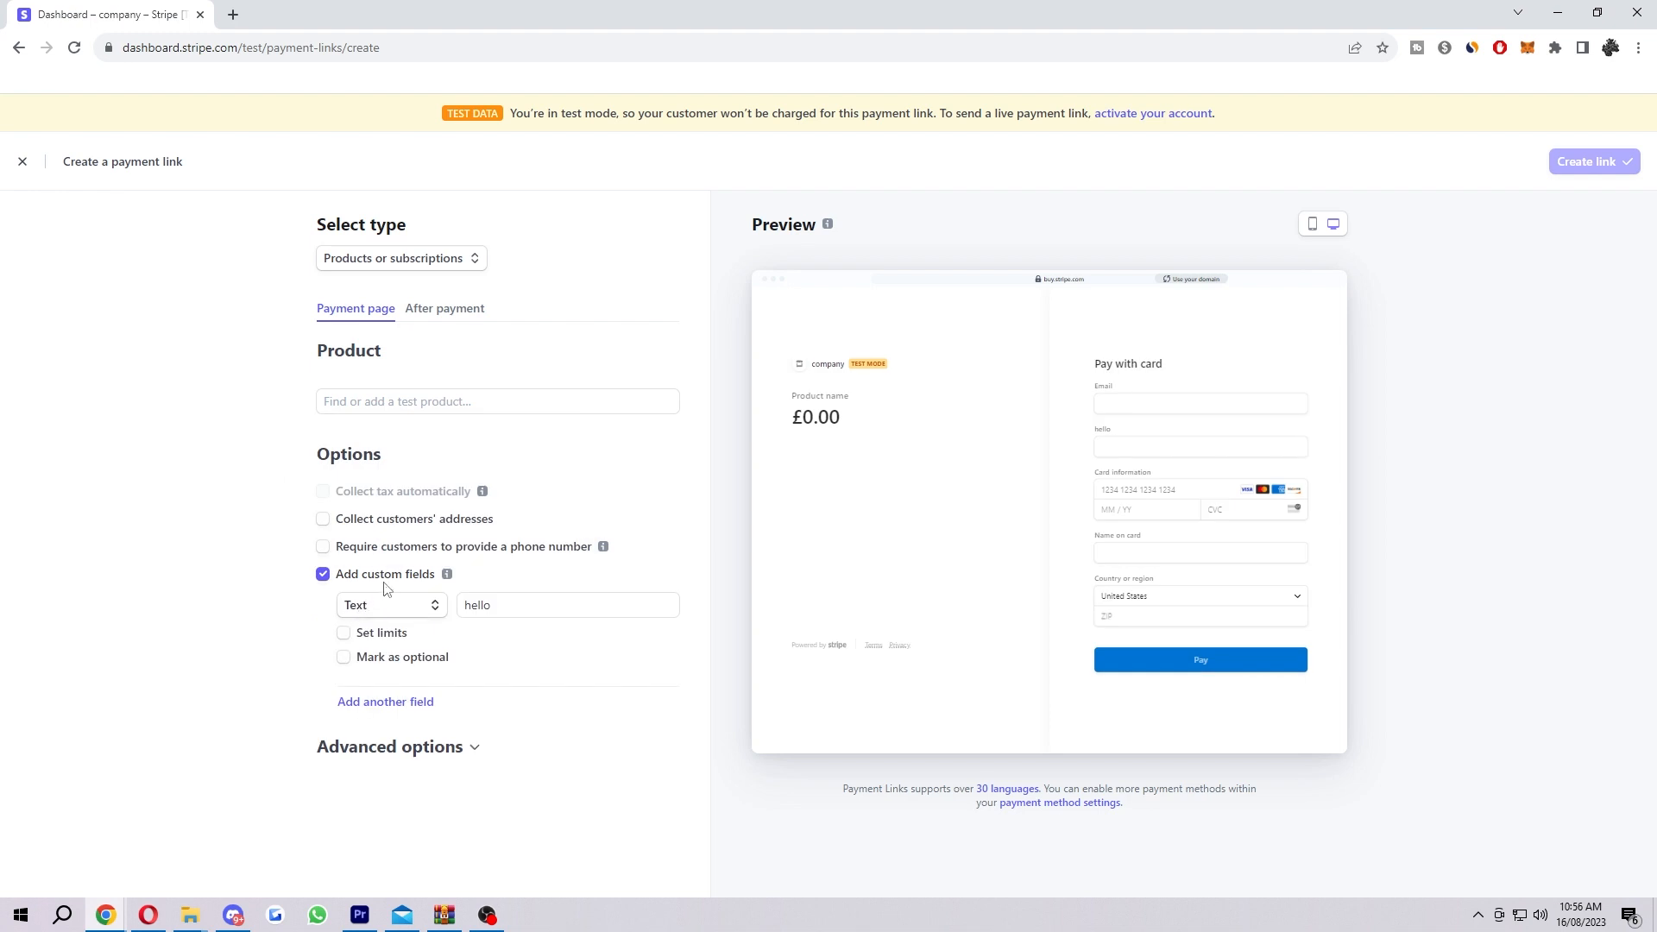
pyautogui.click(1200, 446)
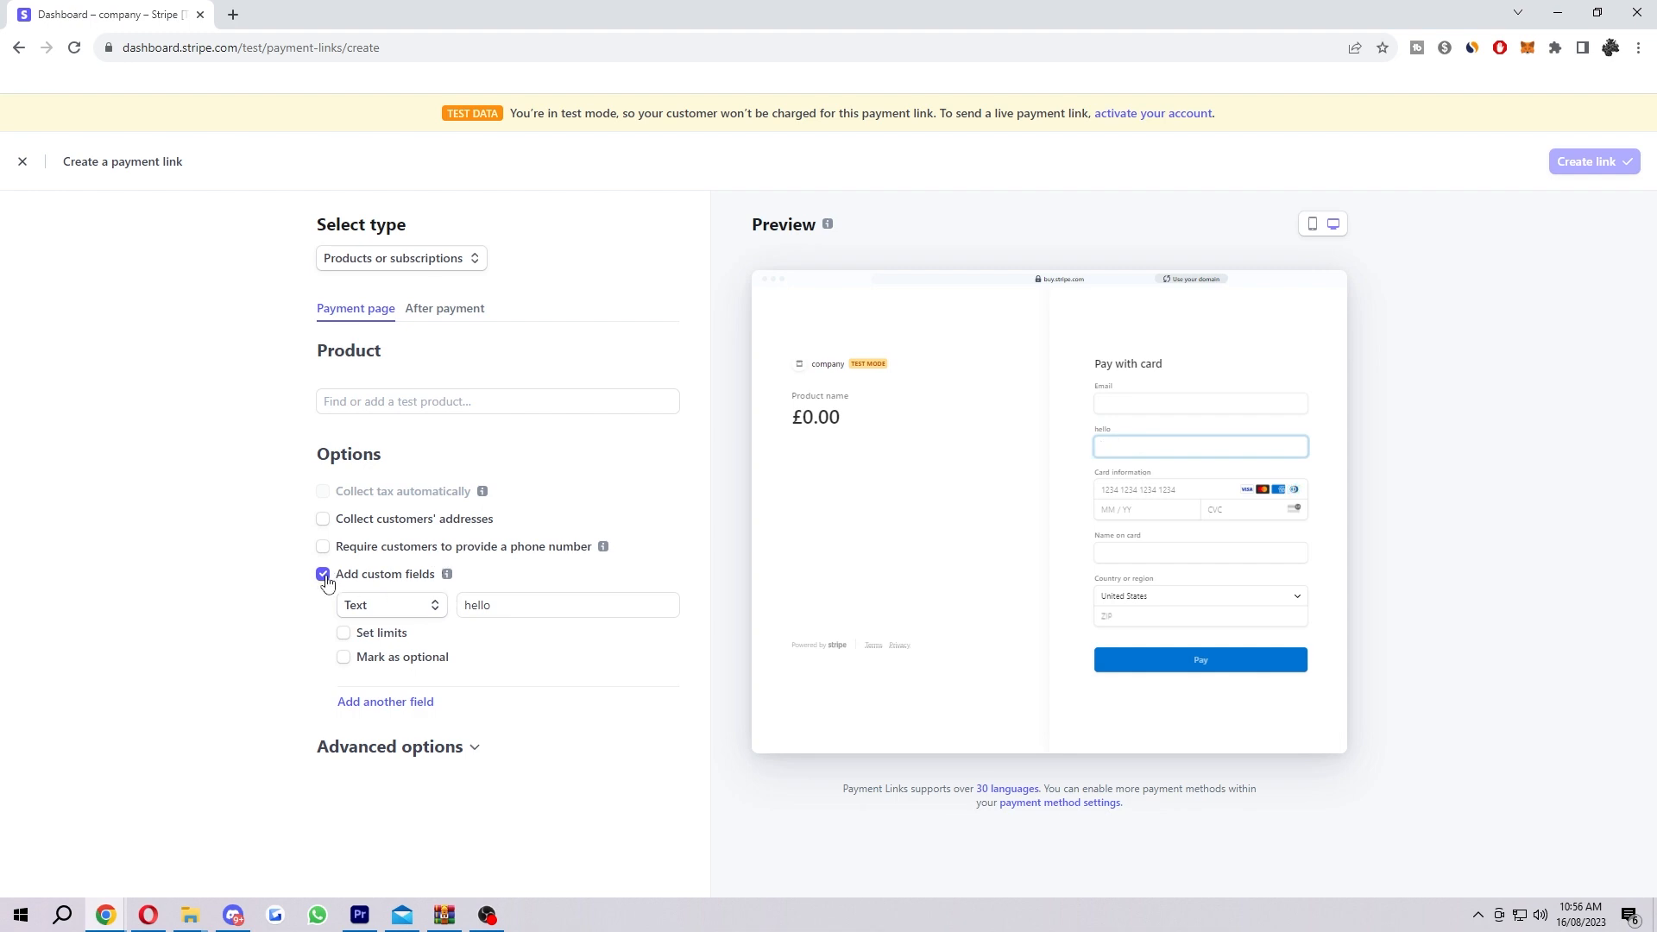
pyautogui.click(322, 573)
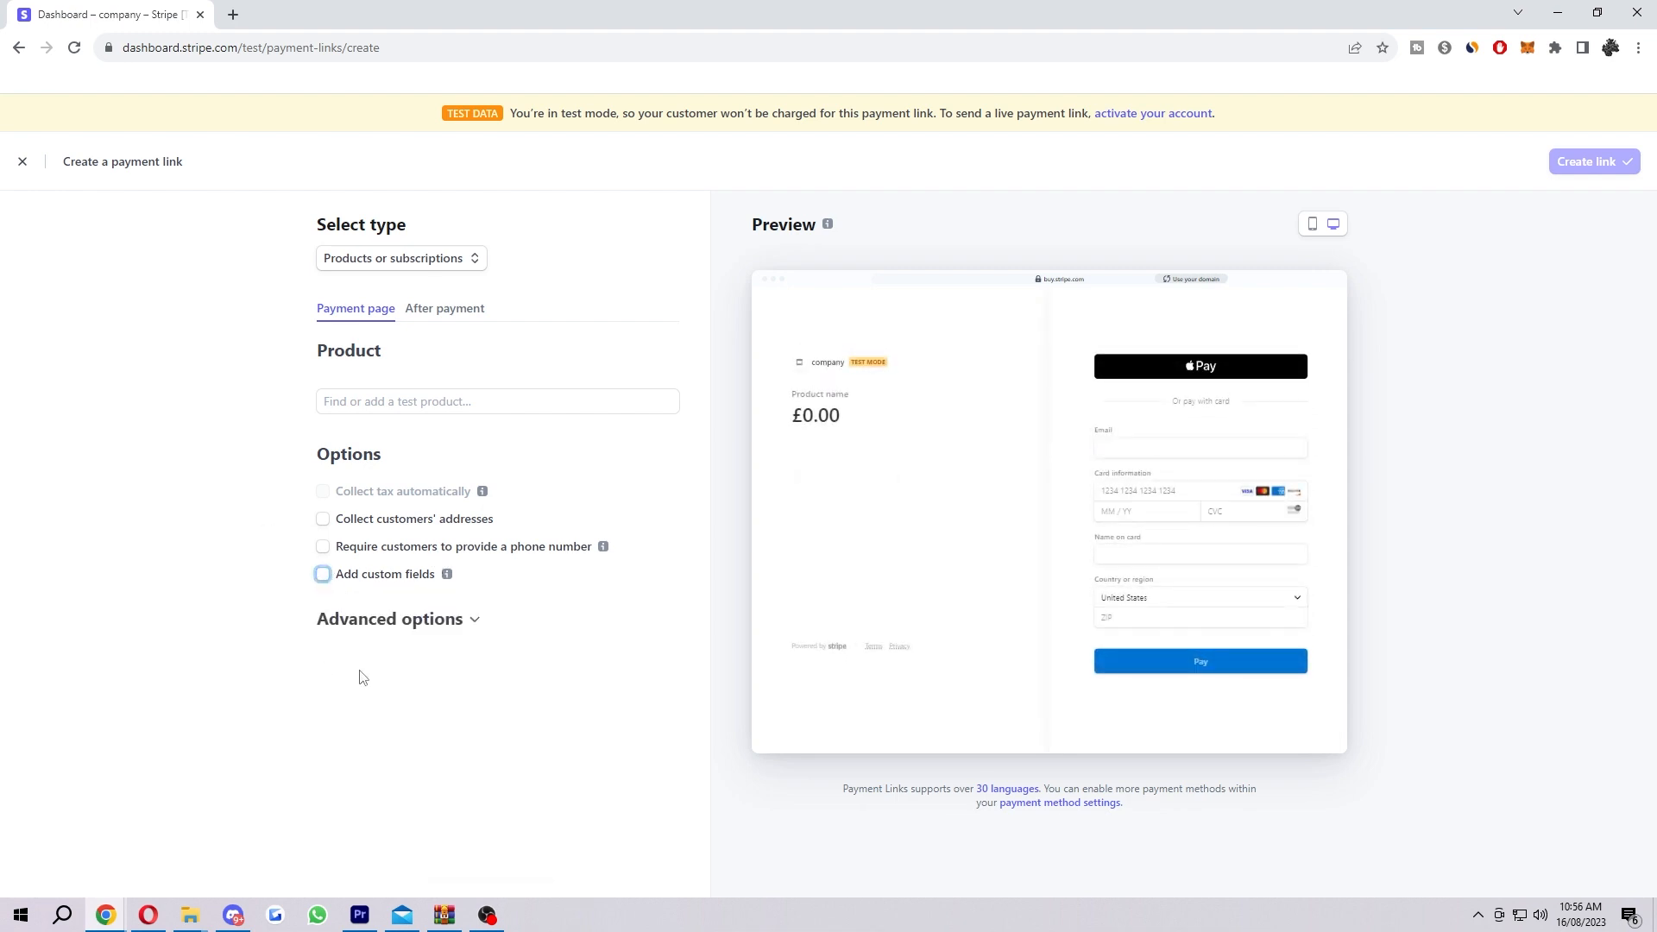
pyautogui.moveTo(634, 645)
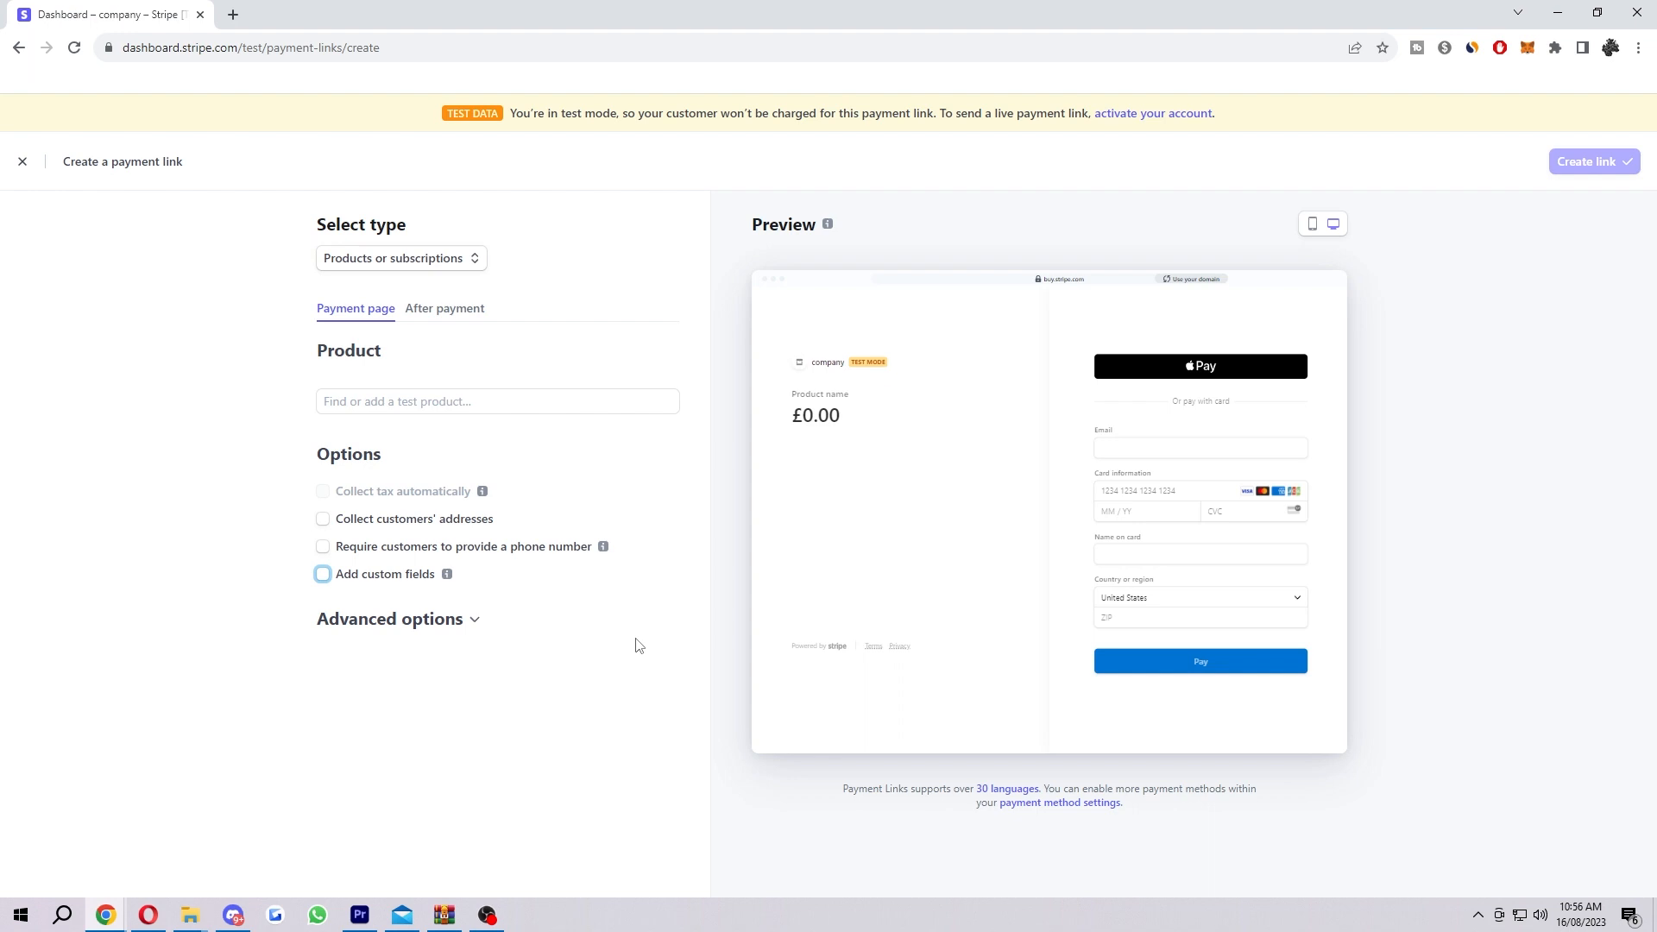
pyautogui.moveTo(478, 663)
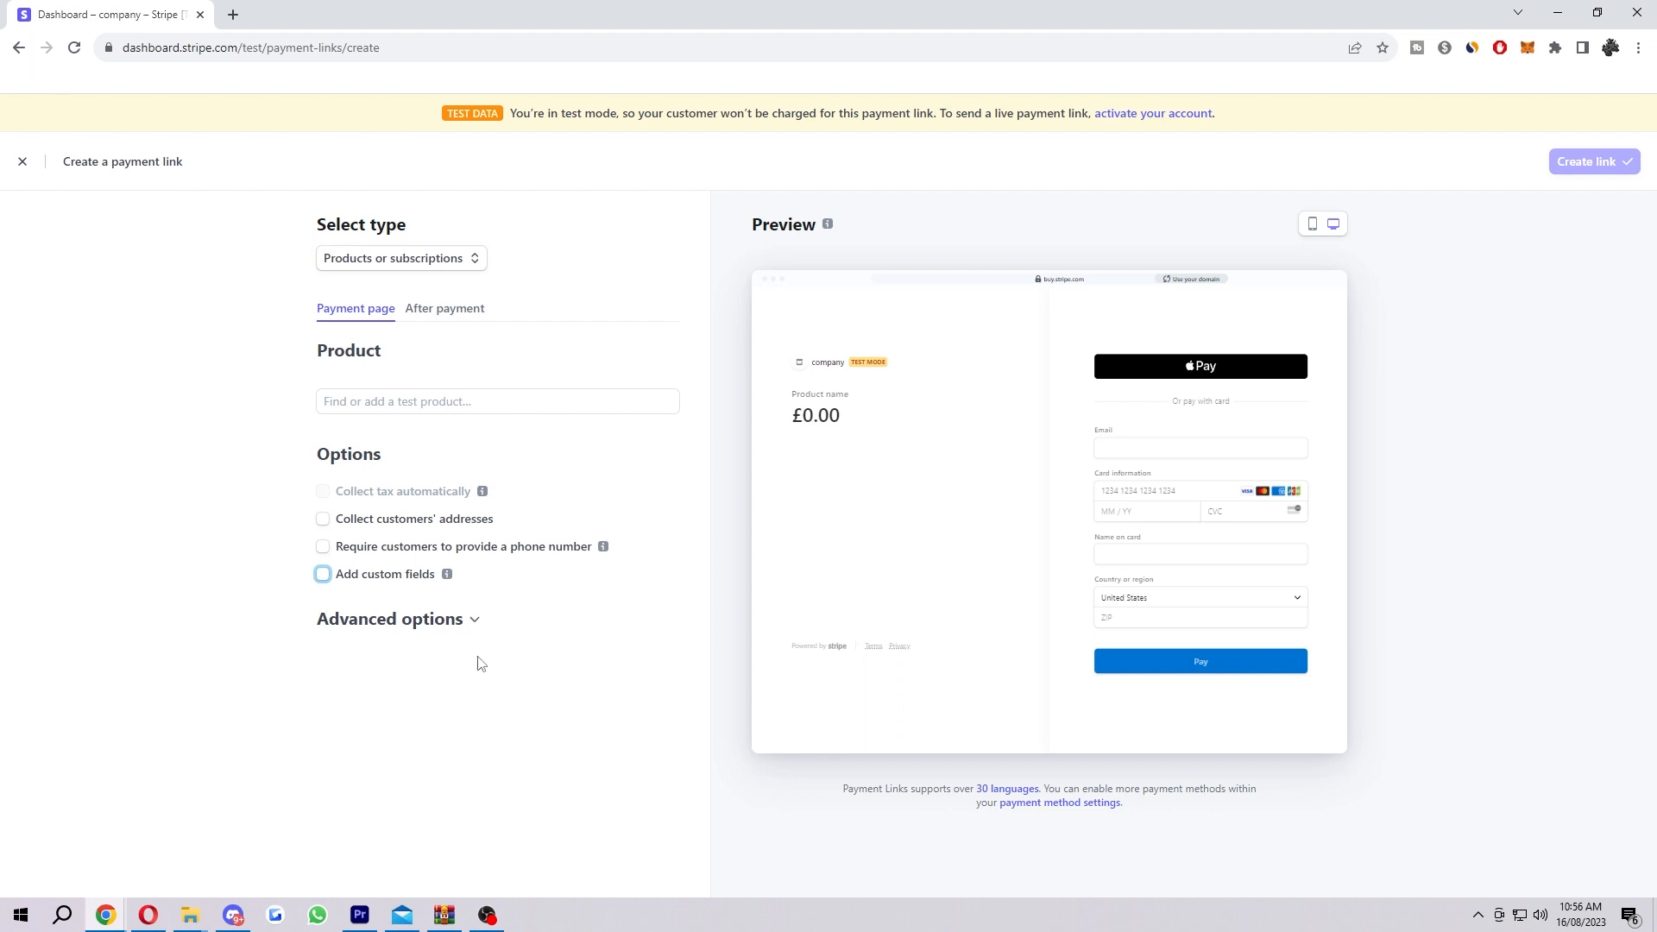
# Expand Advanced options, briefly allow and preview promotion codes, then disable them again.
pyautogui.click(389, 618)
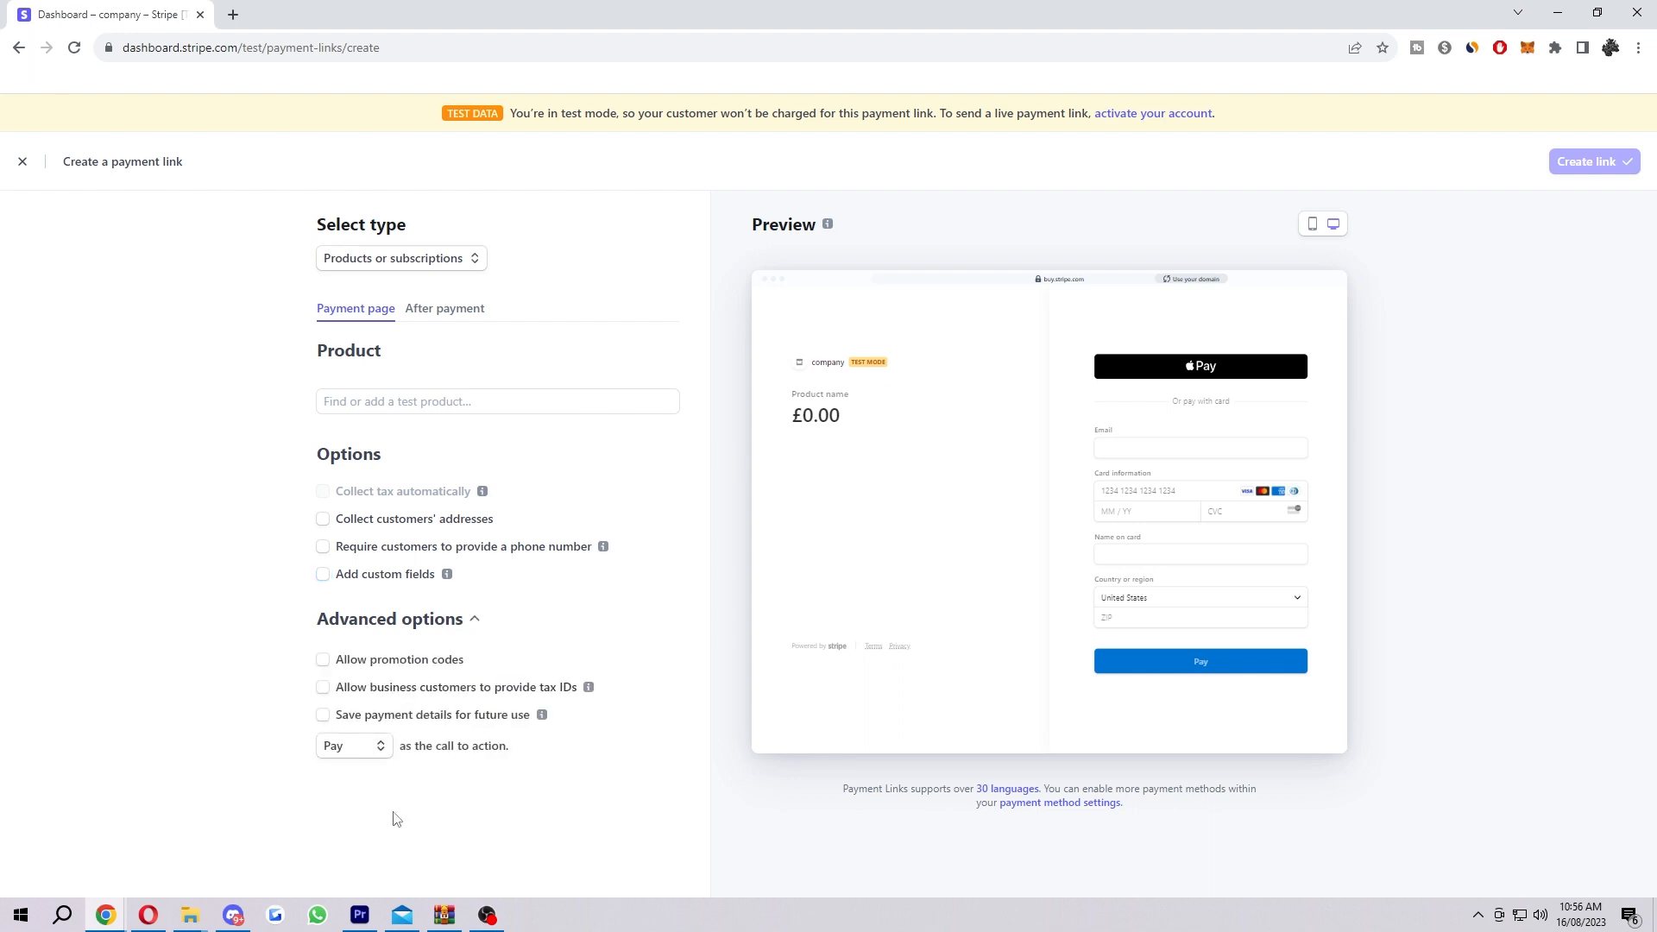
pyautogui.moveTo(725, 653)
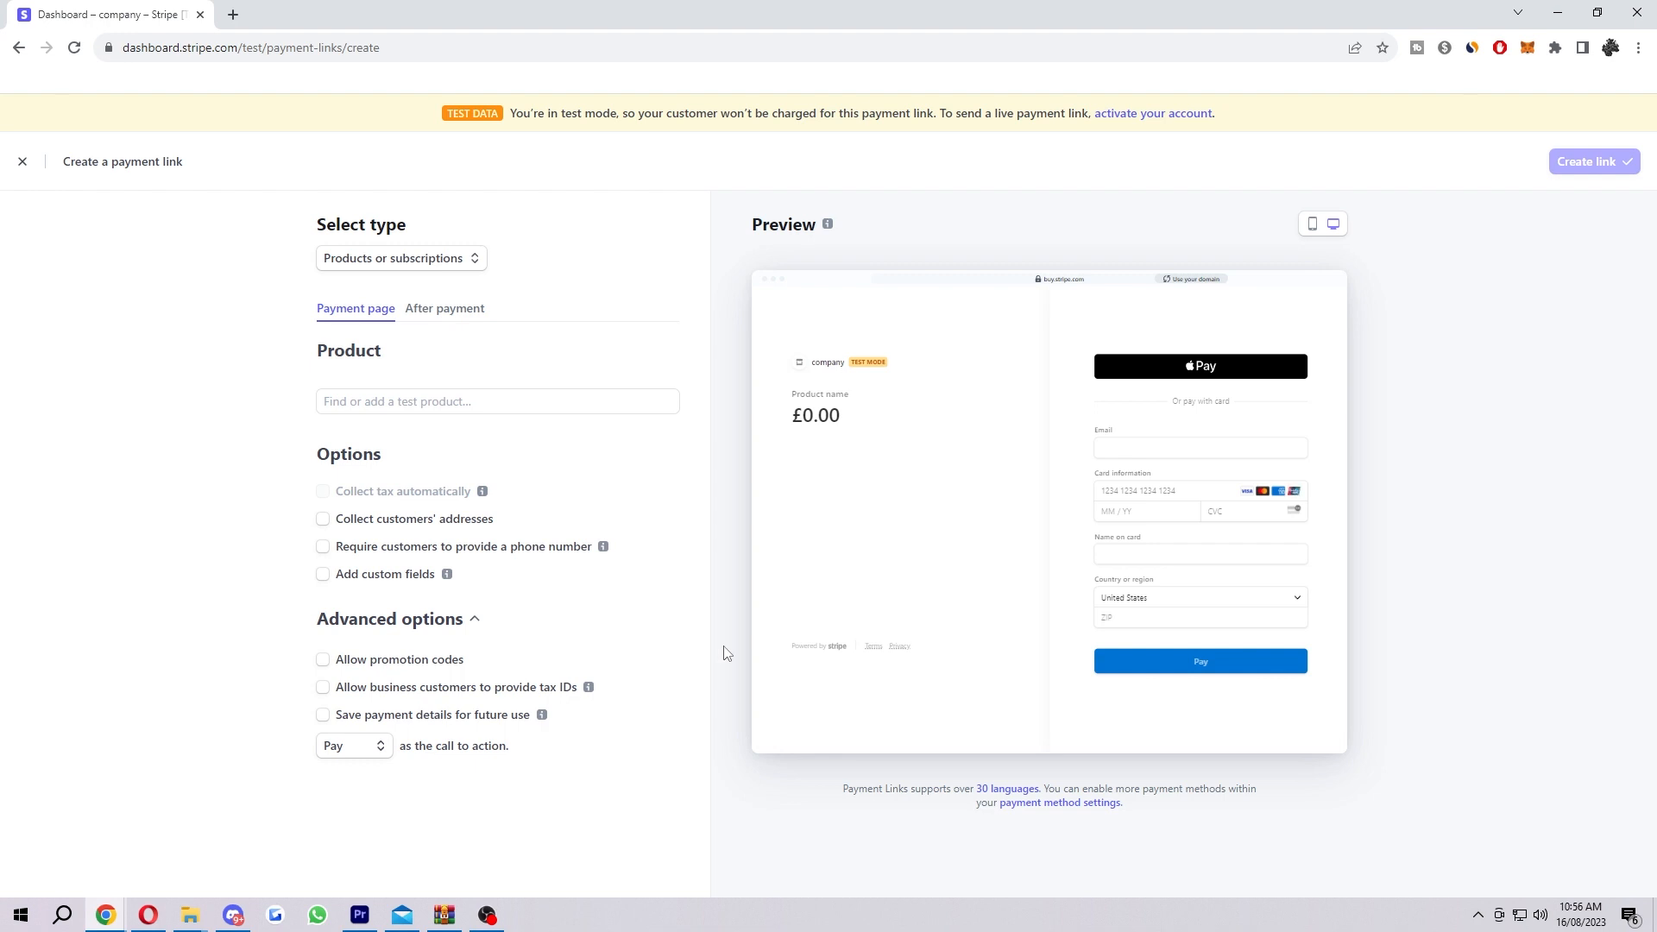
pyautogui.moveTo(433, 601)
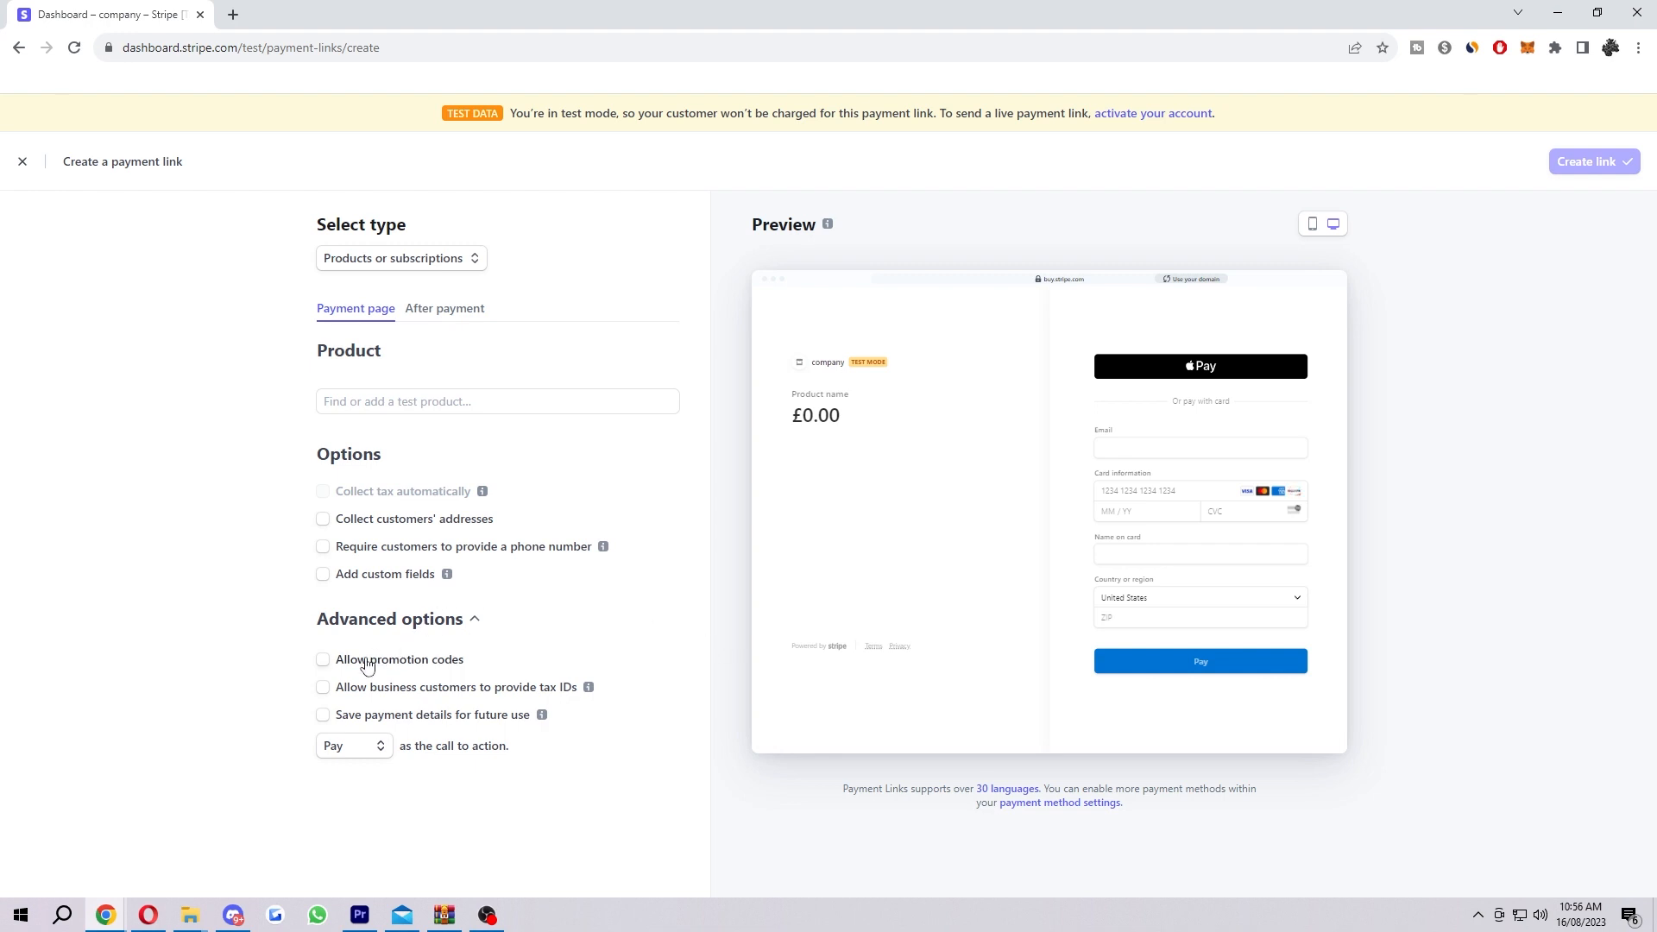
pyautogui.click(322, 658)
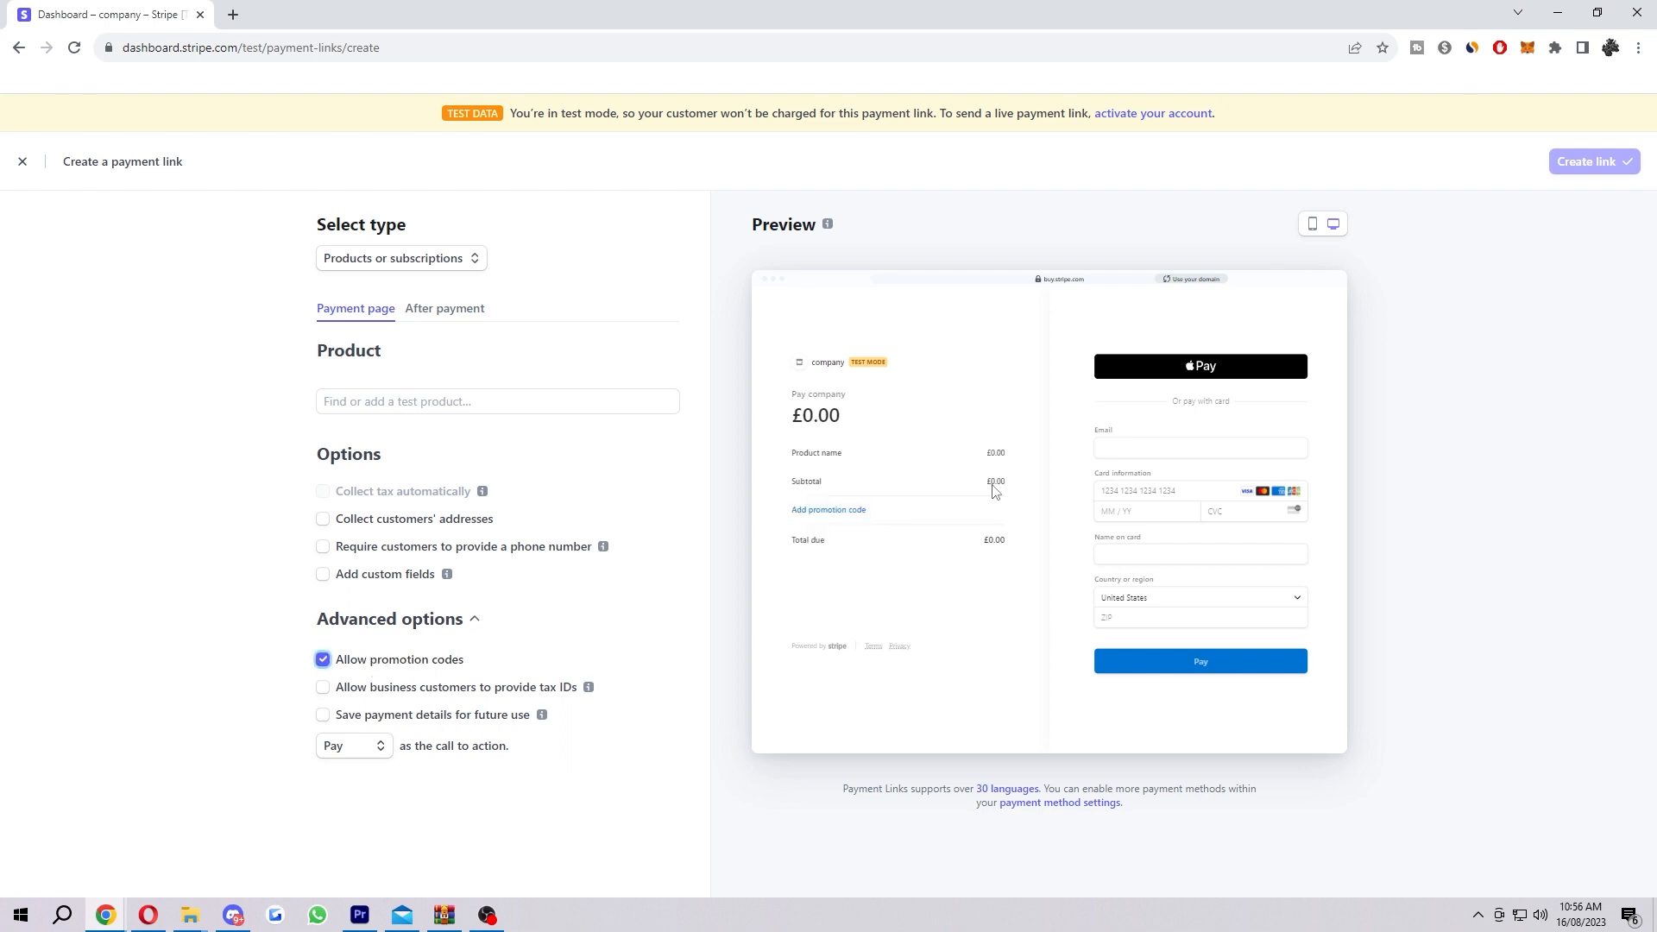
pyautogui.click(828, 509)
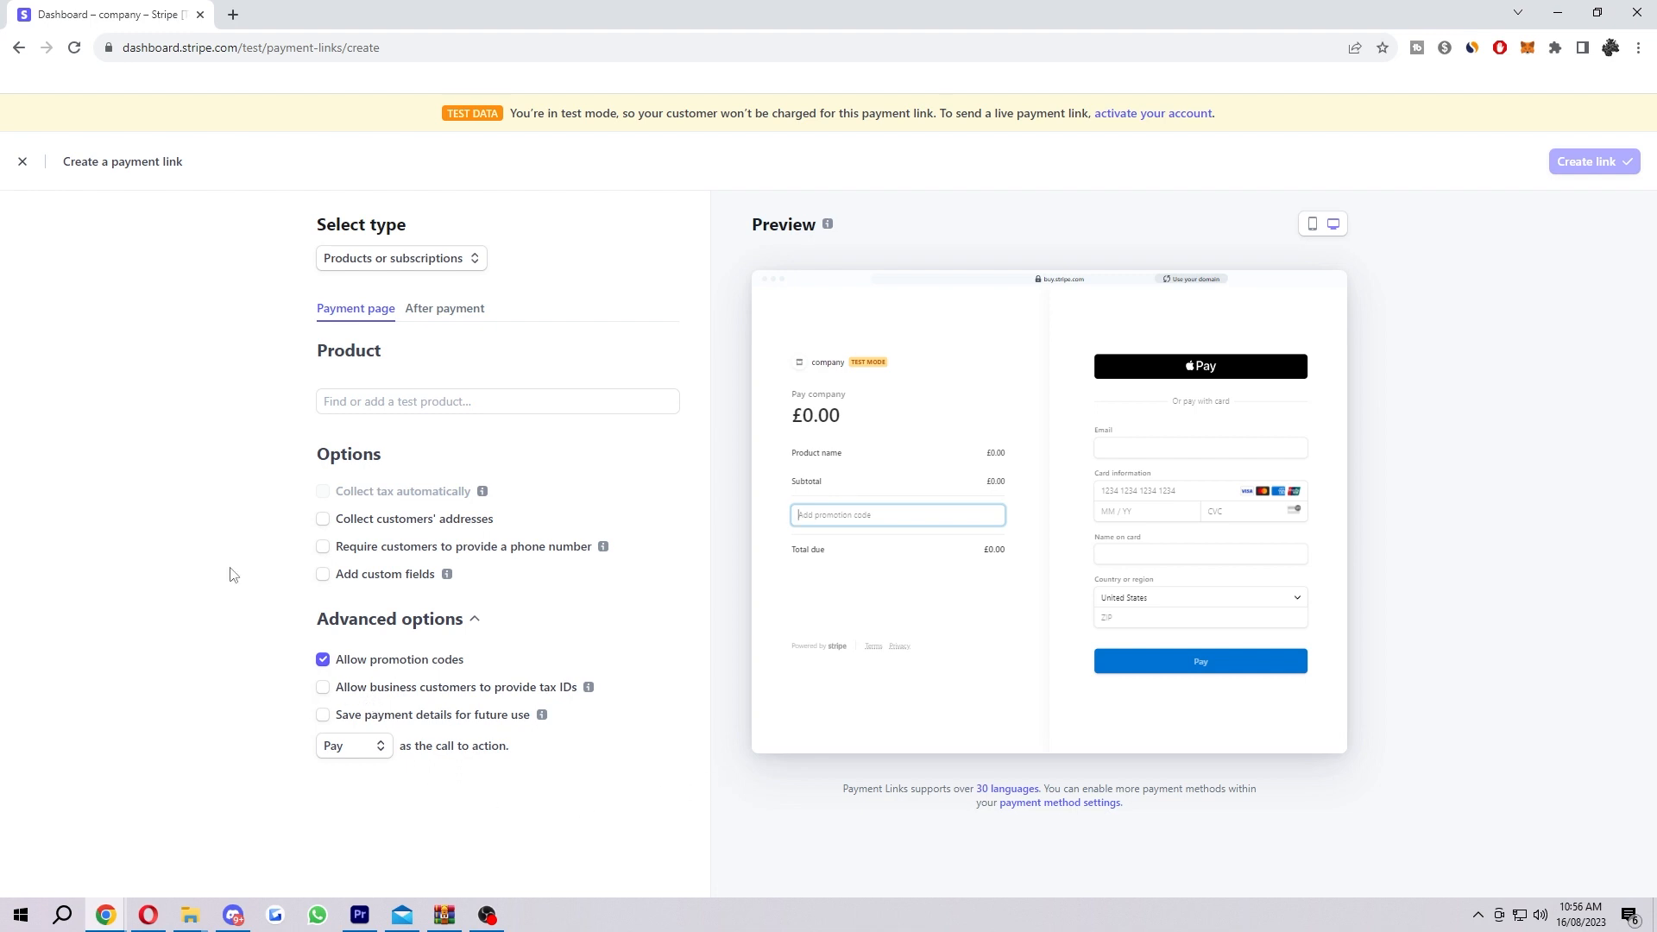
pyautogui.moveTo(185, 615)
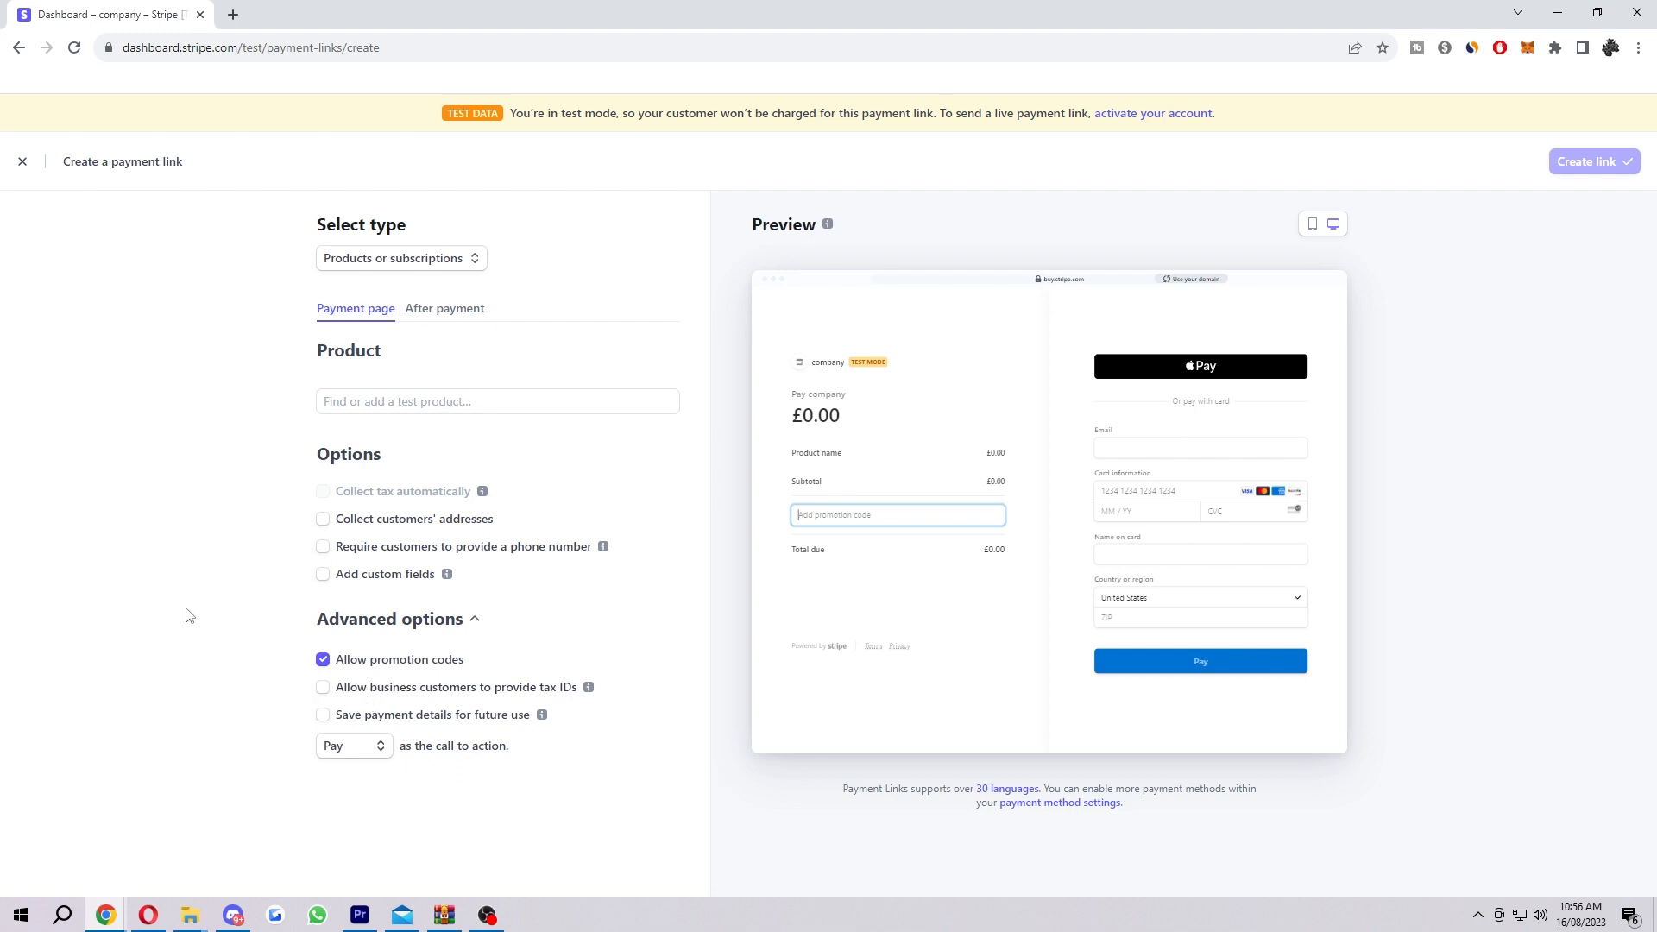
pyautogui.click(322, 659)
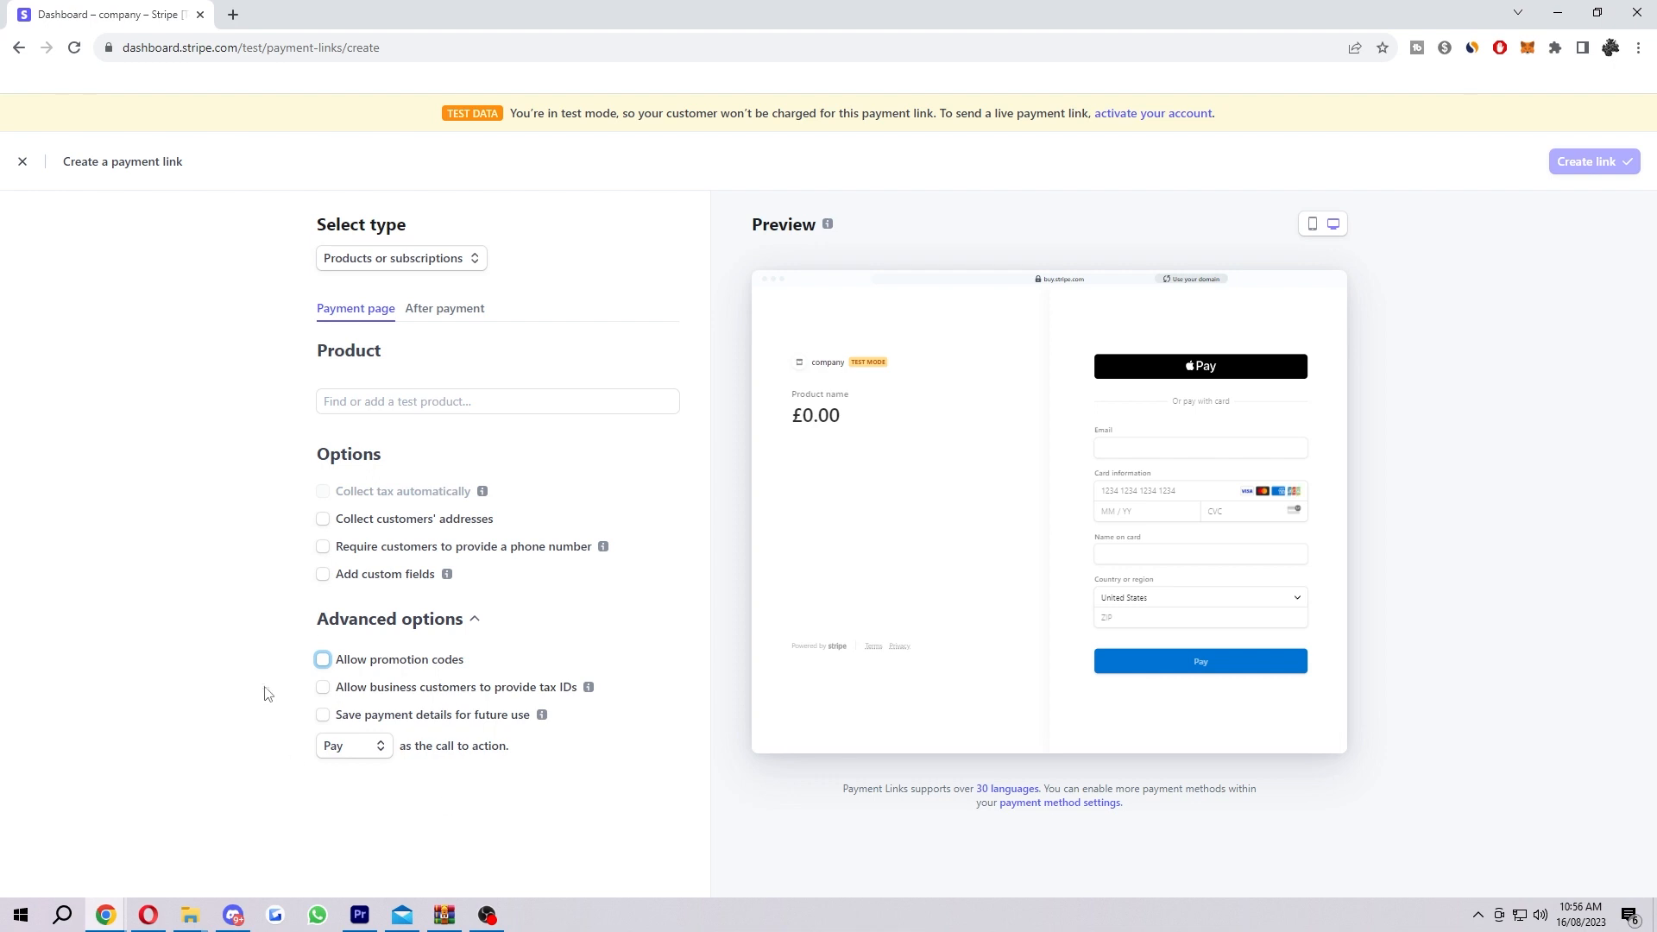
pyautogui.moveTo(398, 706)
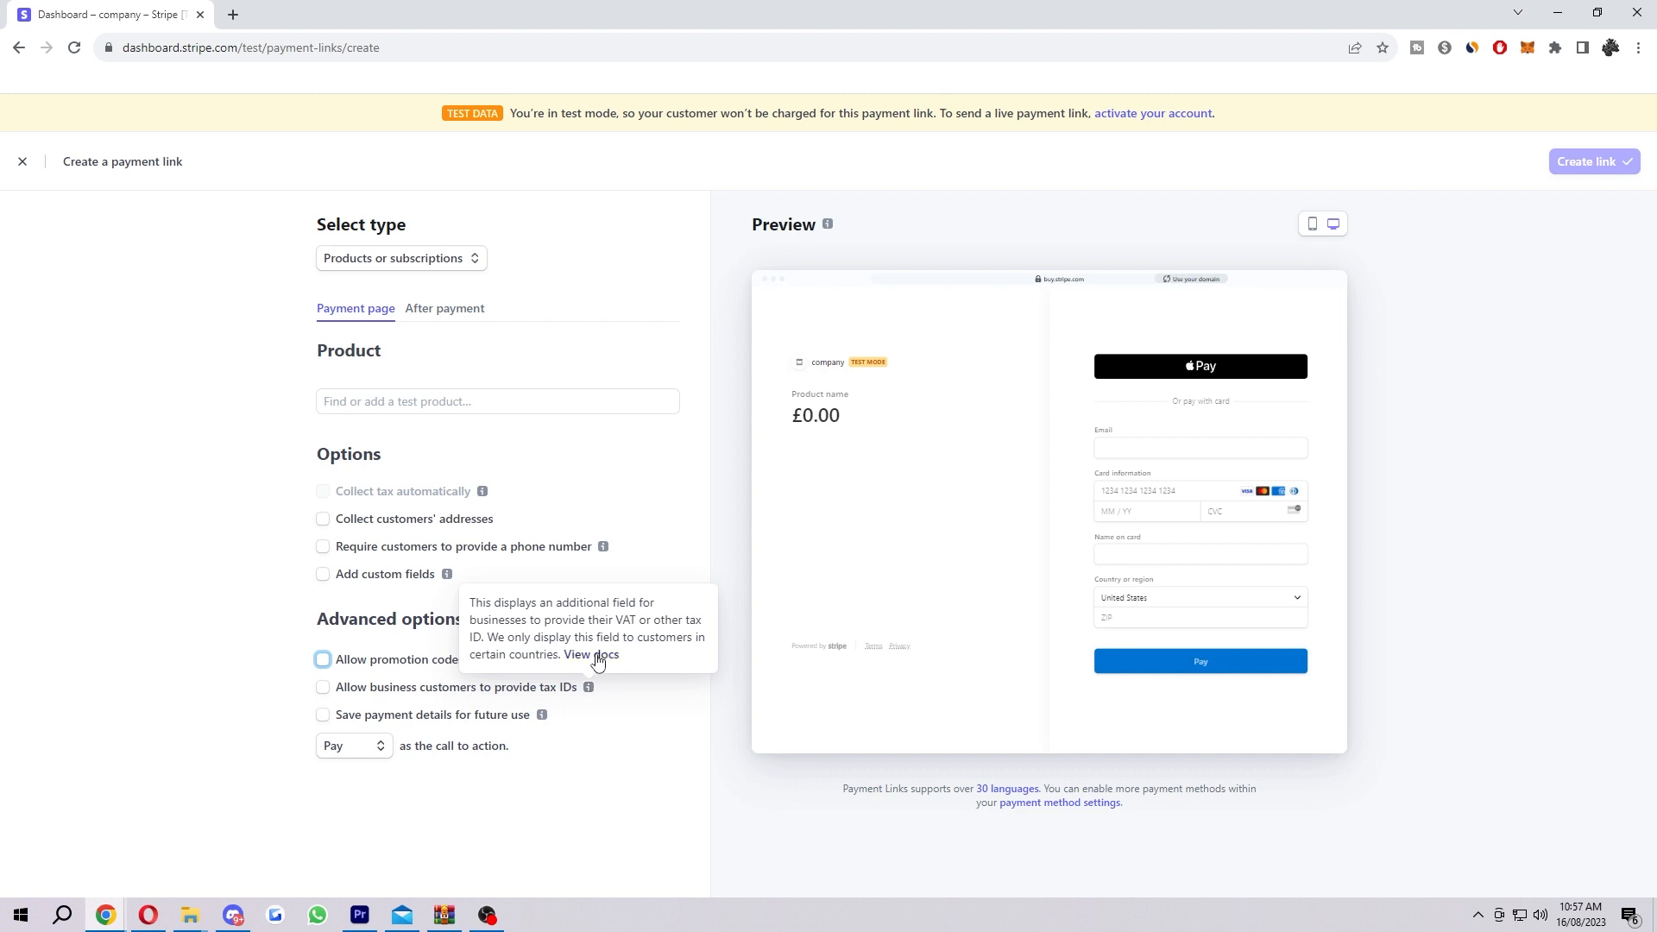
# Open the business tax IDs documentation from the tooltip's View docs link.
pyautogui.click(593, 654)
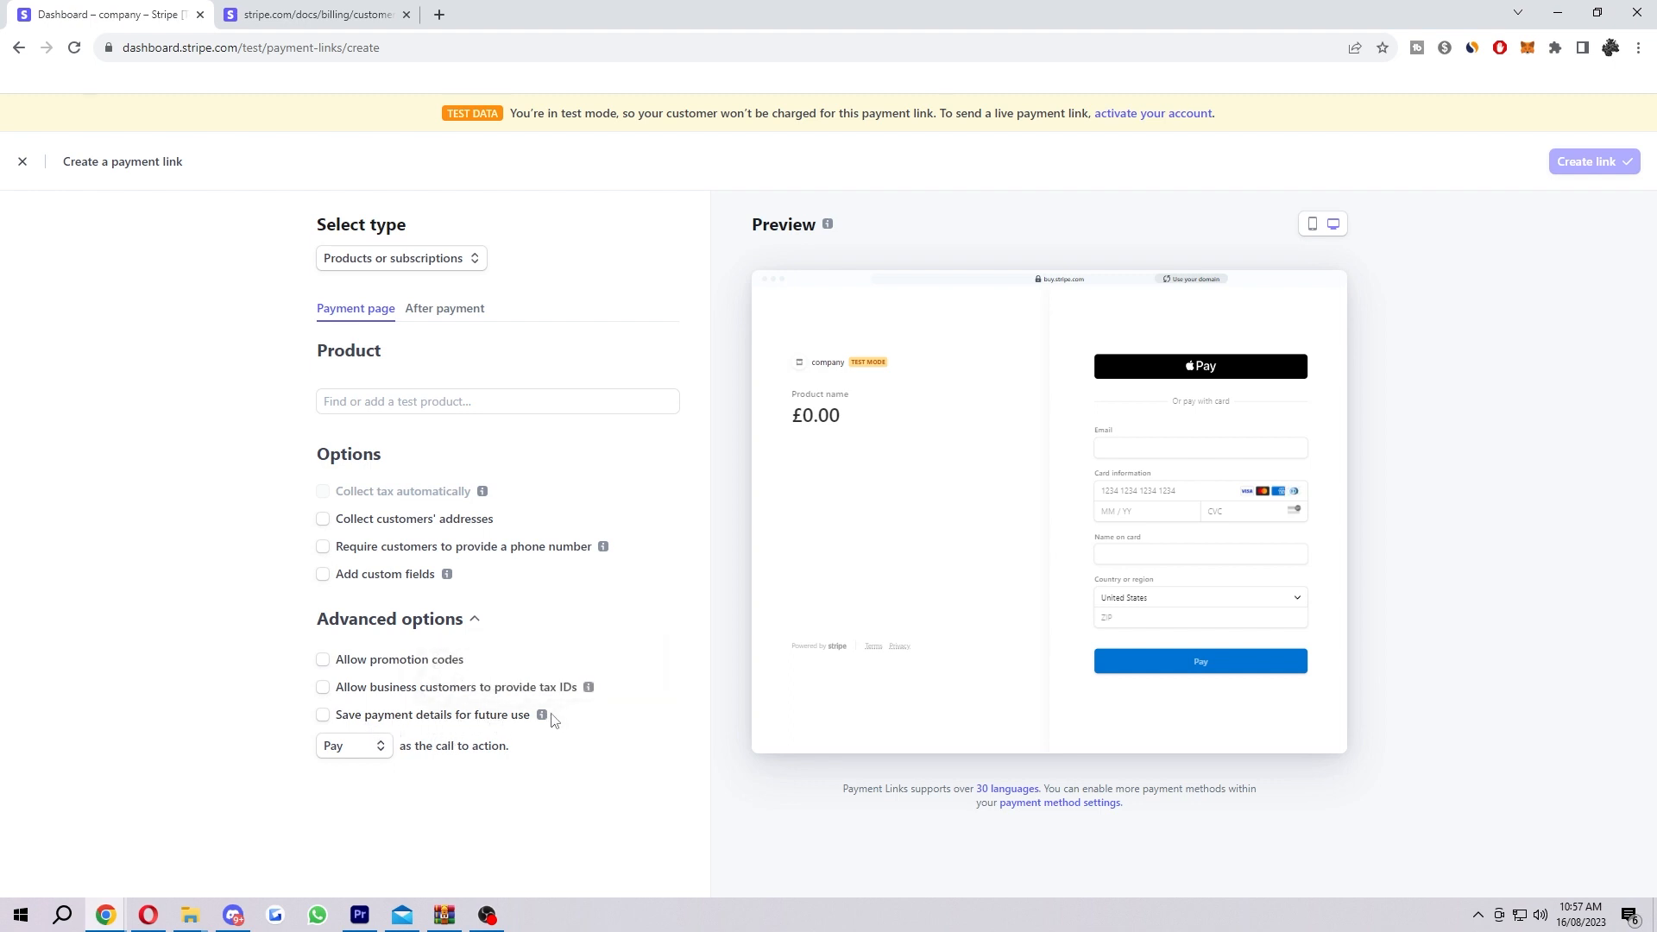
pyautogui.moveTo(541, 715)
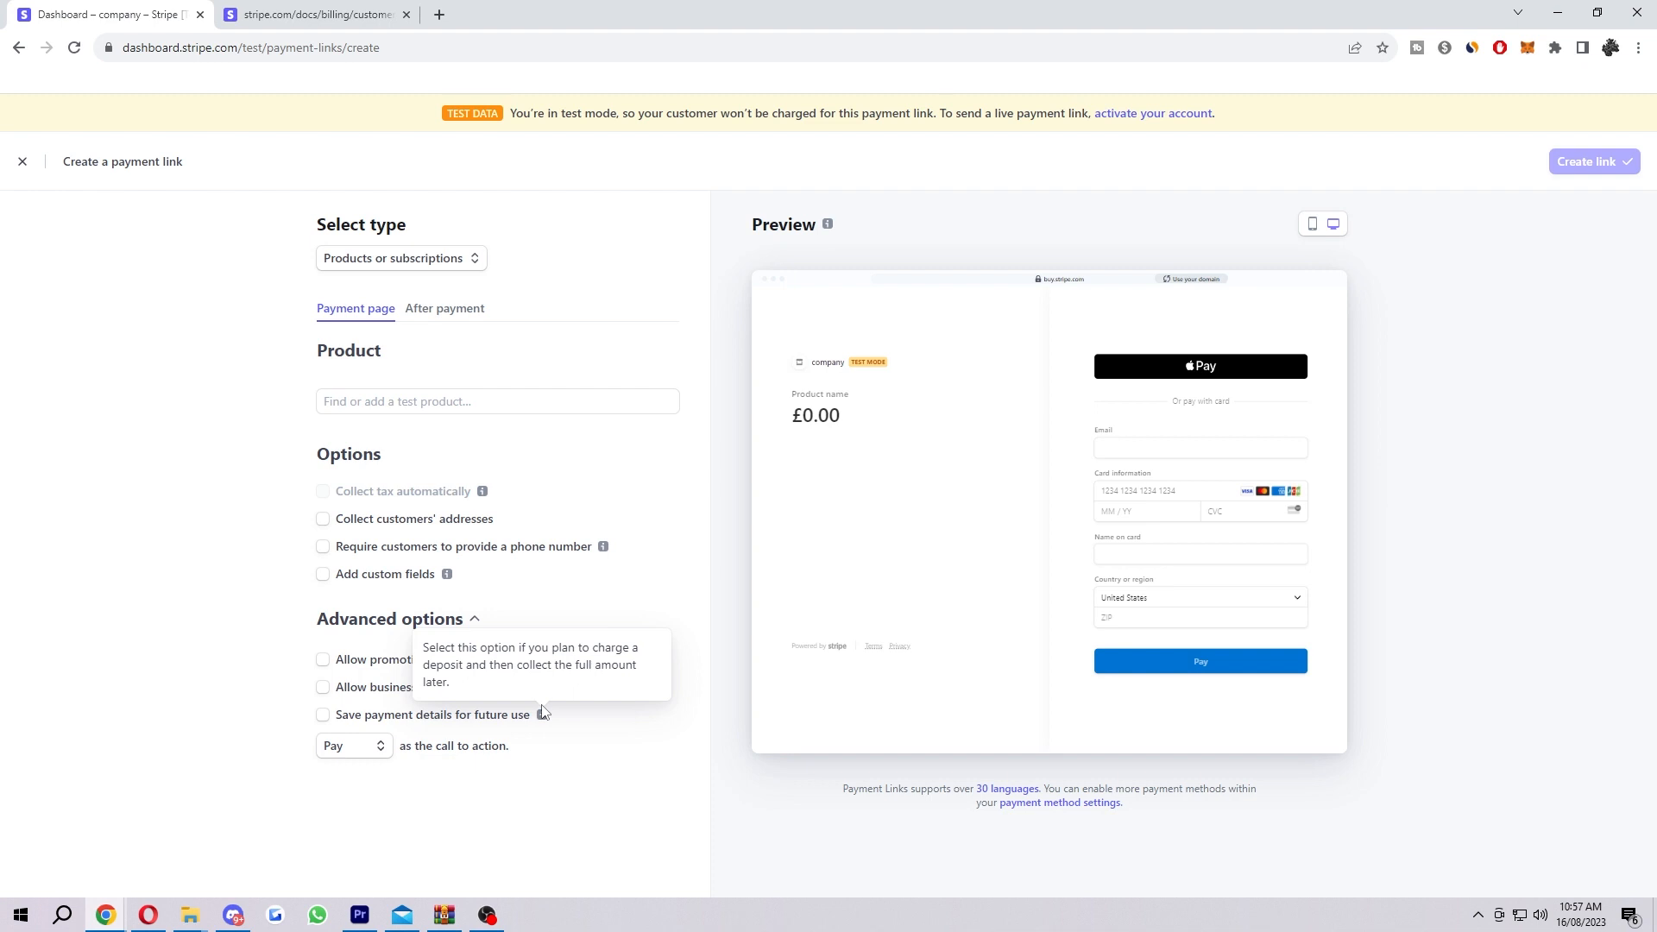
pyautogui.moveTo(498, 727)
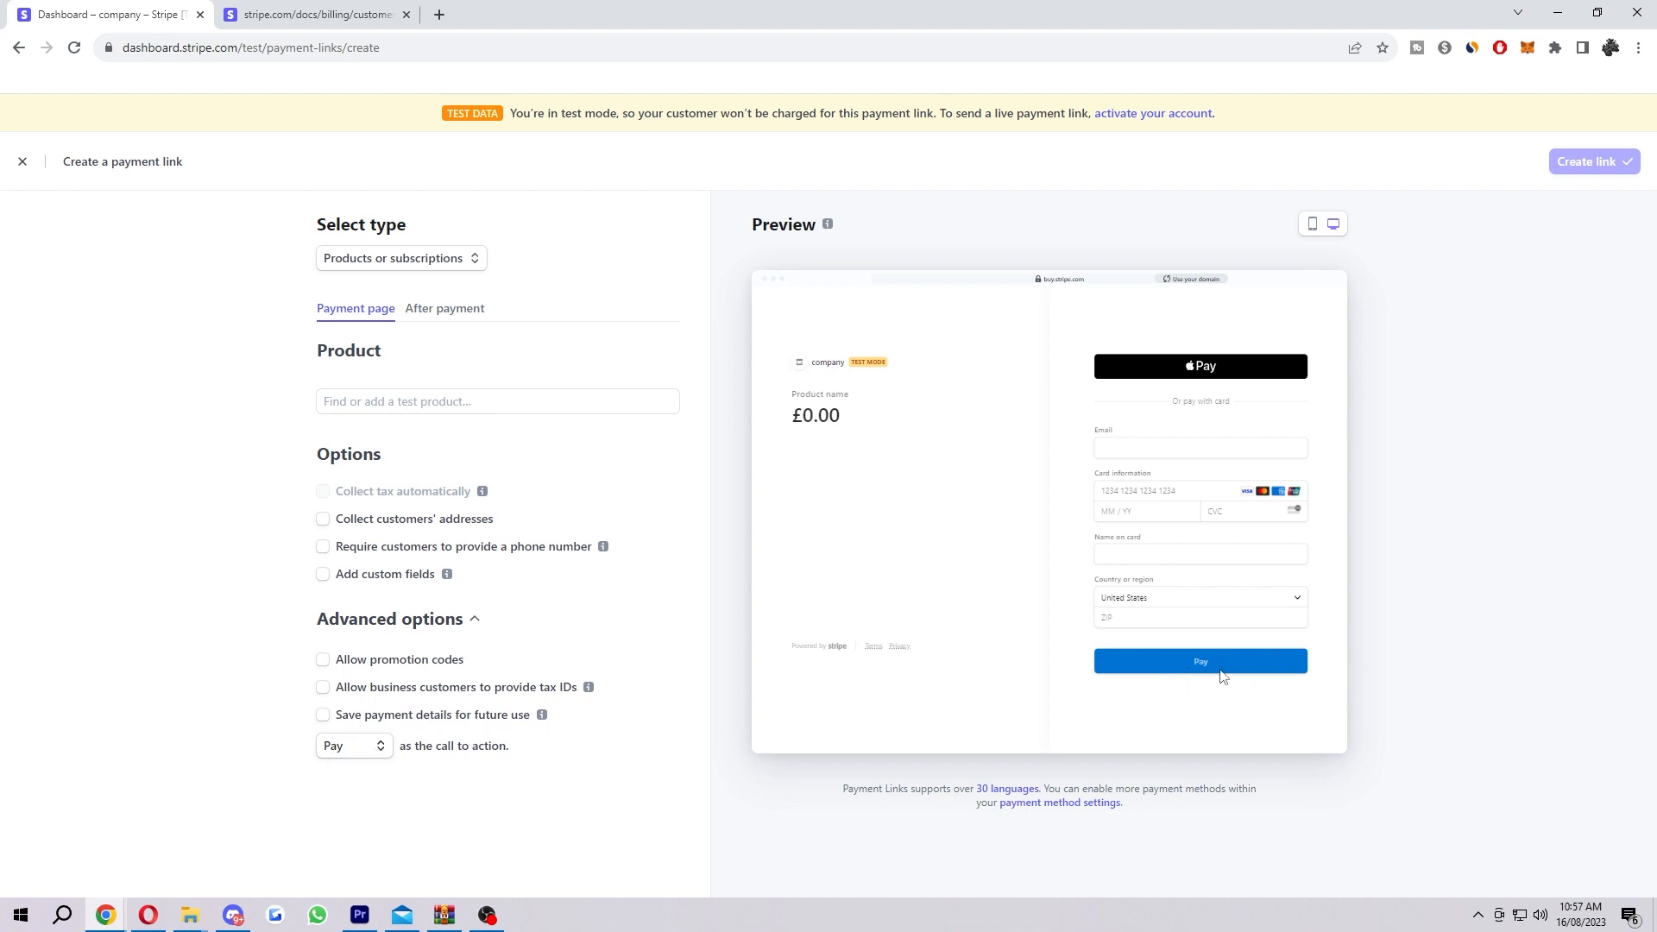
pyautogui.moveTo(1212, 691)
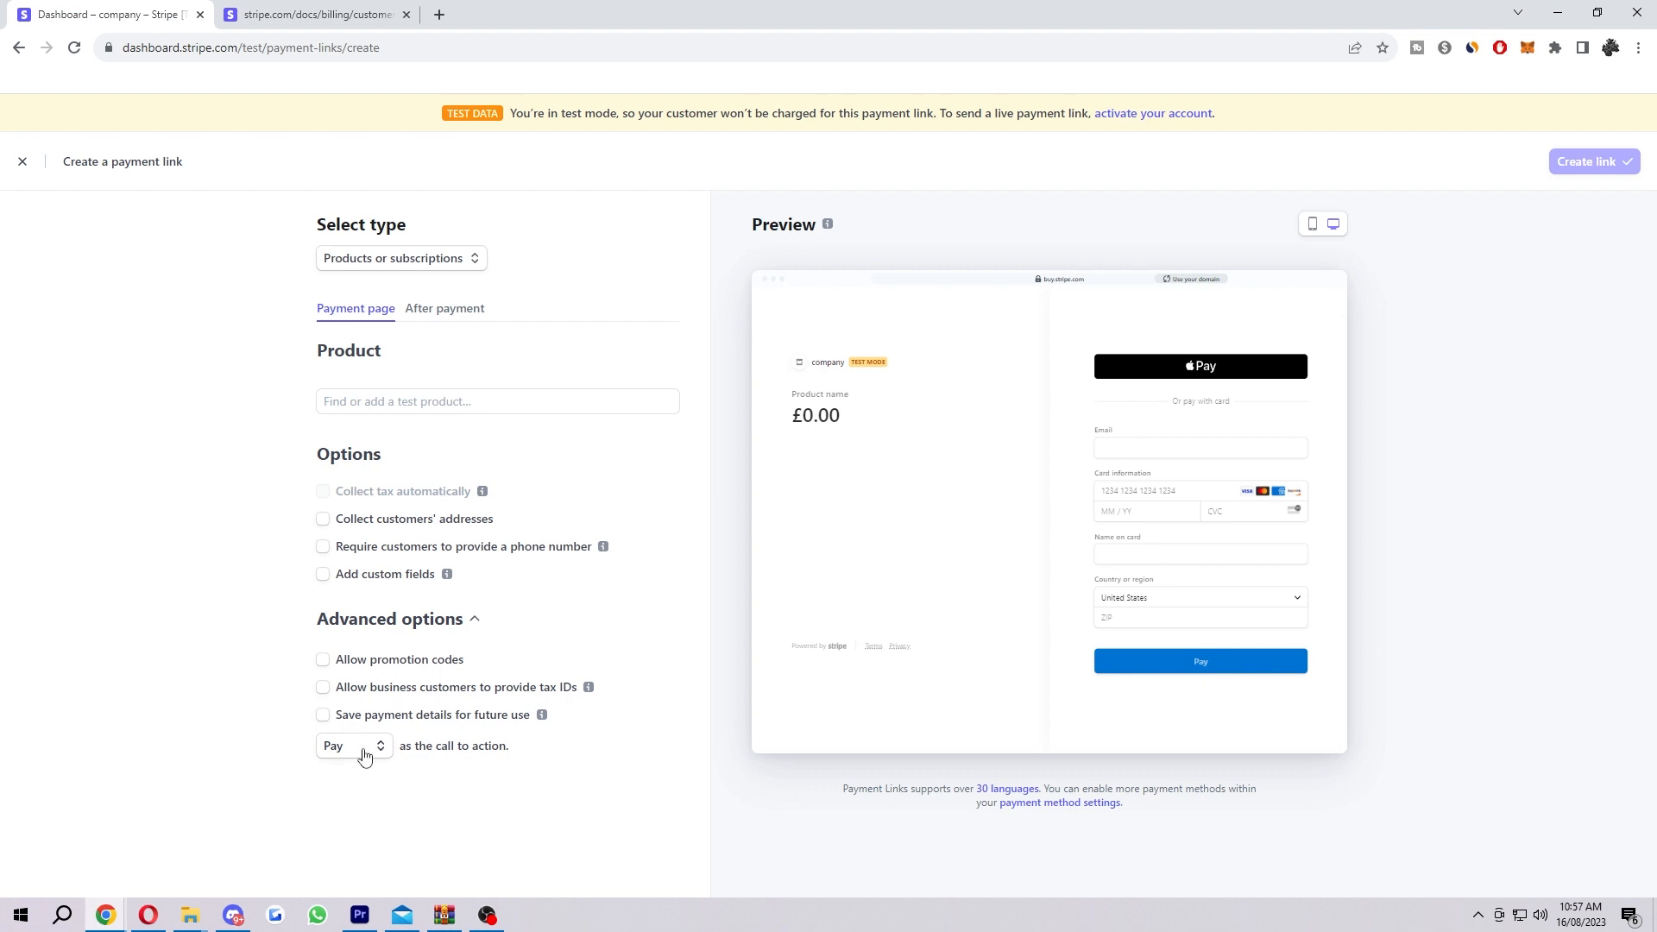
# Try Book in the call-to-action dropdown, then settle on Donate.
pyautogui.click(353, 745)
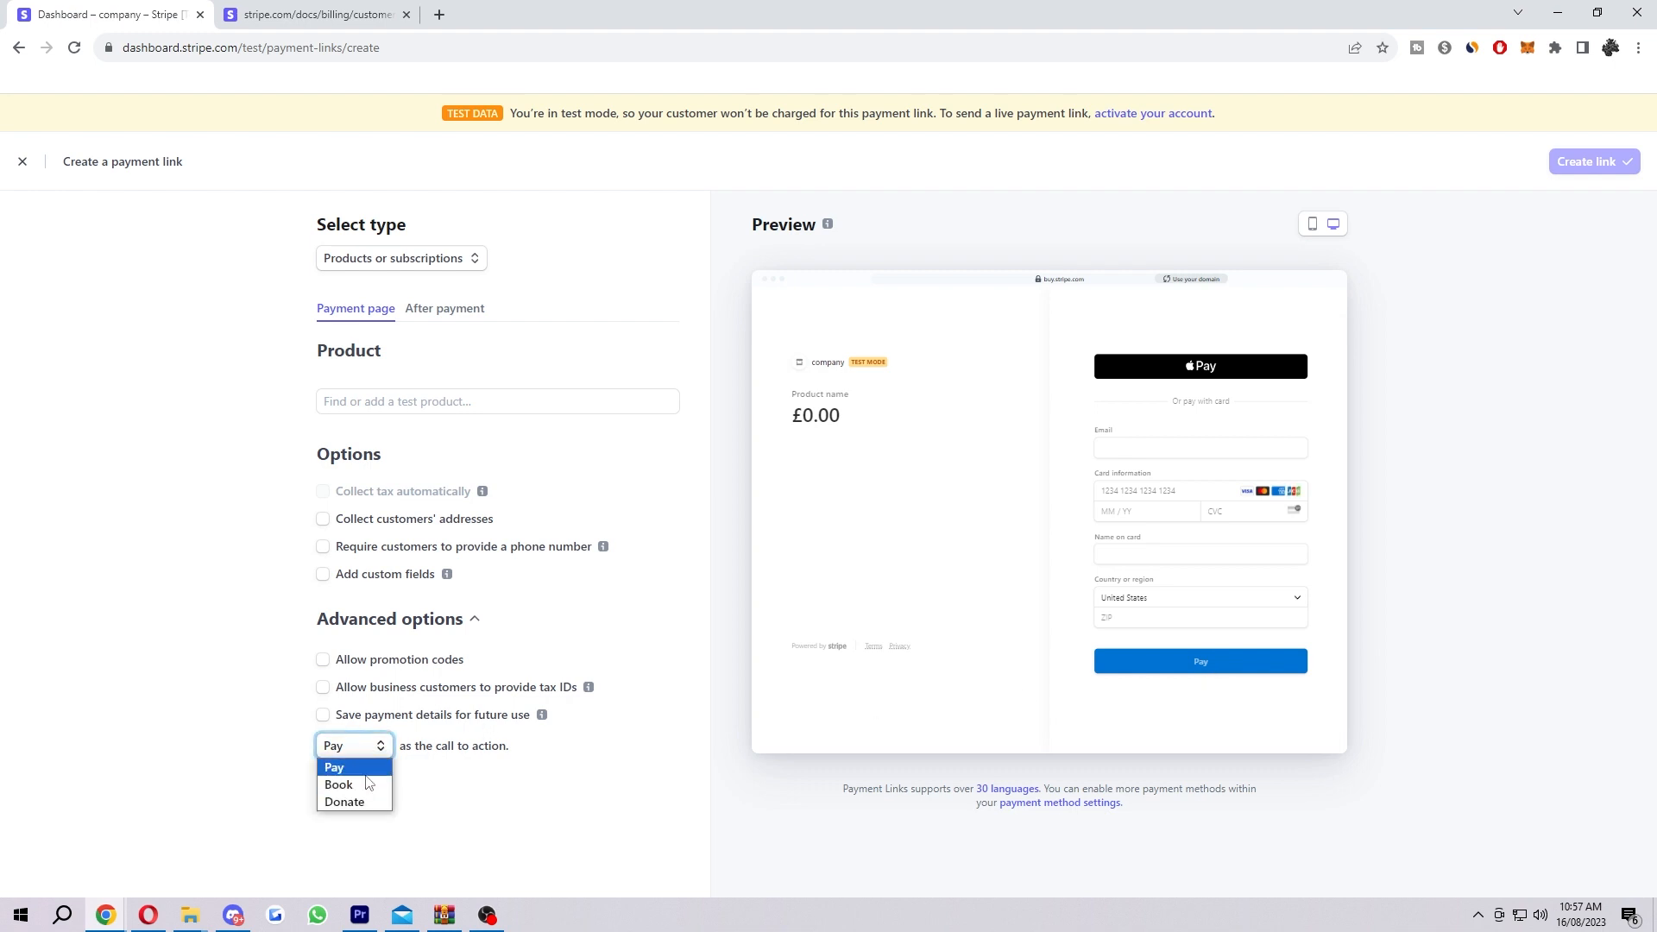
pyautogui.moveTo(387, 780)
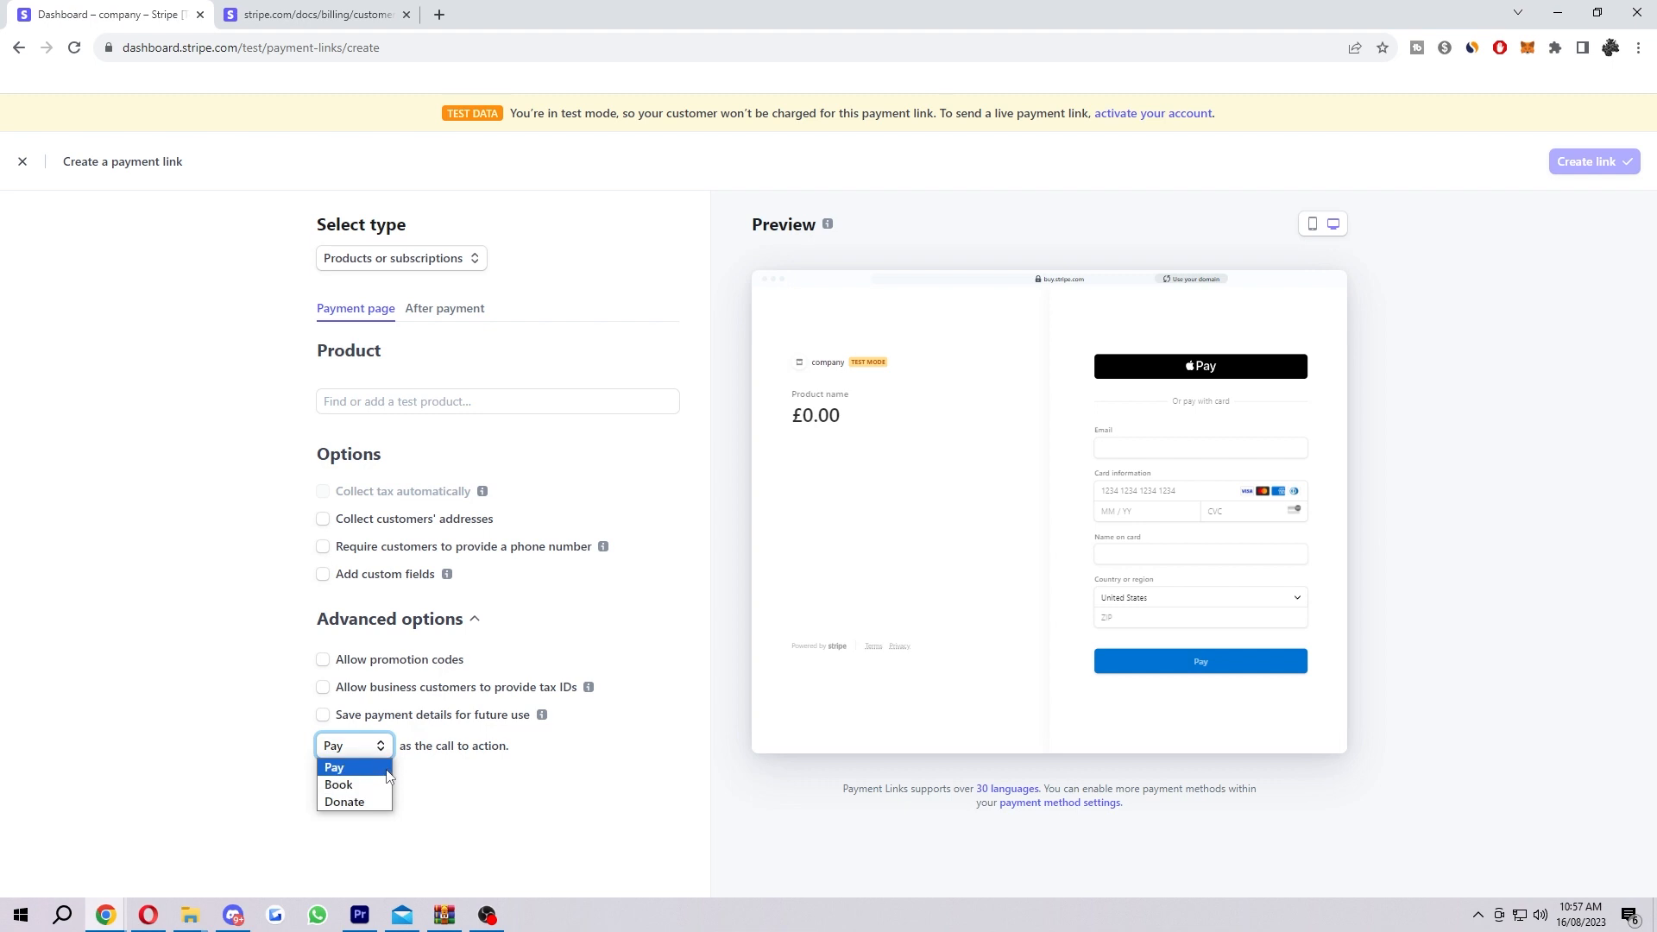
pyautogui.click(353, 744)
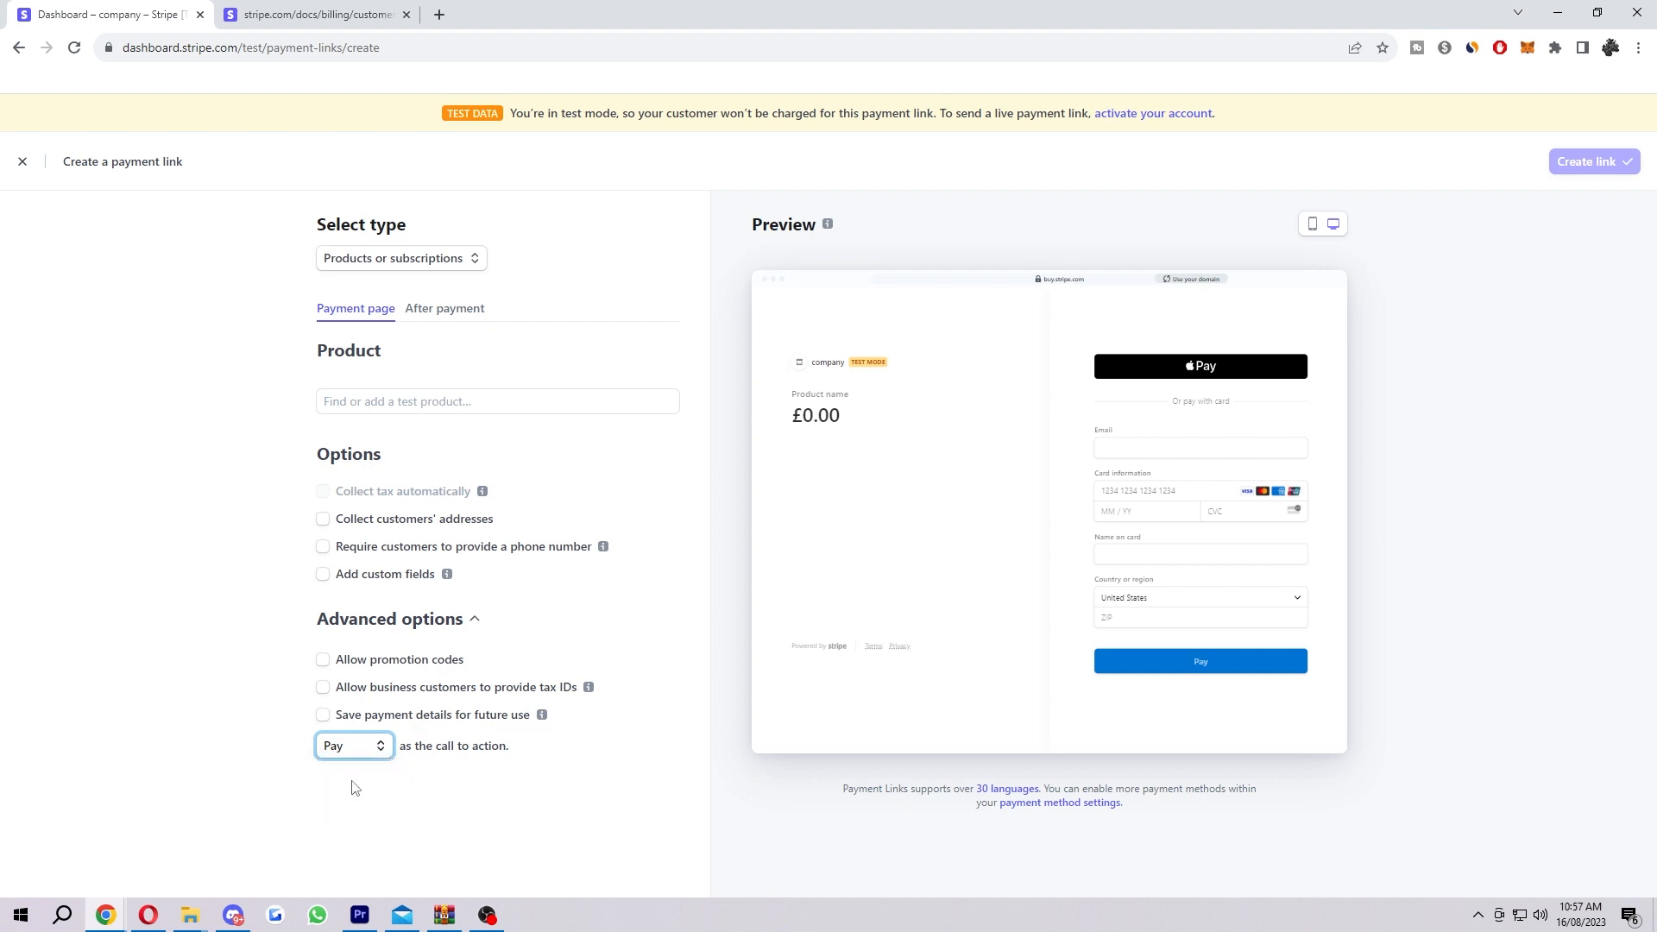
pyautogui.click(352, 744)
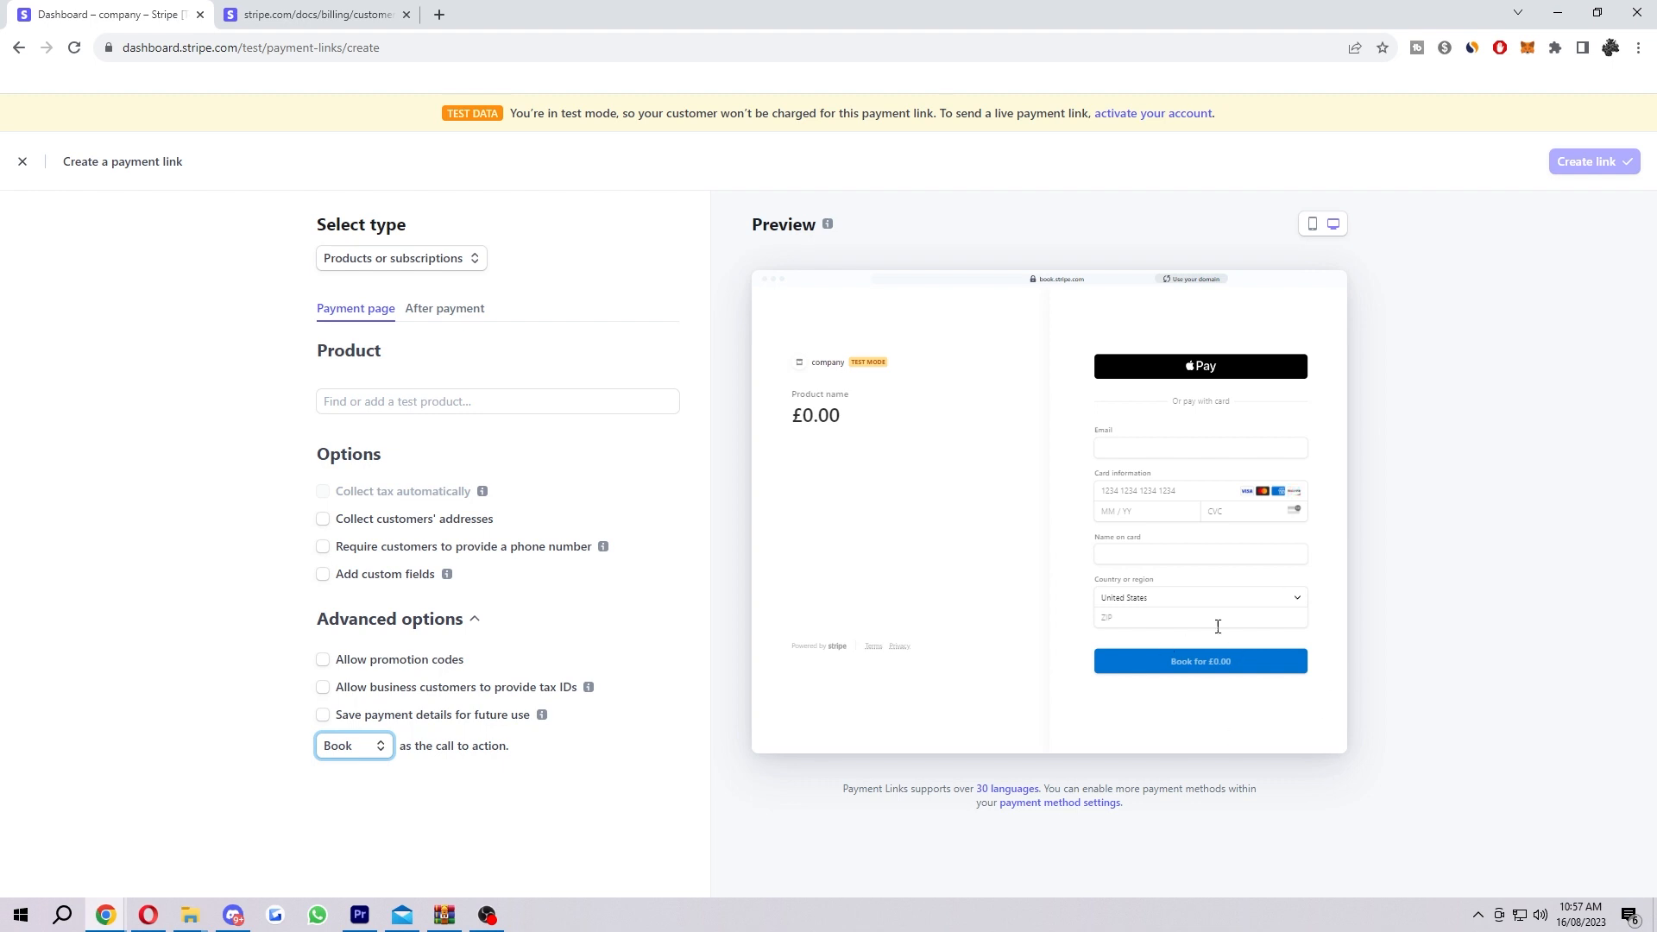
pyautogui.click(352, 745)
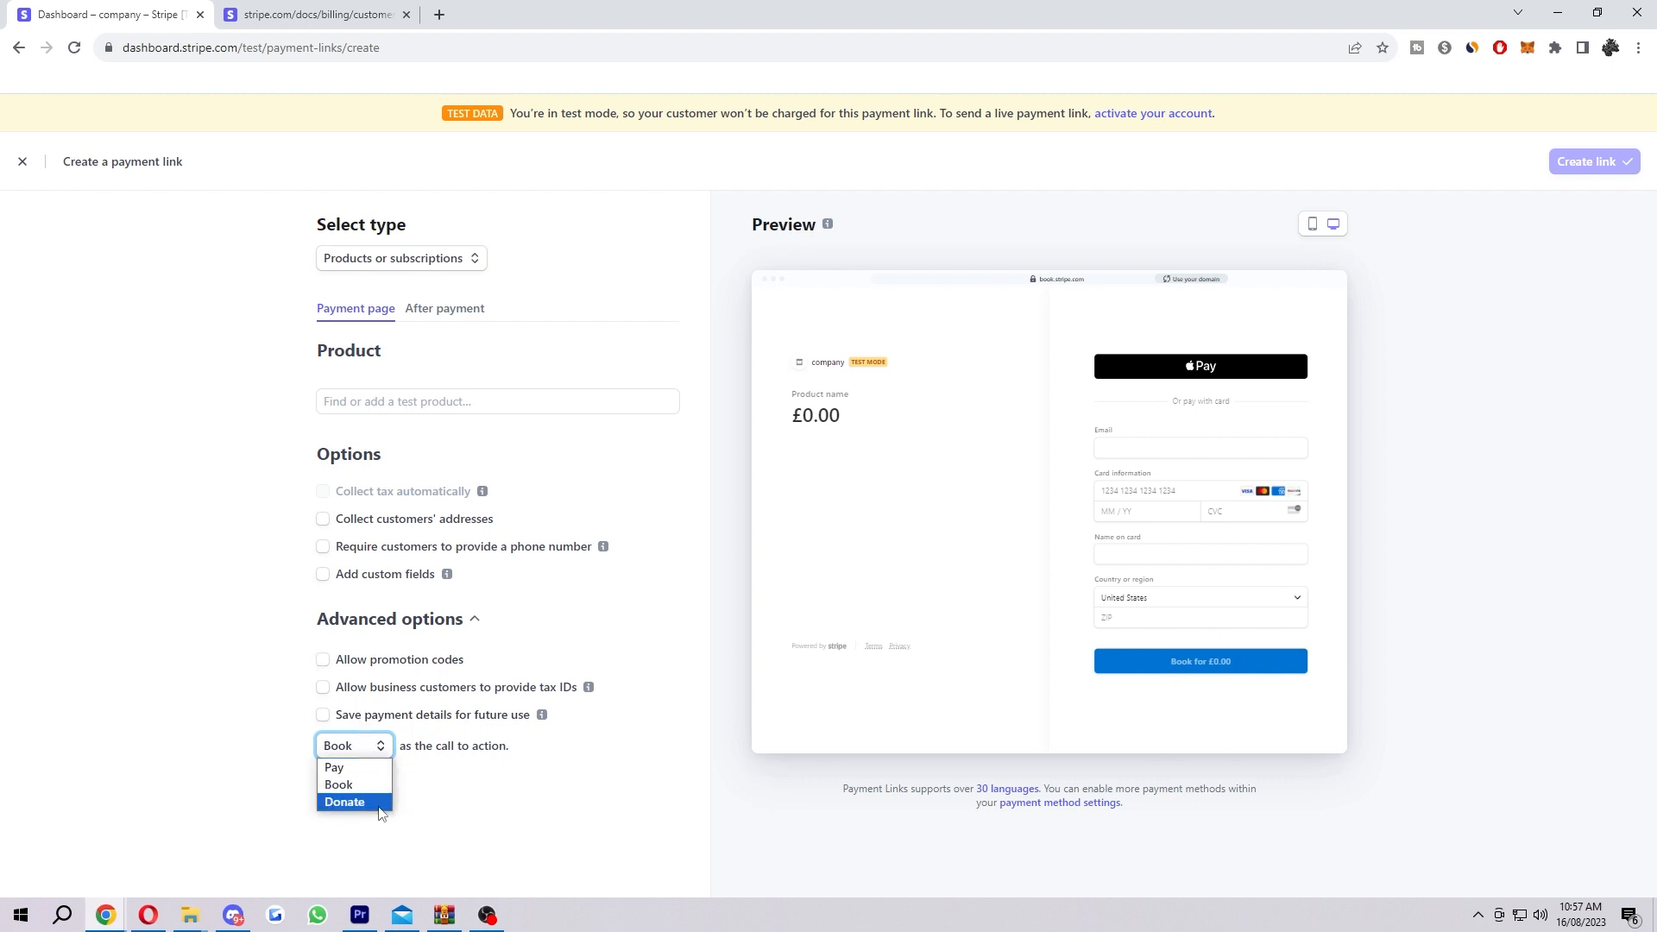
pyautogui.click(343, 801)
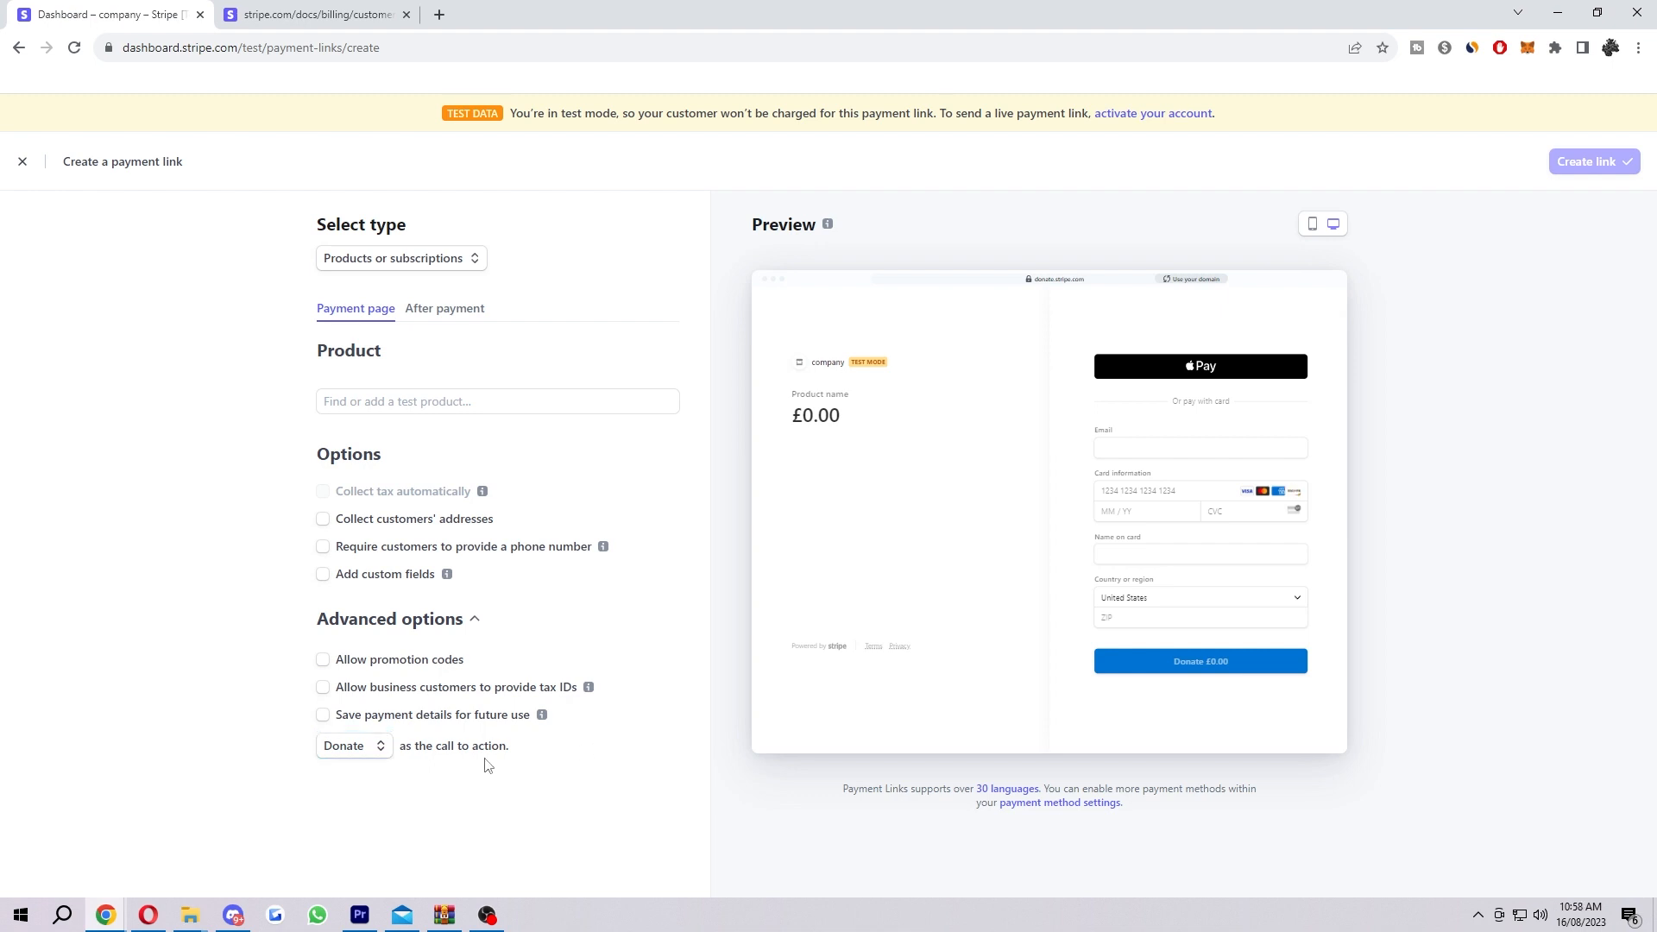
pyautogui.moveTo(286, 404)
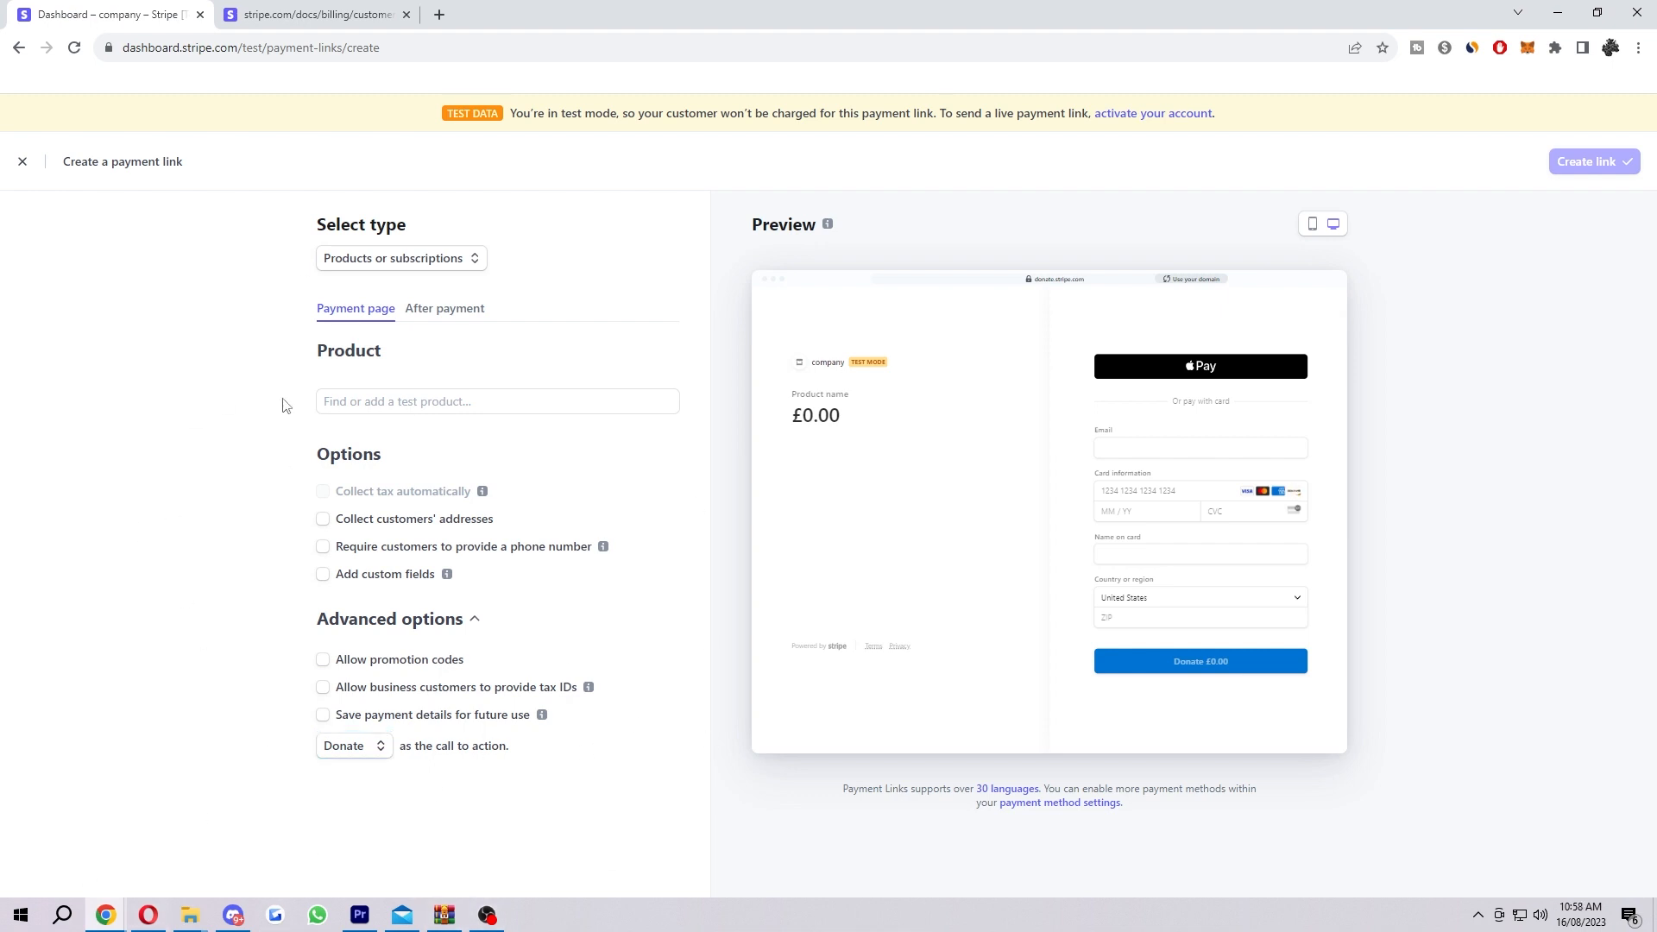
pyautogui.moveTo(435, 517)
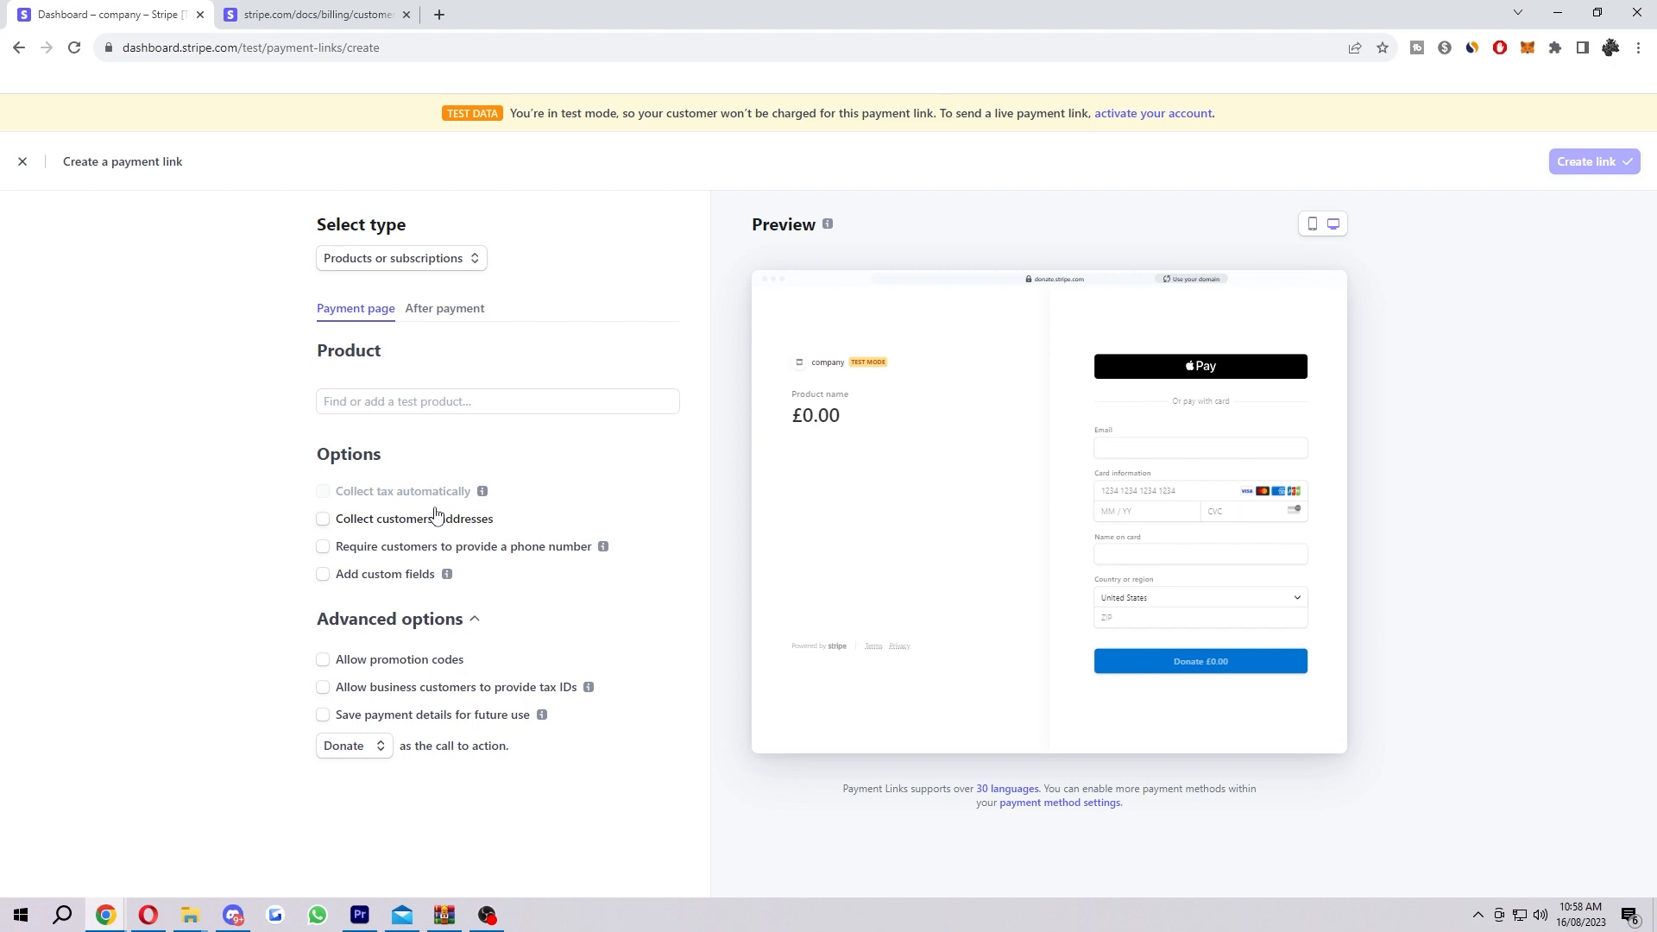
pyautogui.moveTo(484, 346)
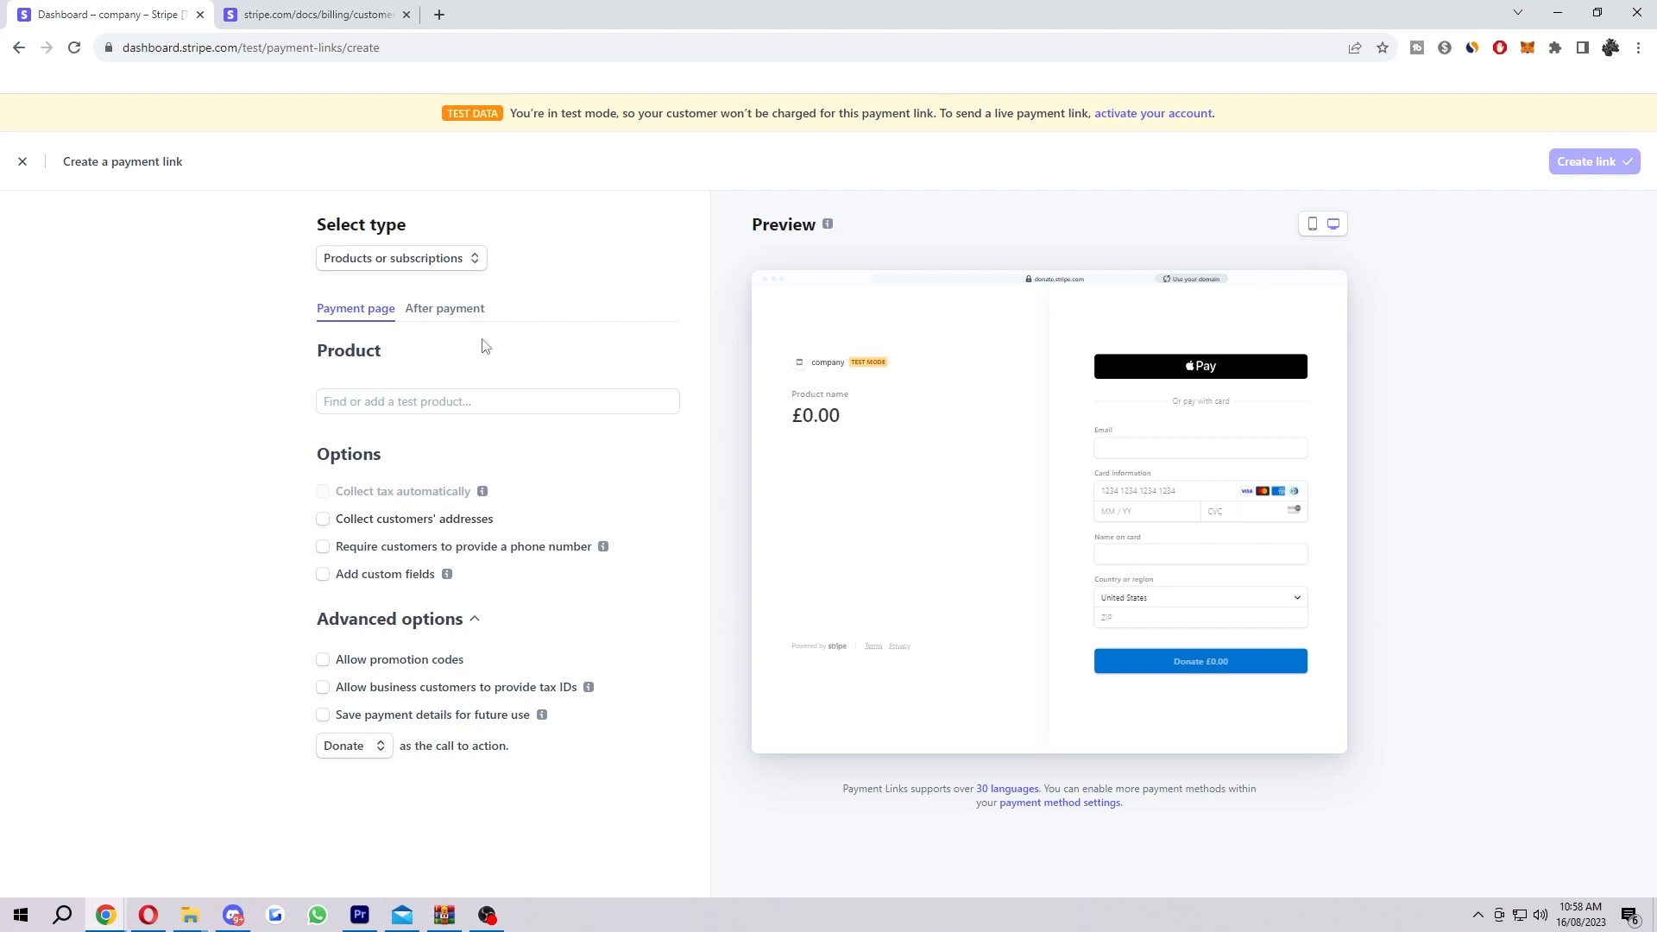
# Open the After payment tab and keep the confirmation page showing 'Thanks for your order'.
pyautogui.click(444, 307)
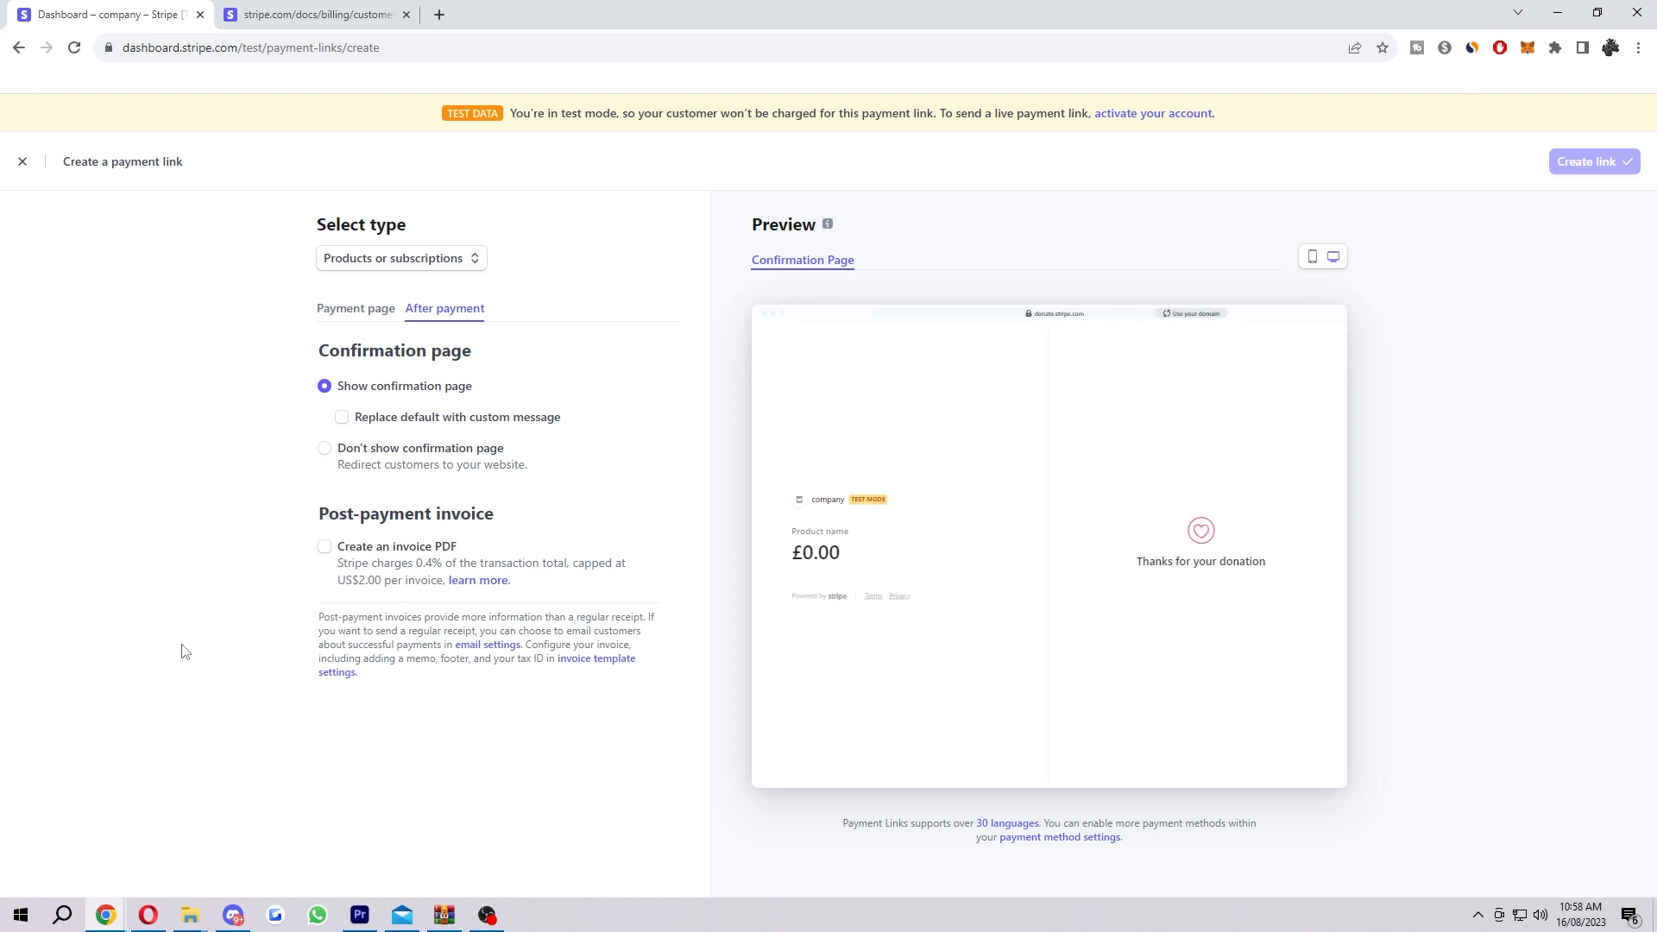
pyautogui.moveTo(1396, 441)
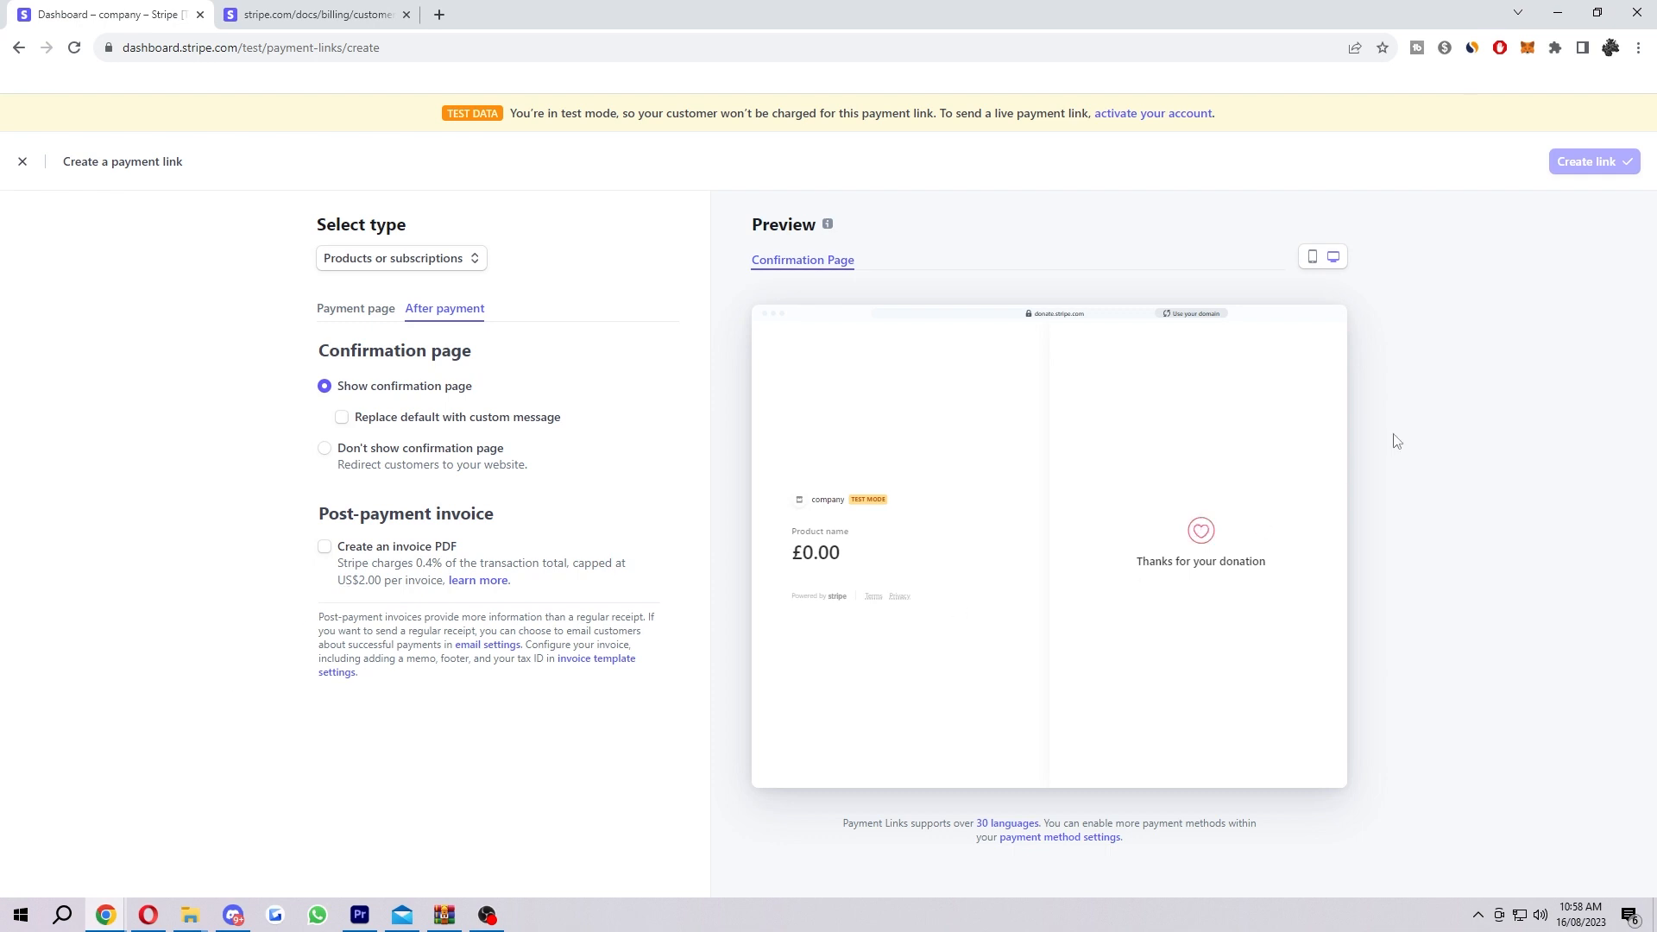
pyautogui.doubleClick(1199, 561)
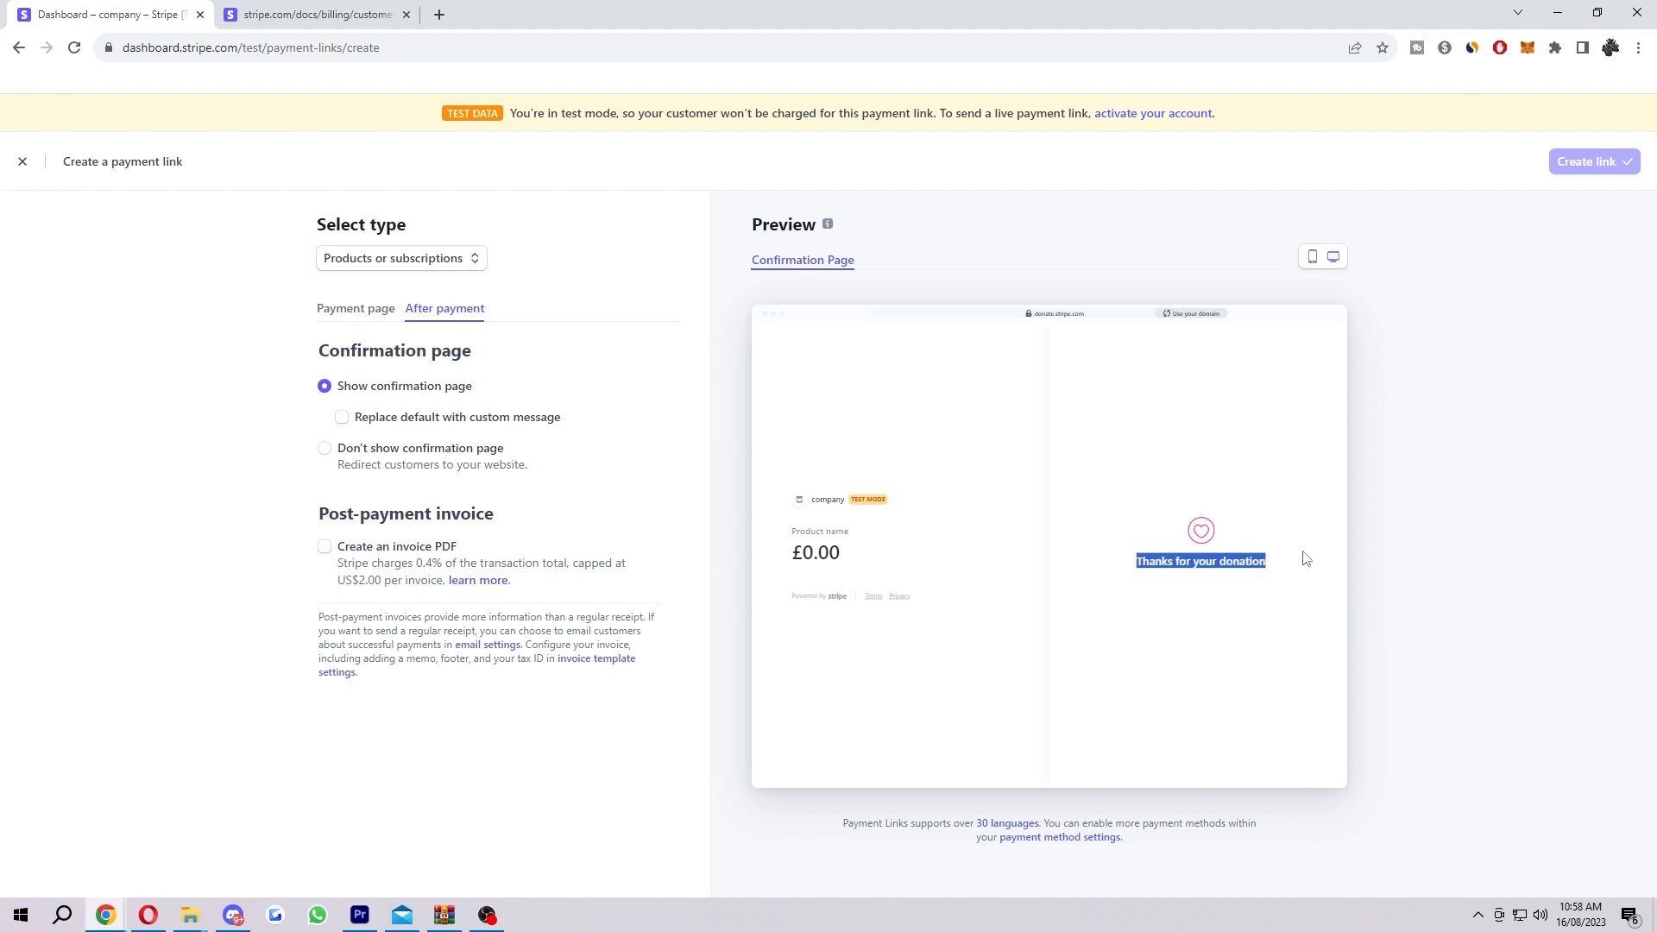
pyautogui.click(324, 386)
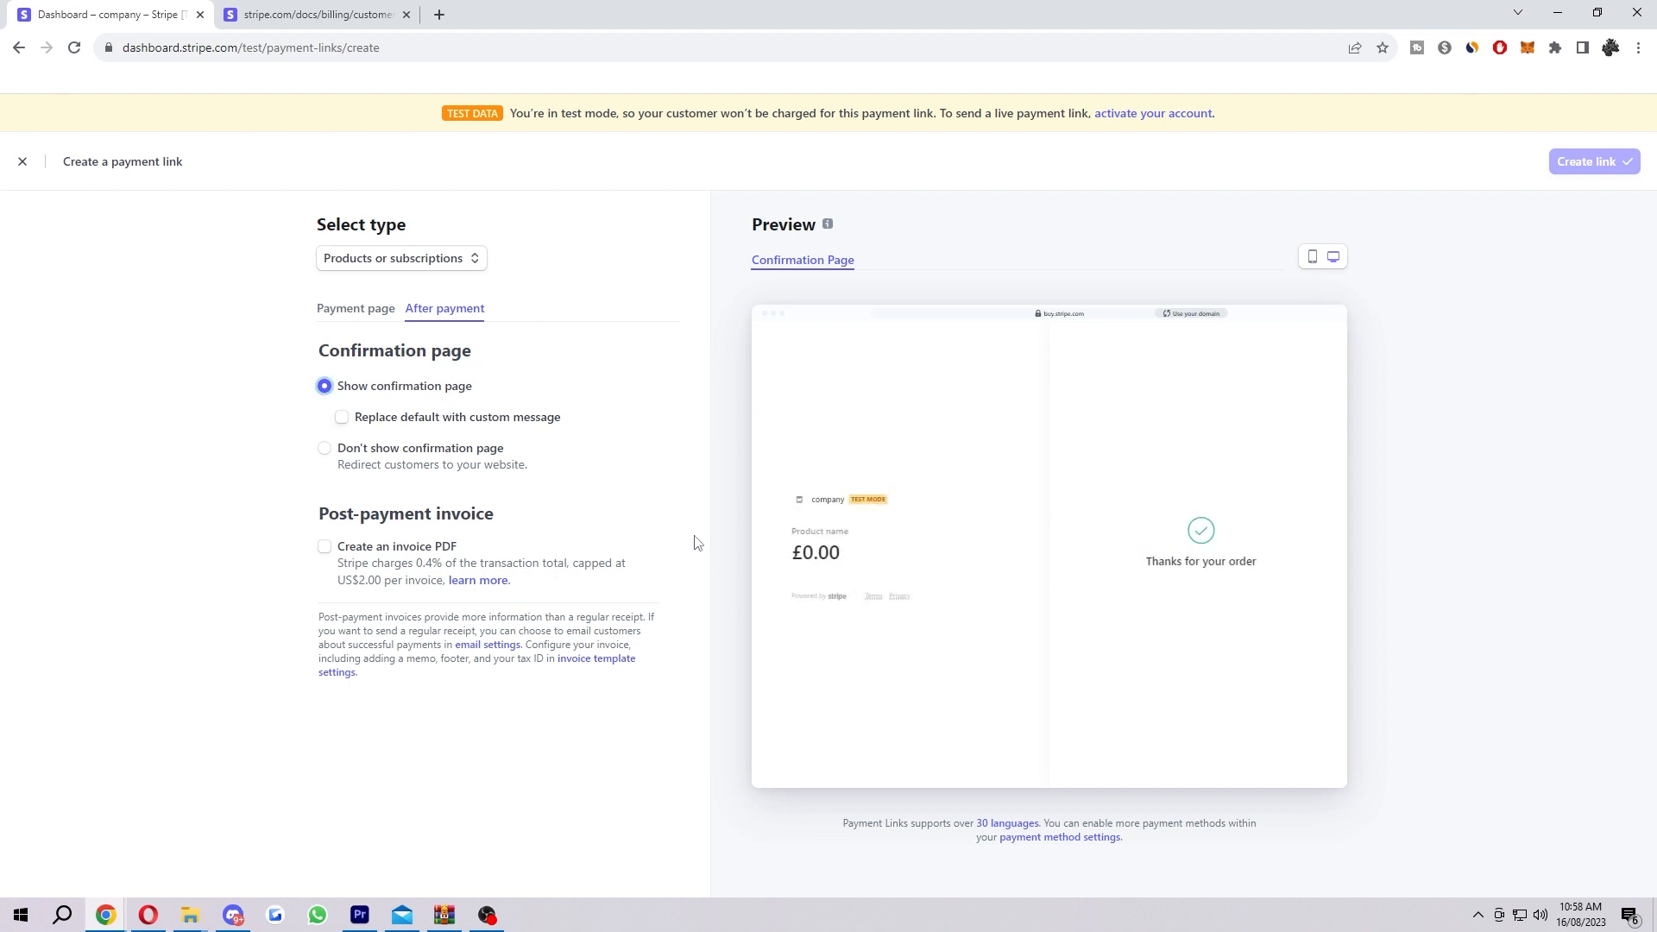
pyautogui.moveTo(564, 446)
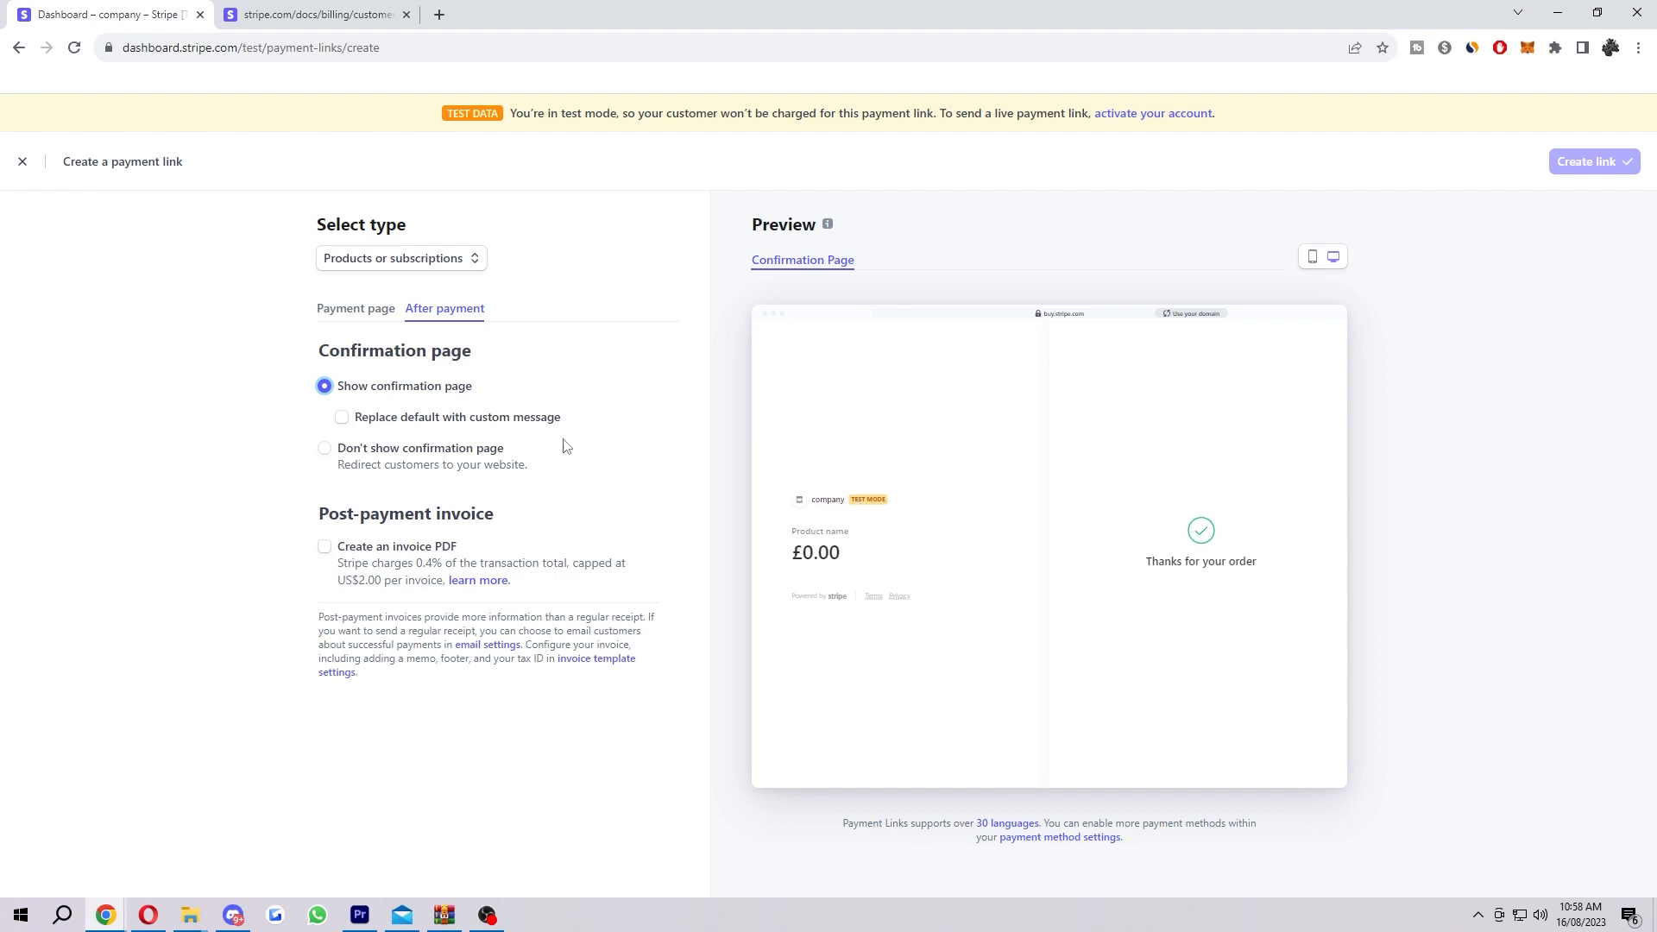
pyautogui.moveTo(1176, 555)
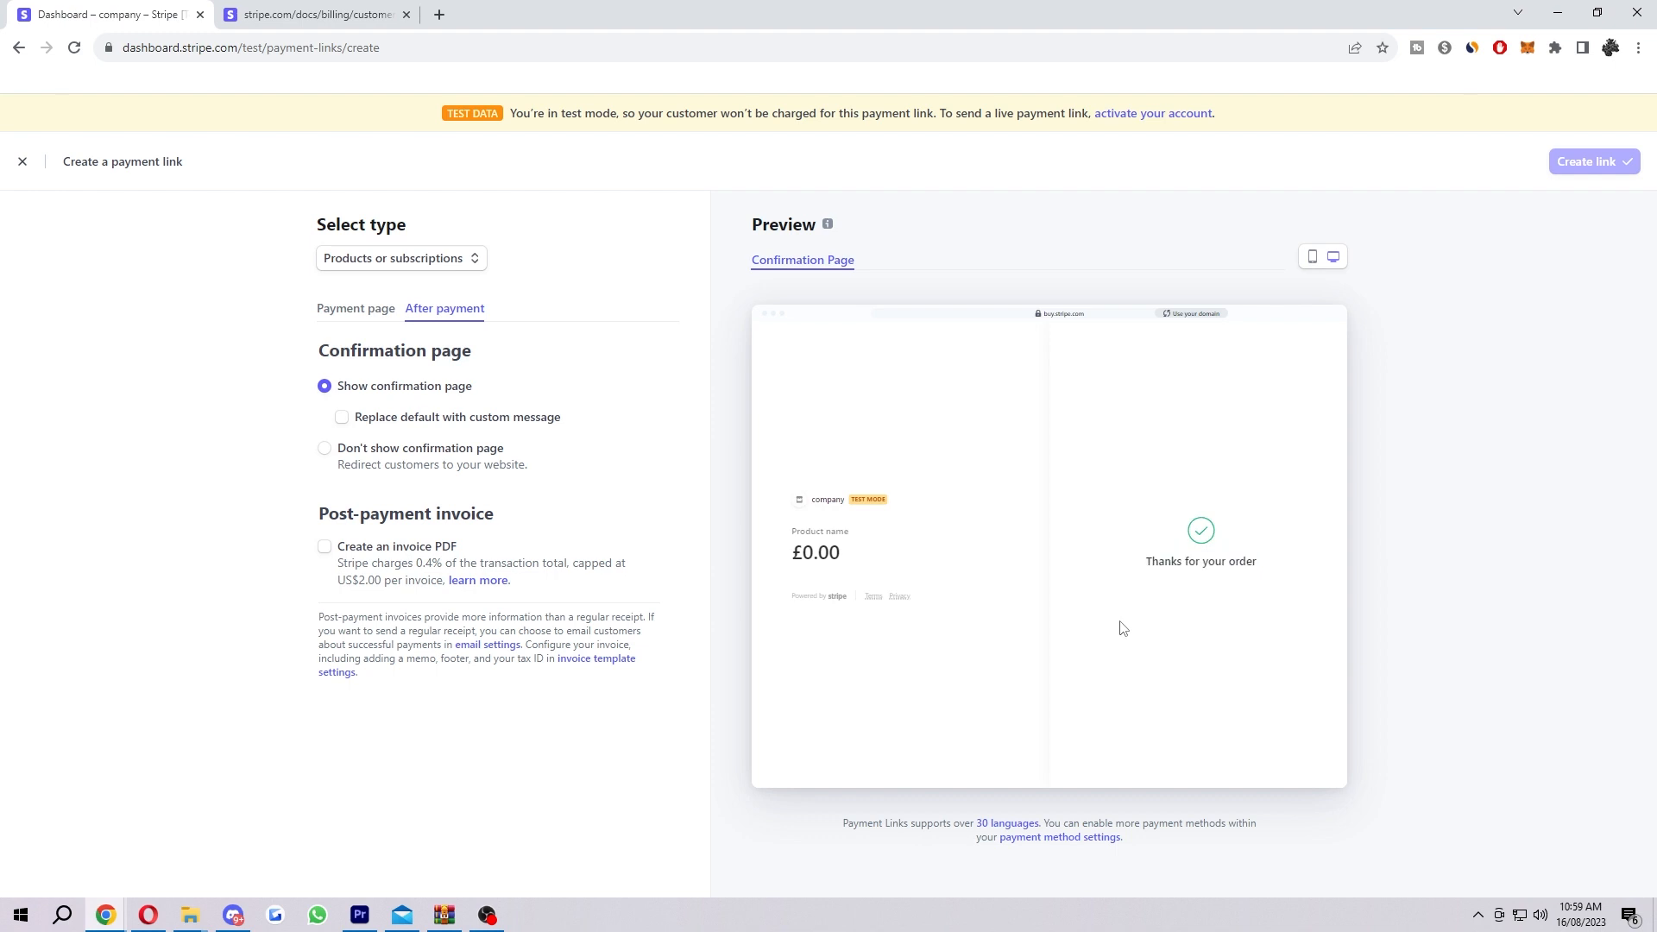
pyautogui.moveTo(793, 539)
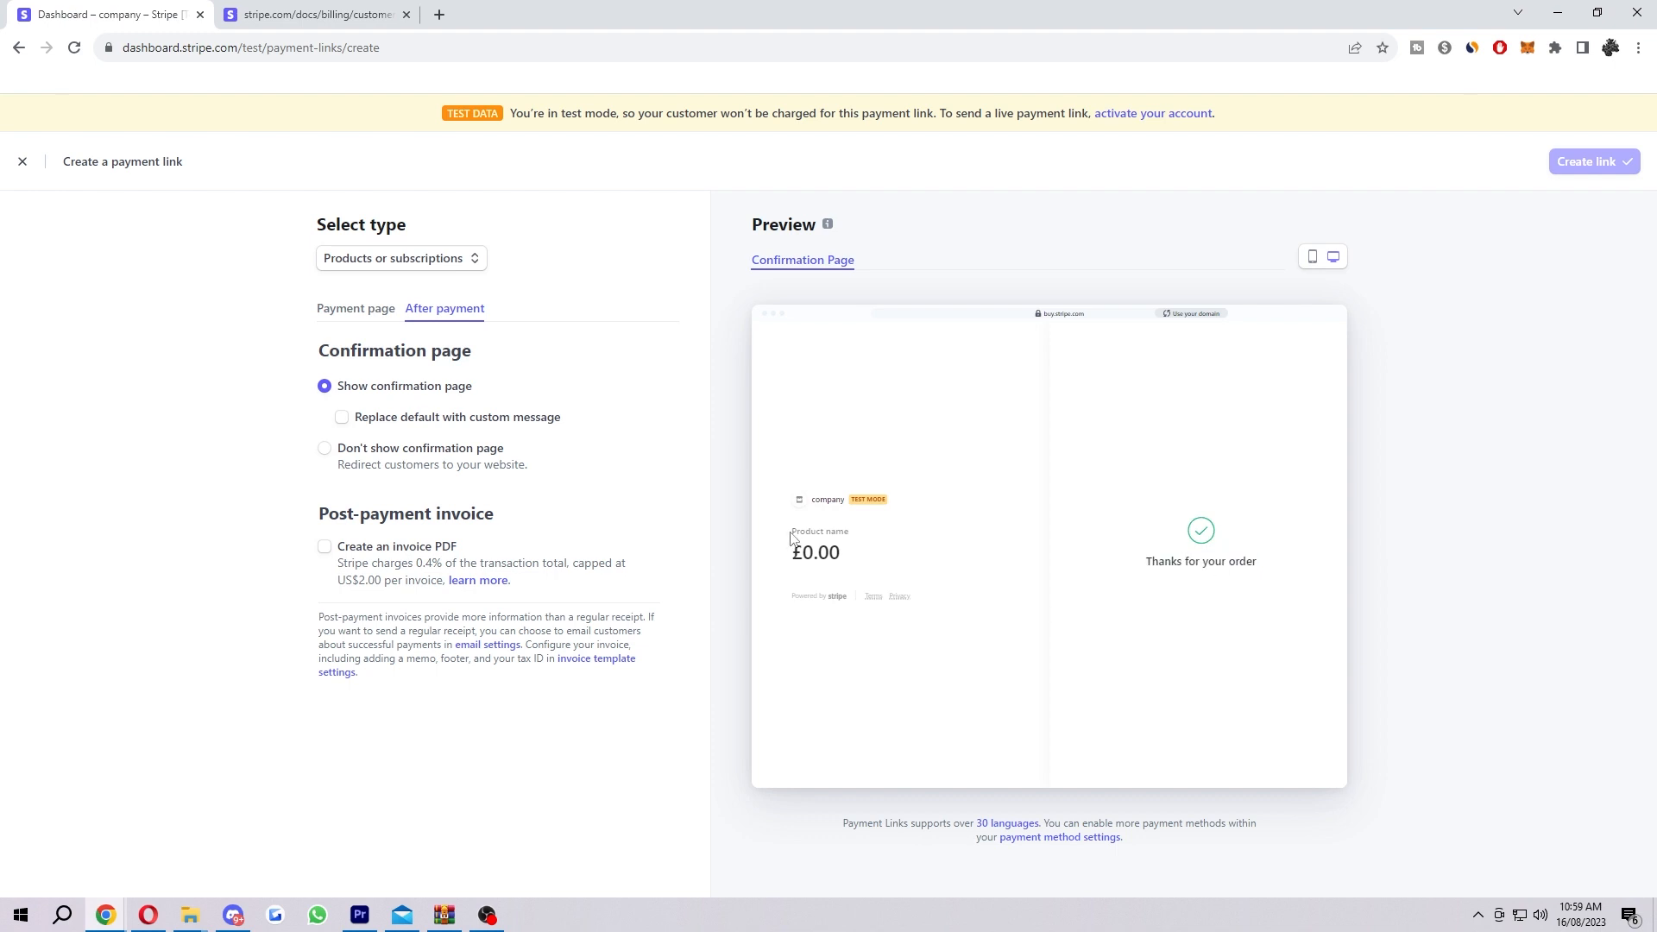
pyautogui.moveTo(698, 500)
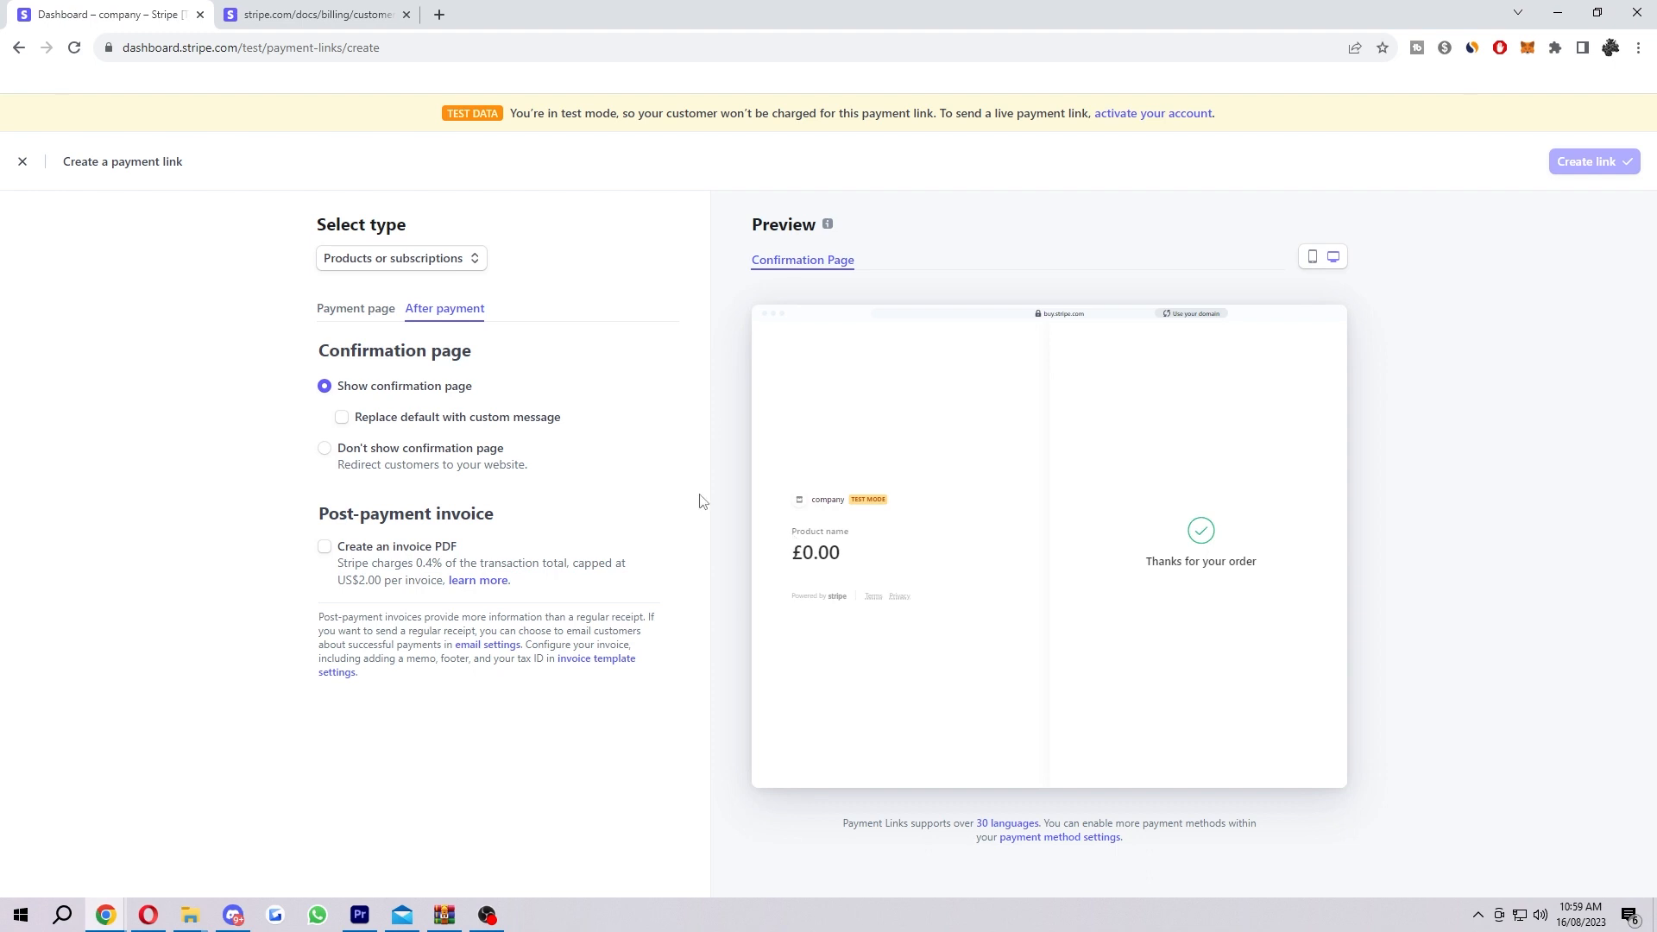
pyautogui.moveTo(679, 483)
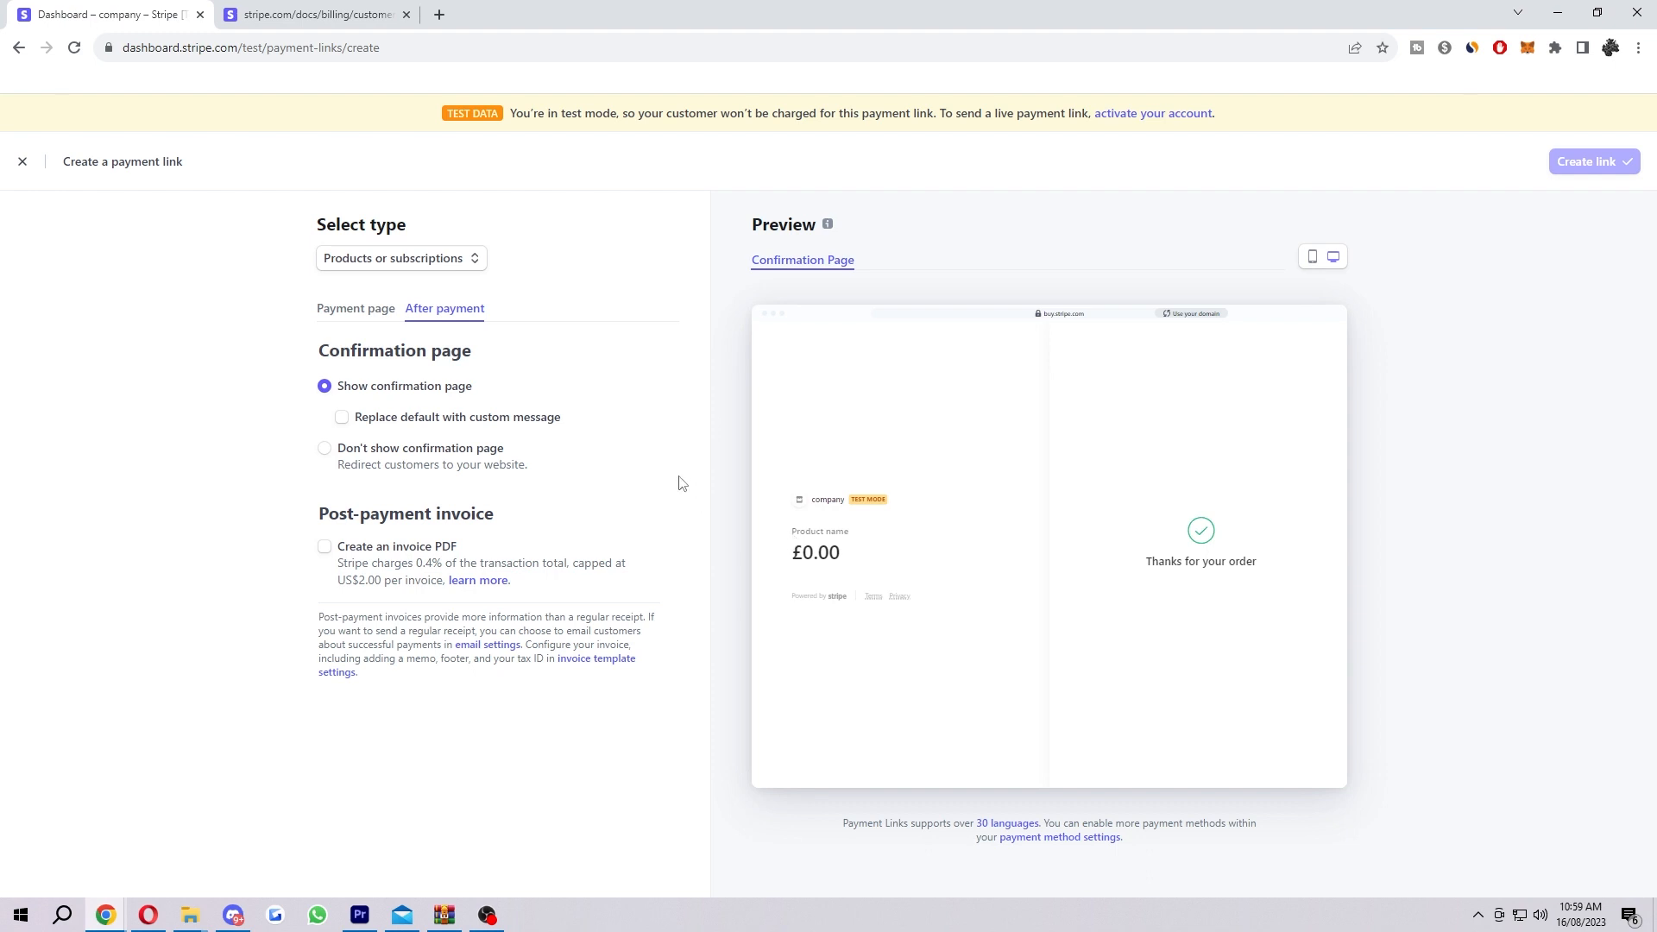
pyautogui.moveTo(536, 437)
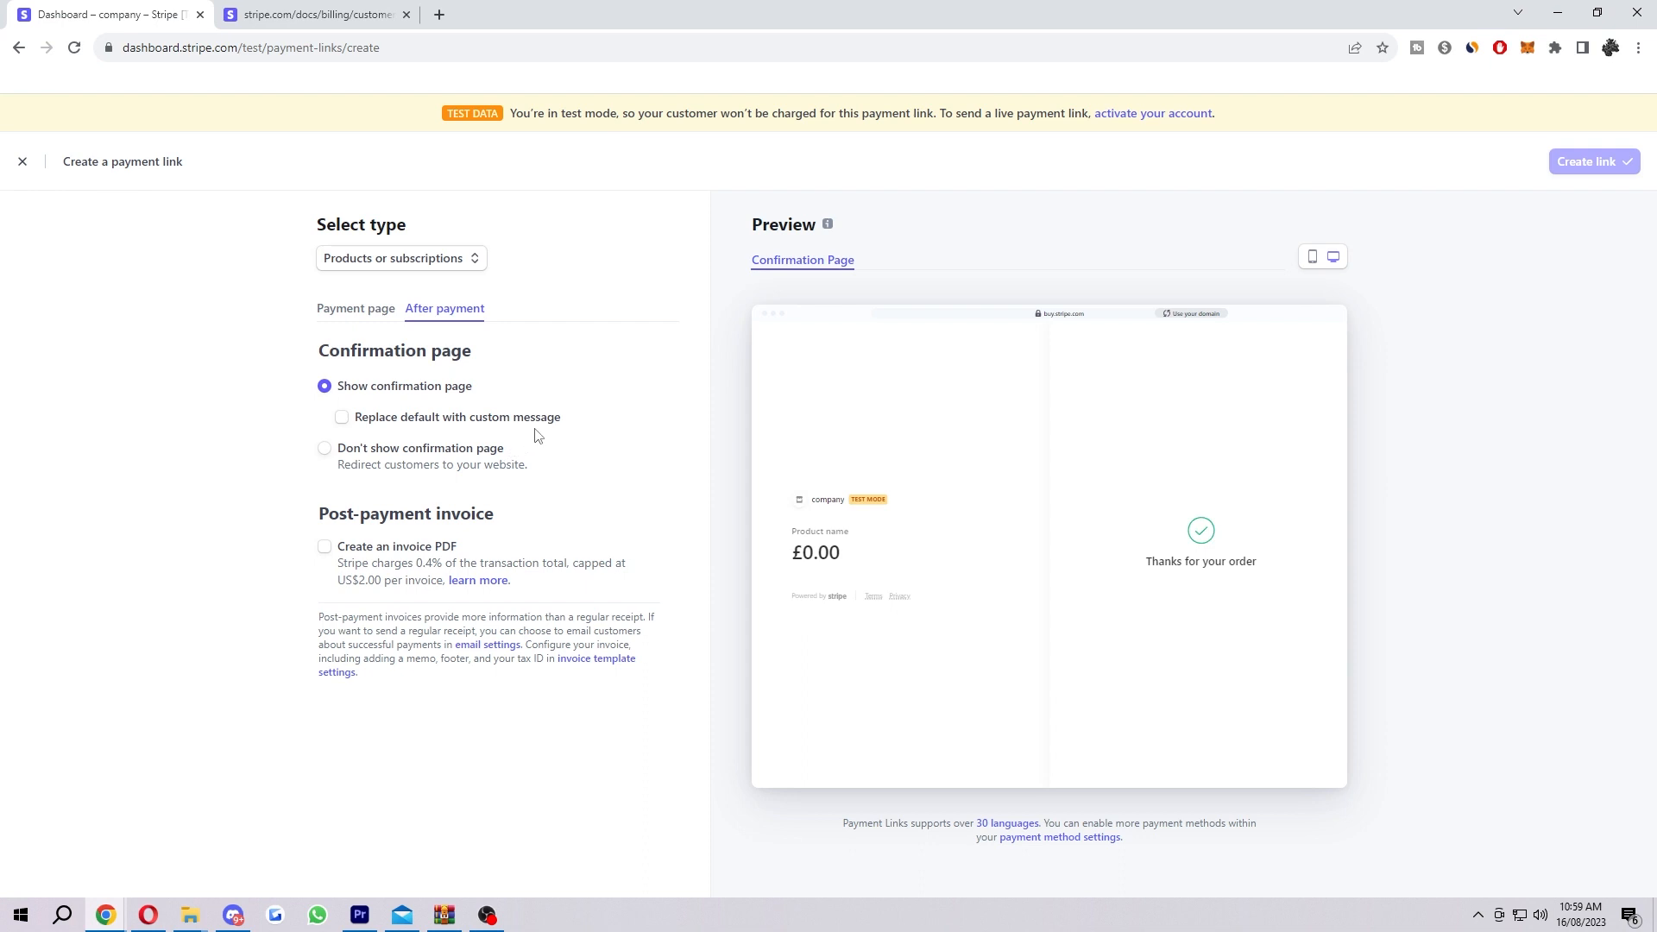
pyautogui.moveTo(471, 424)
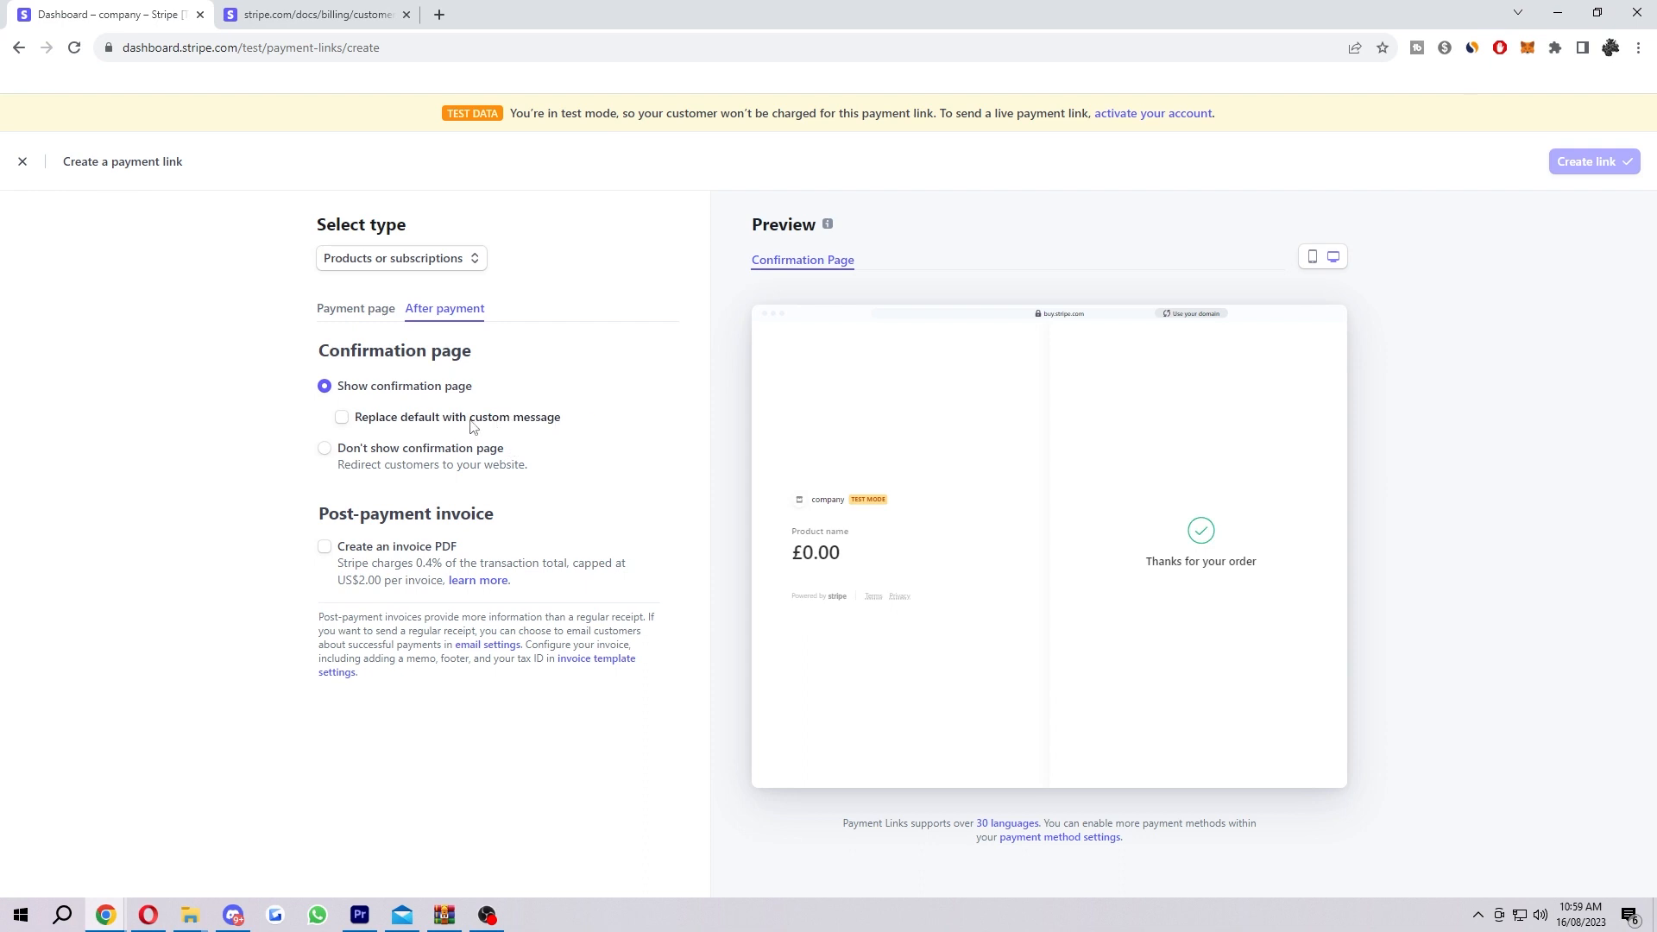
# Enter custom message 'thanks', then switch to redirecting customers to a website.
pyautogui.click(342, 416)
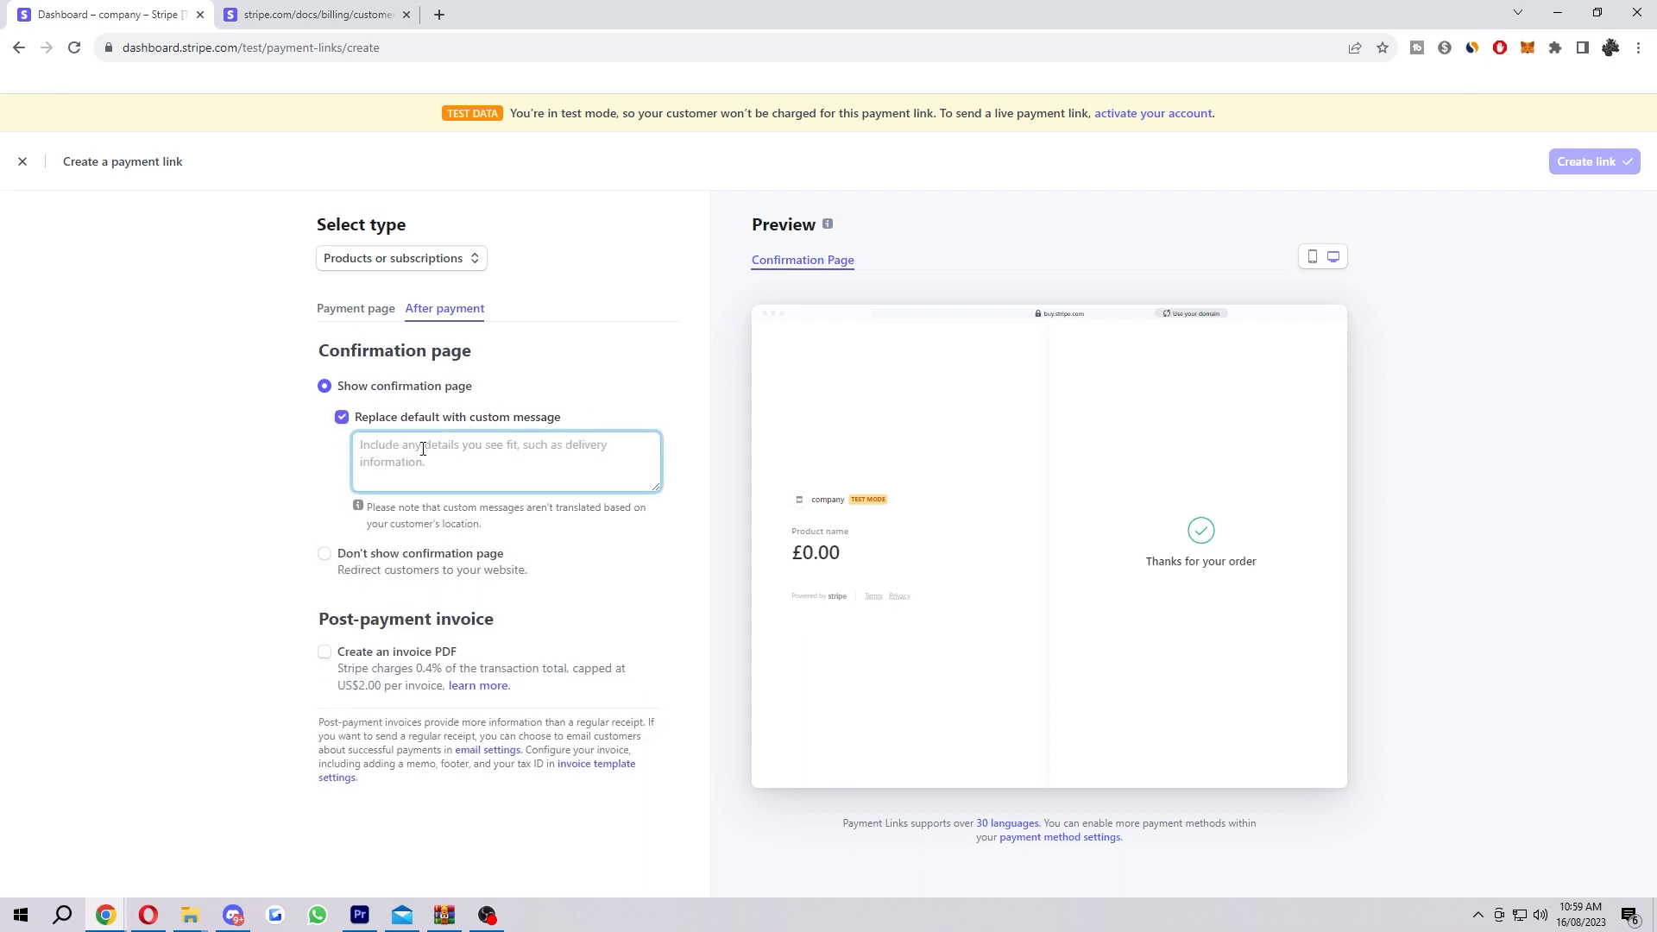
pyautogui.write('thanks')
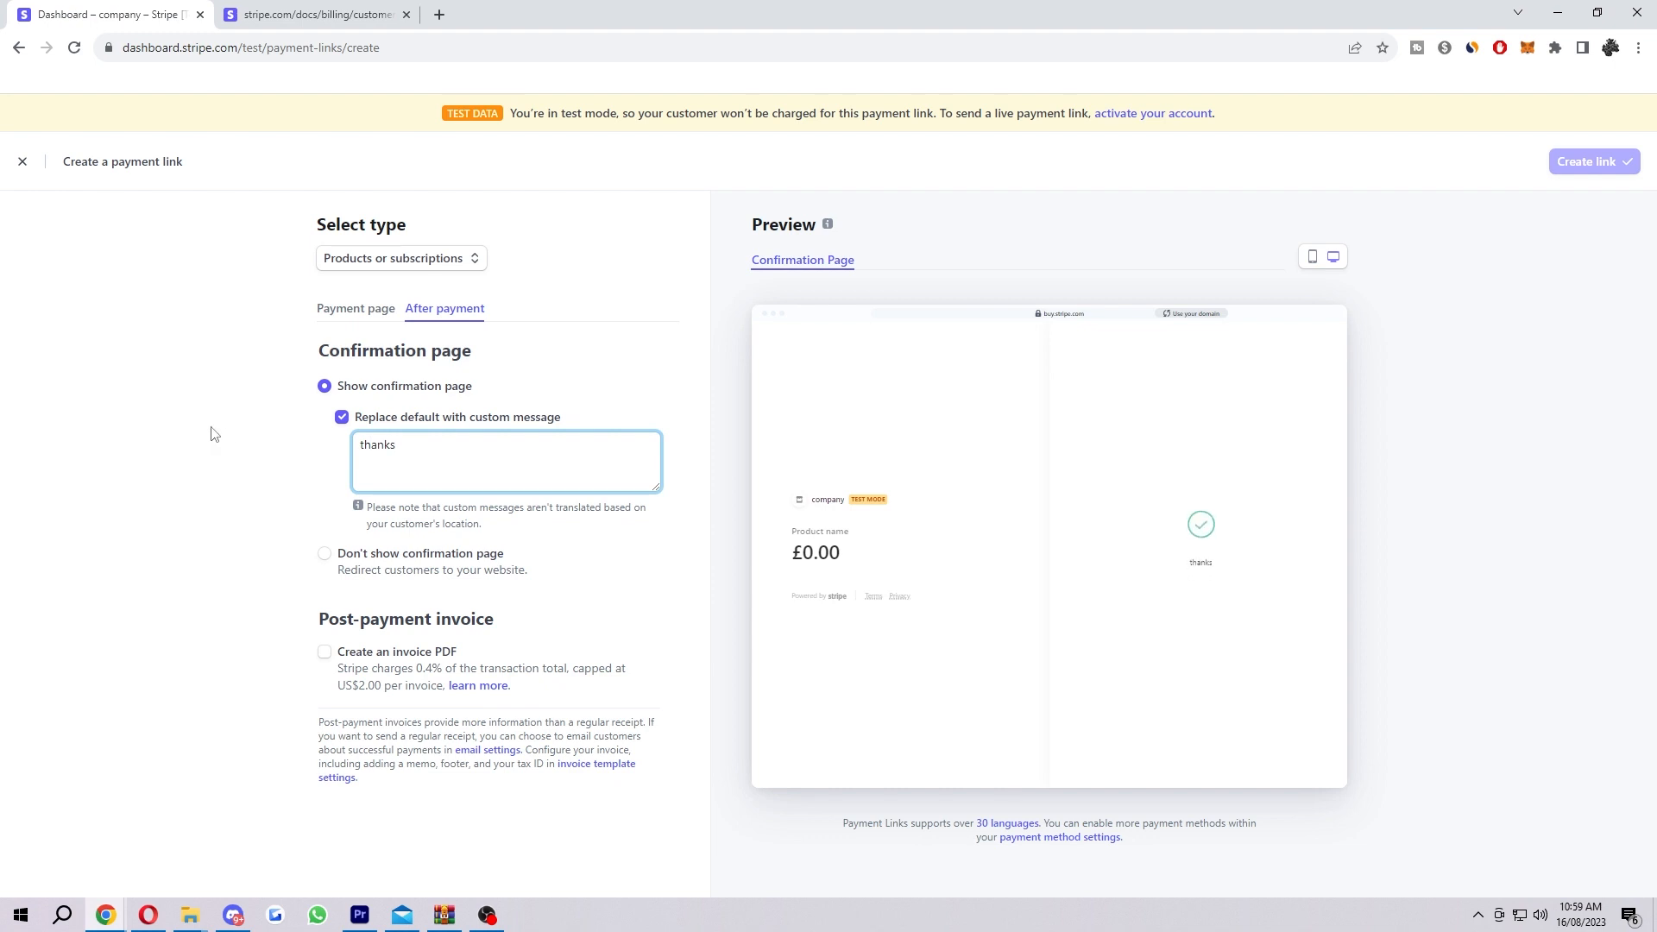
pyautogui.click(342, 416)
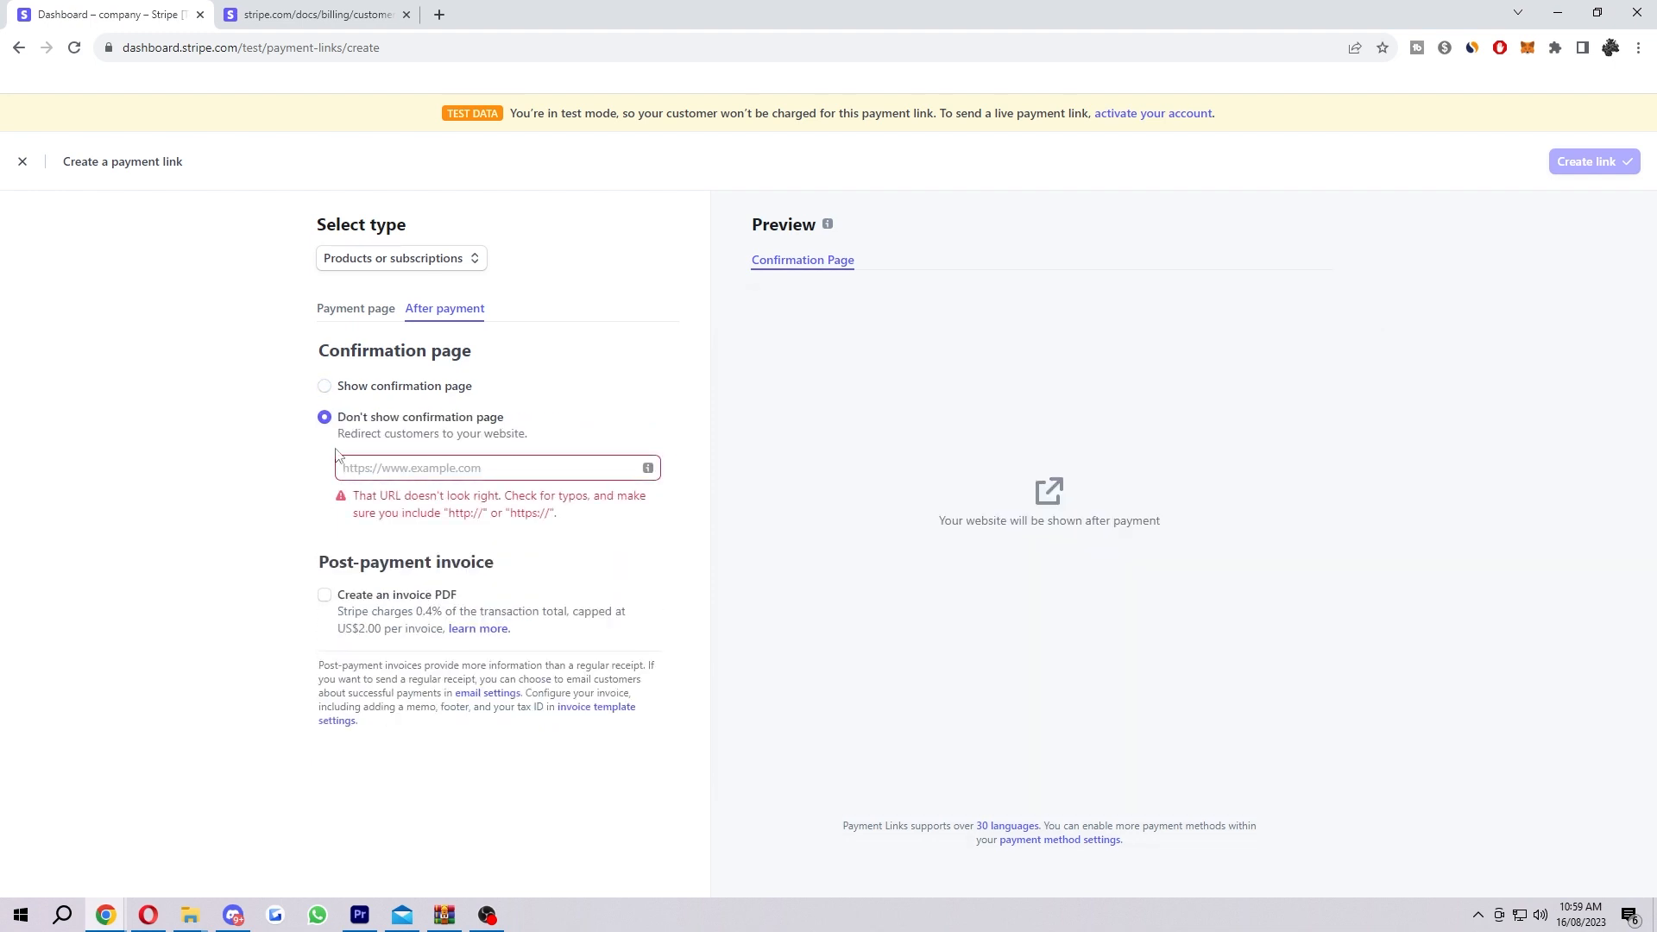
pyautogui.doubleClick(423, 434)
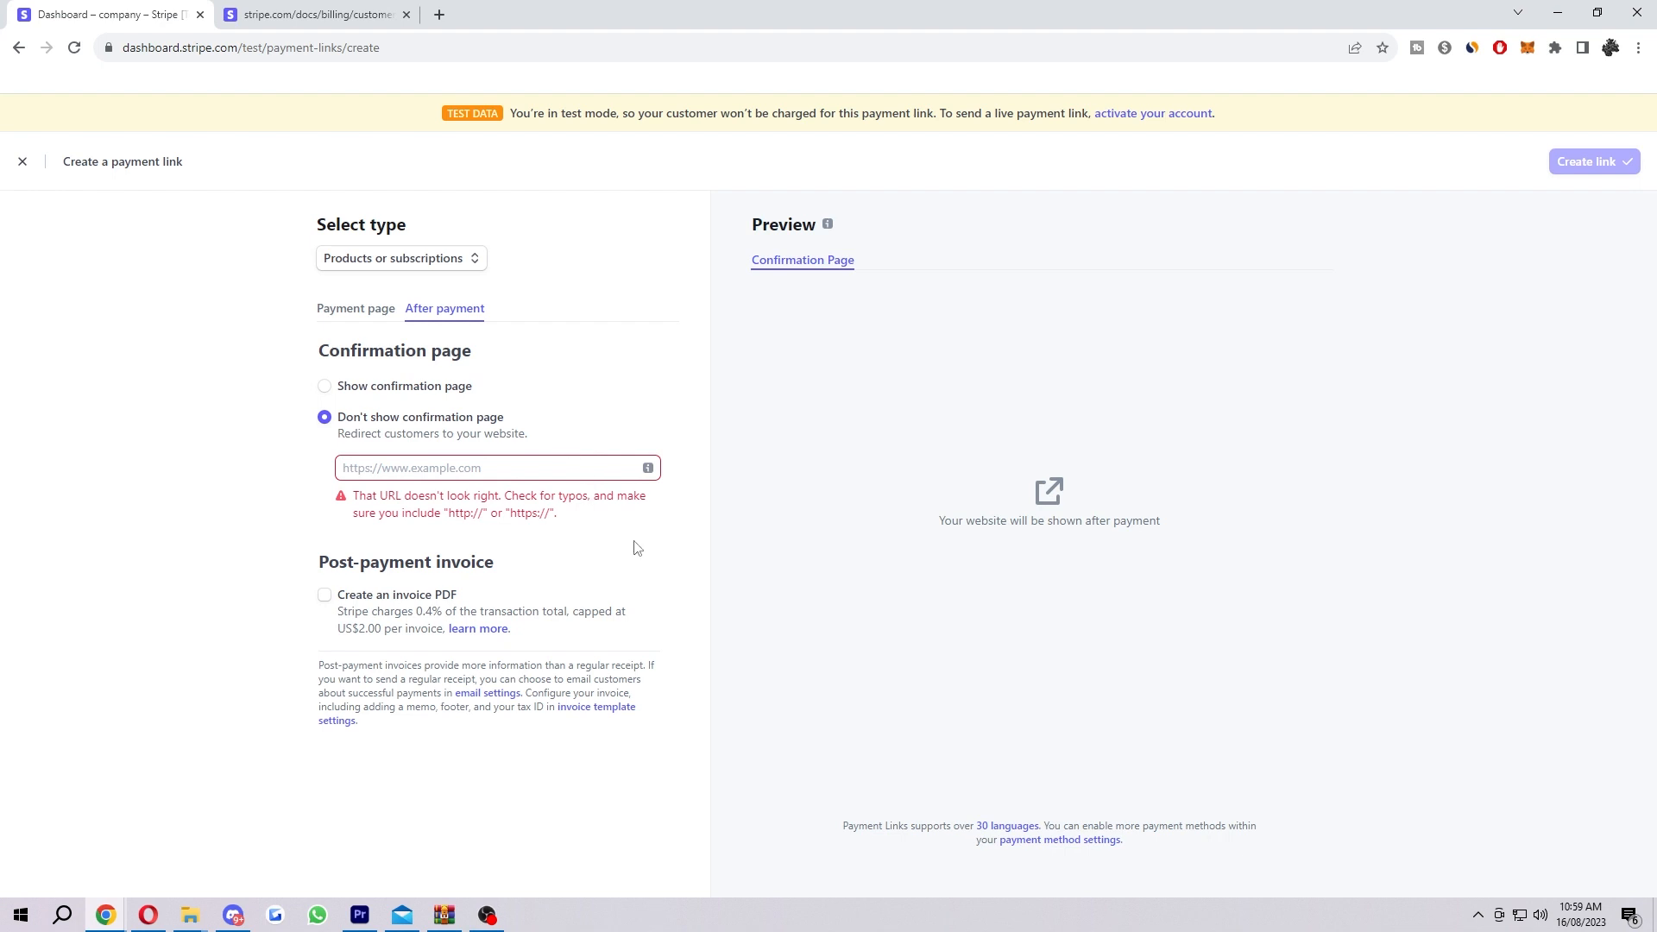
pyautogui.moveTo(593, 428)
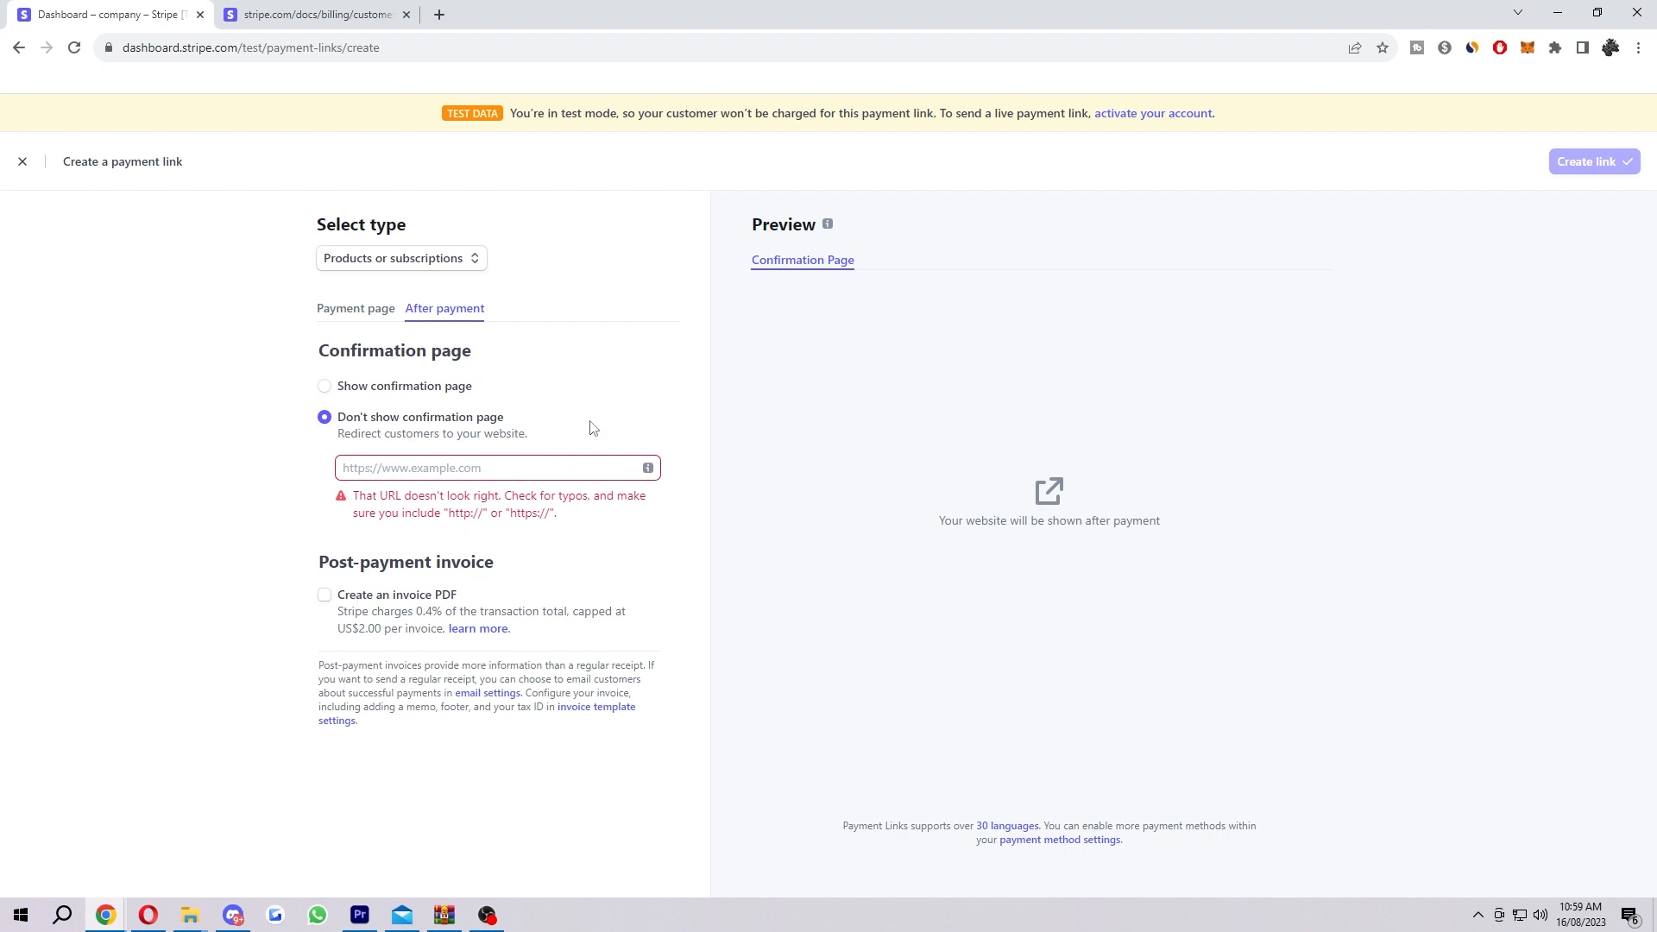
pyautogui.moveTo(414, 611)
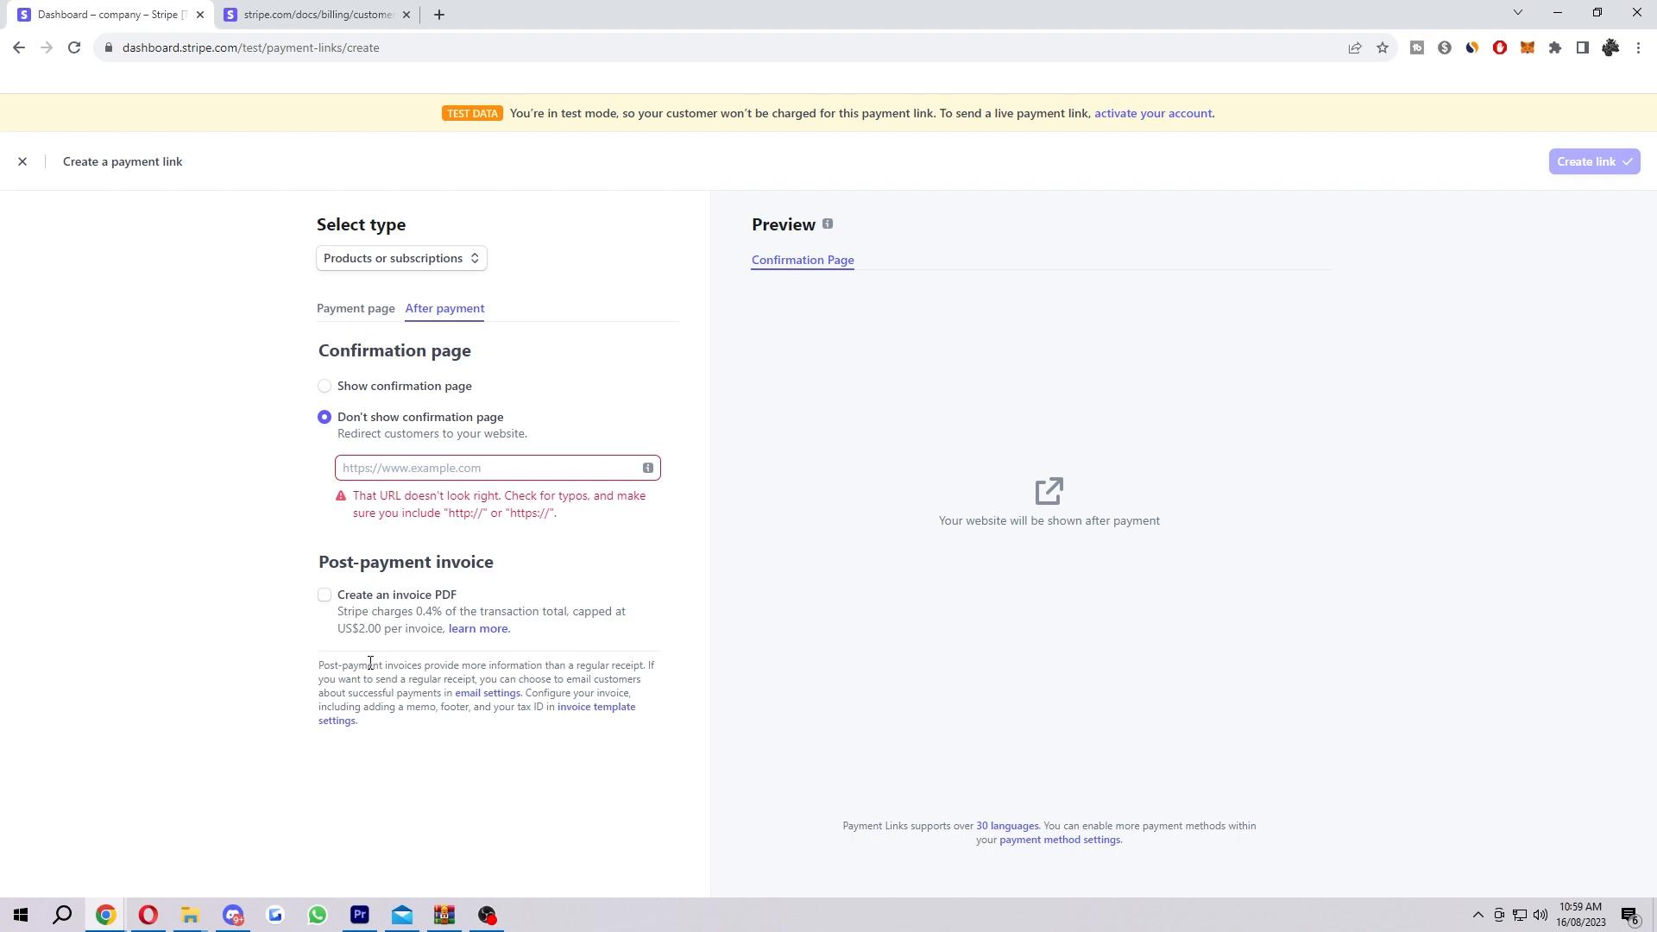
pyautogui.moveTo(380, 664)
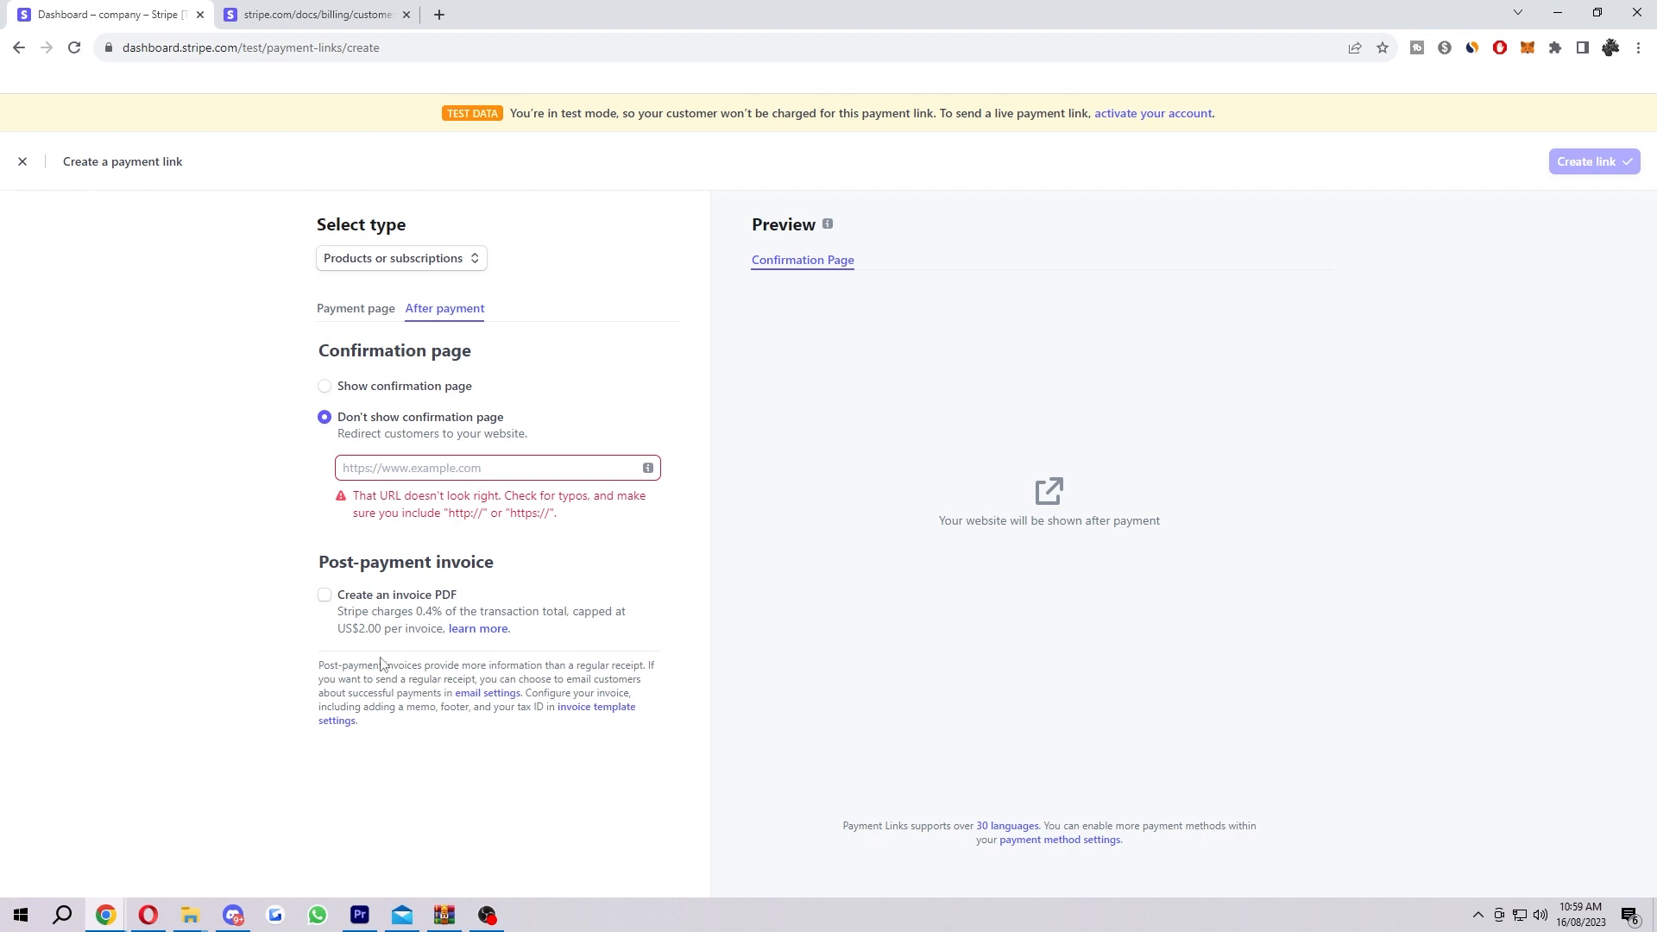
pyautogui.moveTo(202, 753)
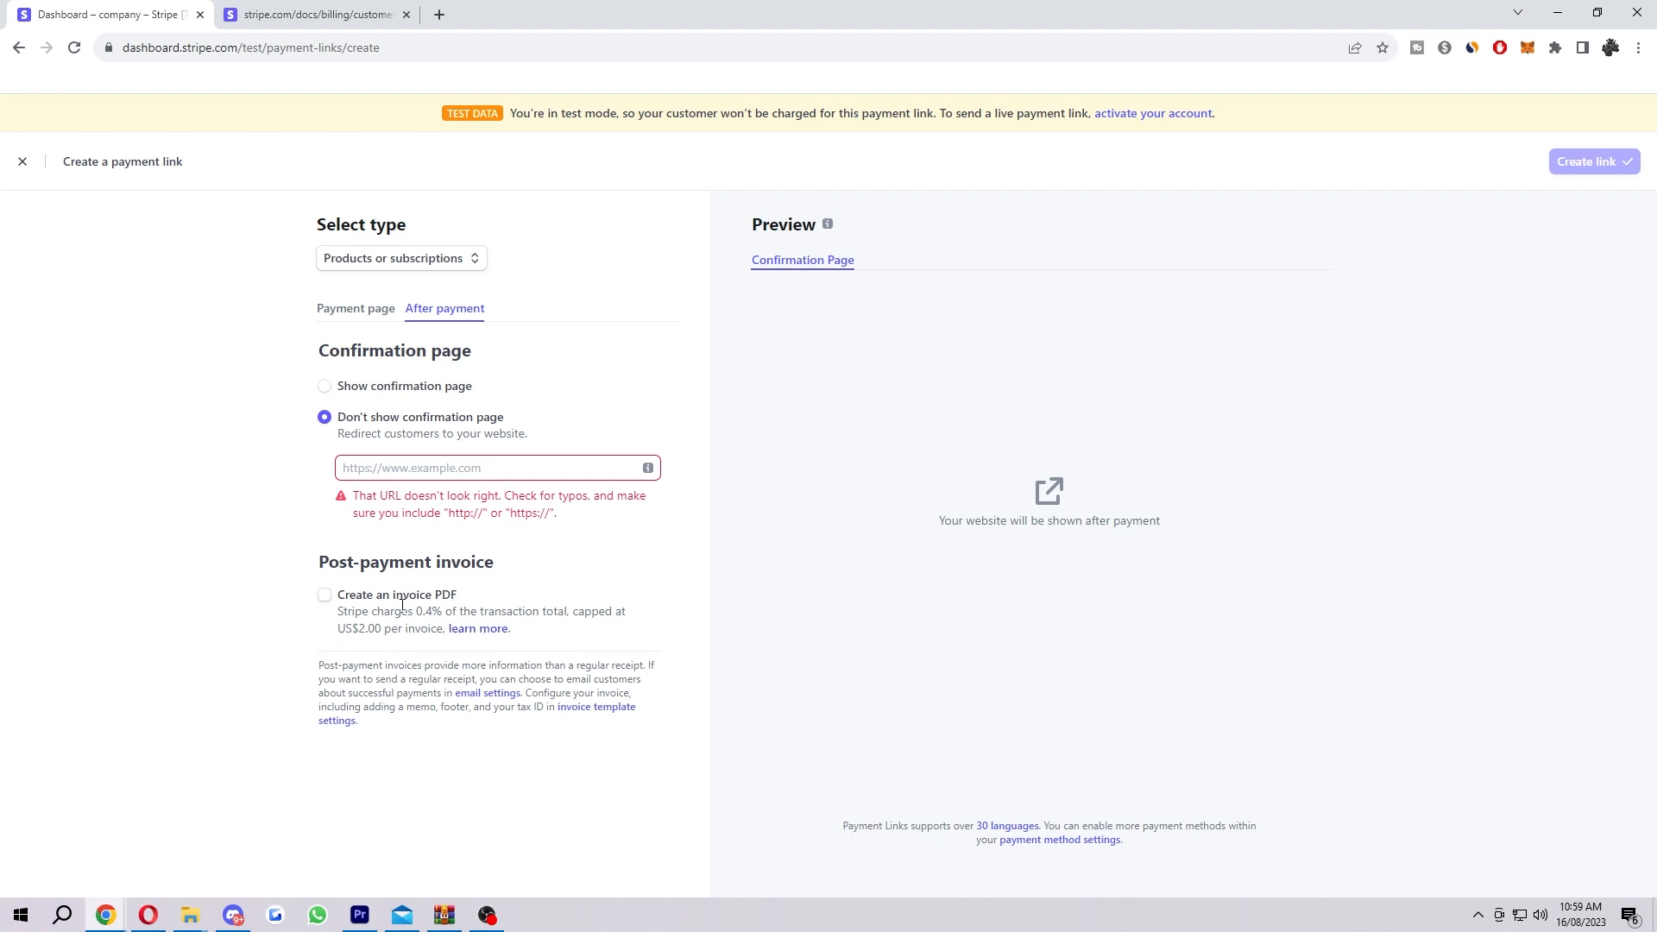
# Go back to the Payment page settings, where the call to action reads Pay.
pyautogui.click(355, 307)
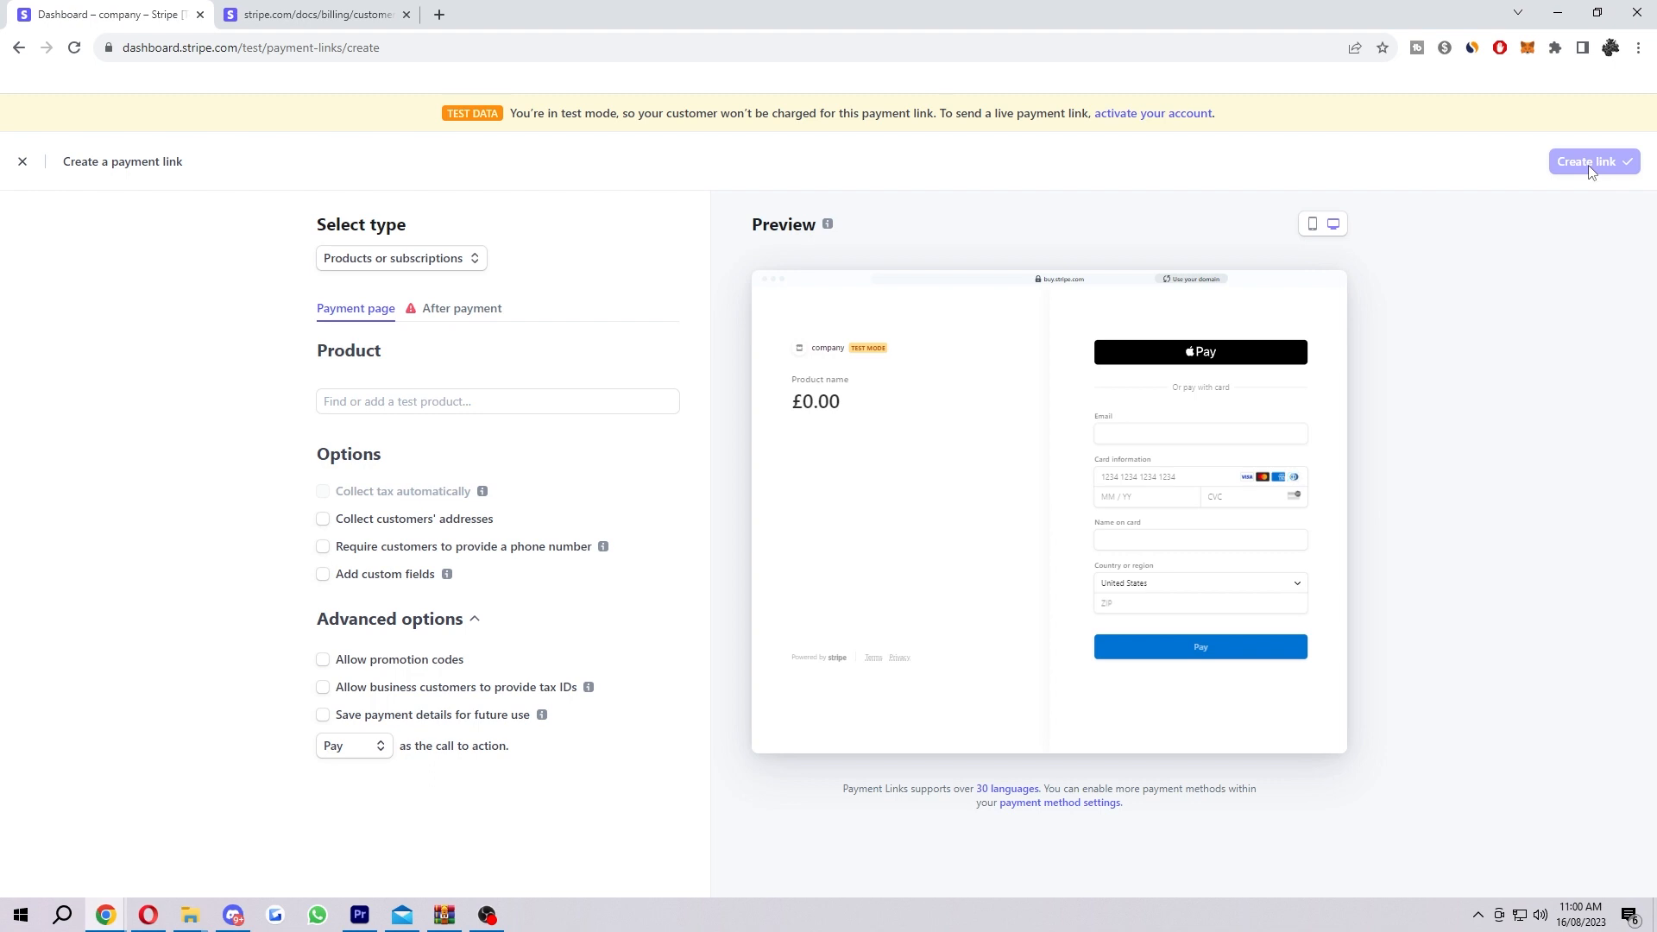
pyautogui.moveTo(389, 405)
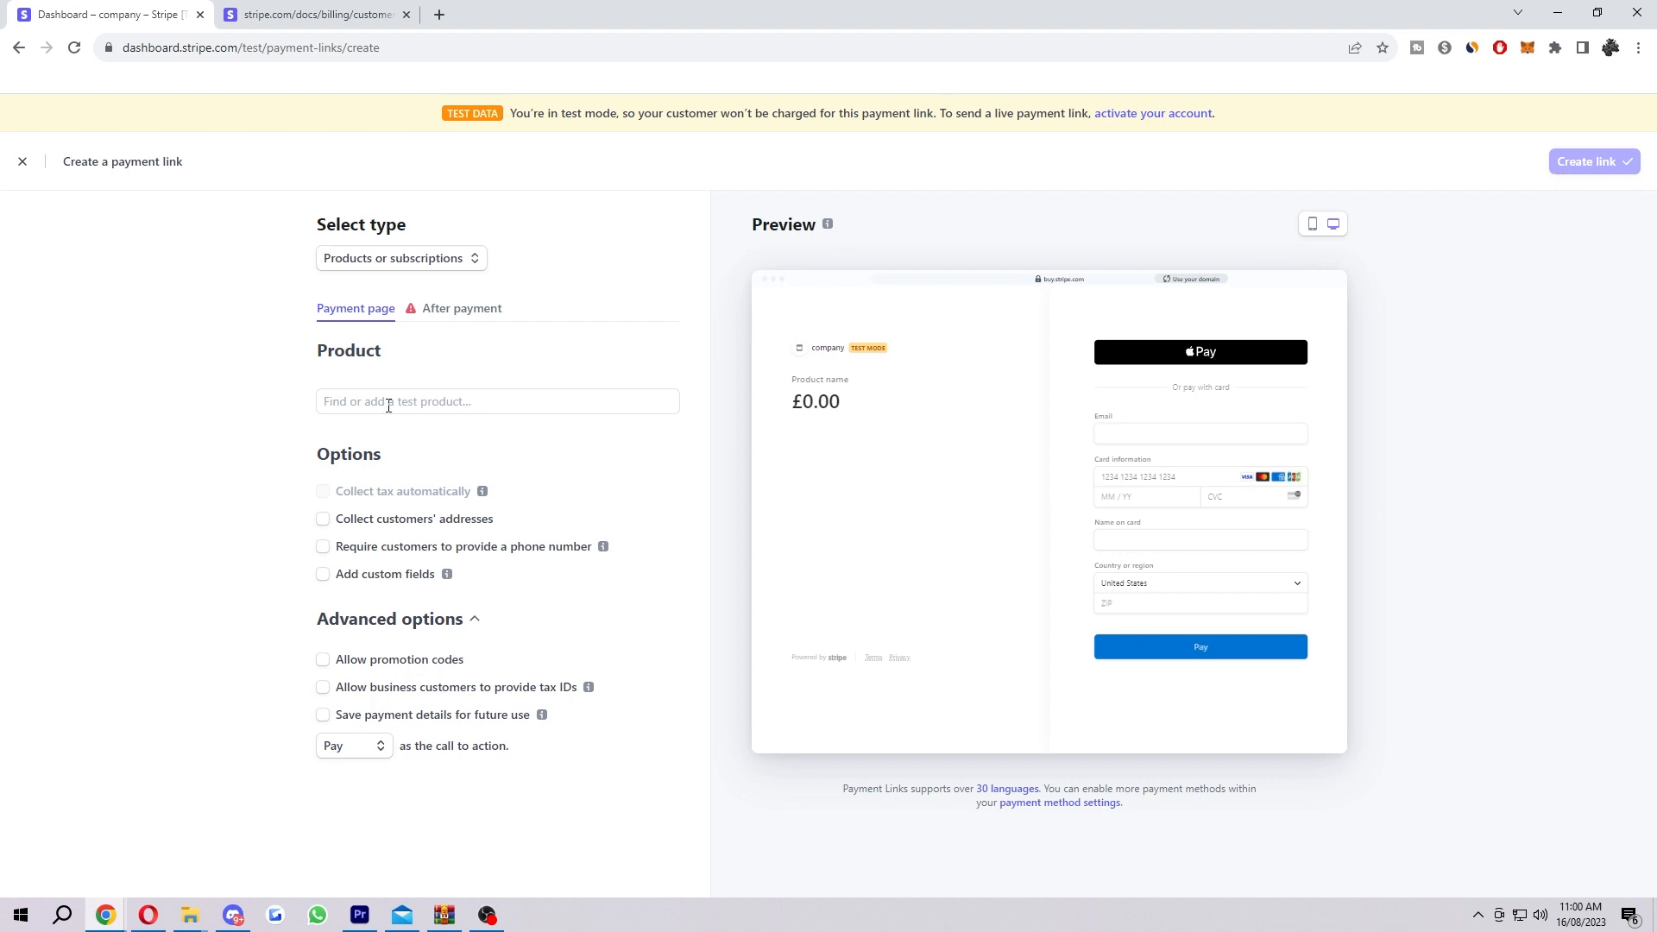
pyautogui.moveTo(443, 424)
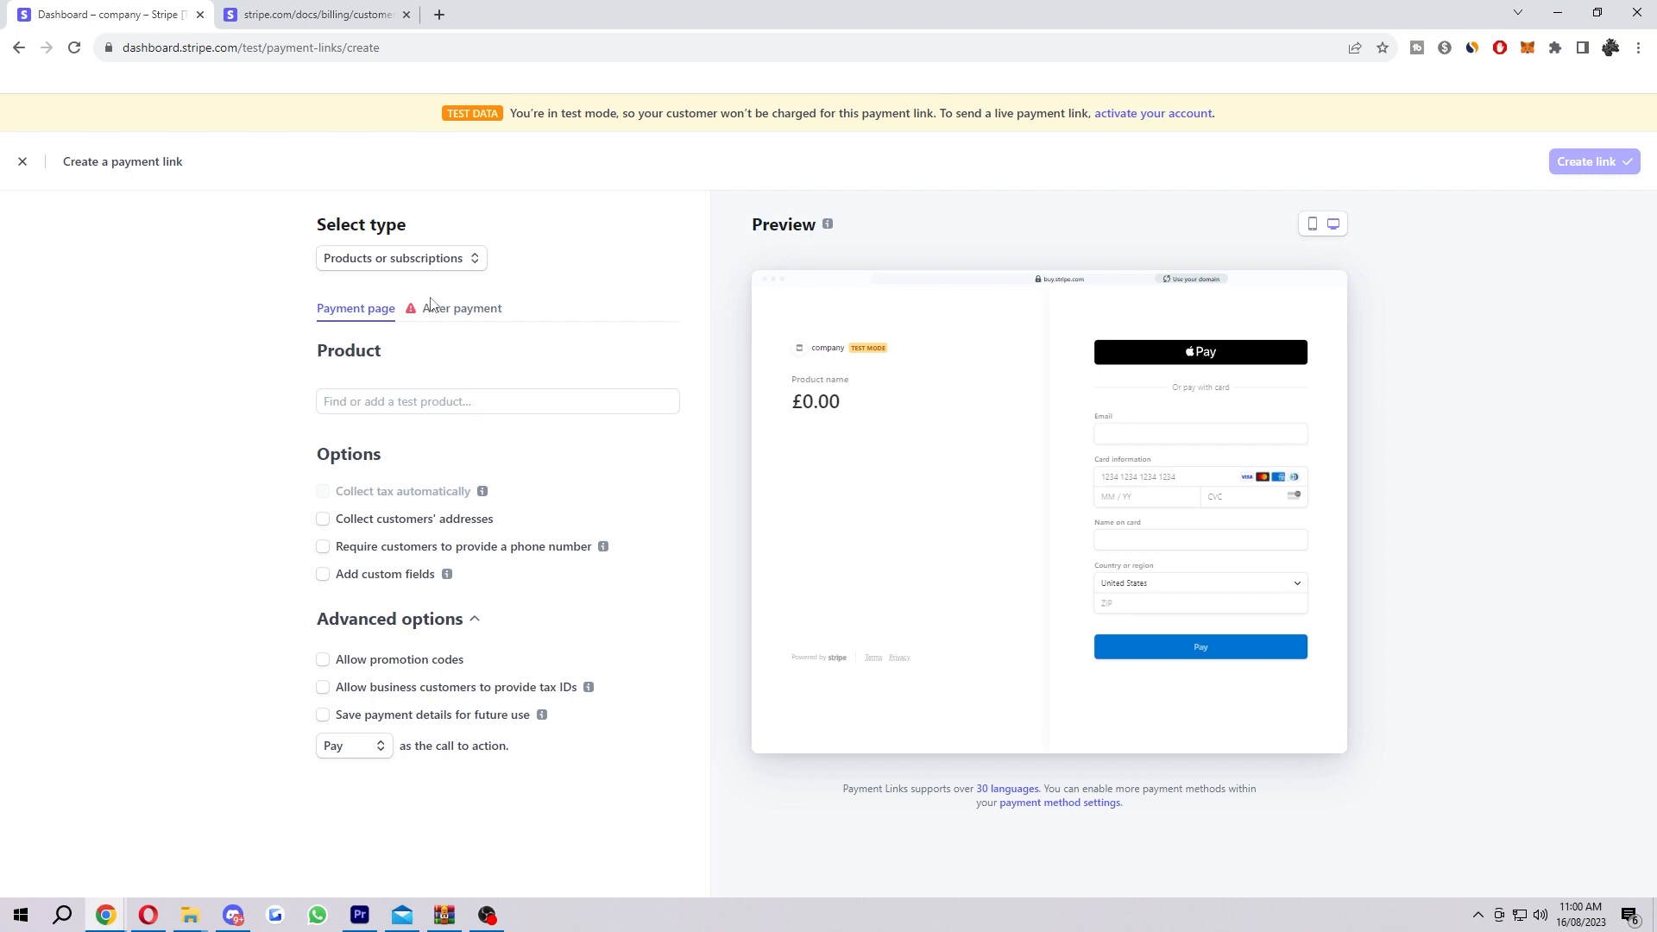
pyautogui.moveTo(1468, 218)
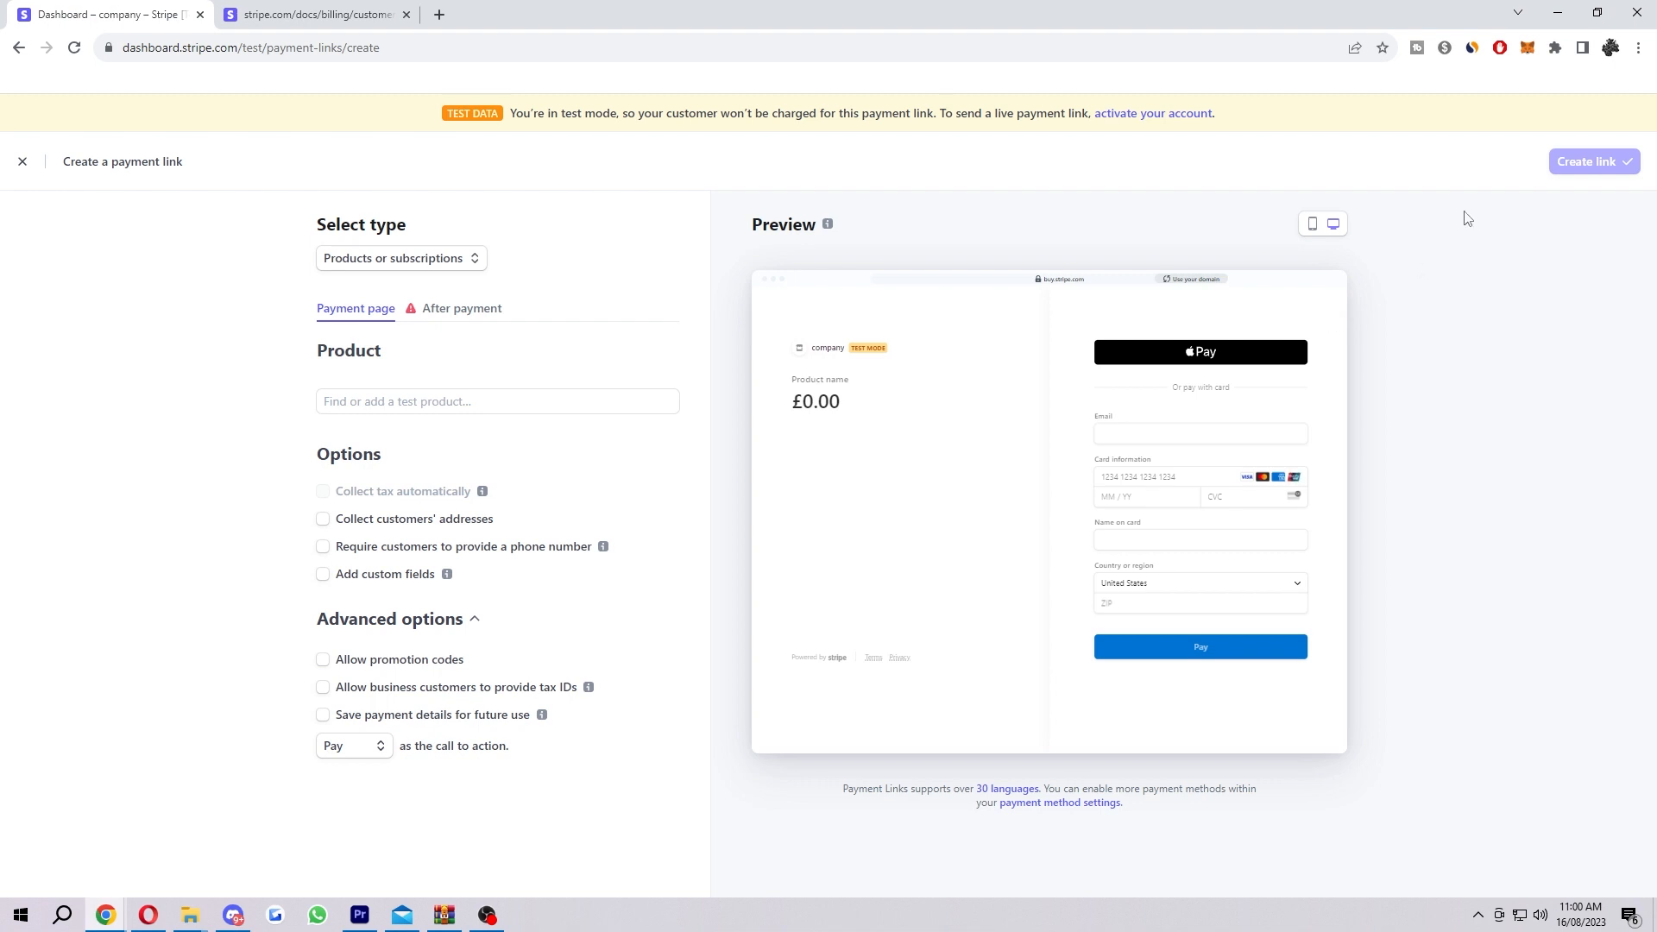
pyautogui.moveTo(1573, 174)
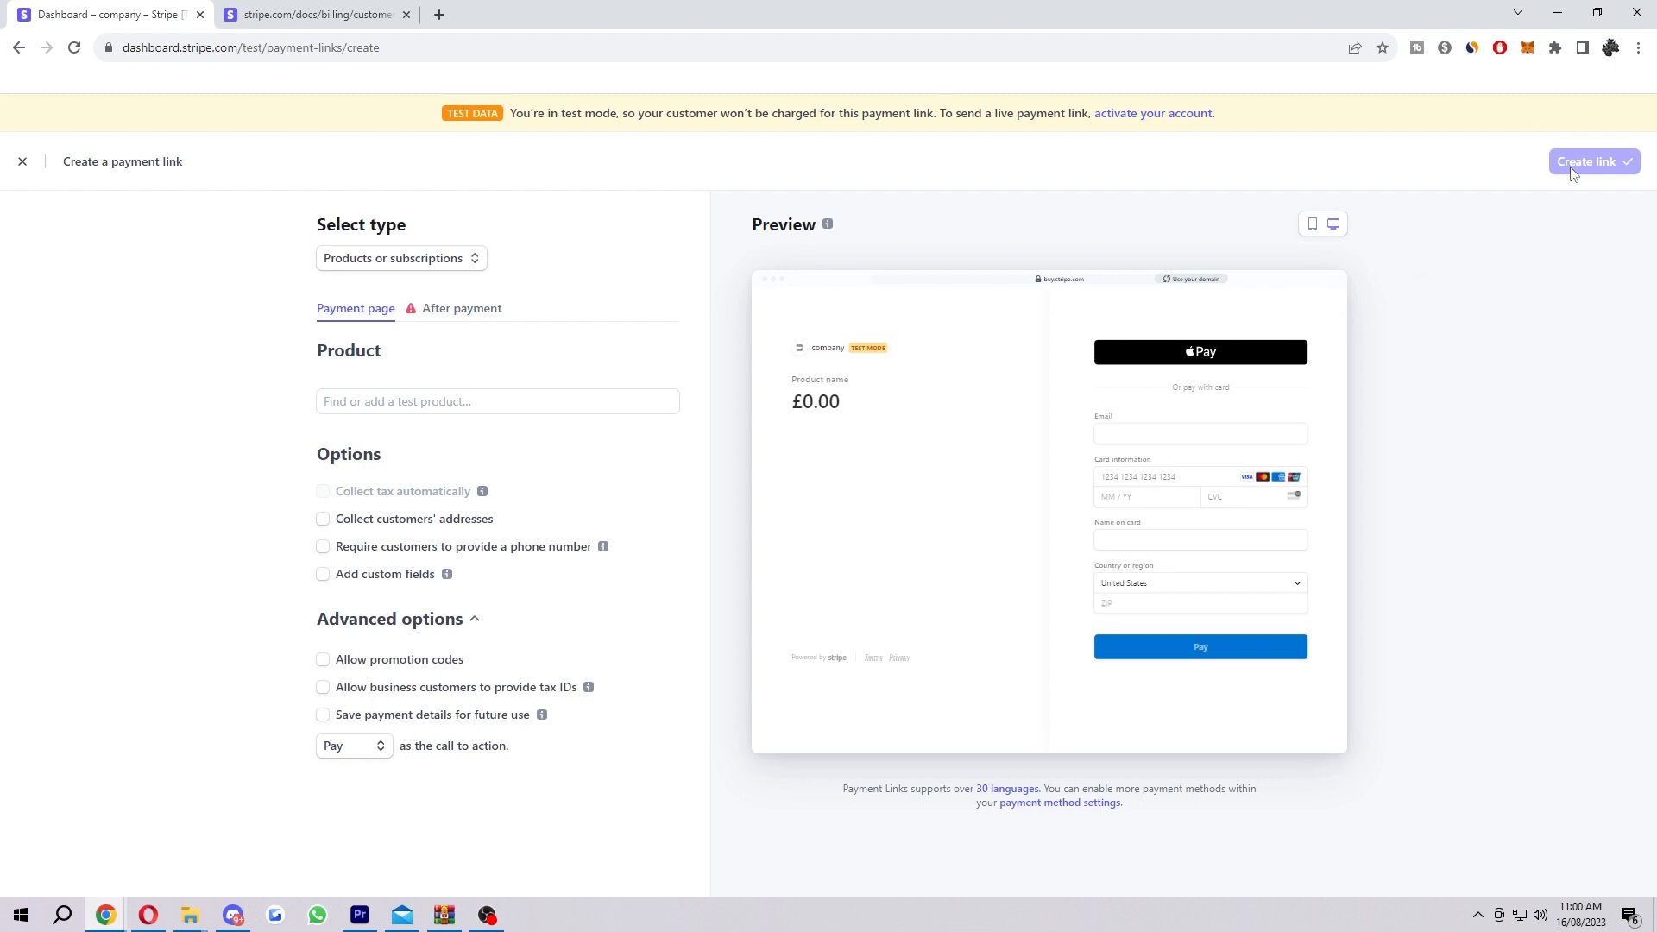